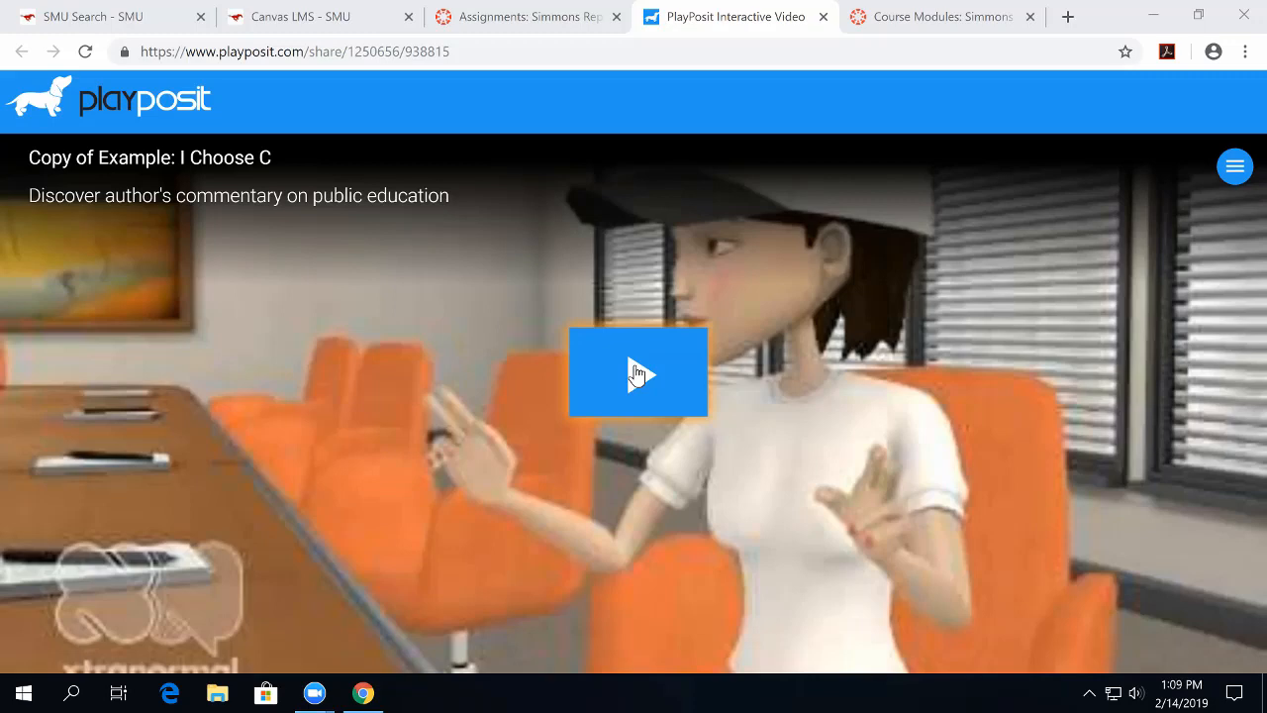
# Play the bulb, answer No to the first-impression question, submit, and continue.
pyautogui.click(637, 372)
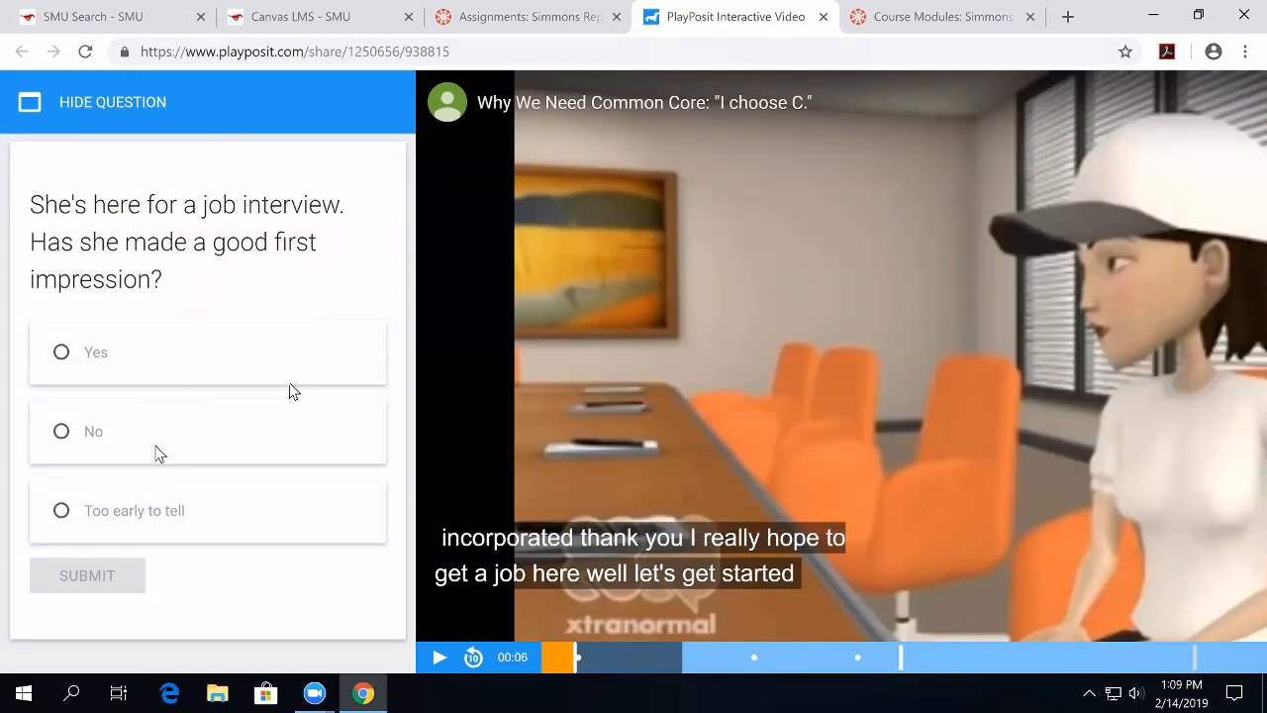
pyautogui.click(61, 431)
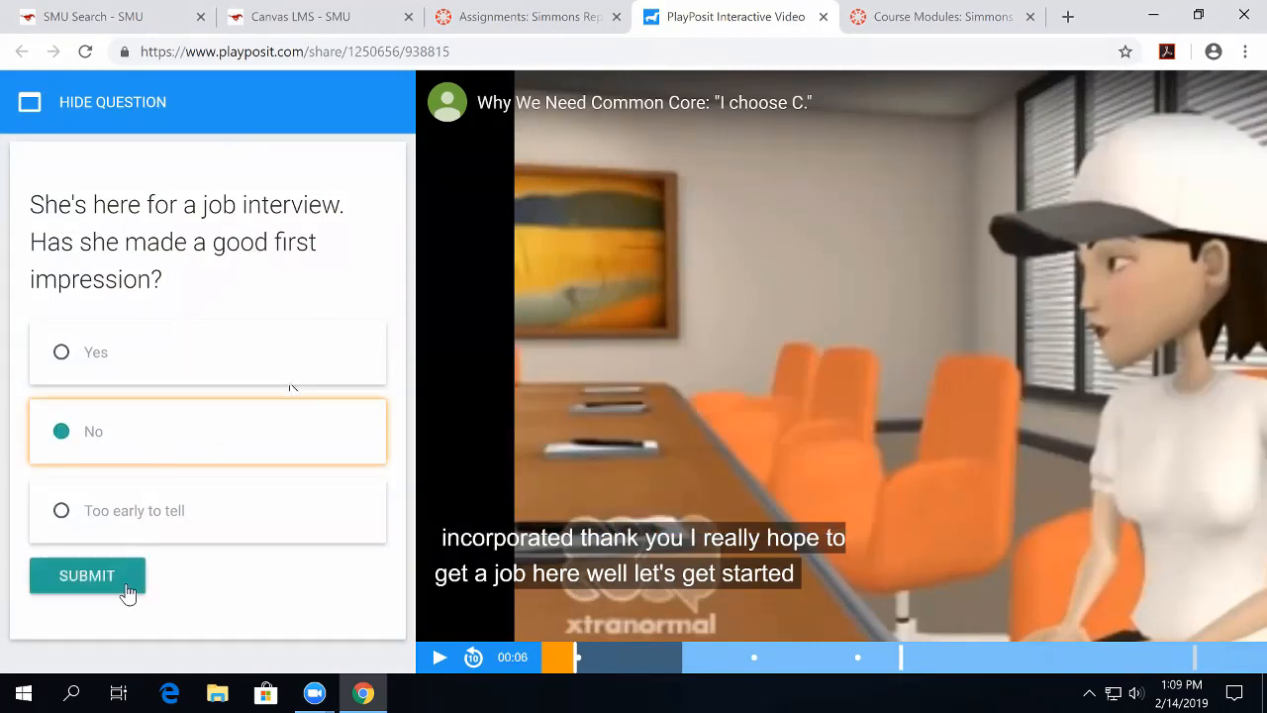
pyautogui.click(87, 575)
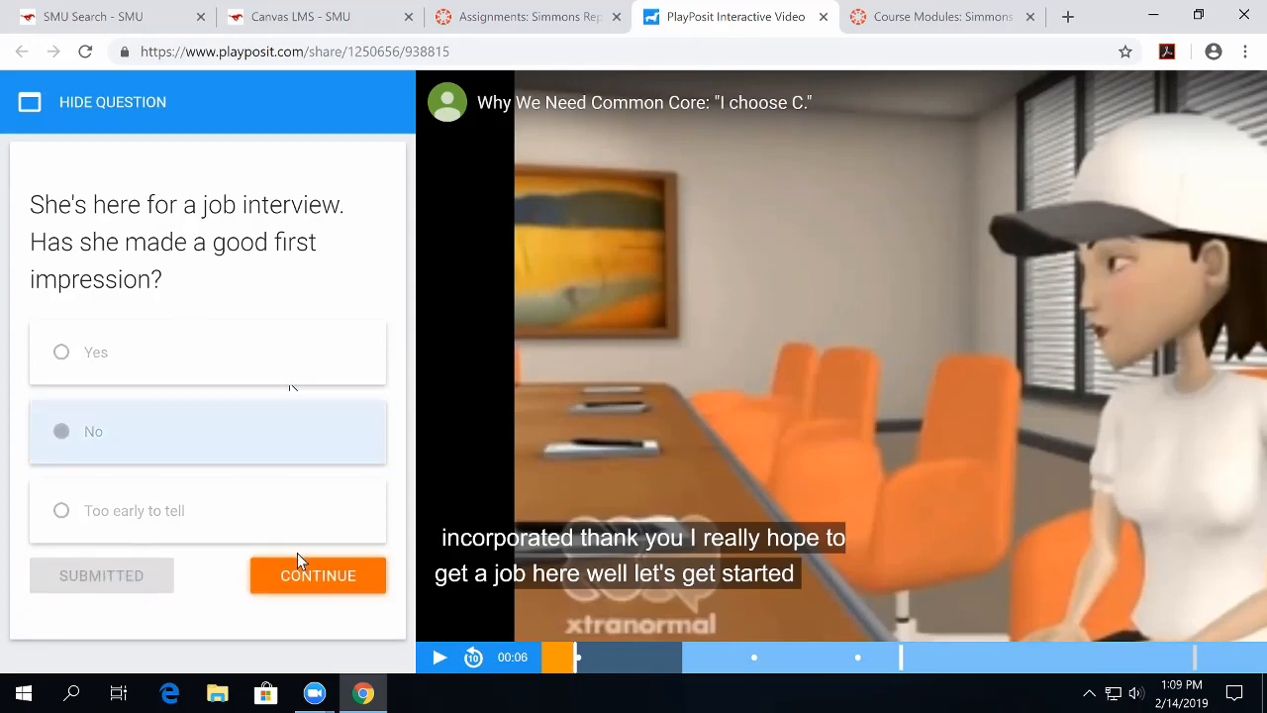
pyautogui.click(318, 575)
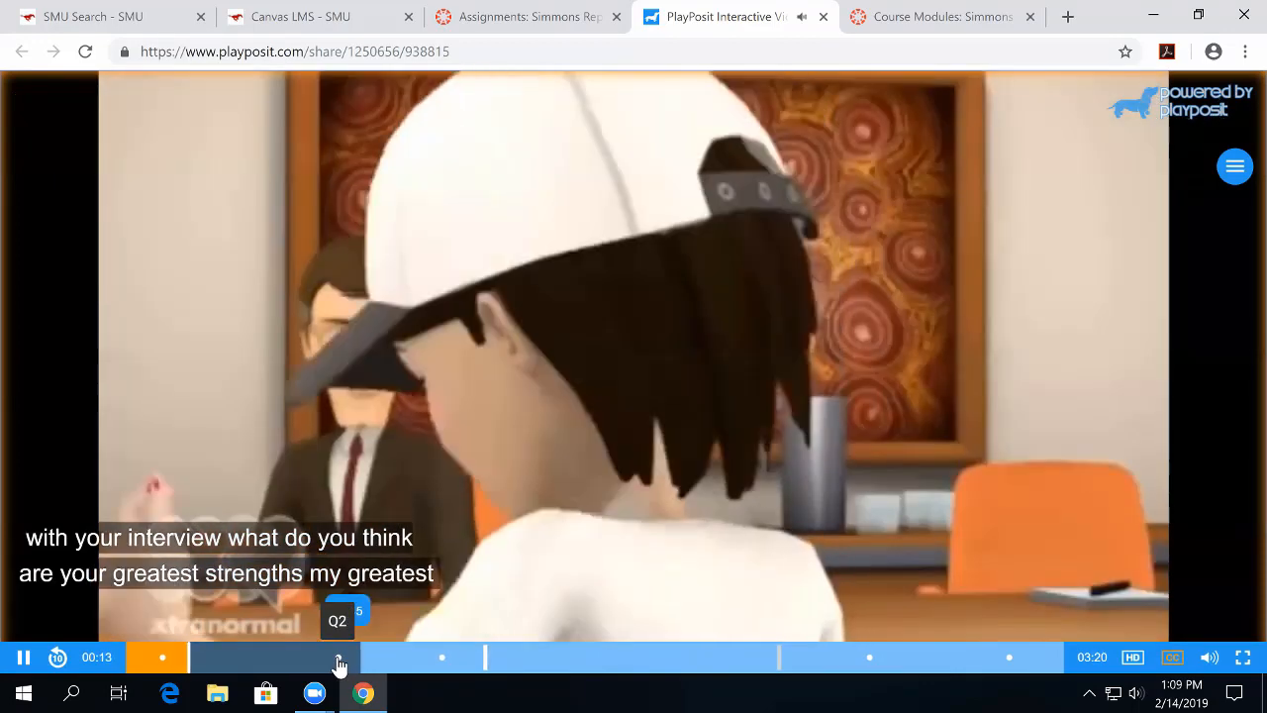
# Jump to the Q2 discussion question and post the comment 'asdasda'.
pyautogui.click(1235, 165)
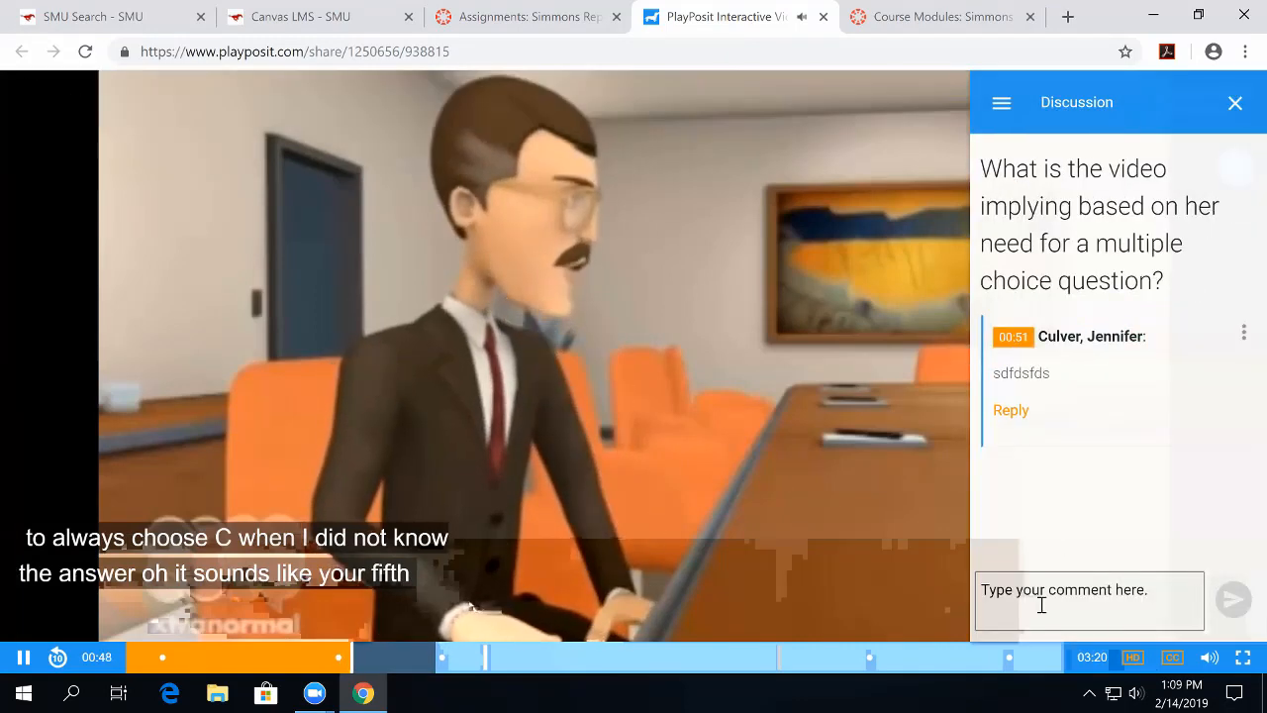
pyautogui.click(1088, 601)
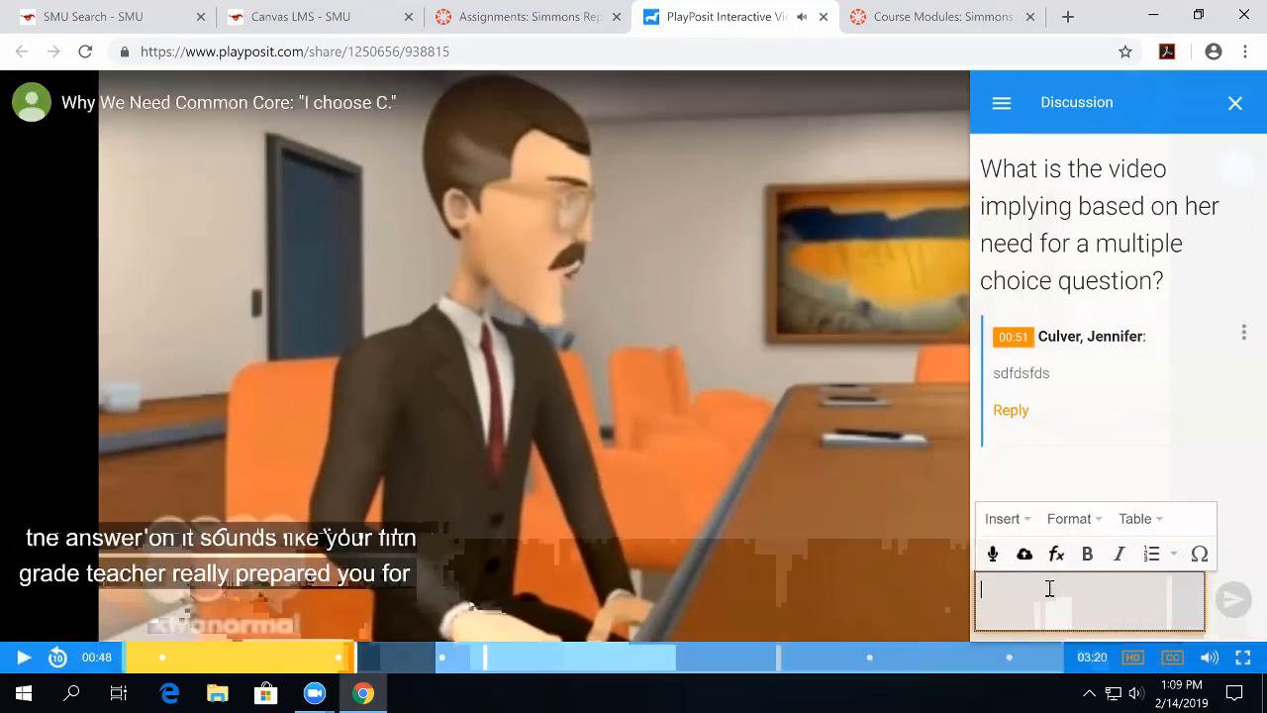
pyautogui.moveTo(993, 554)
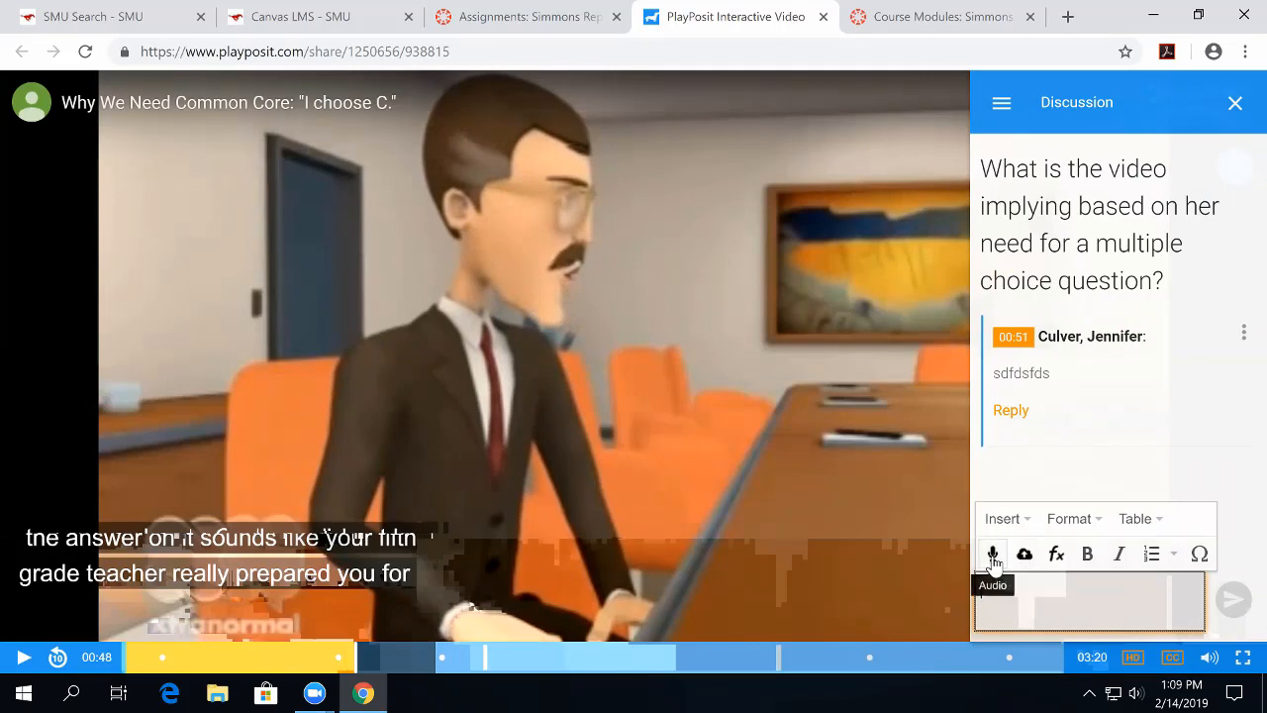
pyautogui.click(1064, 610)
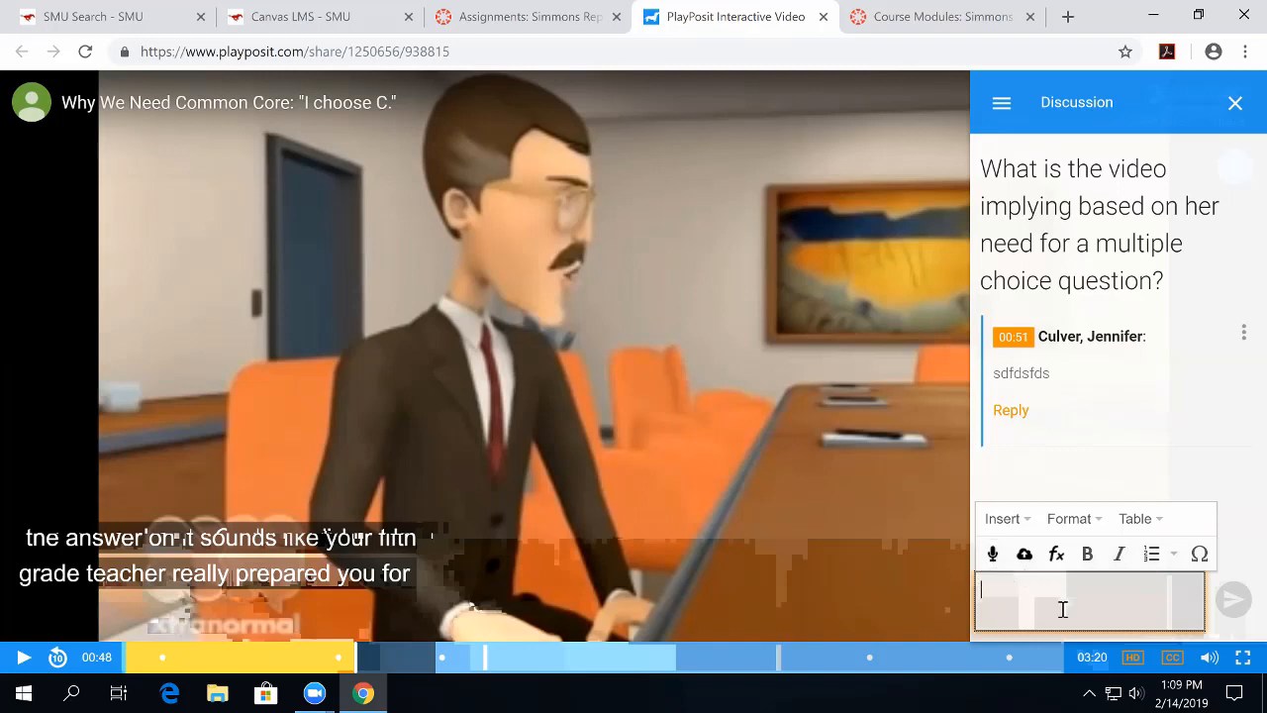
pyautogui.write('asdas')
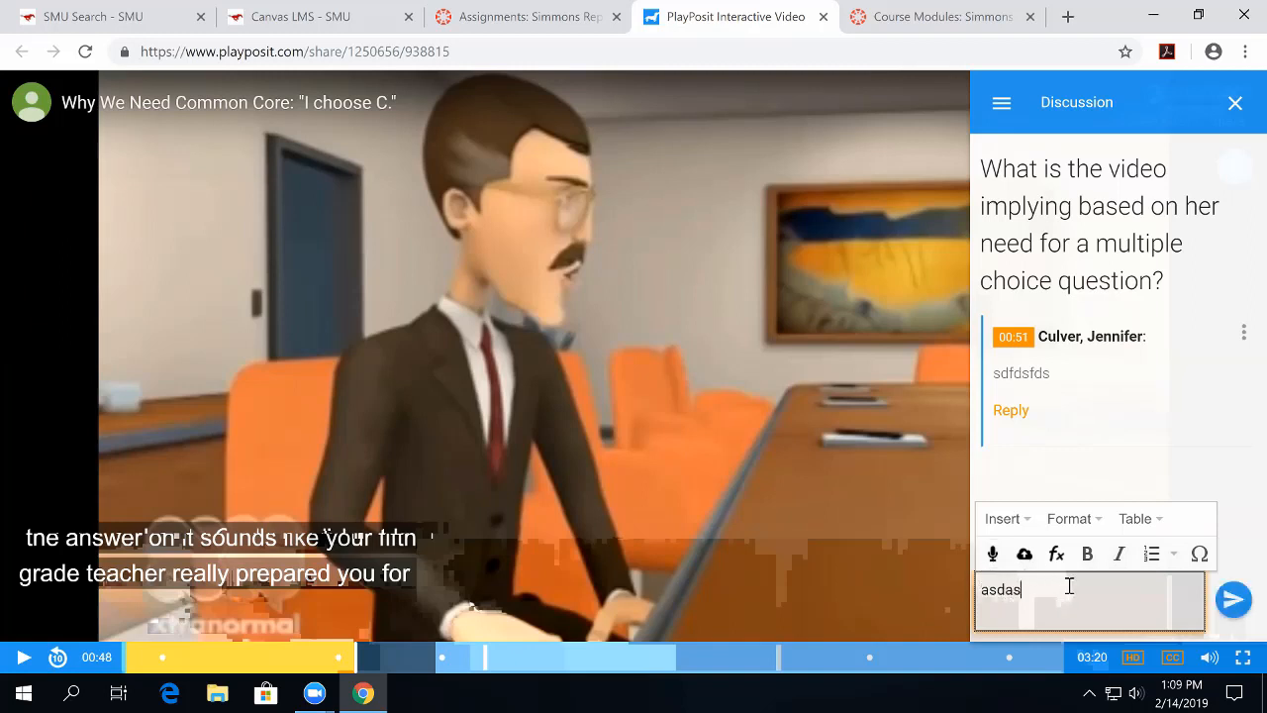
pyautogui.write('da')
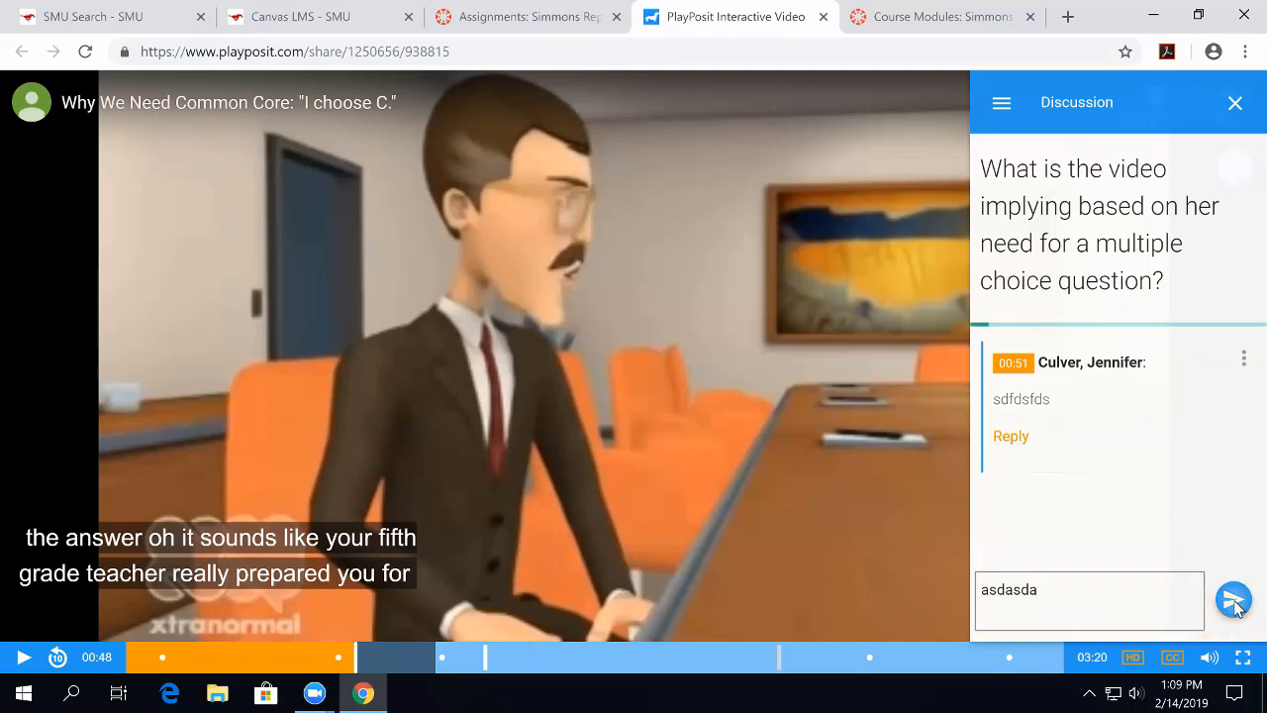
pyautogui.click(1234, 601)
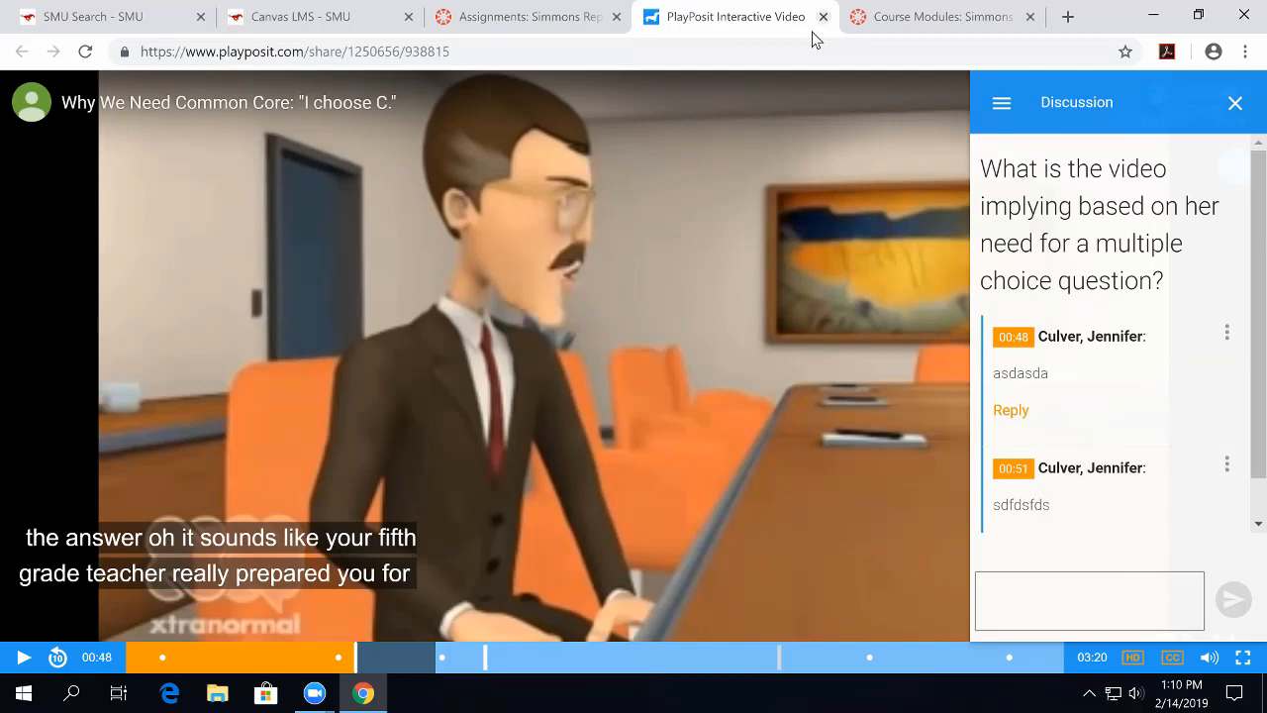
pyautogui.moveTo(623, 46)
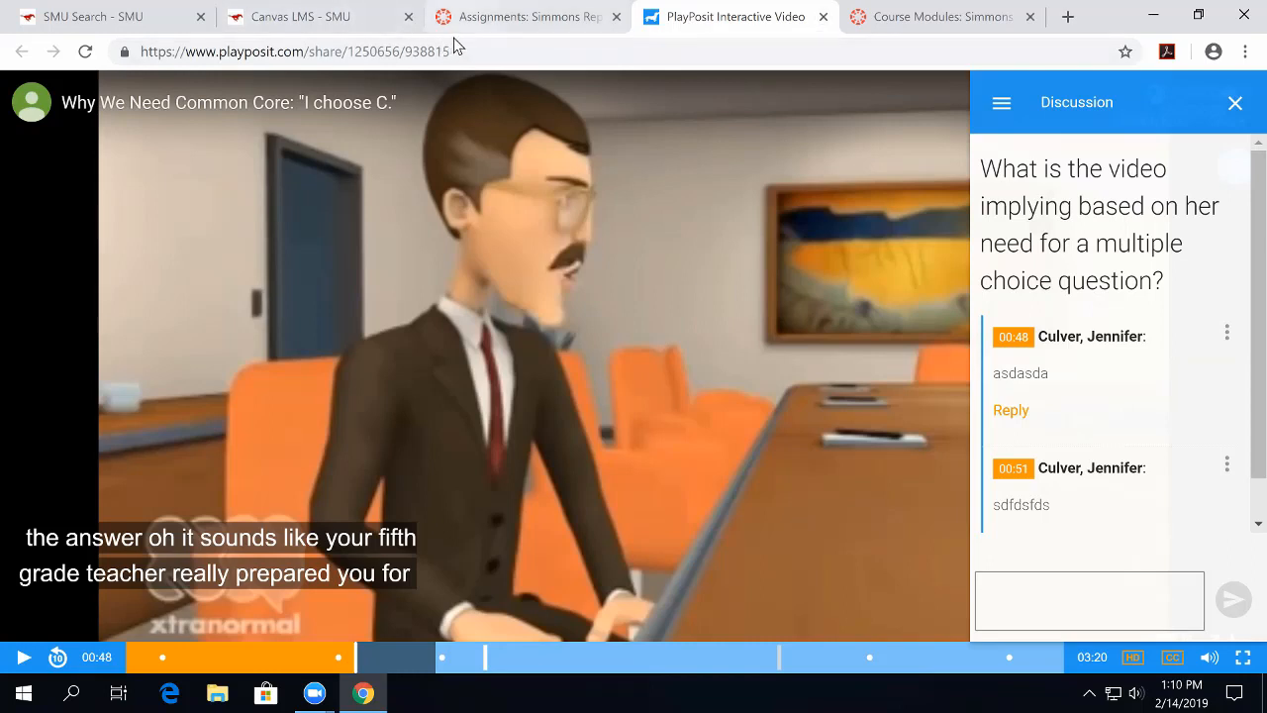
# Start a Canvas assignment titled 'test' and scroll to its External Tool submission type.
pyautogui.click(524, 17)
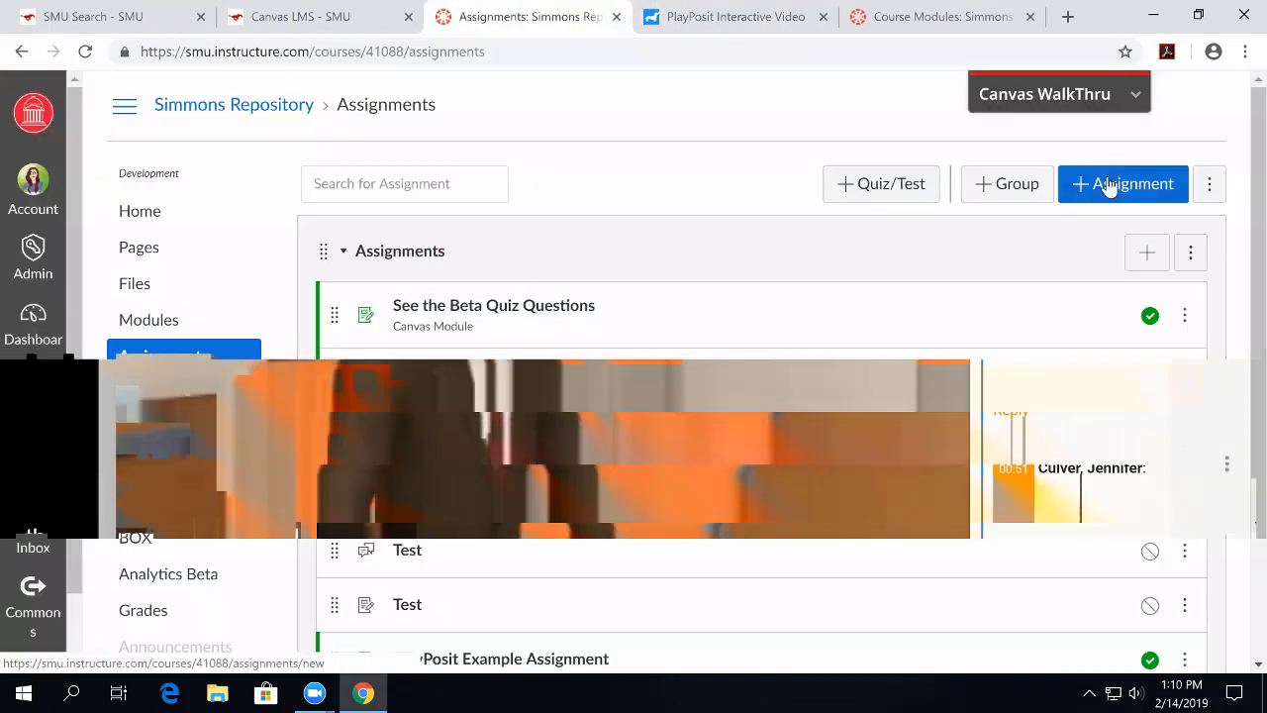
pyautogui.click(1122, 184)
pyautogui.write('t')
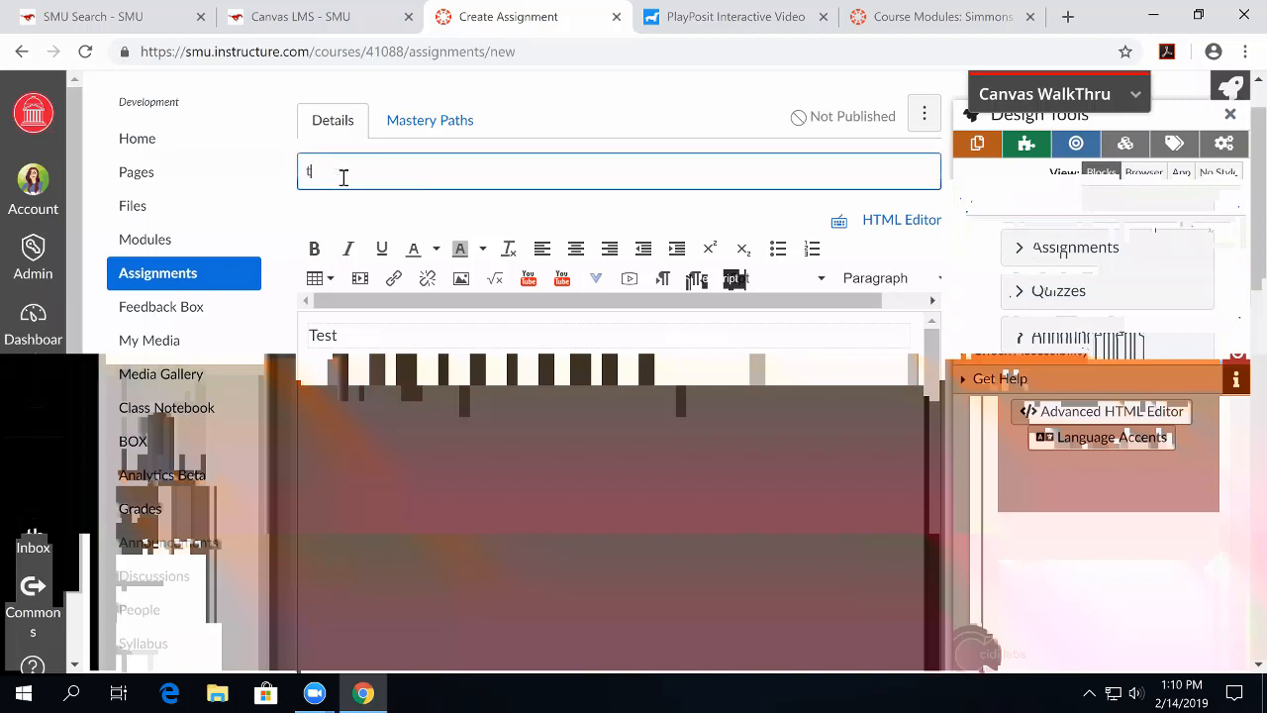
pyautogui.write('est')
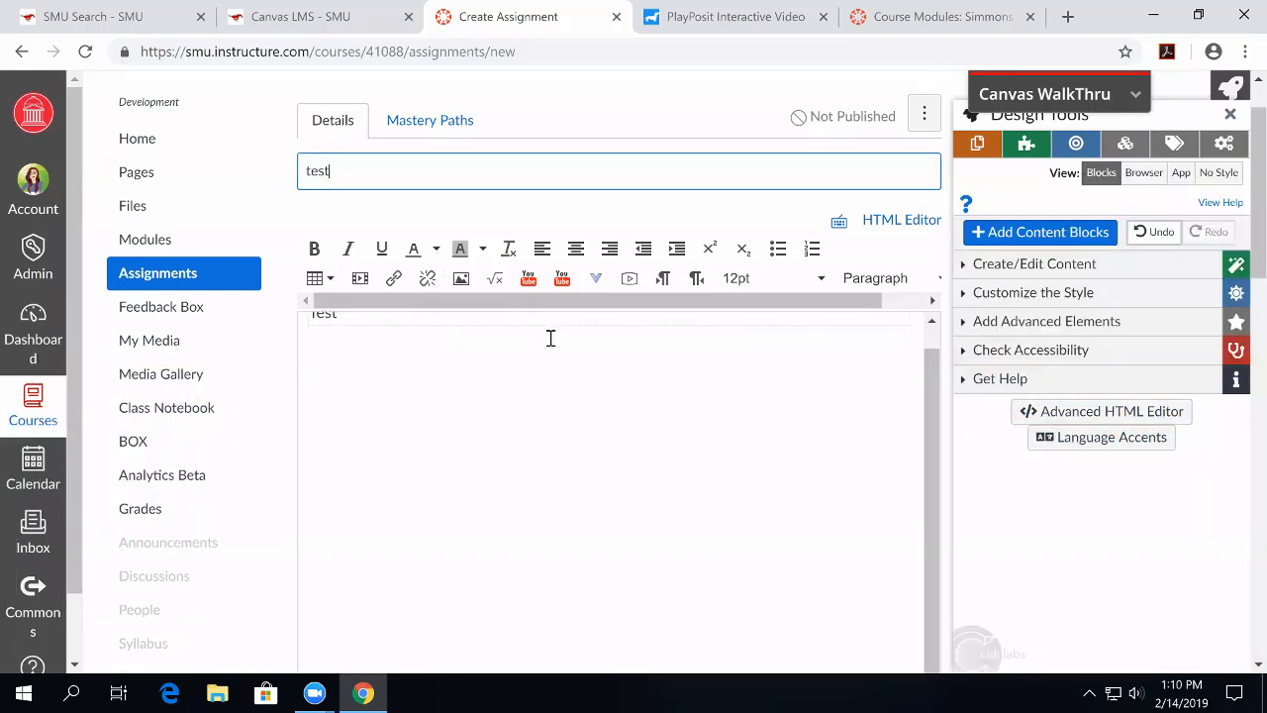
pyautogui.scroll(-3)
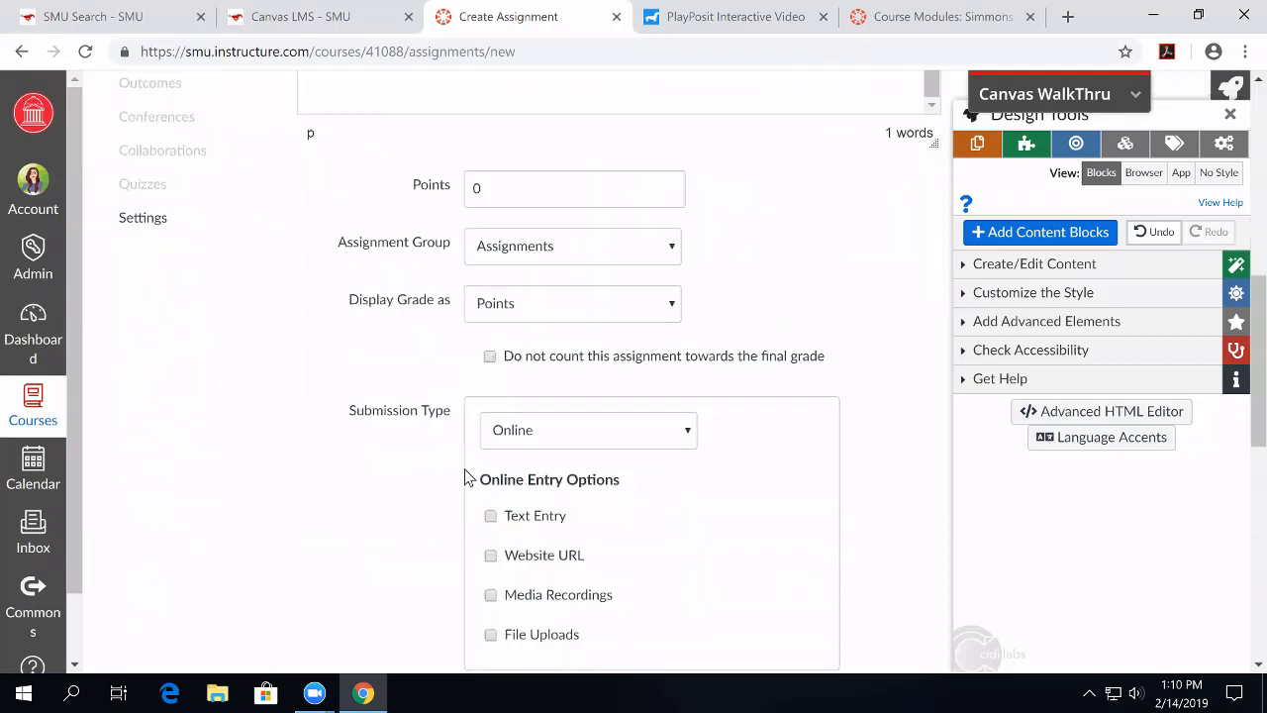
pyautogui.scroll(-3)
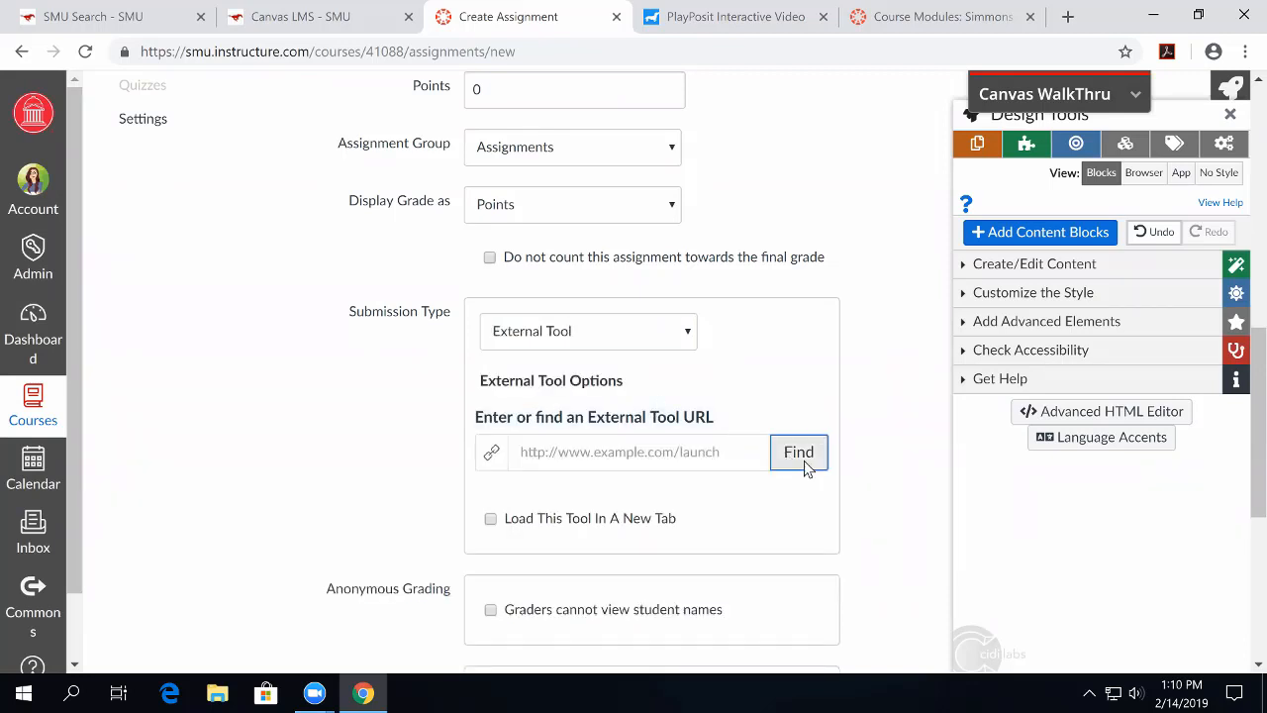
# Find PlayPosit 2.0 in the Configure External Tool list and select it.
pyautogui.click(798, 451)
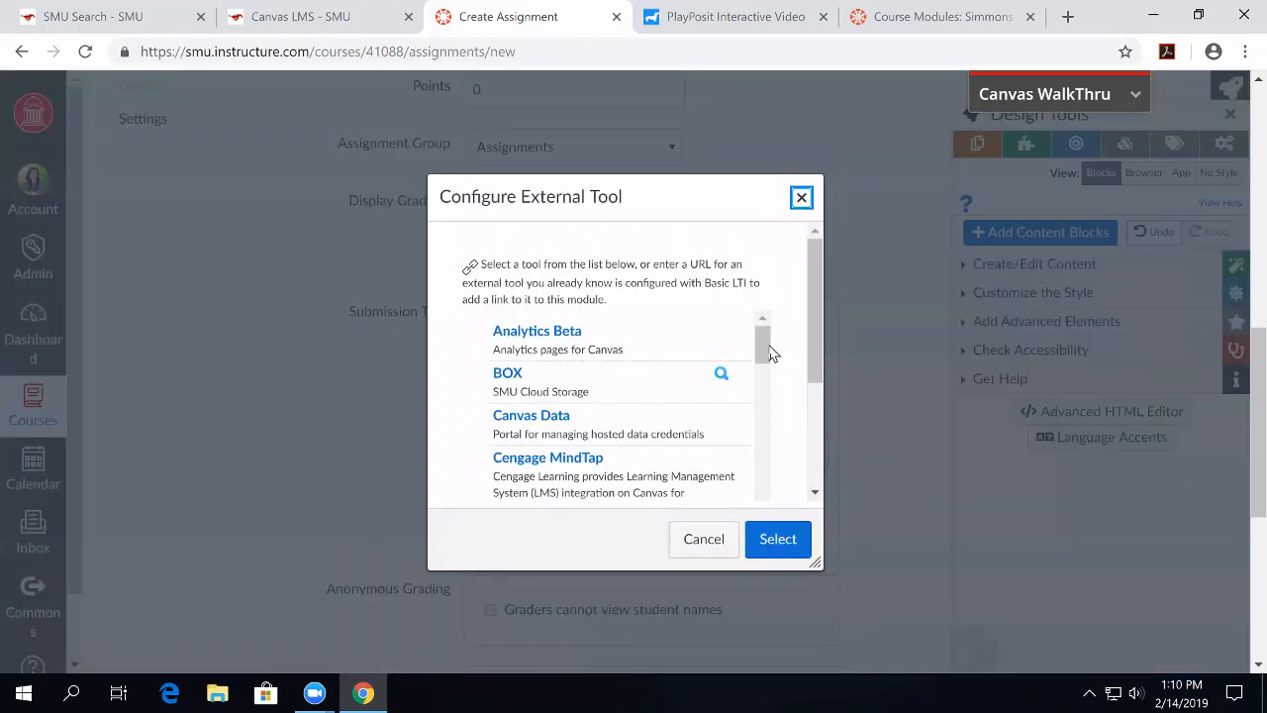
pyautogui.scroll(-3)
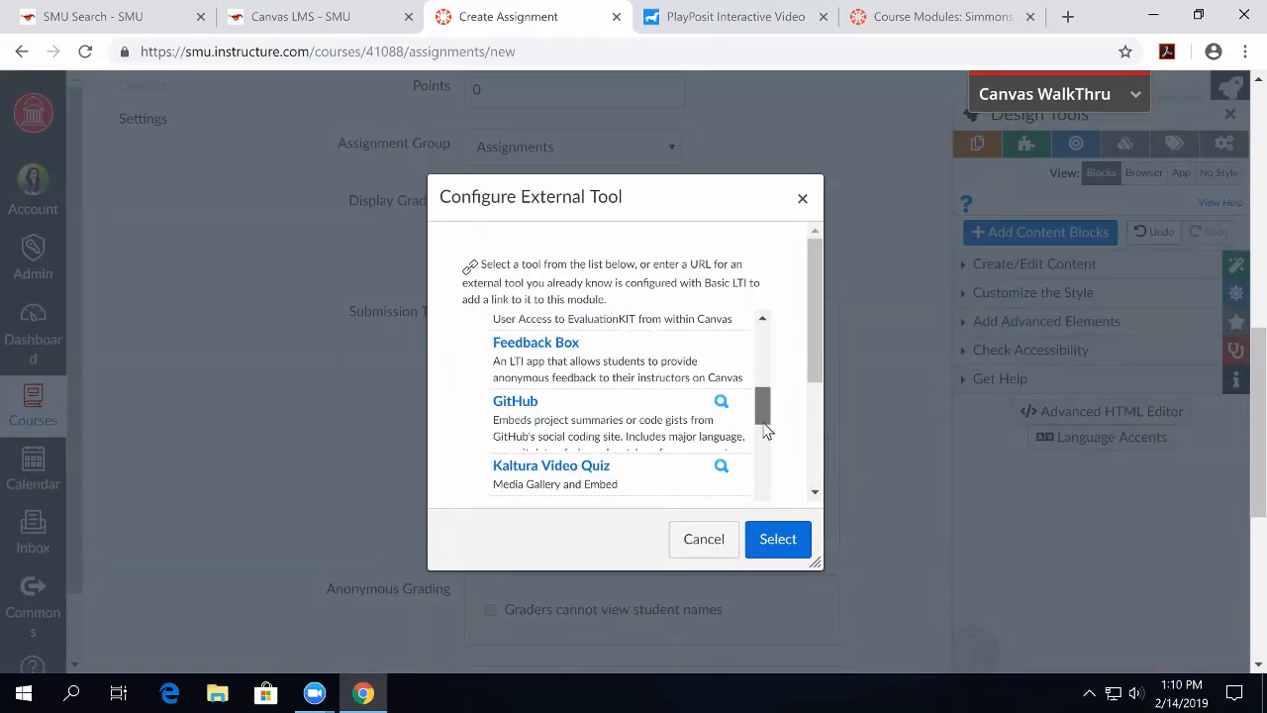
pyautogui.scroll(-3)
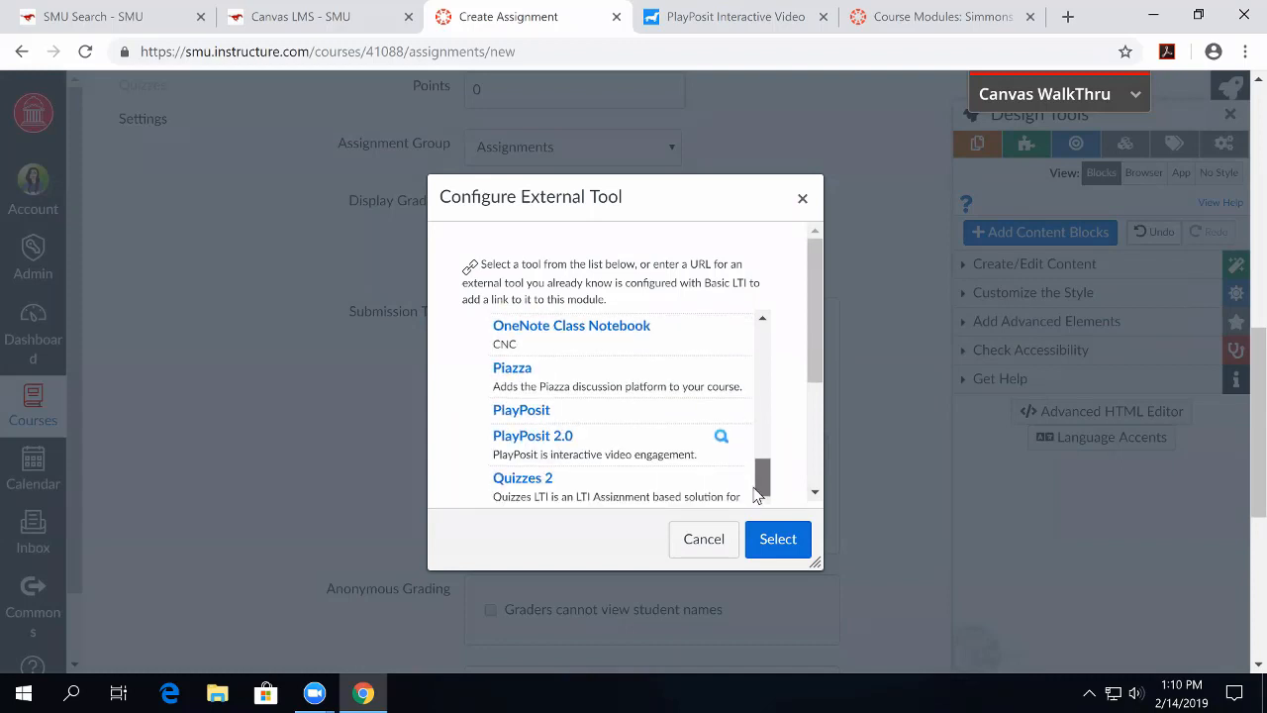
pyautogui.scroll(-3)
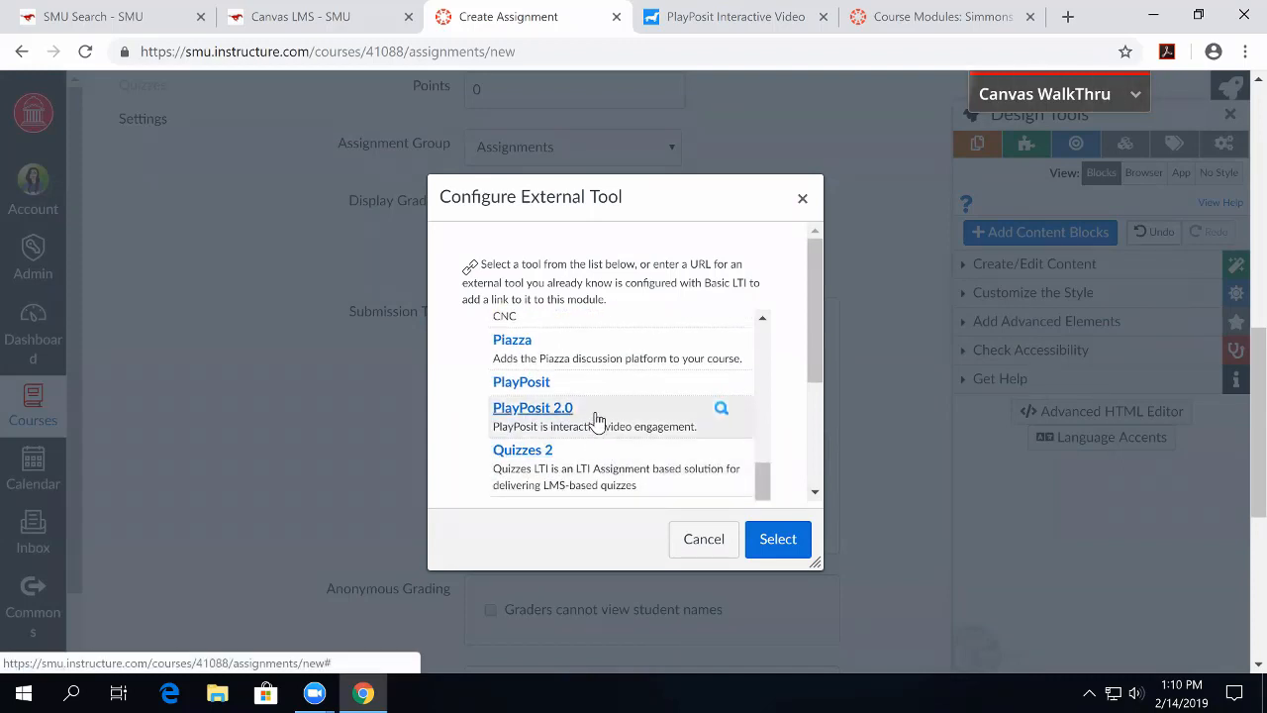
pyautogui.click(778, 538)
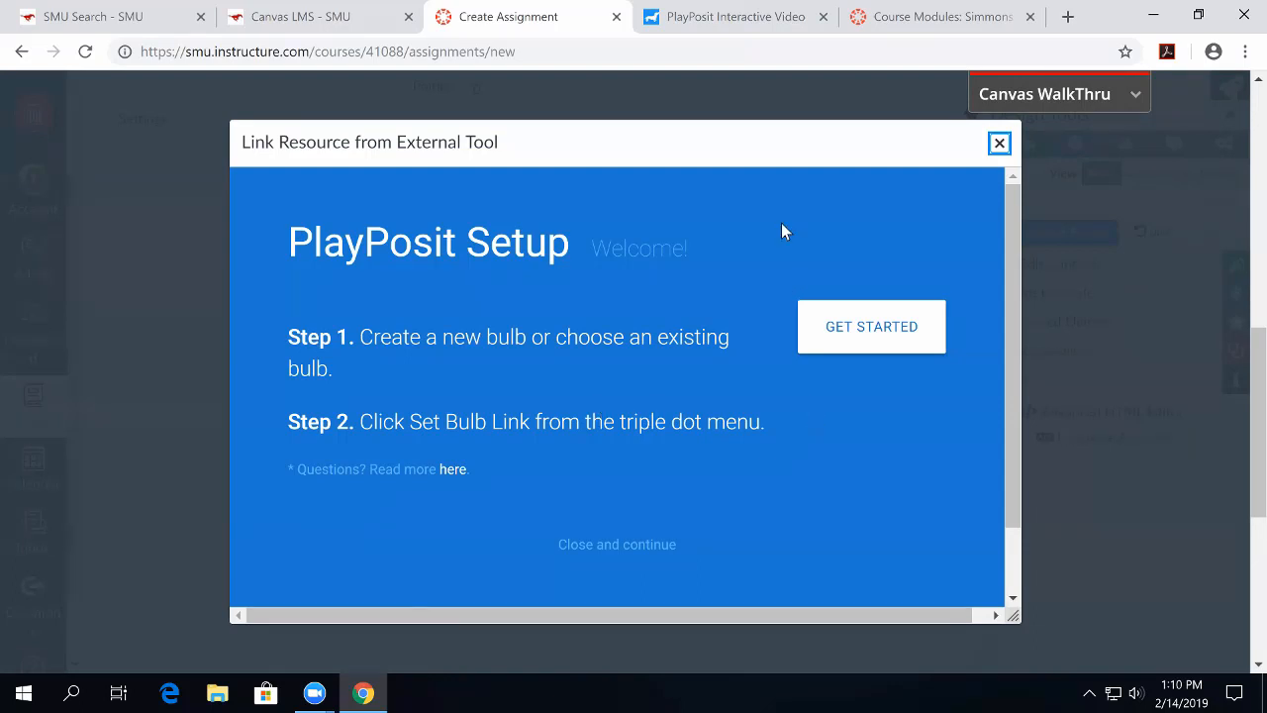
pyautogui.moveTo(887, 413)
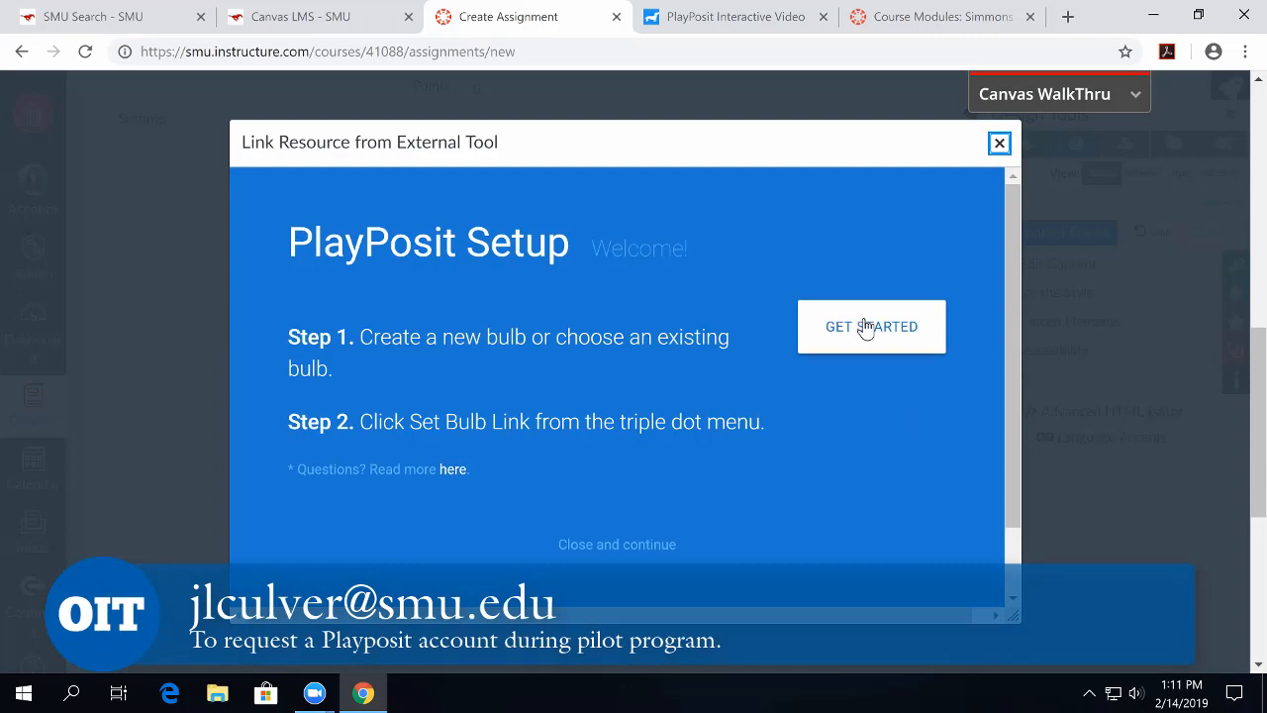
# Complete PlayPosit setup, create a new bulb from My Bulbs, and open a blank tab.
pyautogui.click(870, 327)
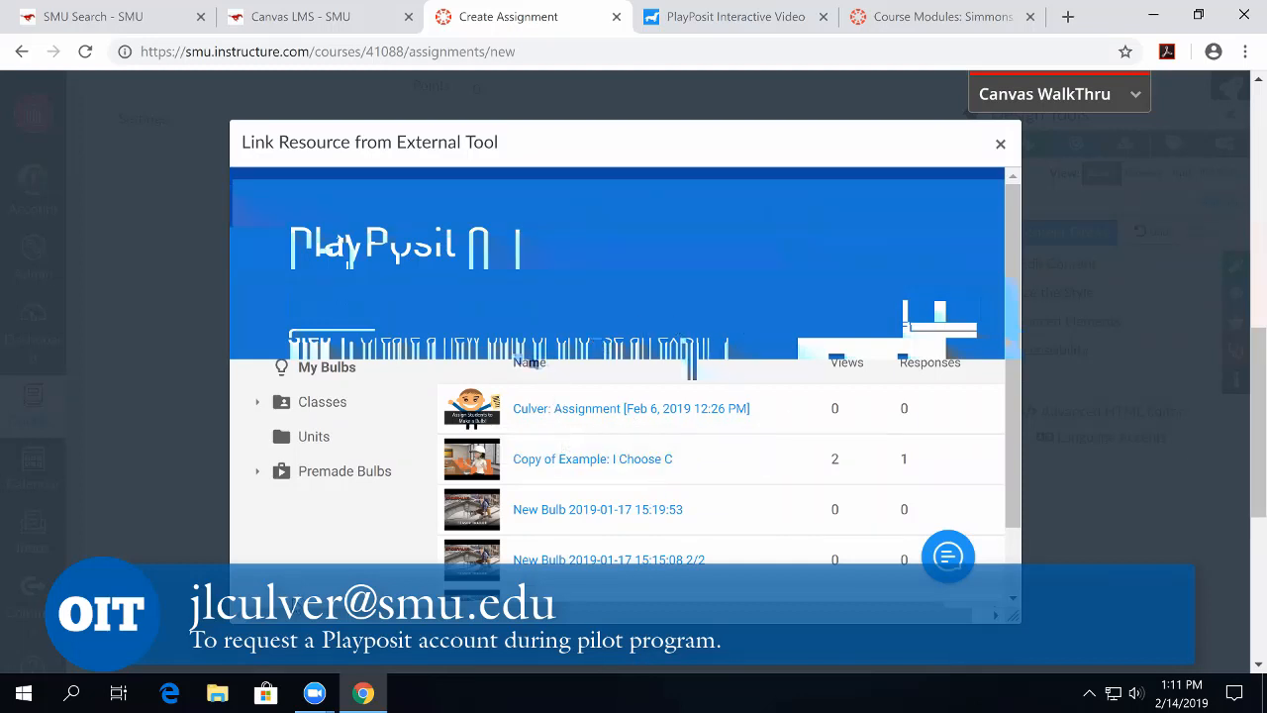
pyautogui.moveTo(321, 297)
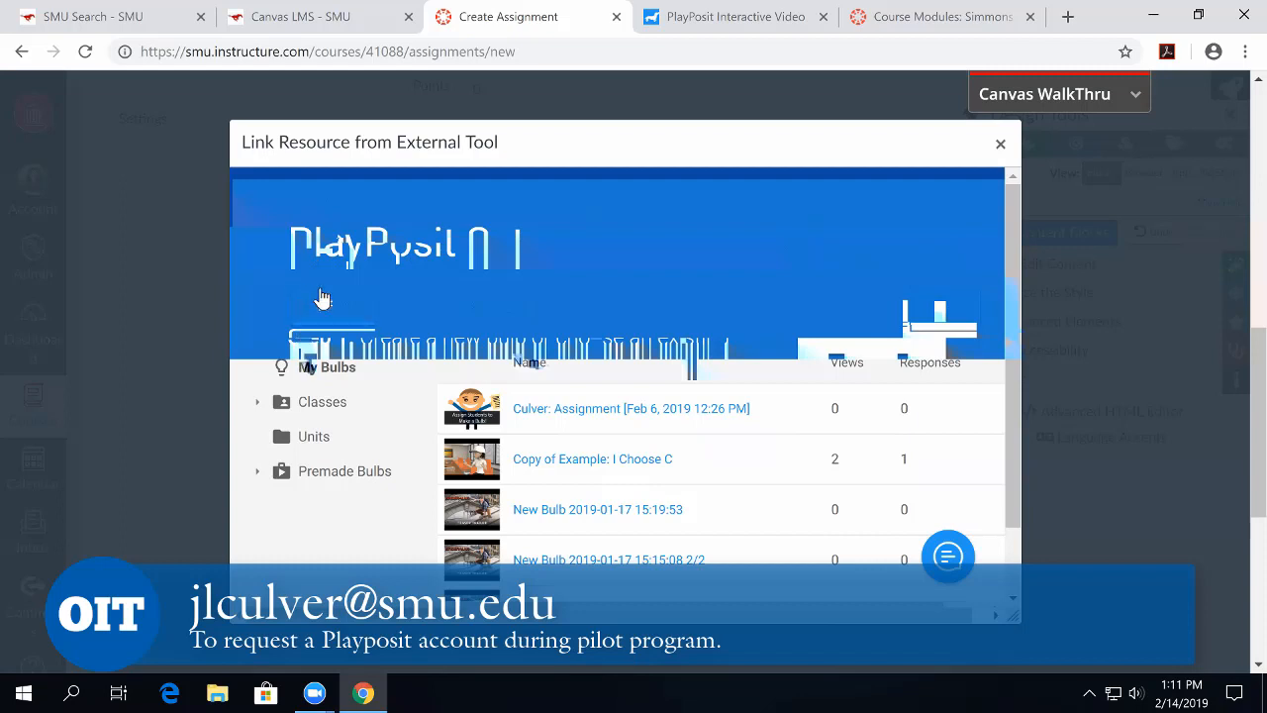
pyautogui.click(332, 306)
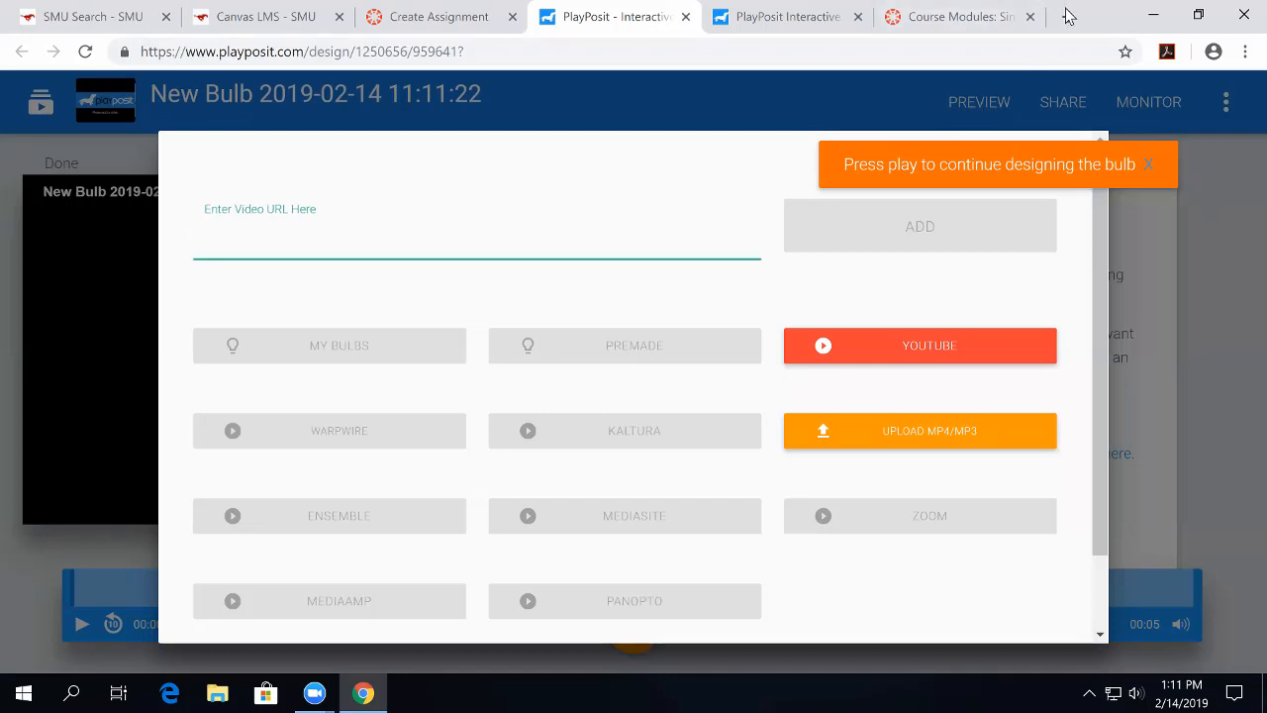
pyautogui.click(1068, 16)
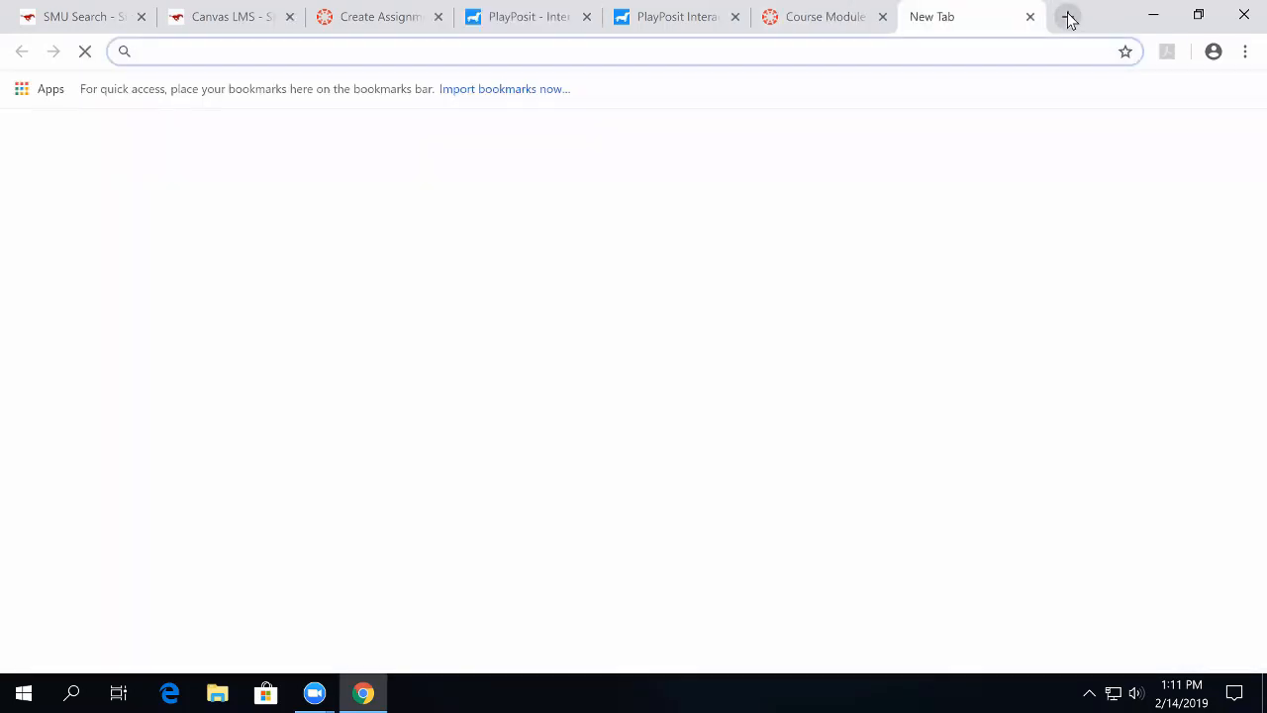
# Search Google for 'youtube ted ed' and open the TED-Ed moon video result.
pyautogui.write('youtube')
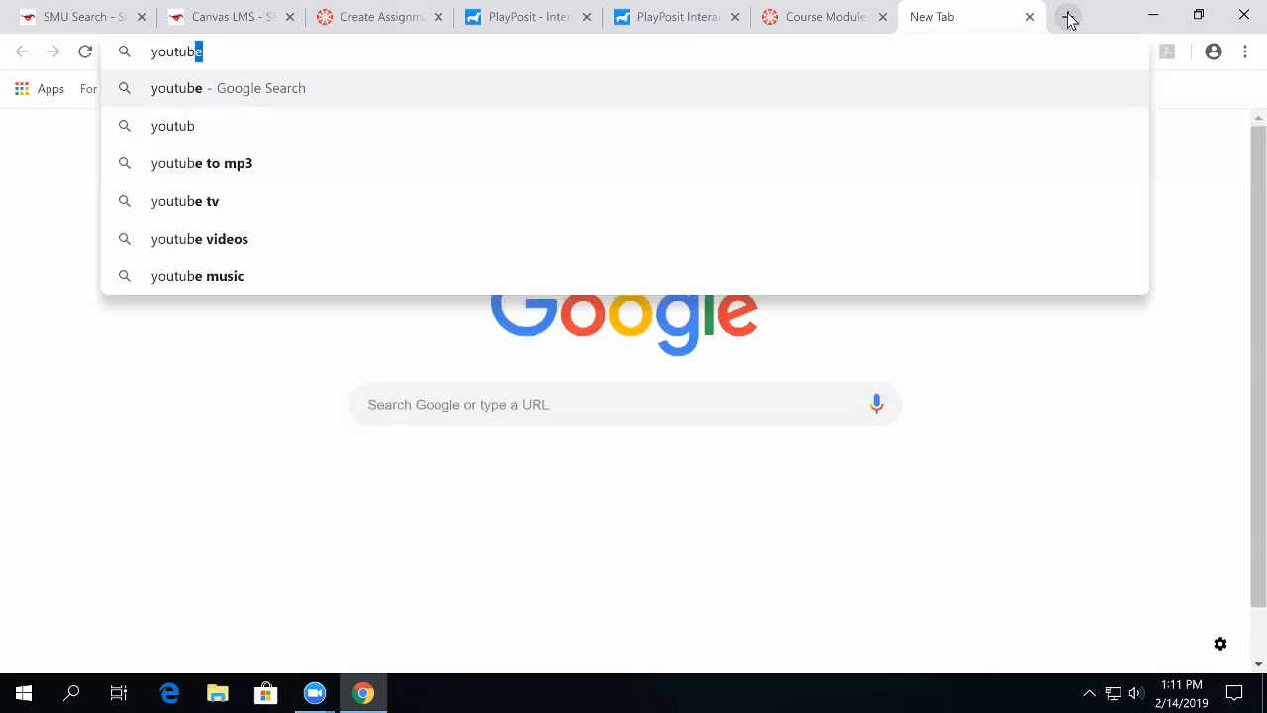
pyautogui.write('ted')
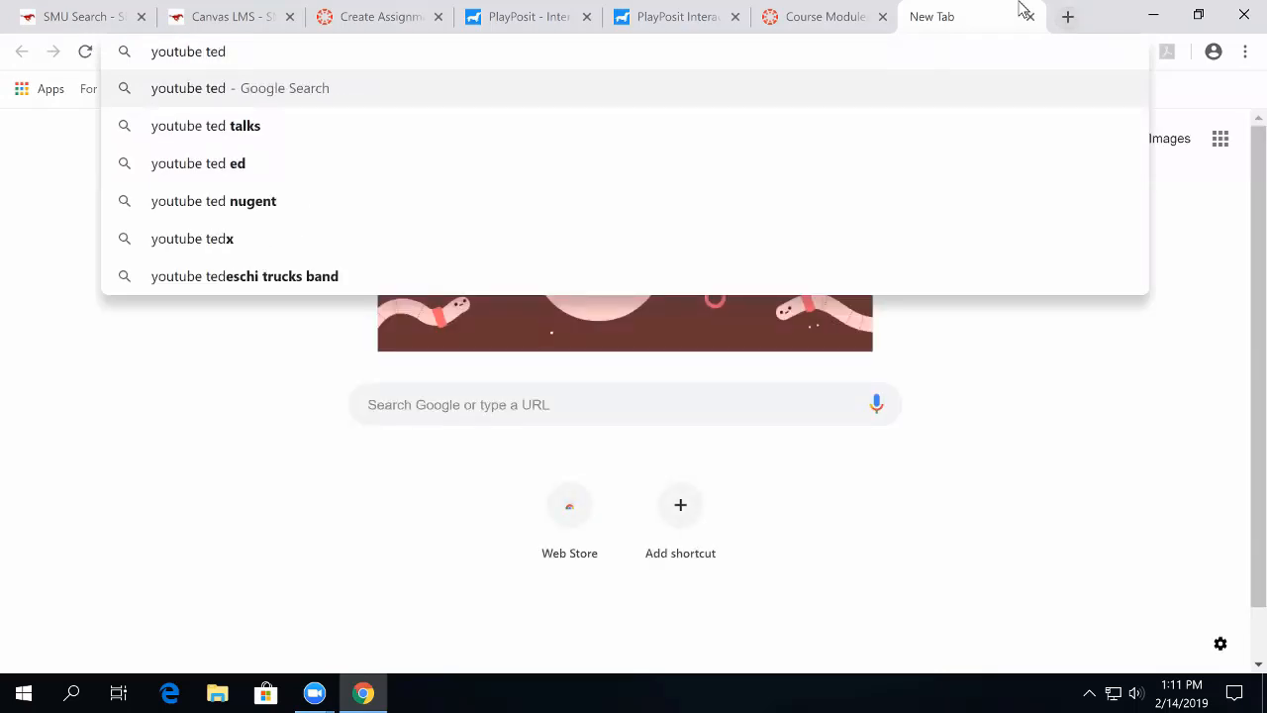
pyautogui.click(198, 163)
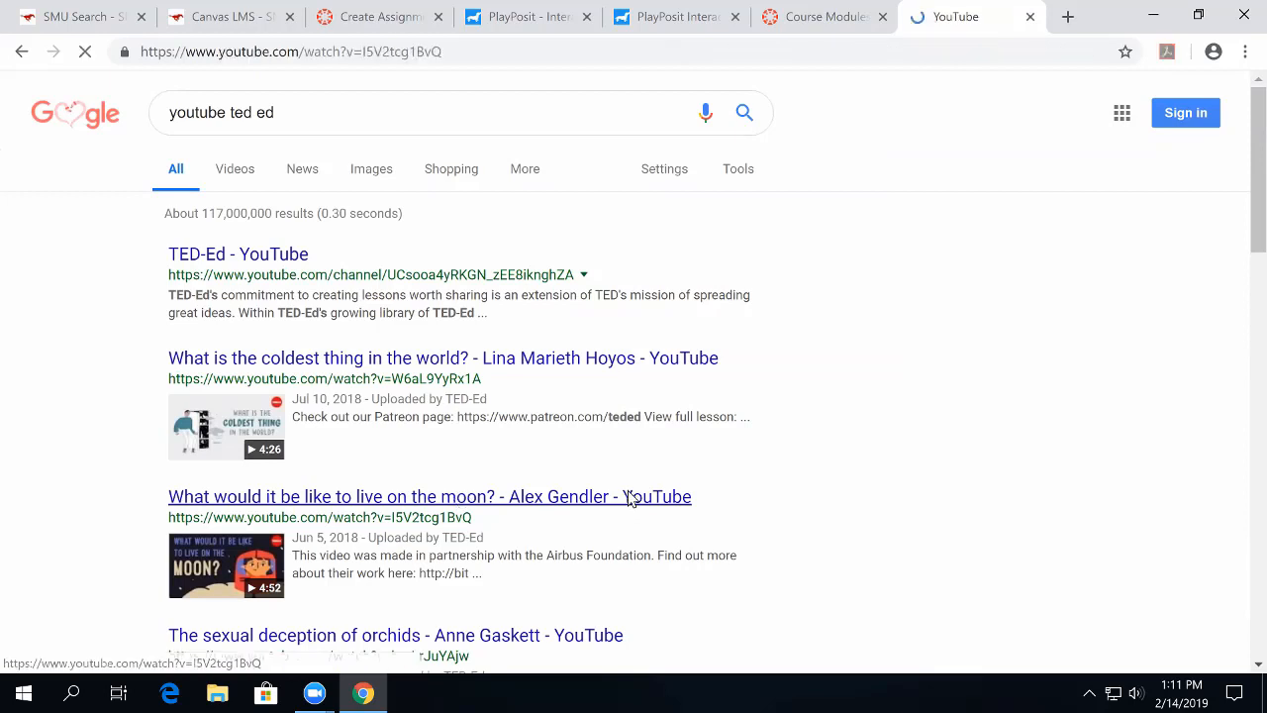
pyautogui.click(429, 496)
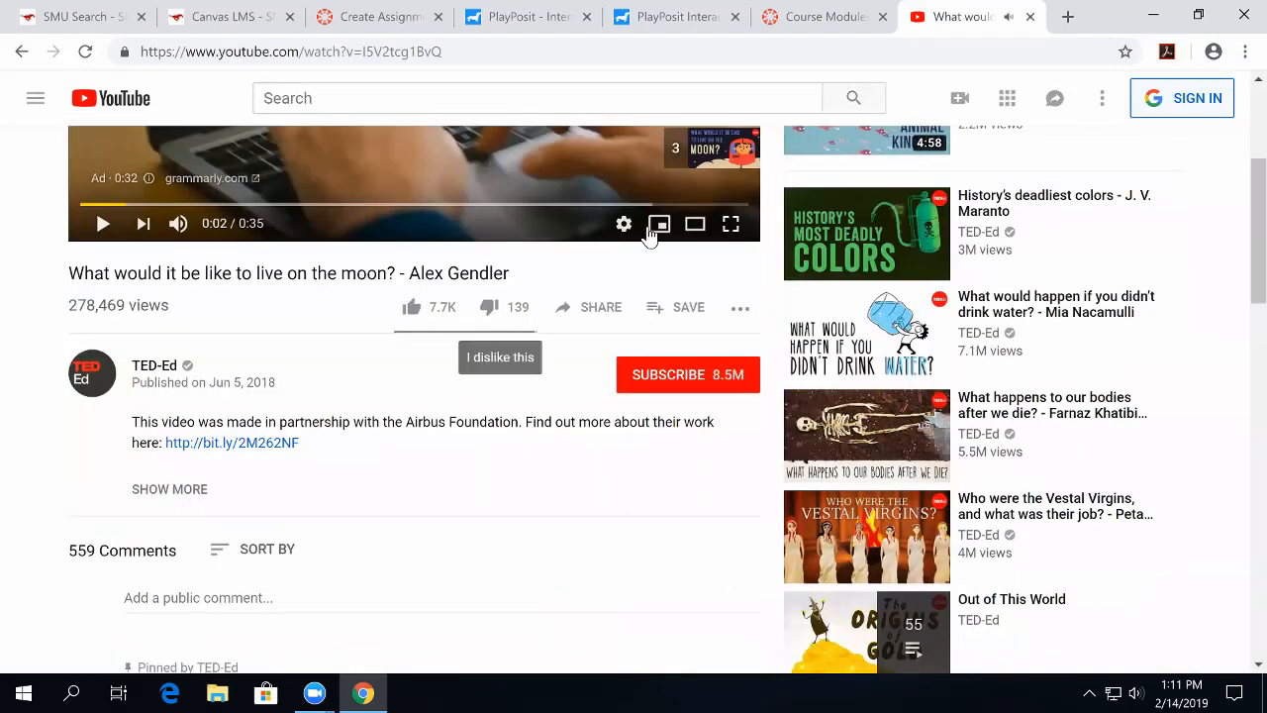
# Copy the moon video's youtu.be link from YouTube's Share dialog.
pyautogui.click(588, 307)
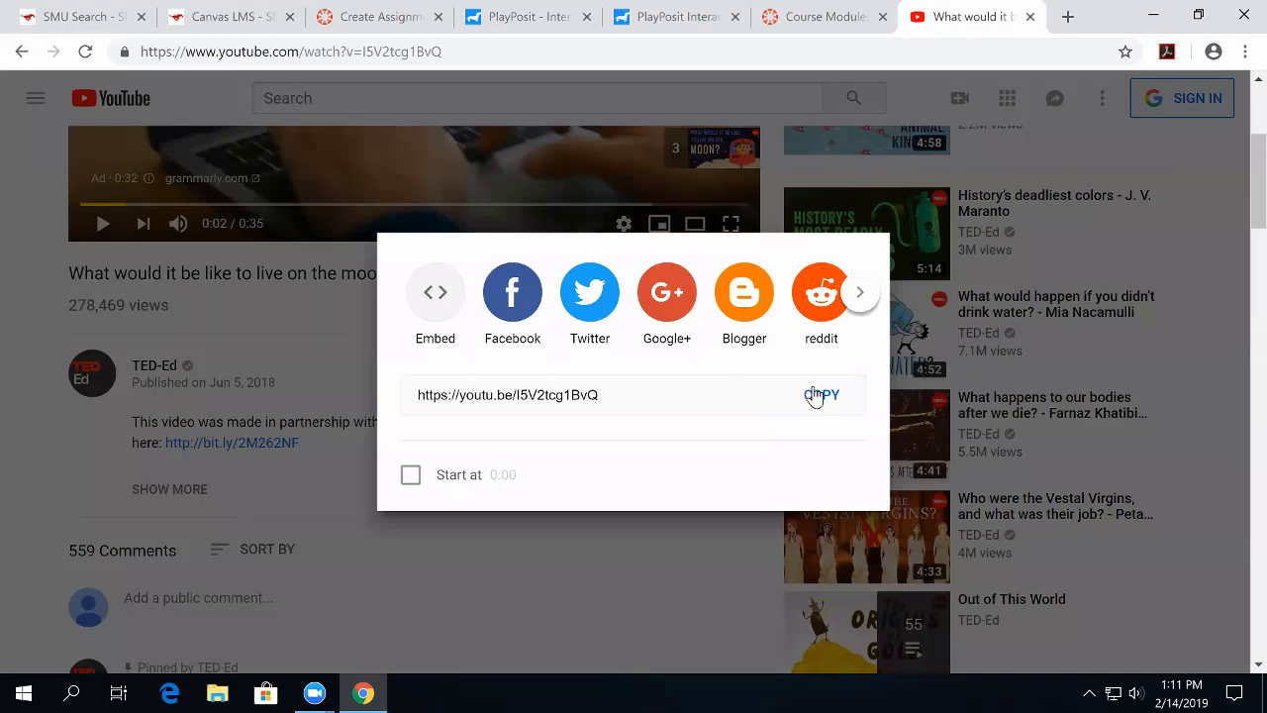
pyautogui.click(822, 394)
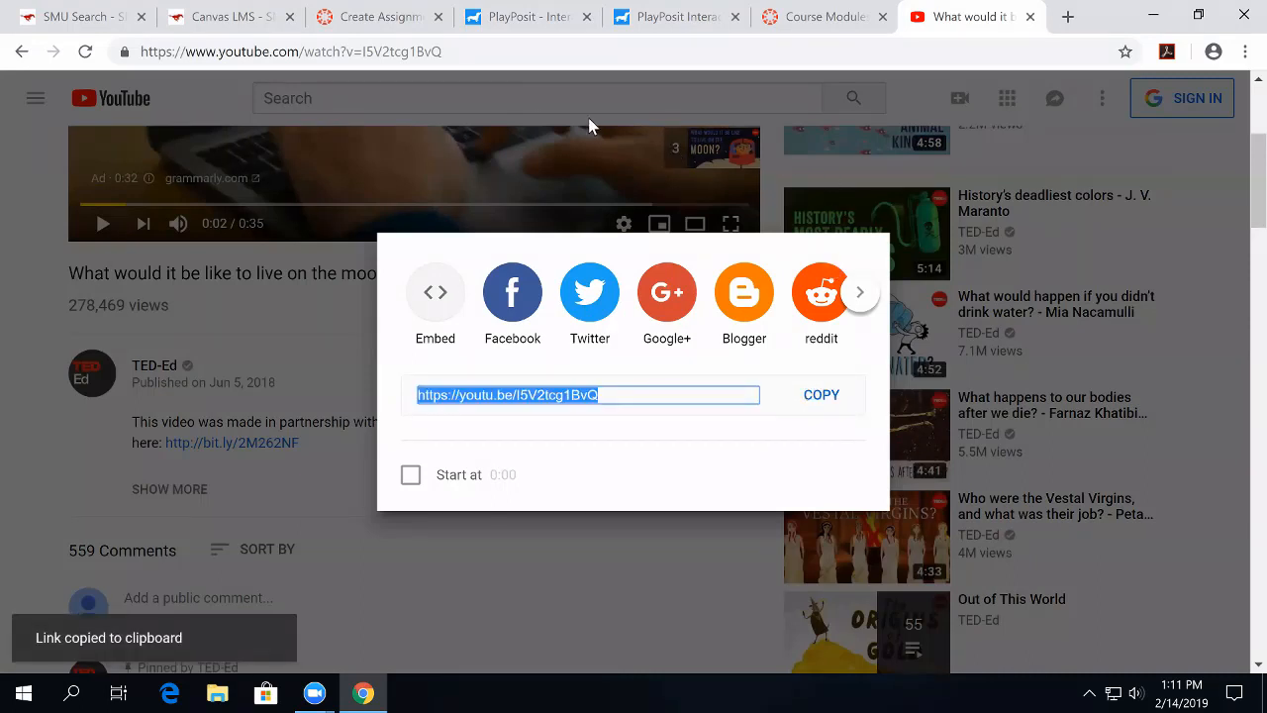
pyautogui.moveTo(459, 37)
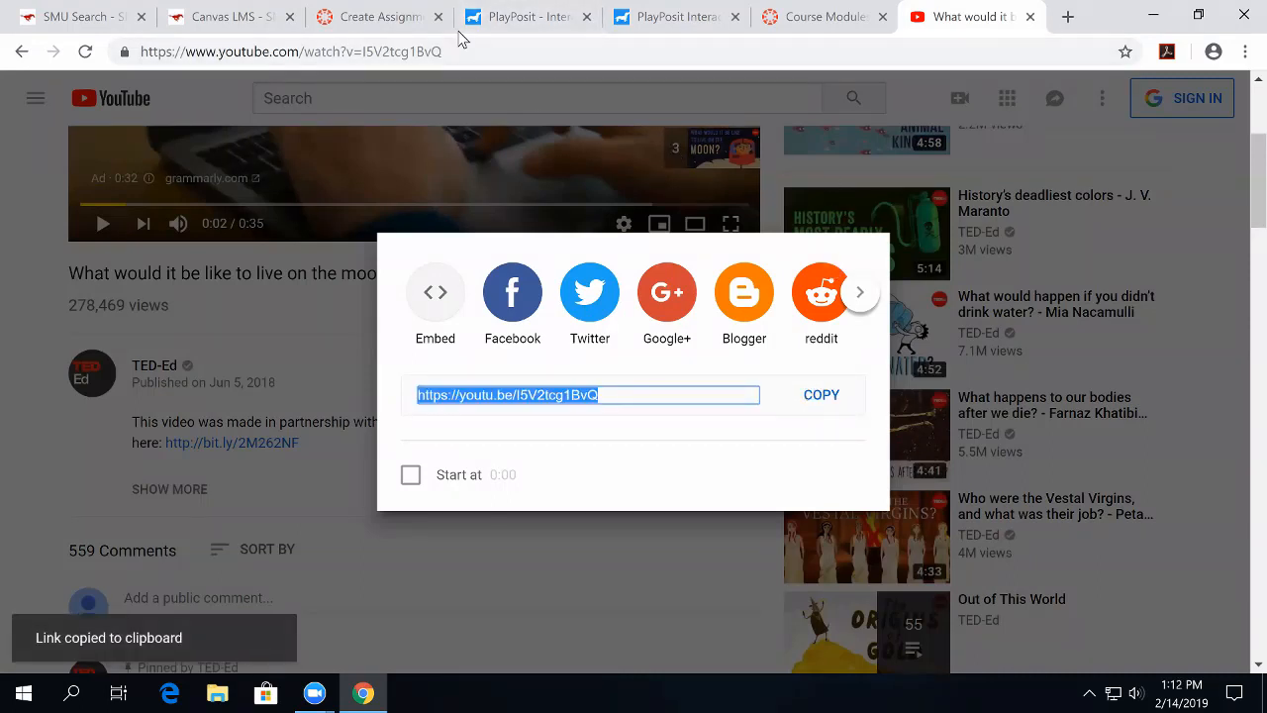
pyautogui.moveTo(451, 99)
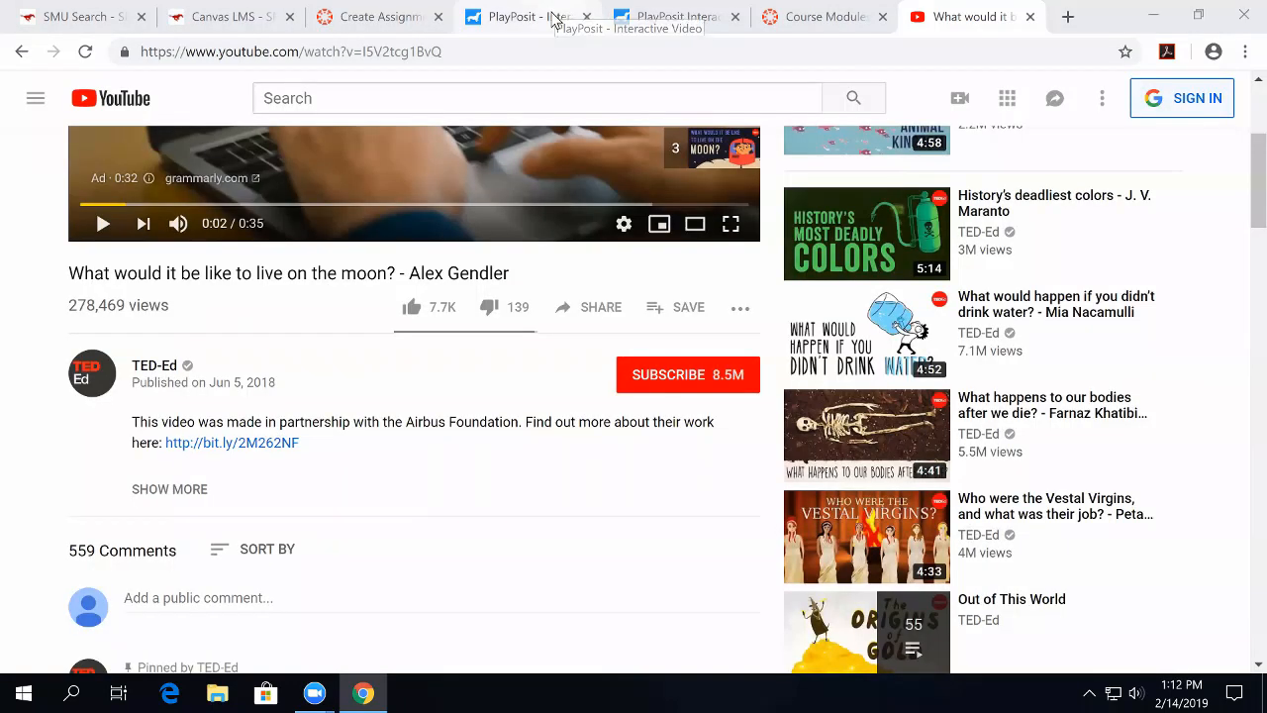
# Paste the YouTube link into the bulb, add the moon video, and play it.
pyautogui.click(520, 17)
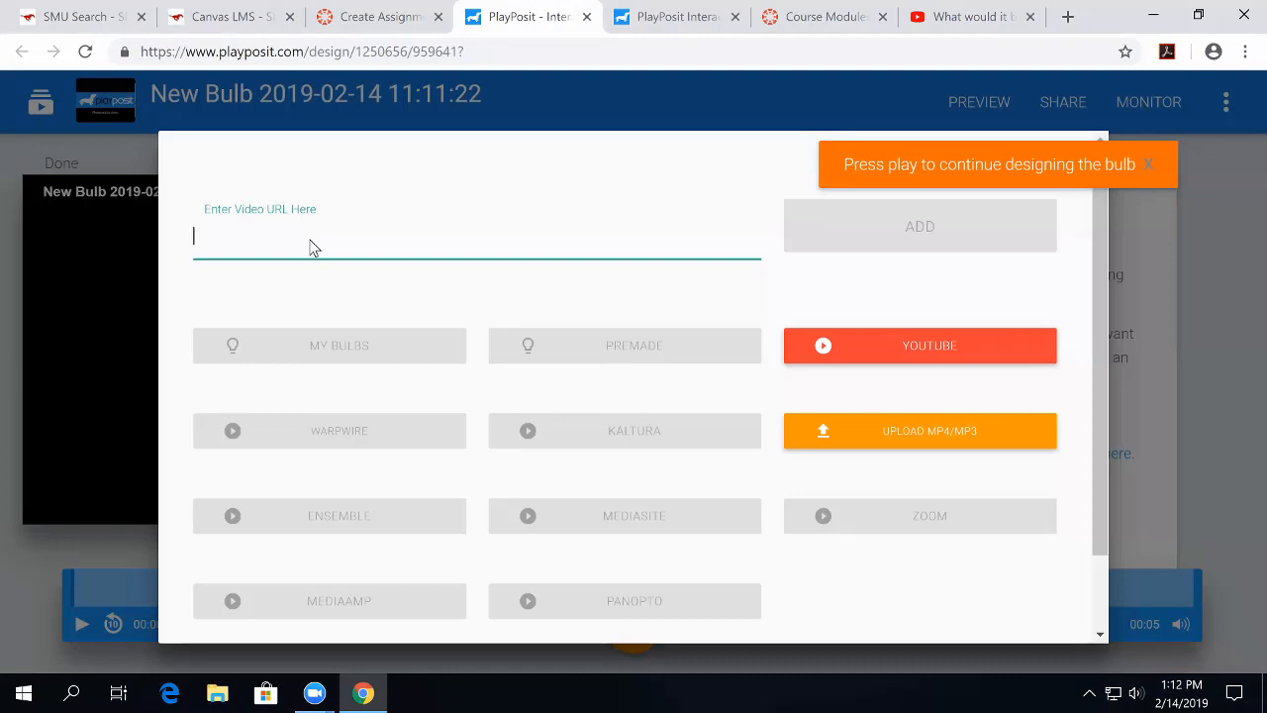
pyautogui.rightClick(297, 236)
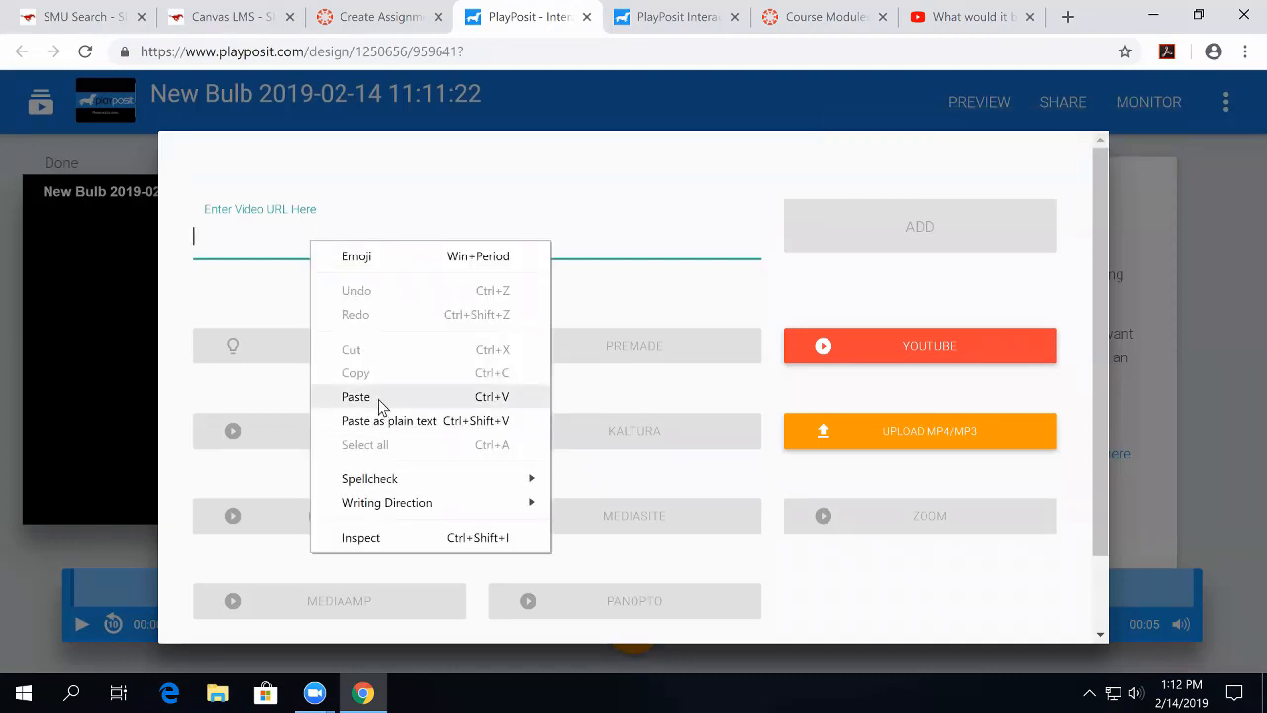
pyautogui.click(355, 395)
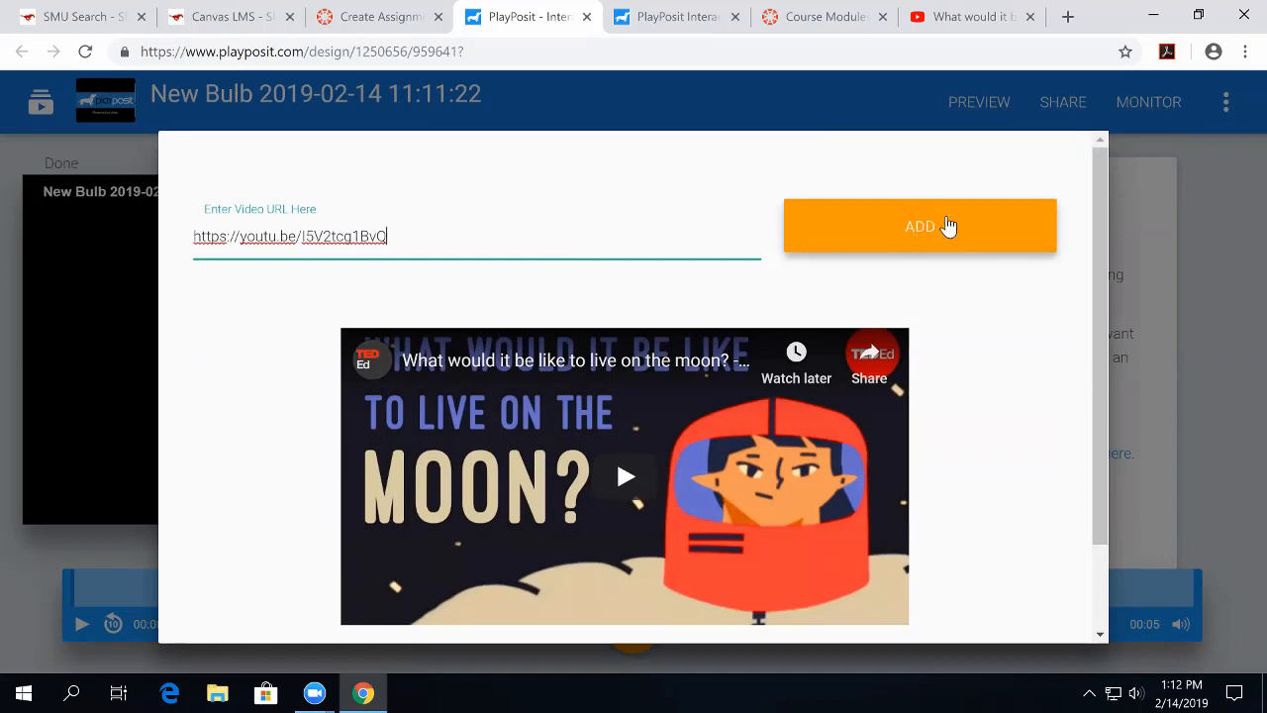
pyautogui.click(919, 226)
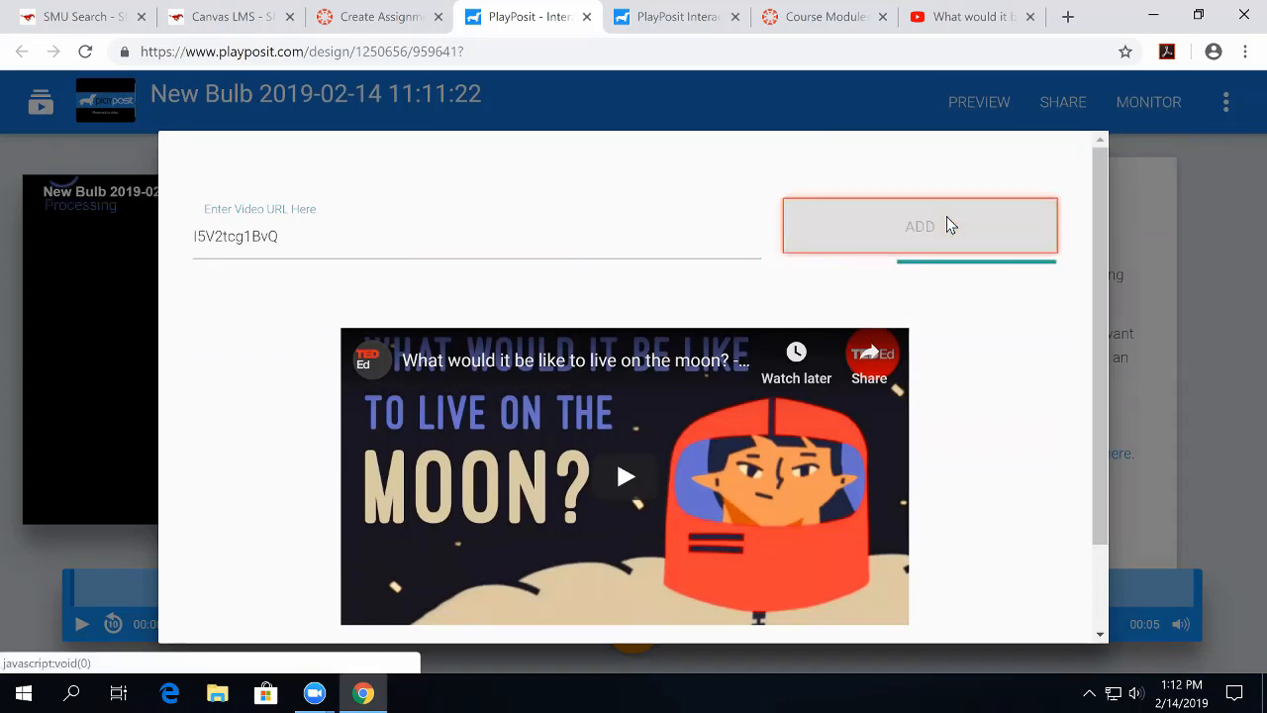
pyautogui.click(918, 226)
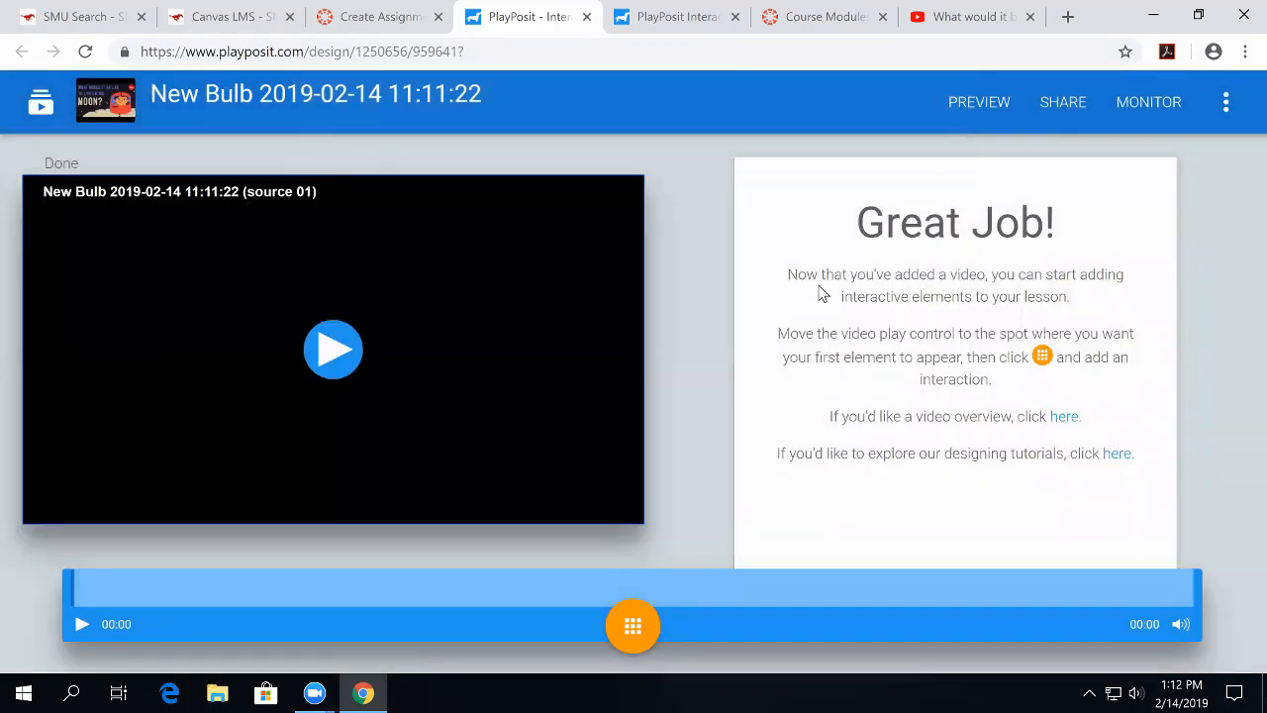
pyautogui.moveTo(653, 401)
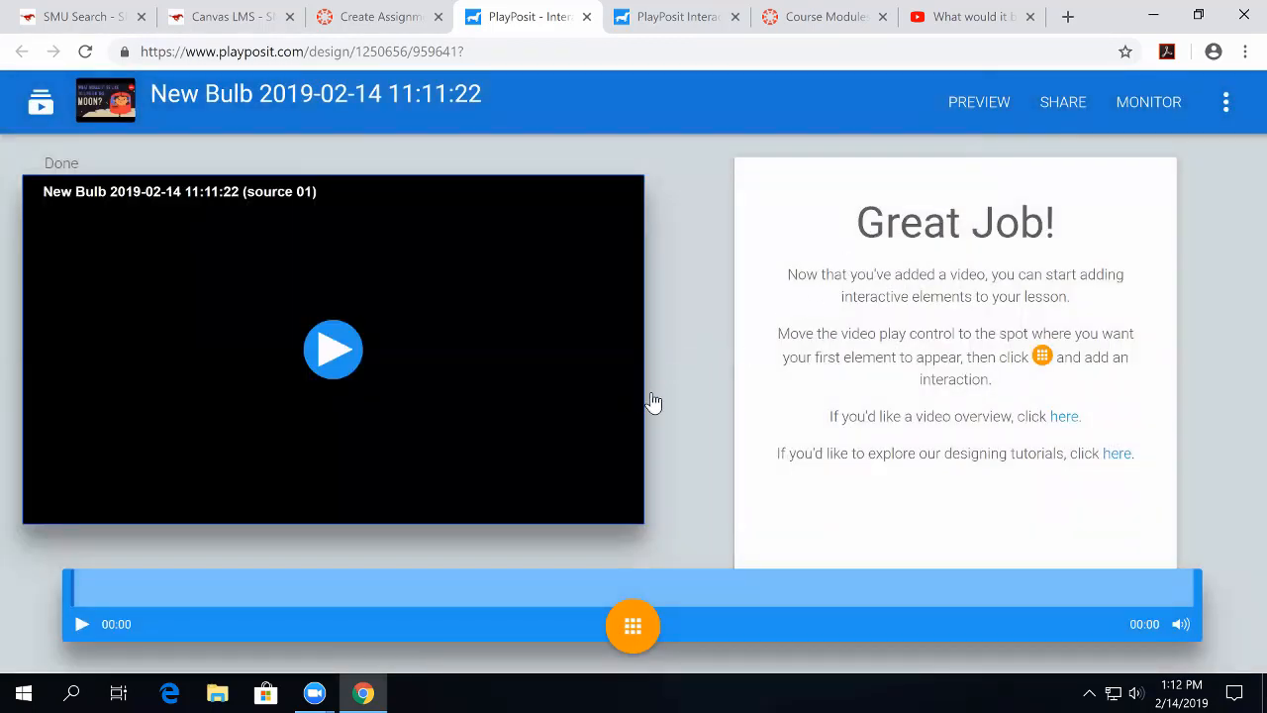
pyautogui.moveTo(700, 391)
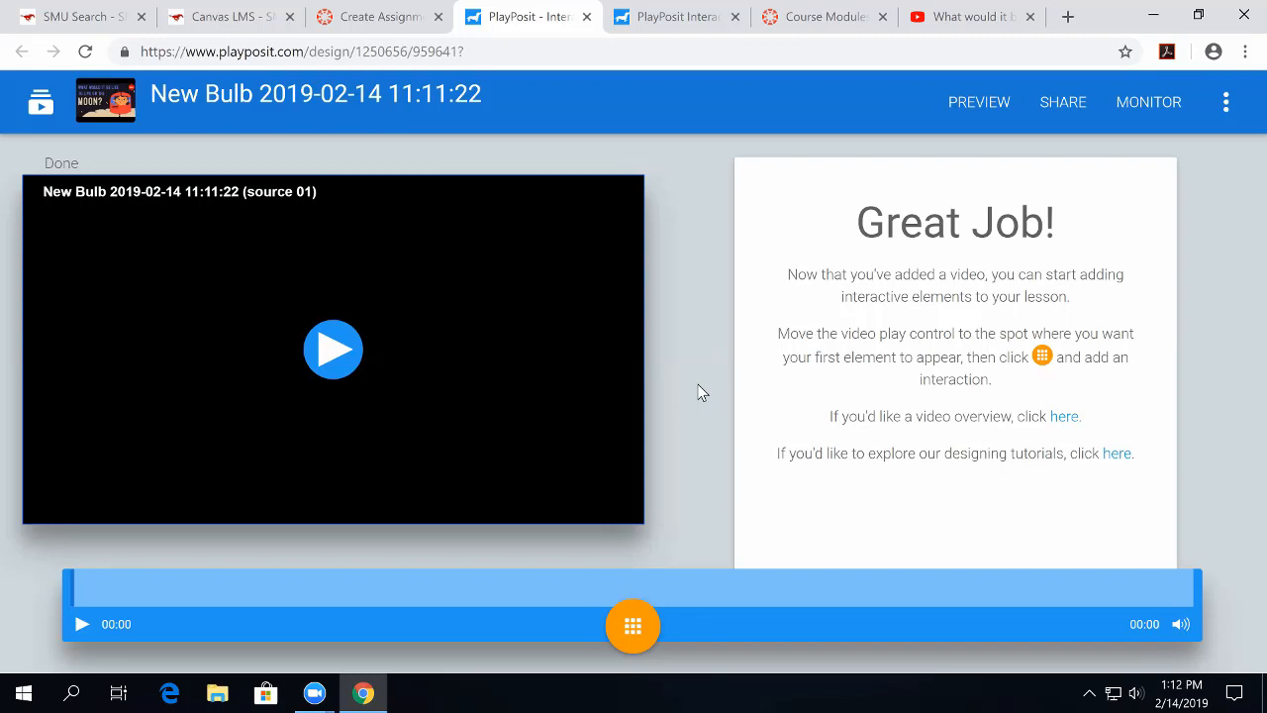
pyautogui.moveTo(315, 396)
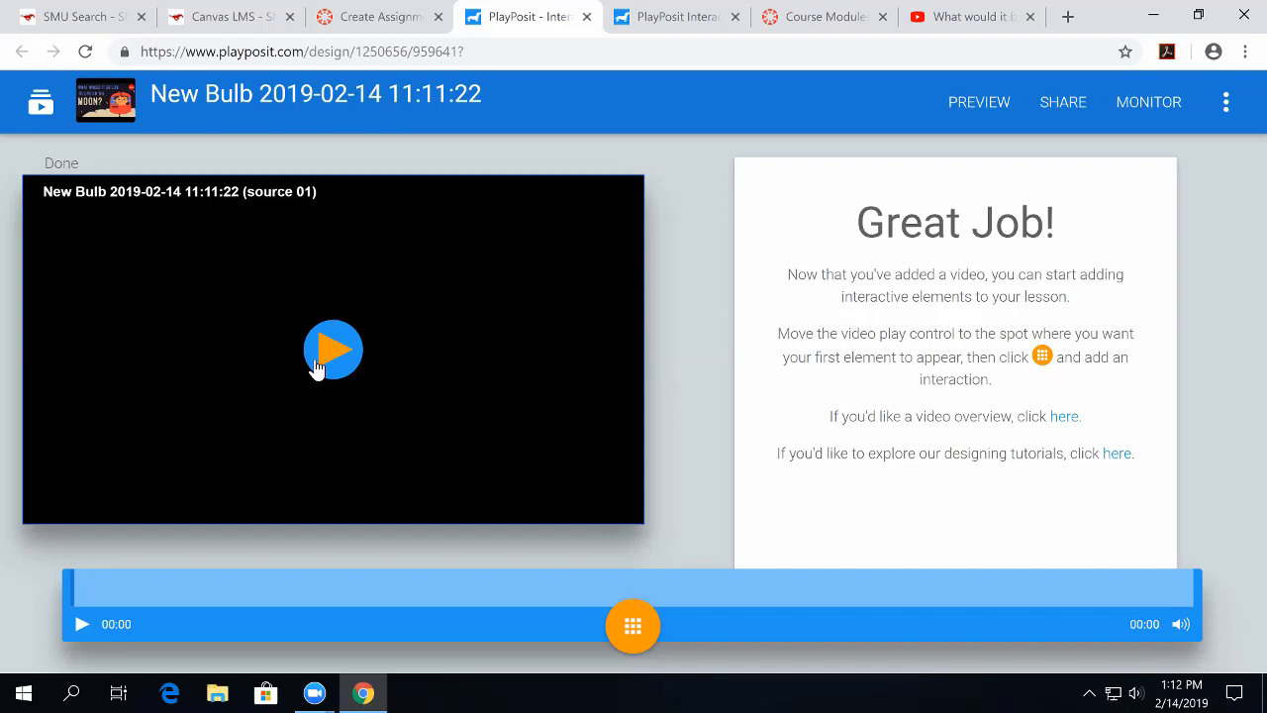
pyautogui.moveTo(337, 361)
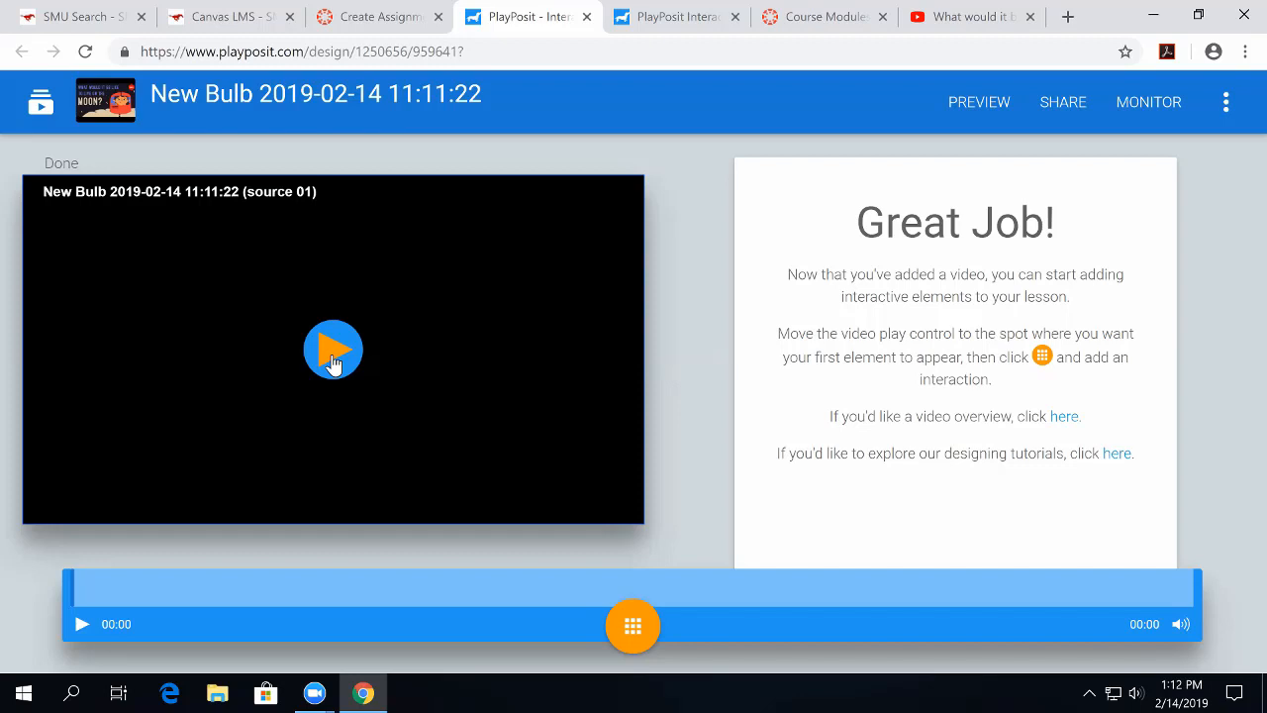
pyautogui.click(332, 349)
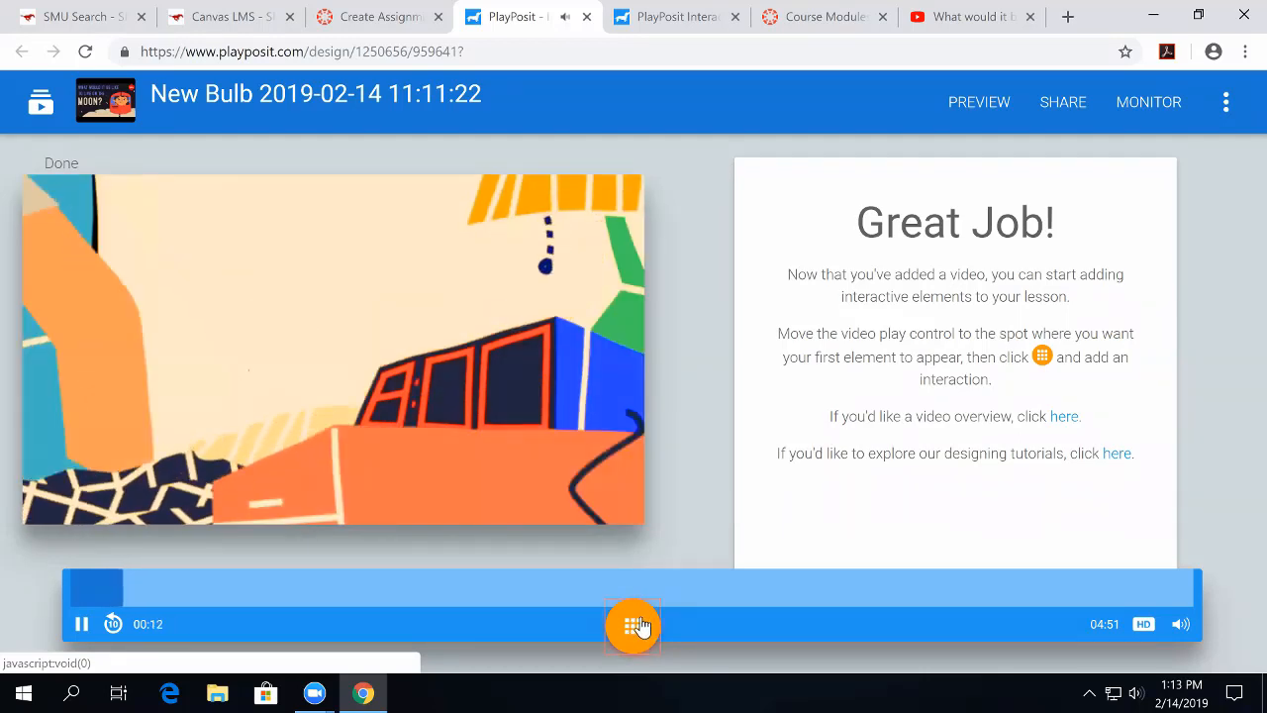
# Pause at 00:15 and add an interaction marker to reveal question types.
pyautogui.click(632, 624)
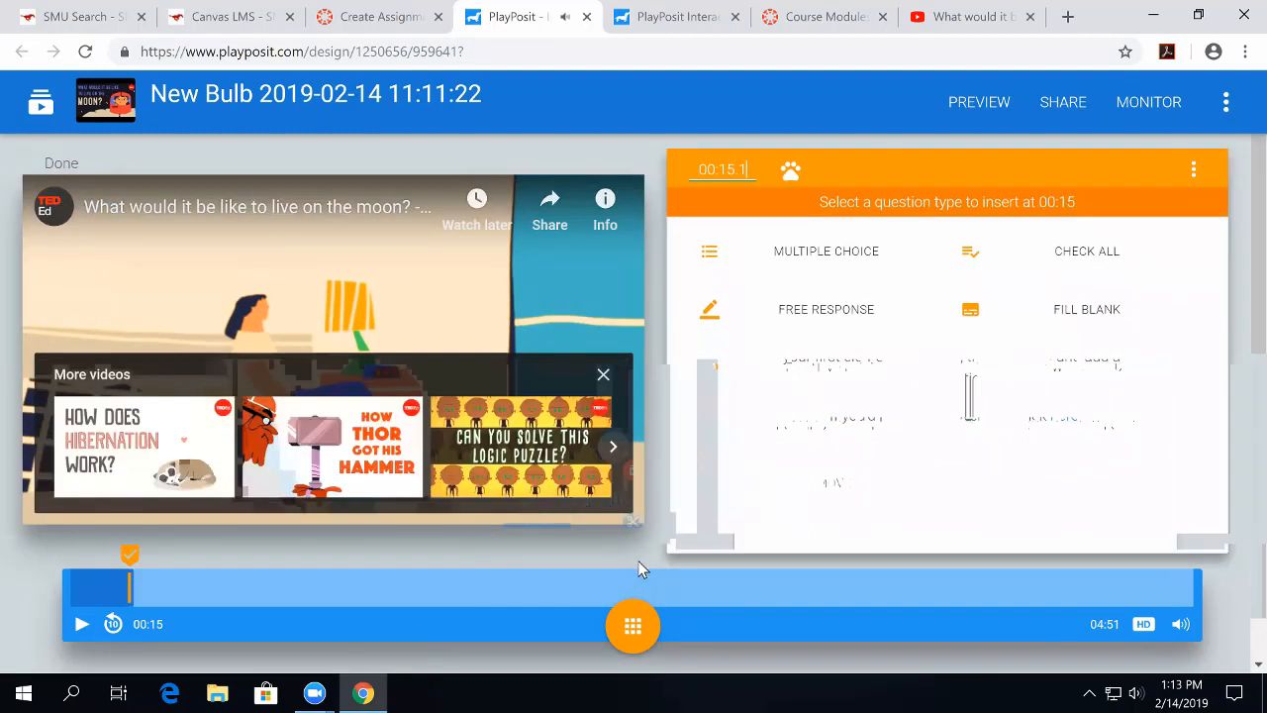
pyautogui.moveTo(960, 343)
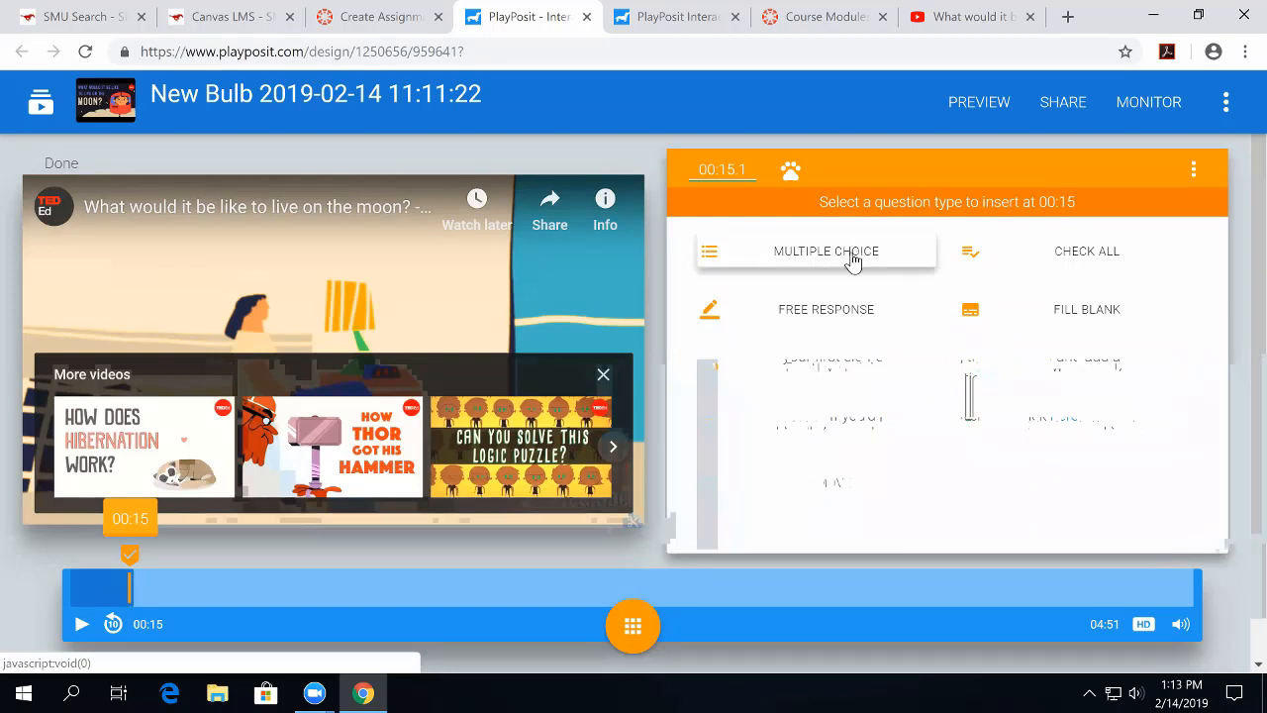
pyautogui.moveTo(856, 316)
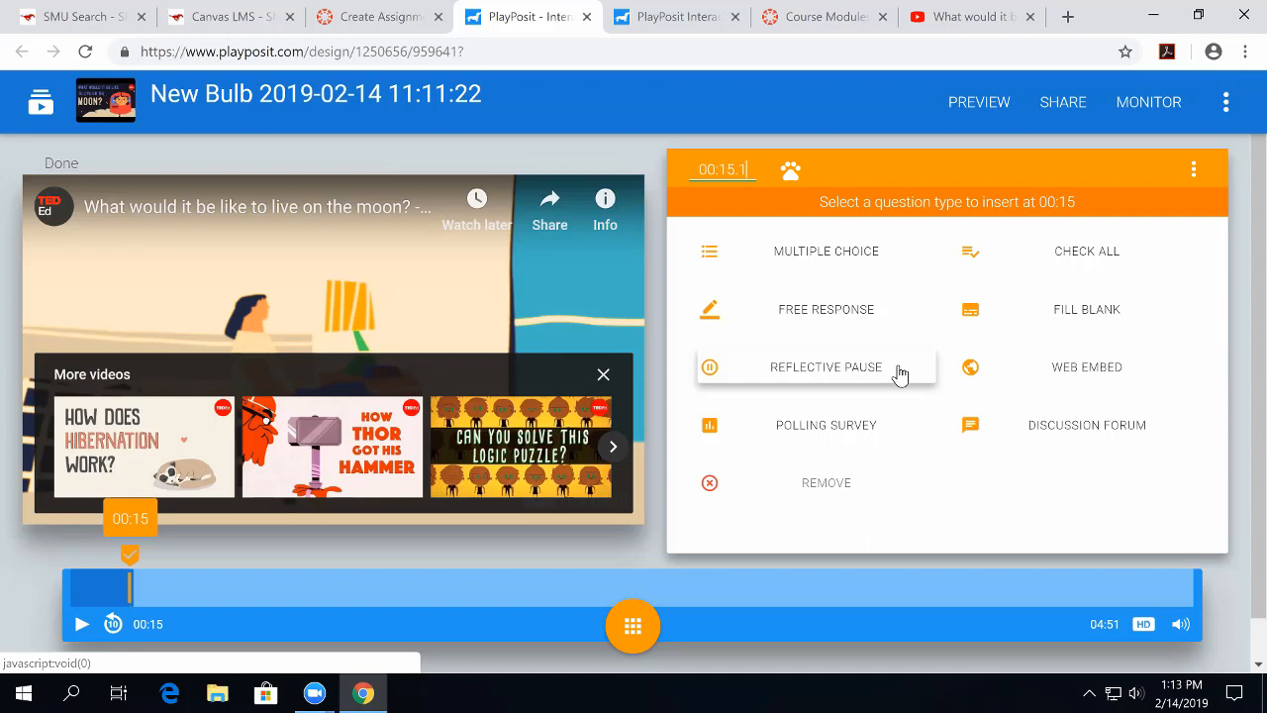
pyautogui.moveTo(874, 433)
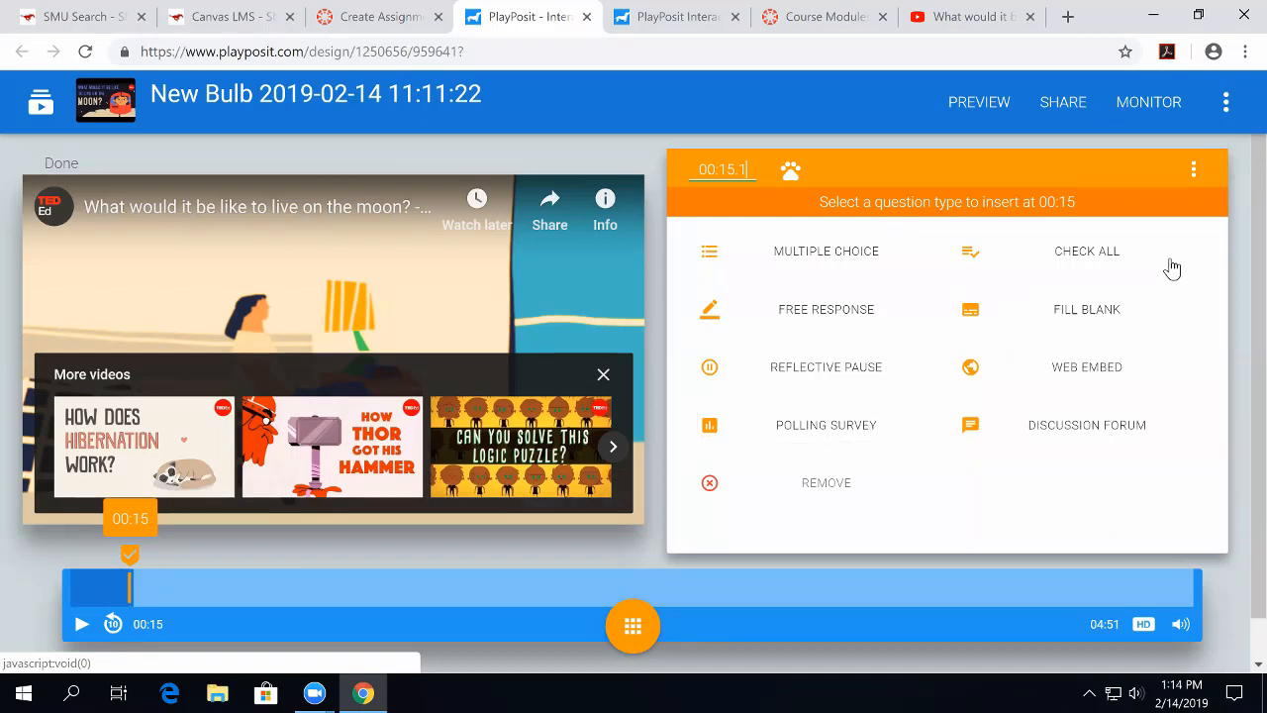
pyautogui.moveTo(1131, 368)
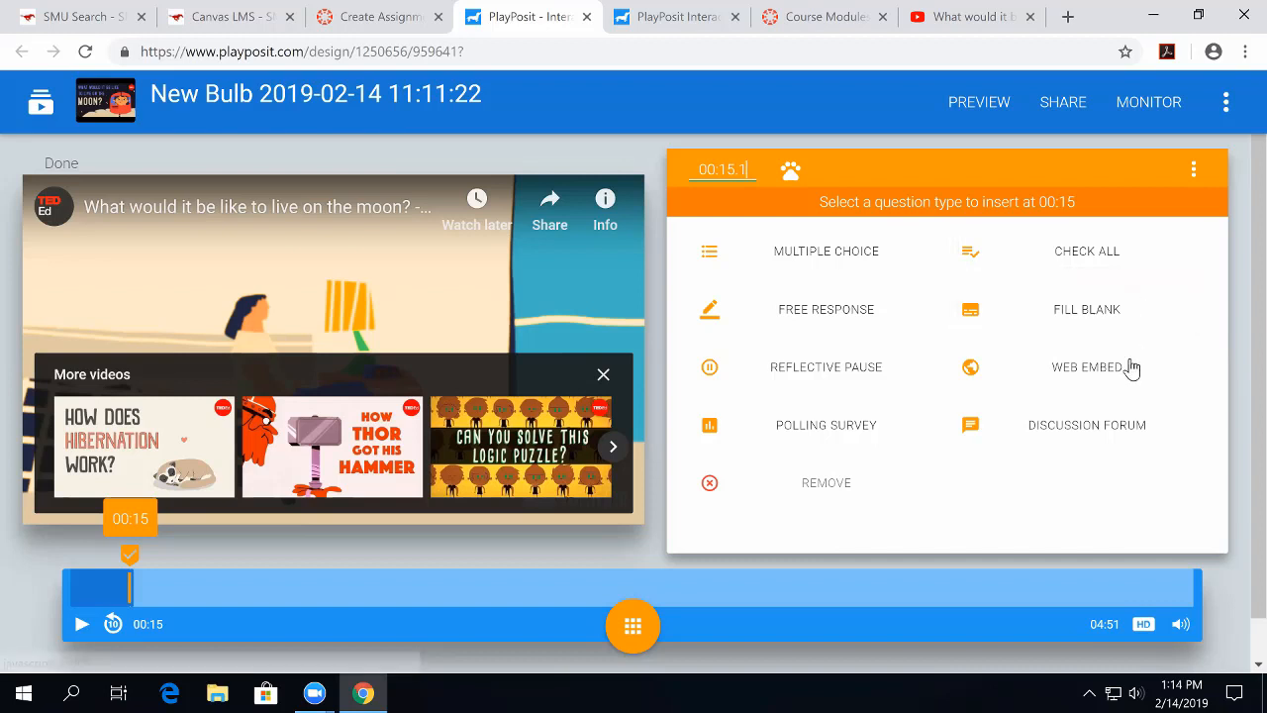
pyautogui.moveTo(1085, 424)
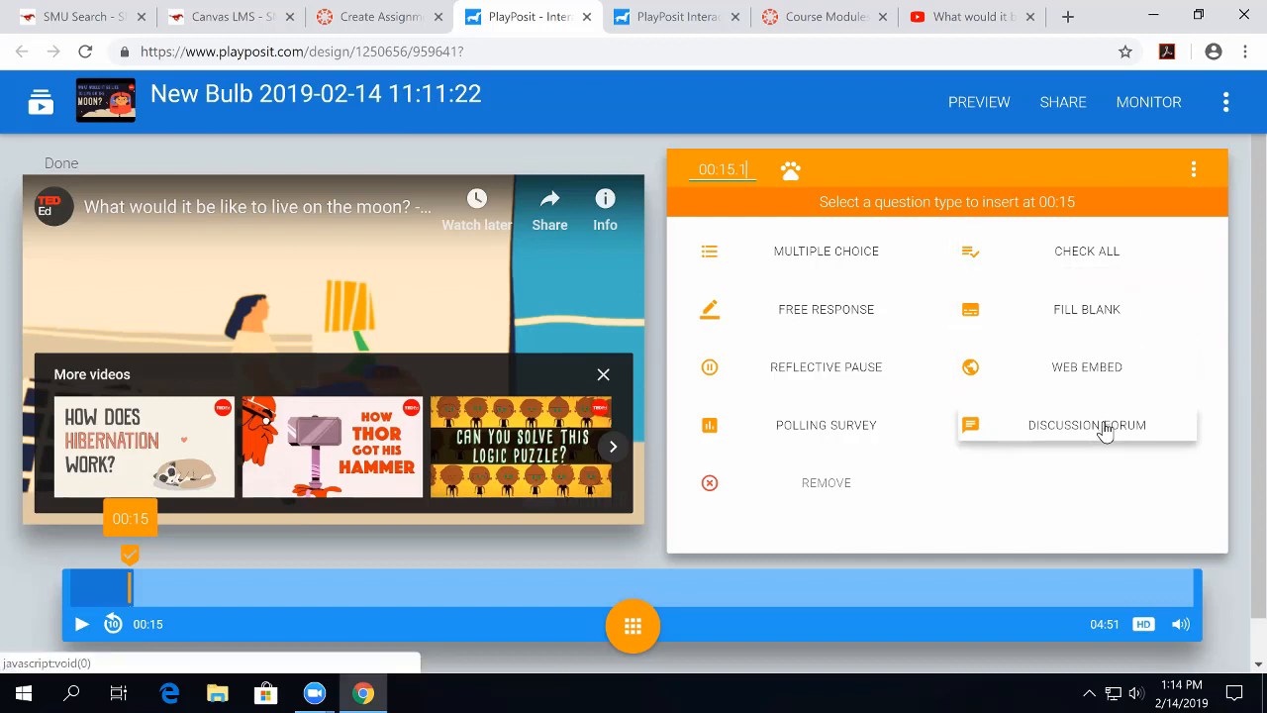
pyautogui.moveTo(550, 586)
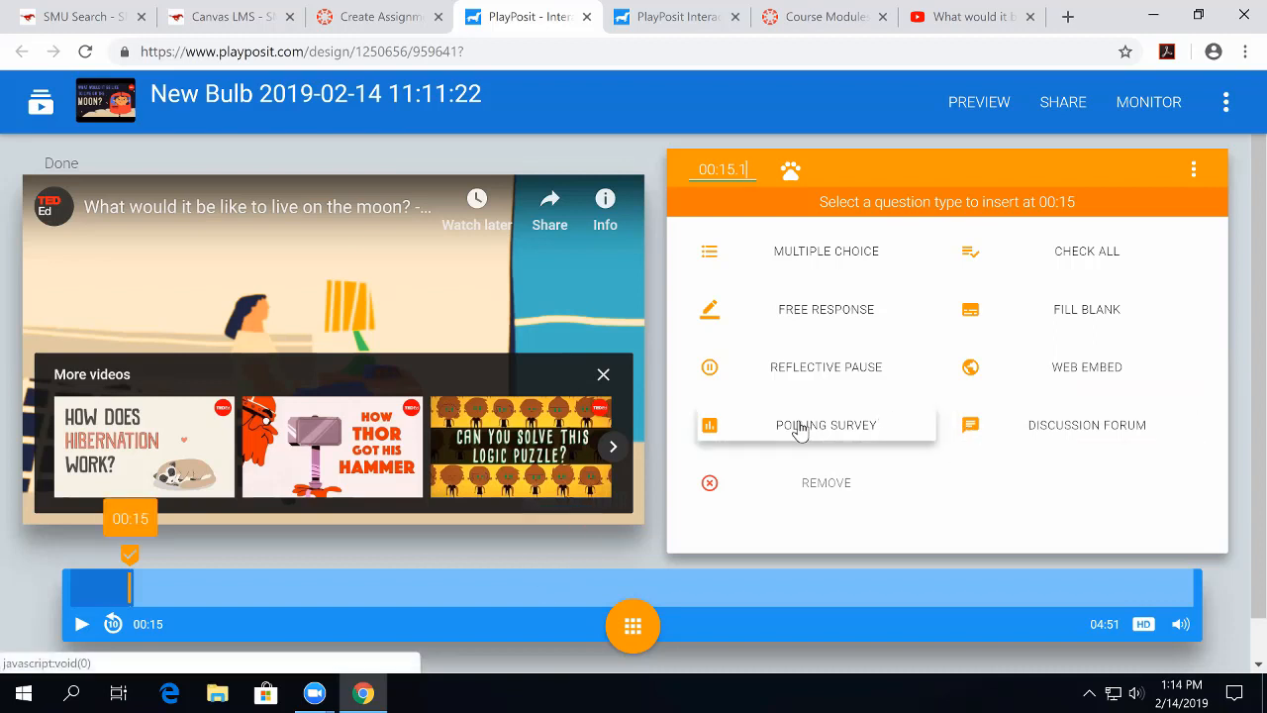
# Insert a Polling Survey at 00:15 titled 'Would you like to visit the moon?'.
pyautogui.click(825, 425)
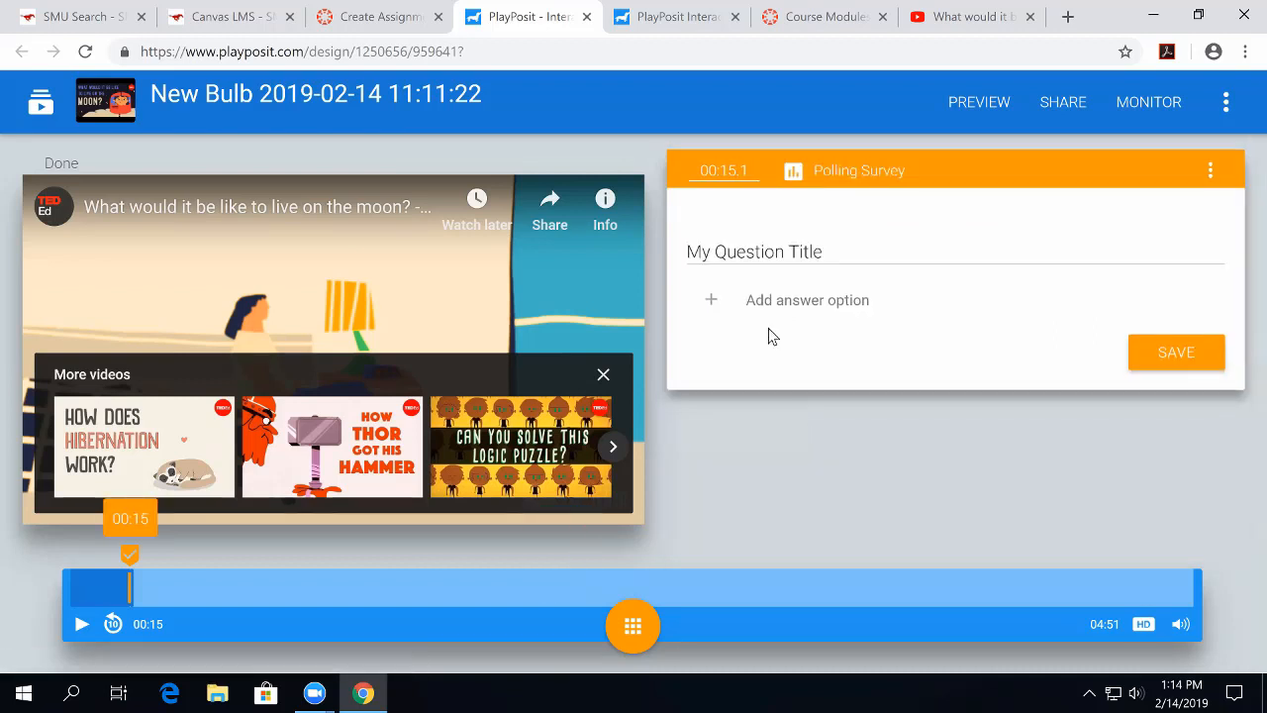
pyautogui.click(754, 251)
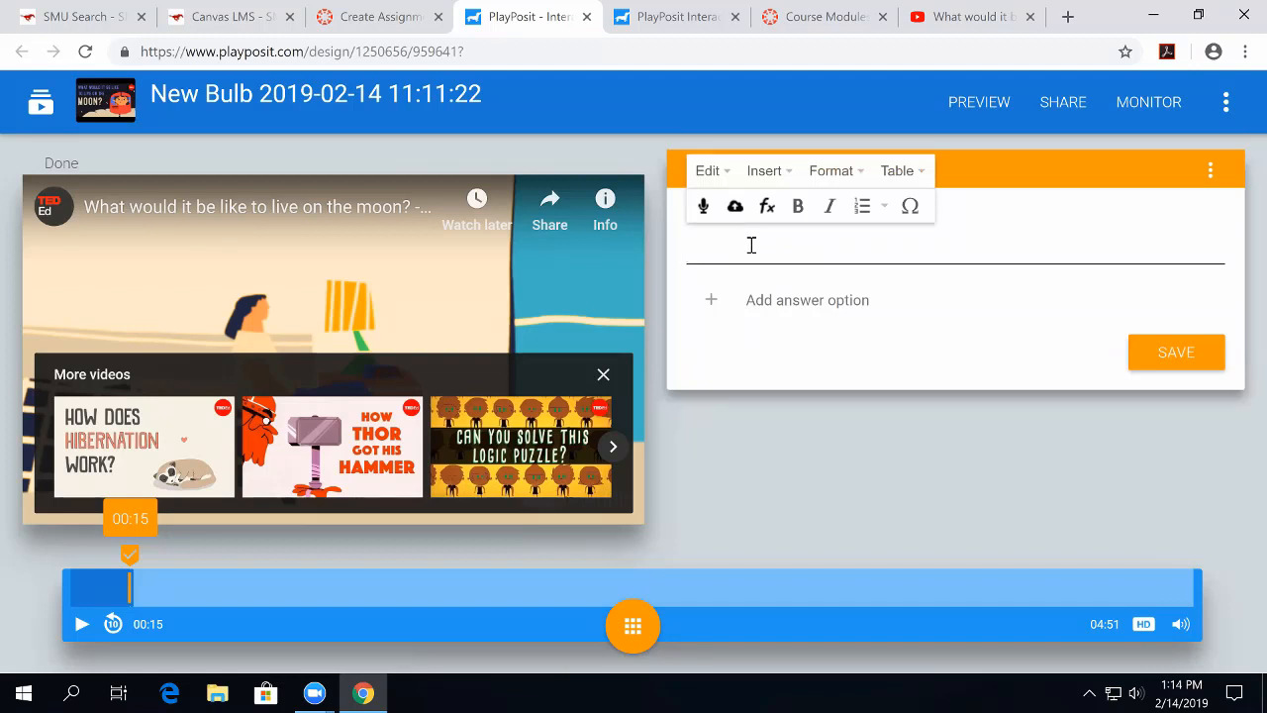
pyautogui.write('Would you li')
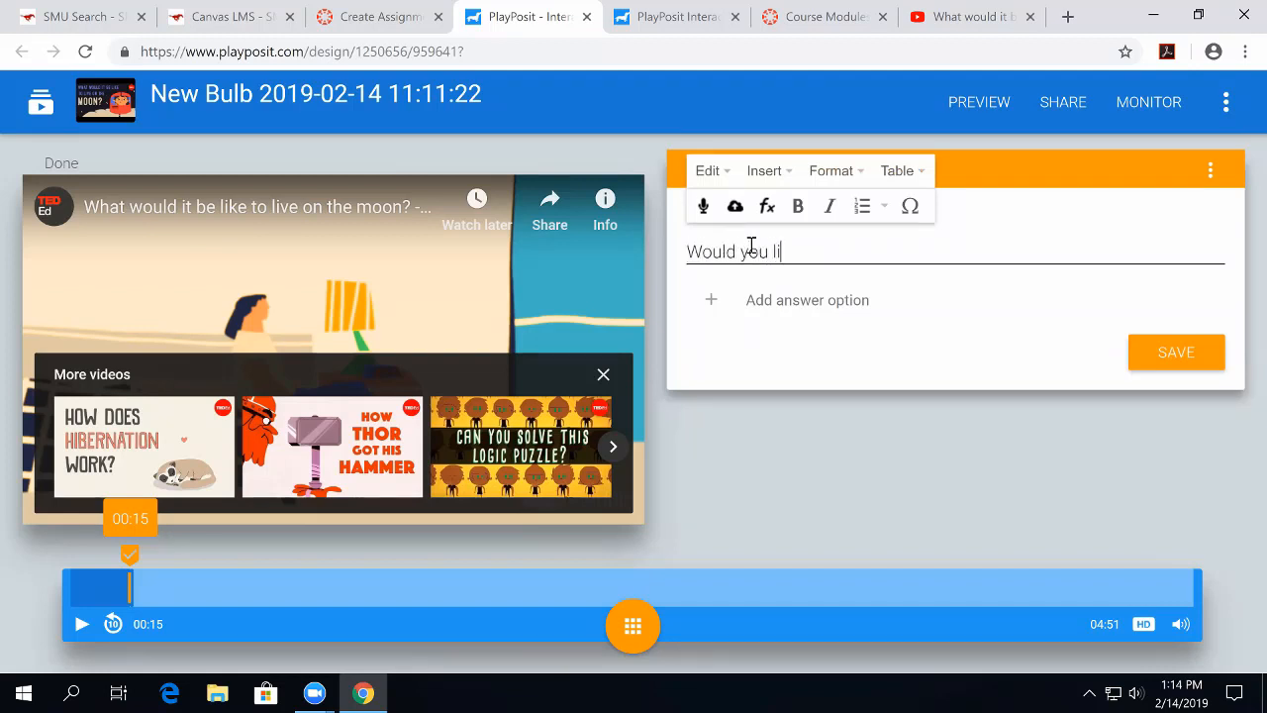
pyautogui.write('ke to visit the')
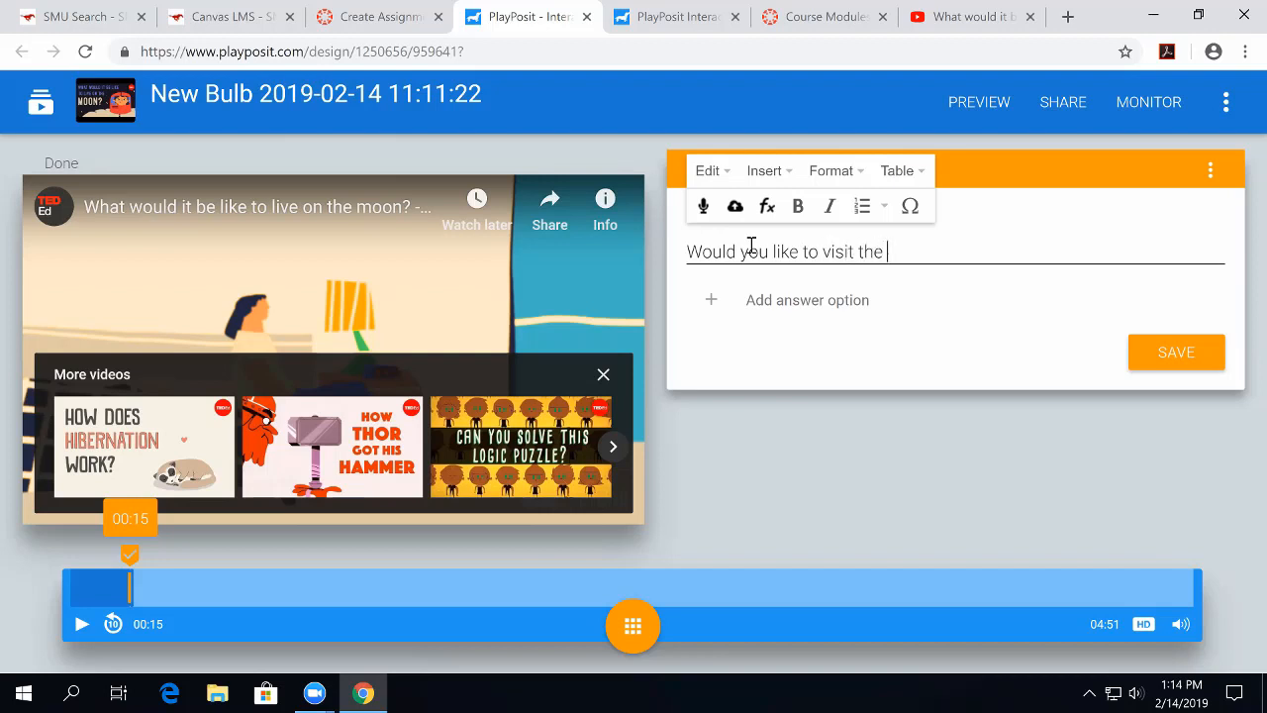
pyautogui.write('moon?')
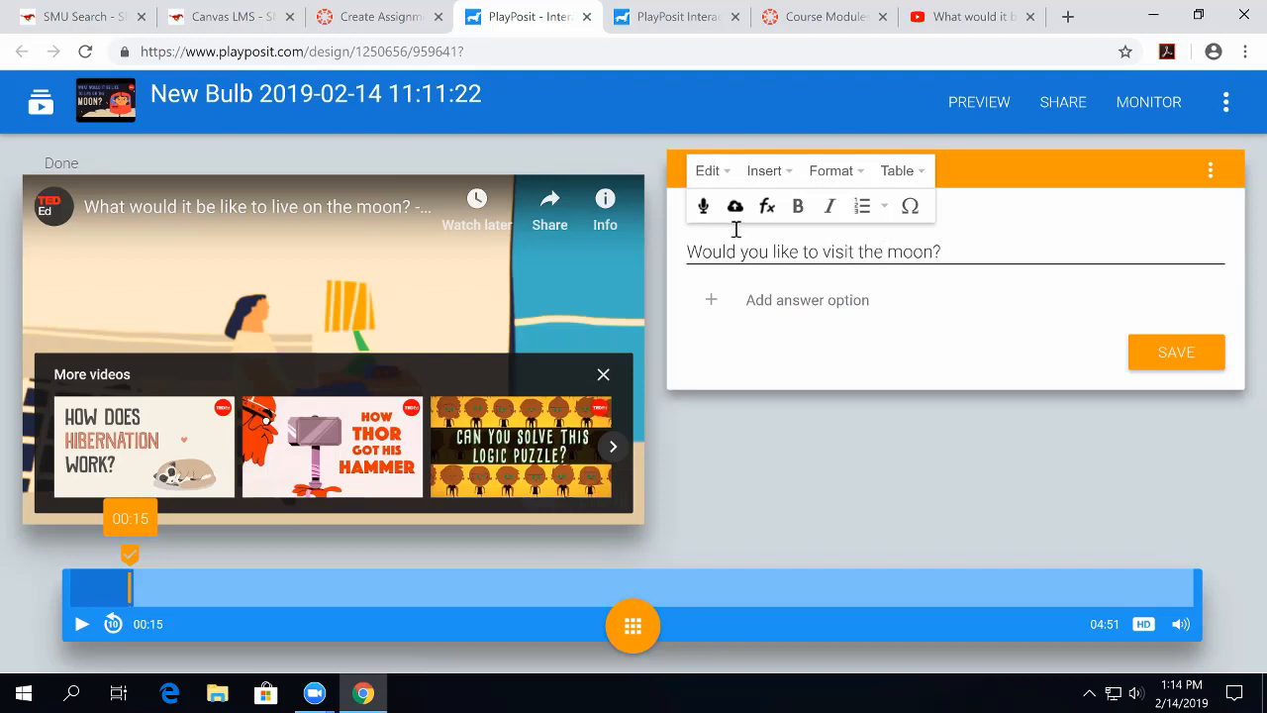
pyautogui.moveTo(703, 206)
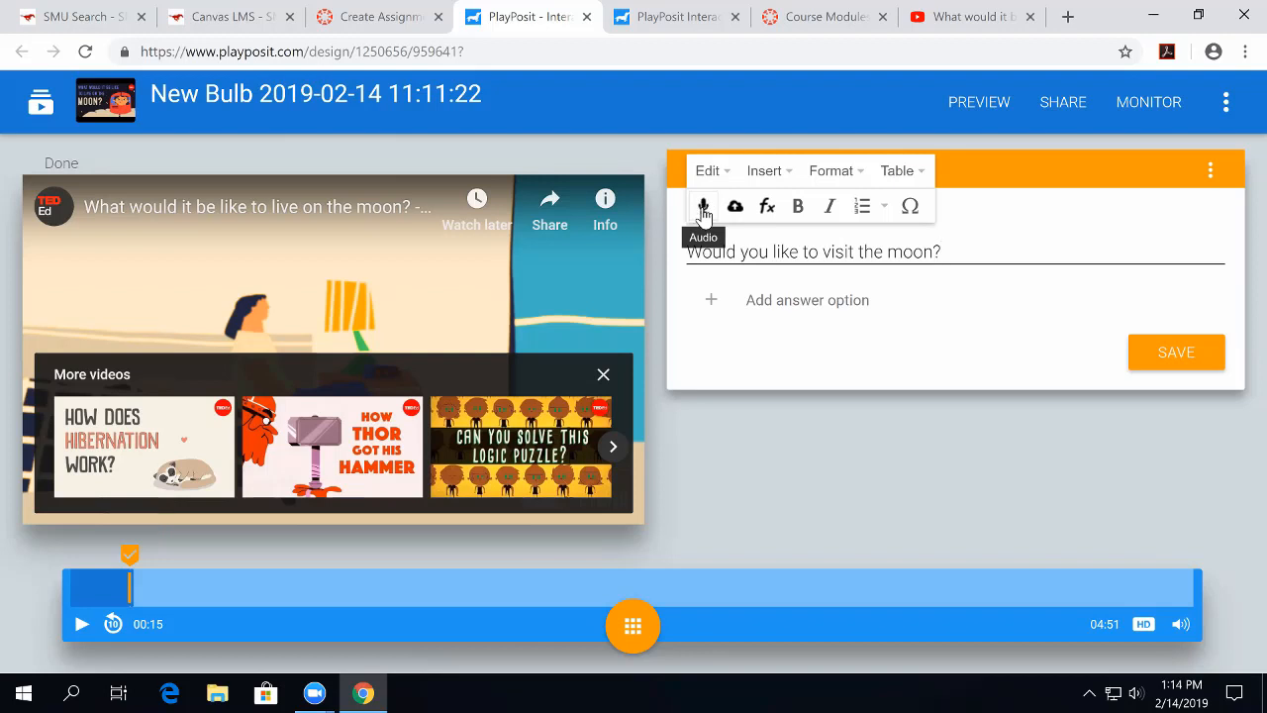
pyautogui.moveTo(734, 205)
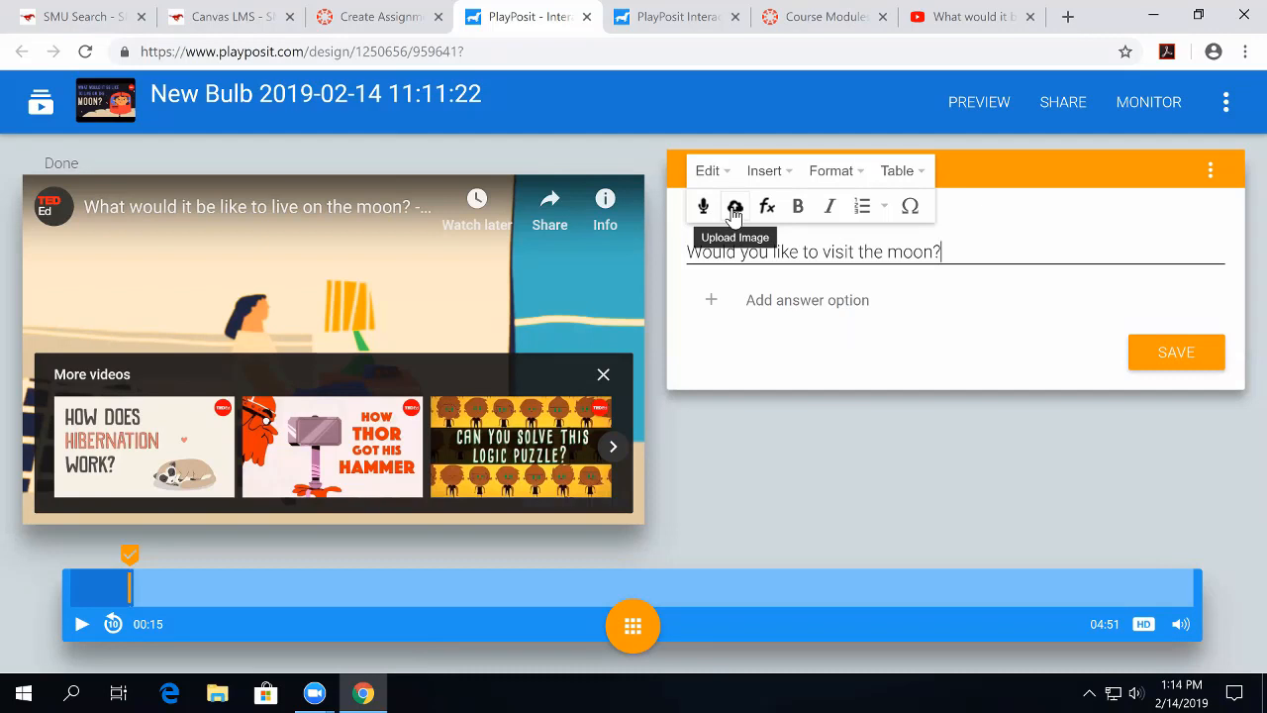
pyautogui.moveTo(752, 216)
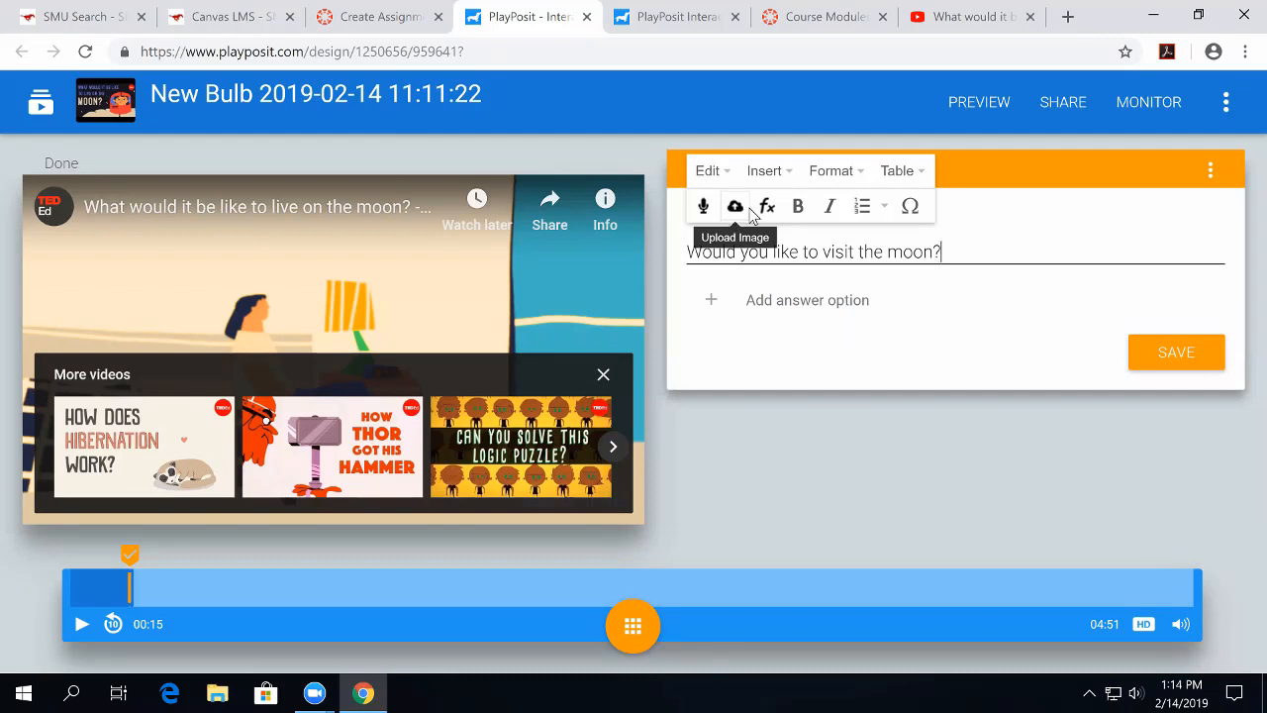
pyautogui.moveTo(769, 170)
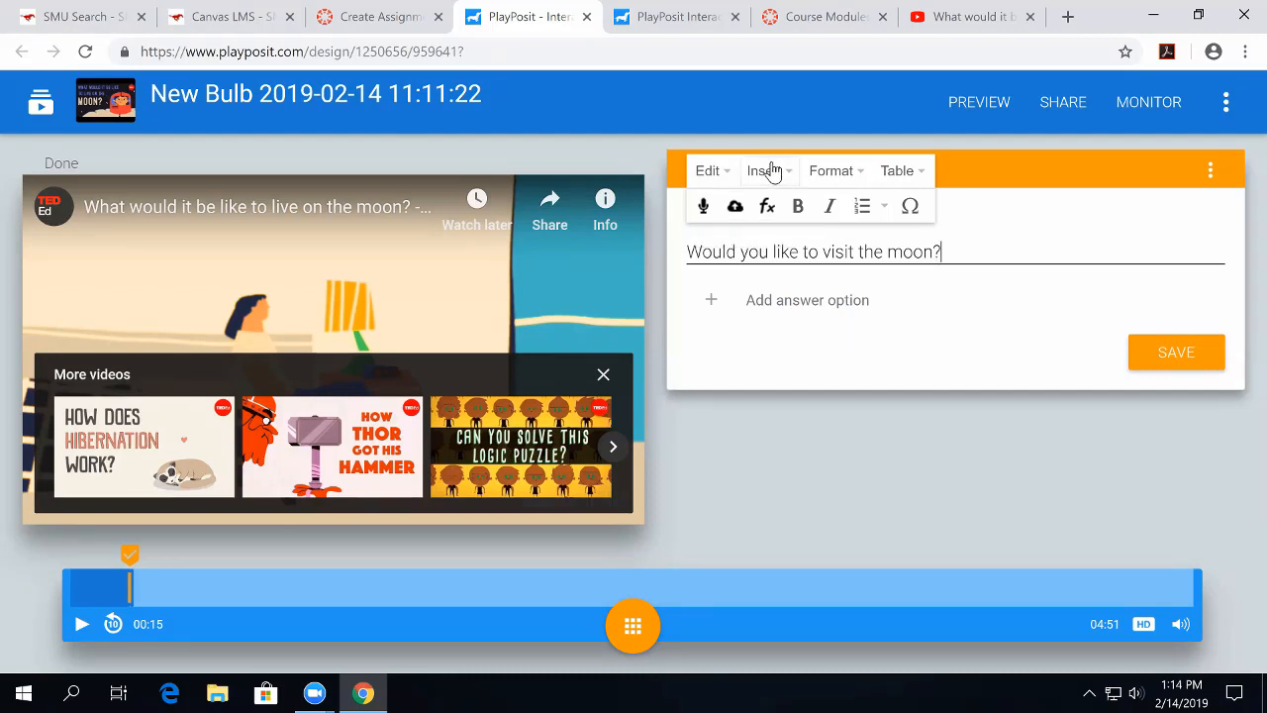
# Look over the editor's Insert and Format menus, then dismiss them.
pyautogui.click(763, 171)
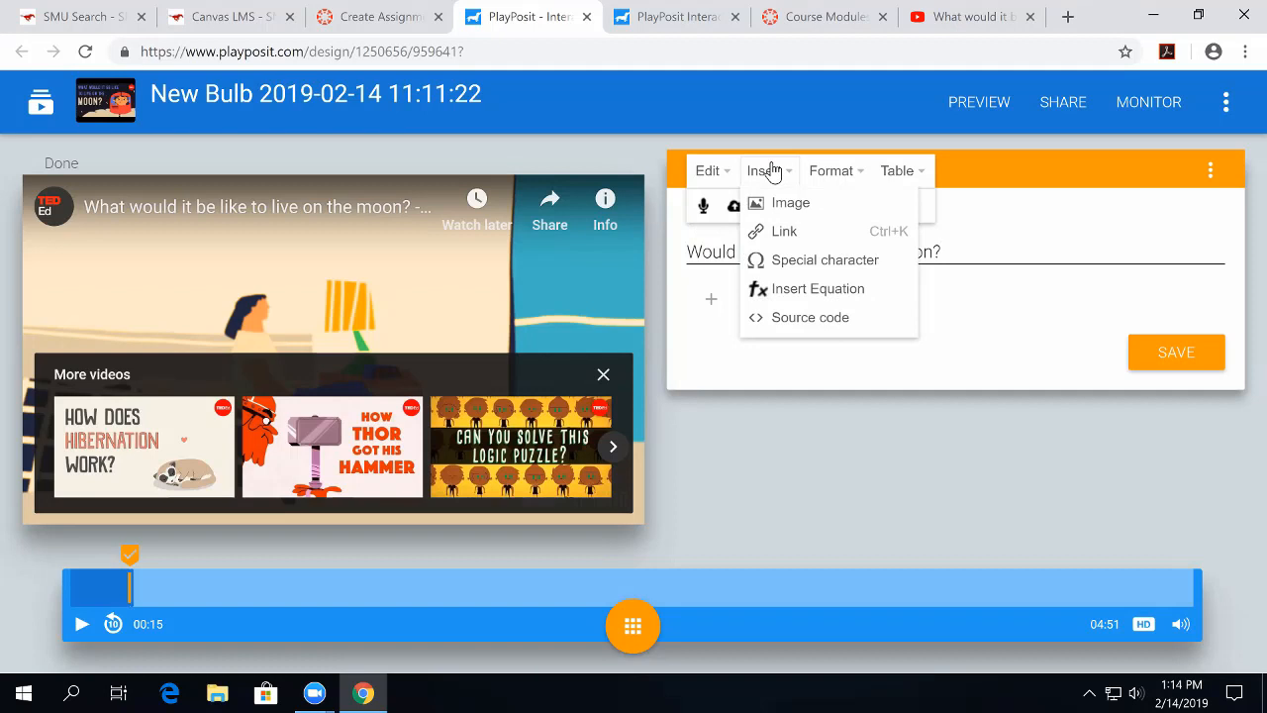
pyautogui.click(831, 171)
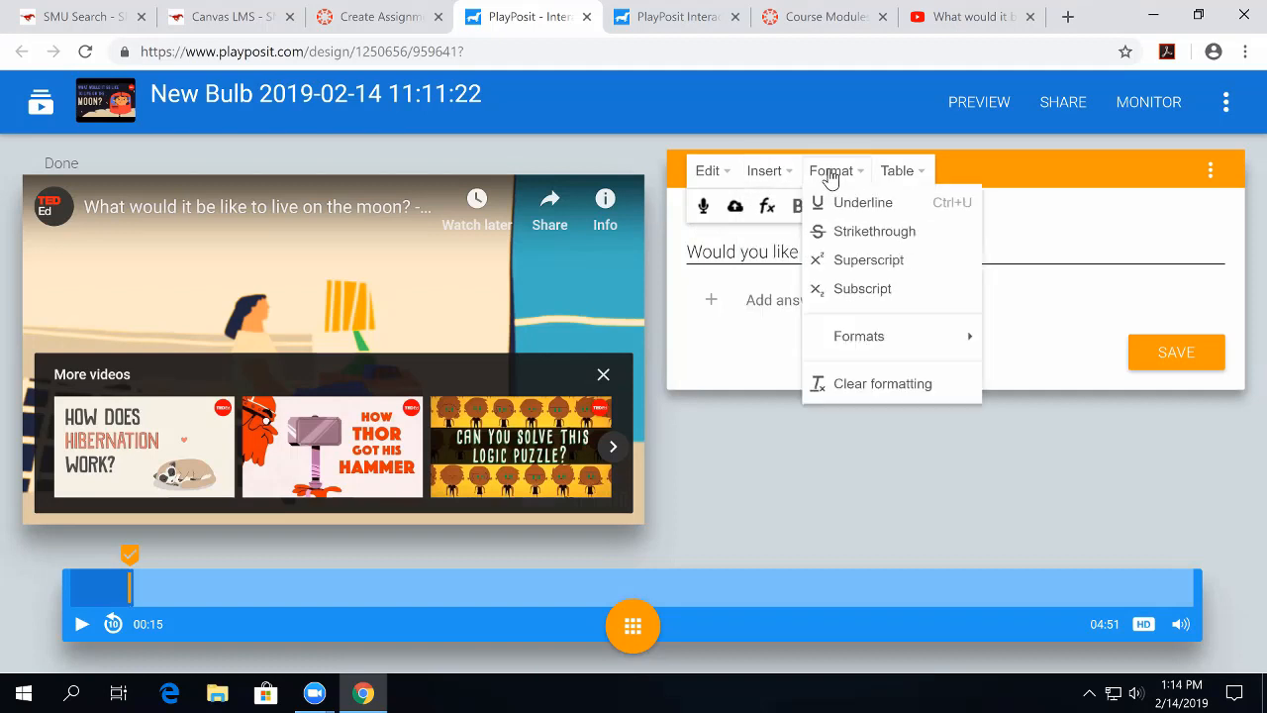
pyautogui.moveTo(879, 188)
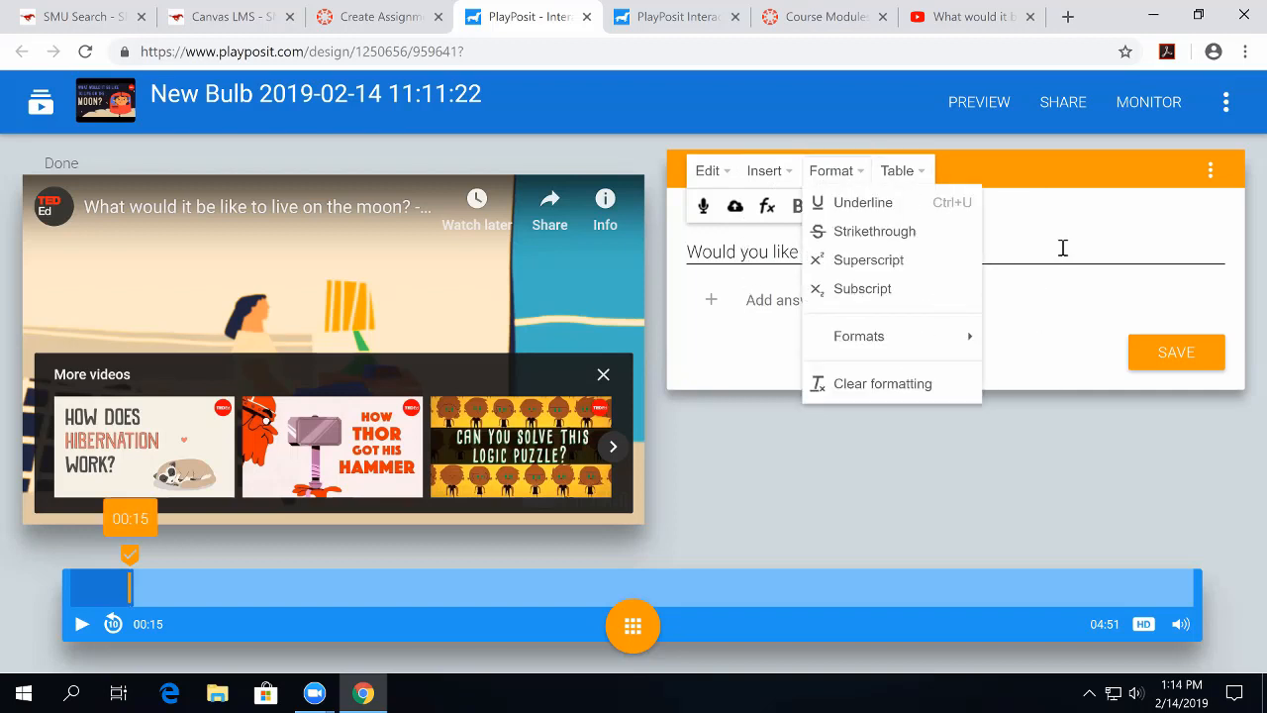
pyautogui.click(777, 332)
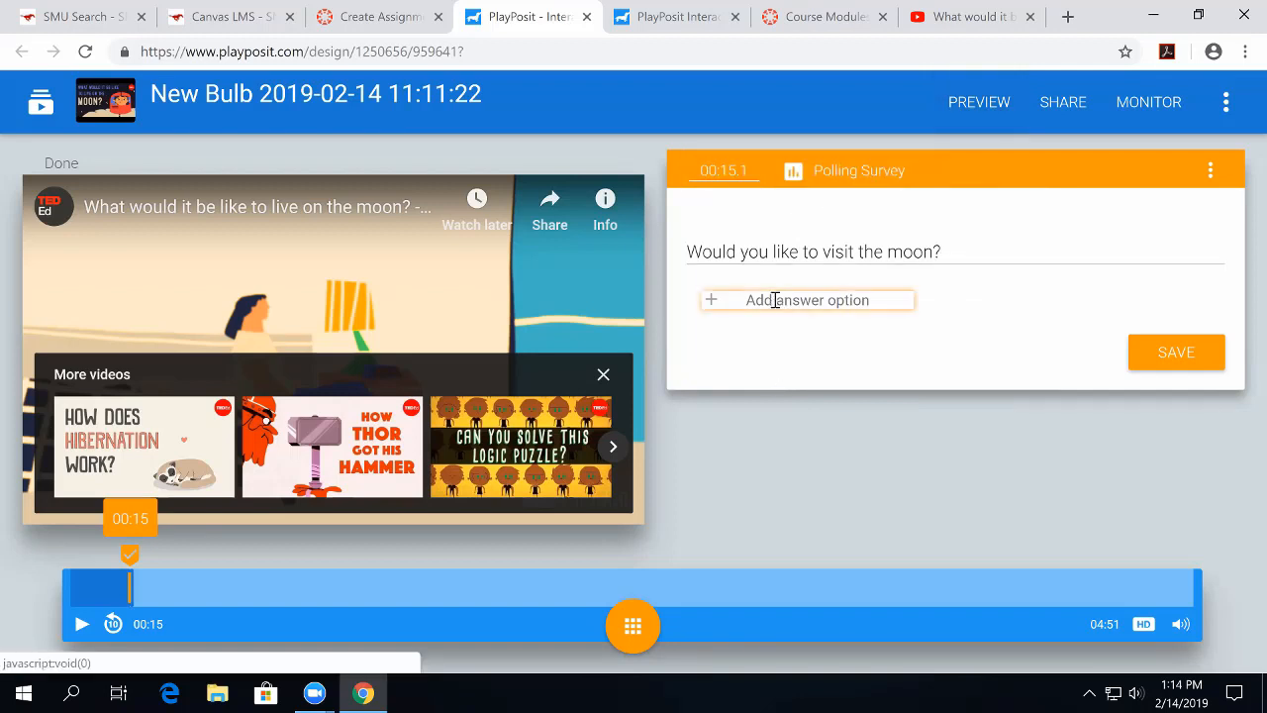
# Add 'Yes' and 'No' answer options to the 00:15 moon poll and save it.
pyautogui.click(806, 300)
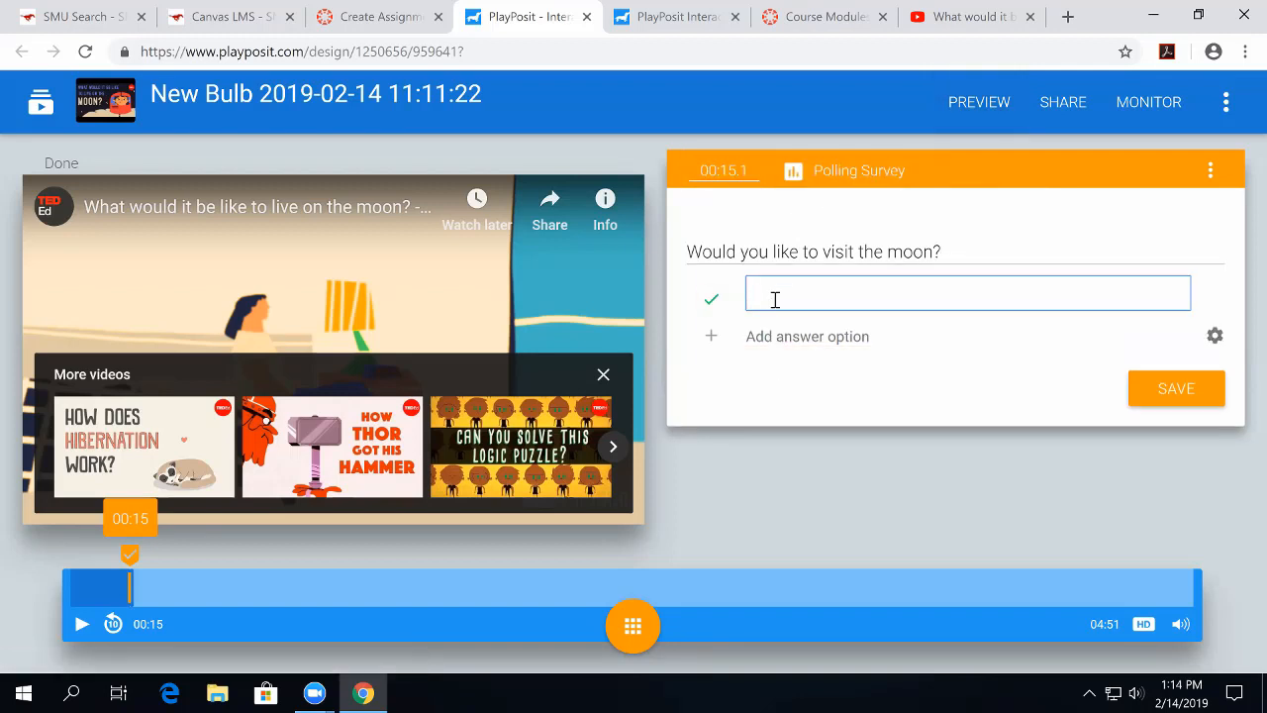
pyautogui.write('Yes')
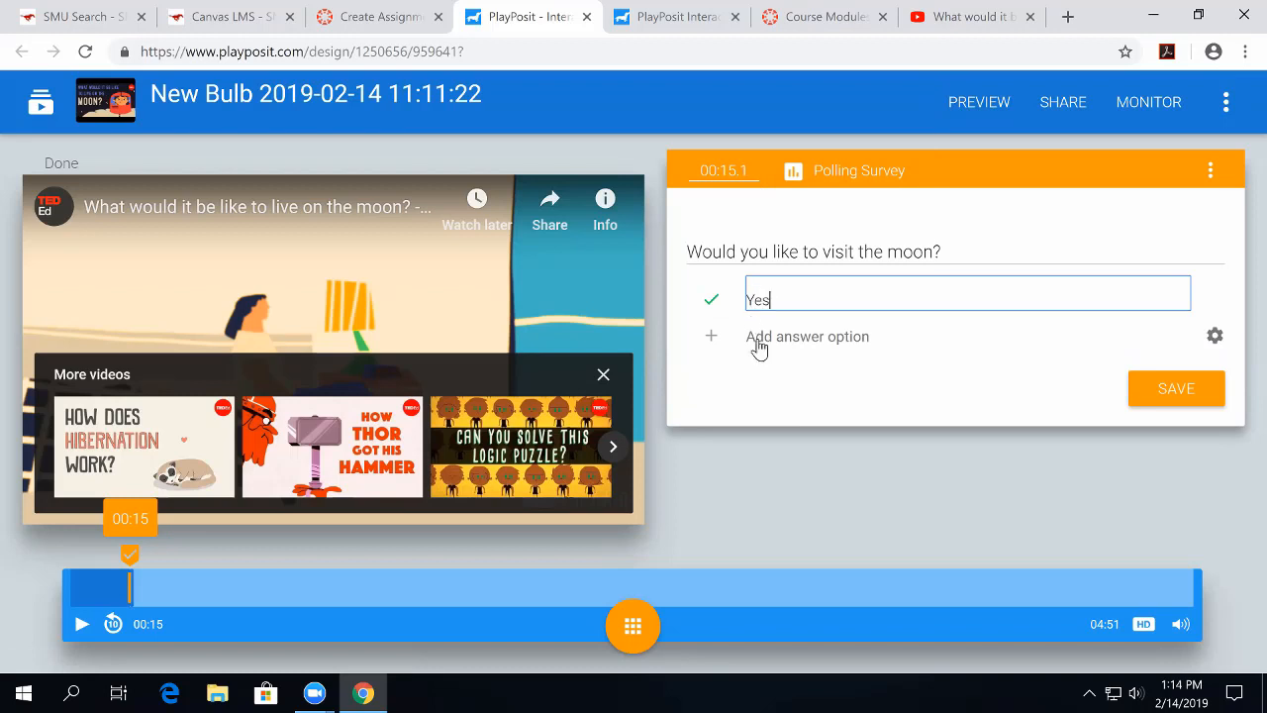
pyautogui.click(711, 335)
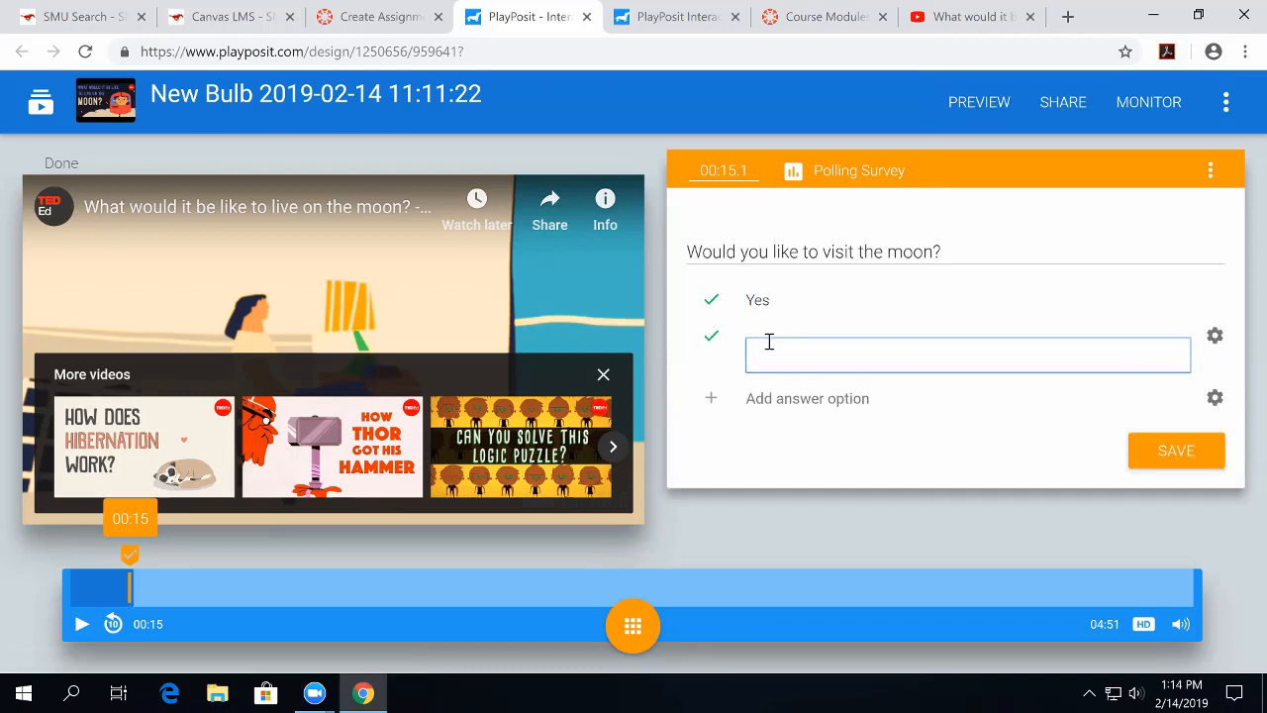
pyautogui.write('No')
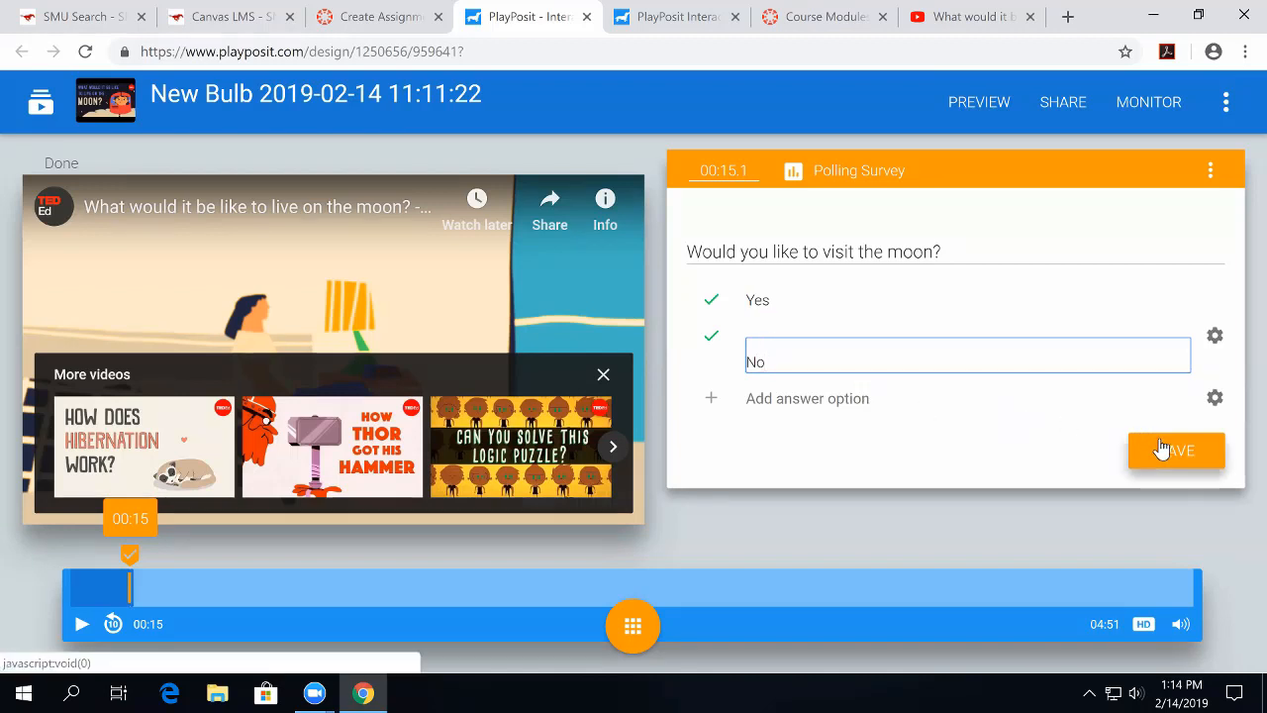
pyautogui.click(1176, 450)
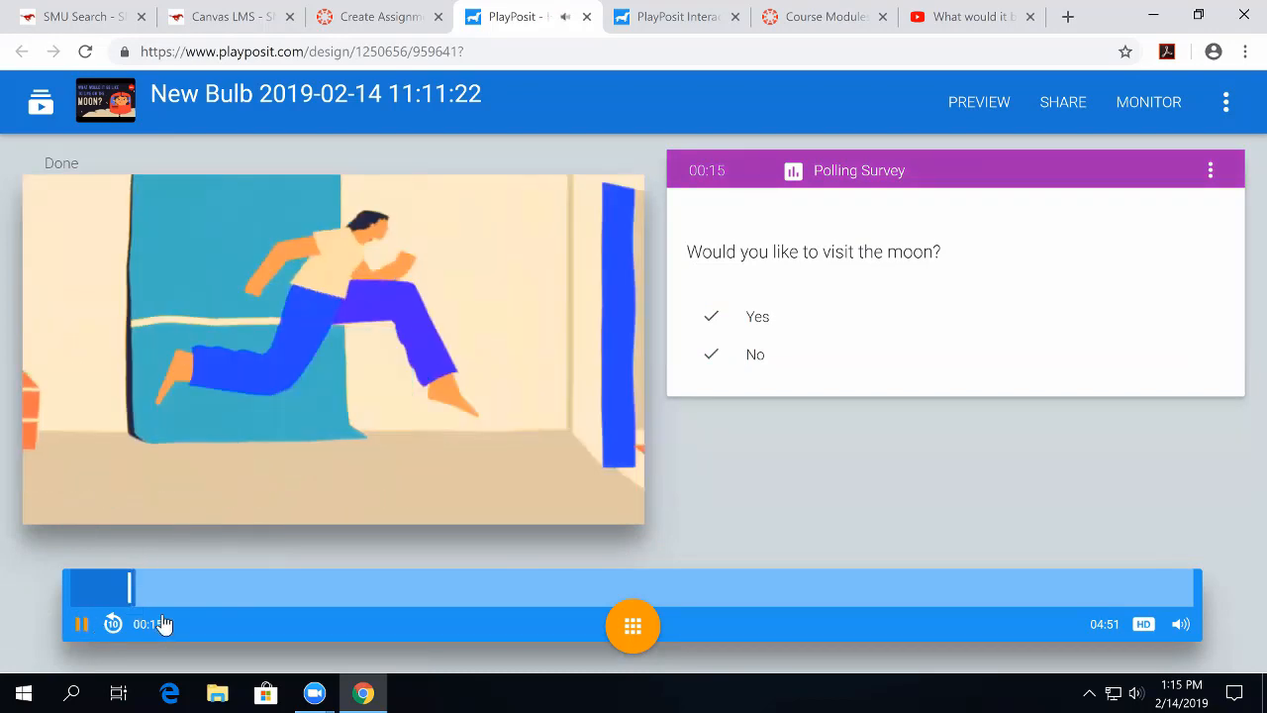
pyautogui.moveTo(746, 605)
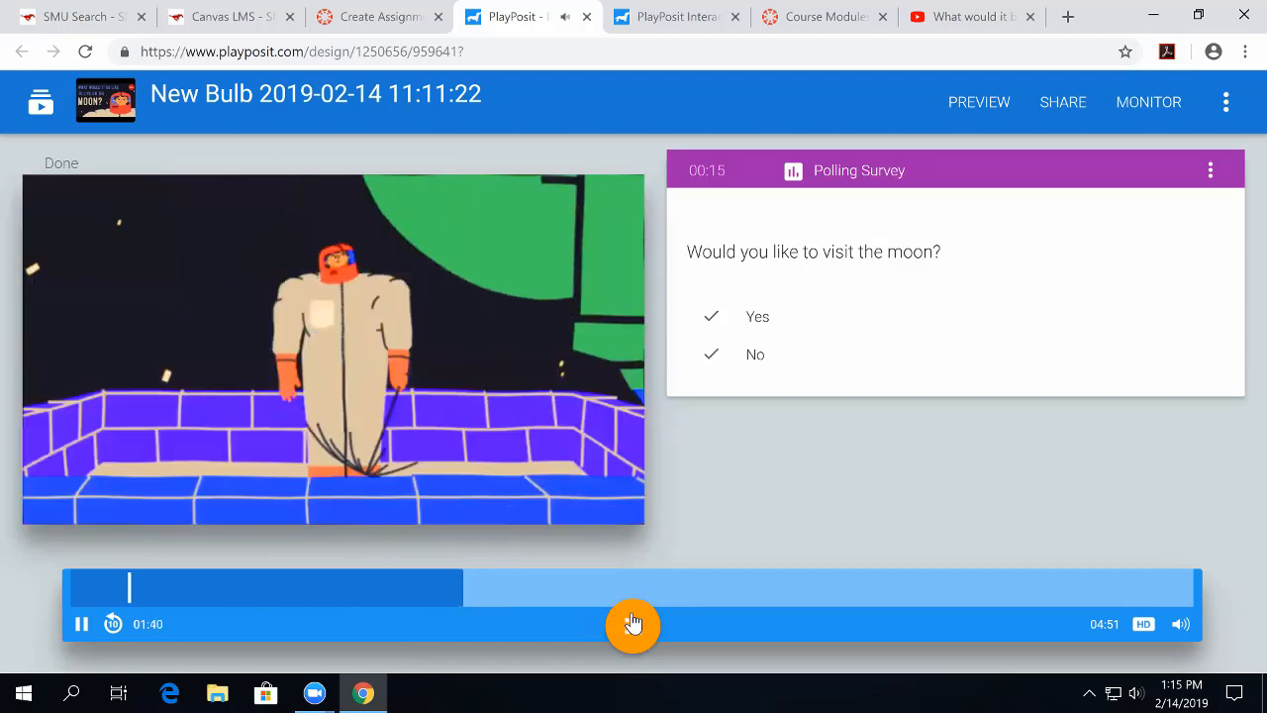
# Insert a reflective pause at 01:54 reading 'Notice the use of color.', save, and resume playback.
pyautogui.click(632, 623)
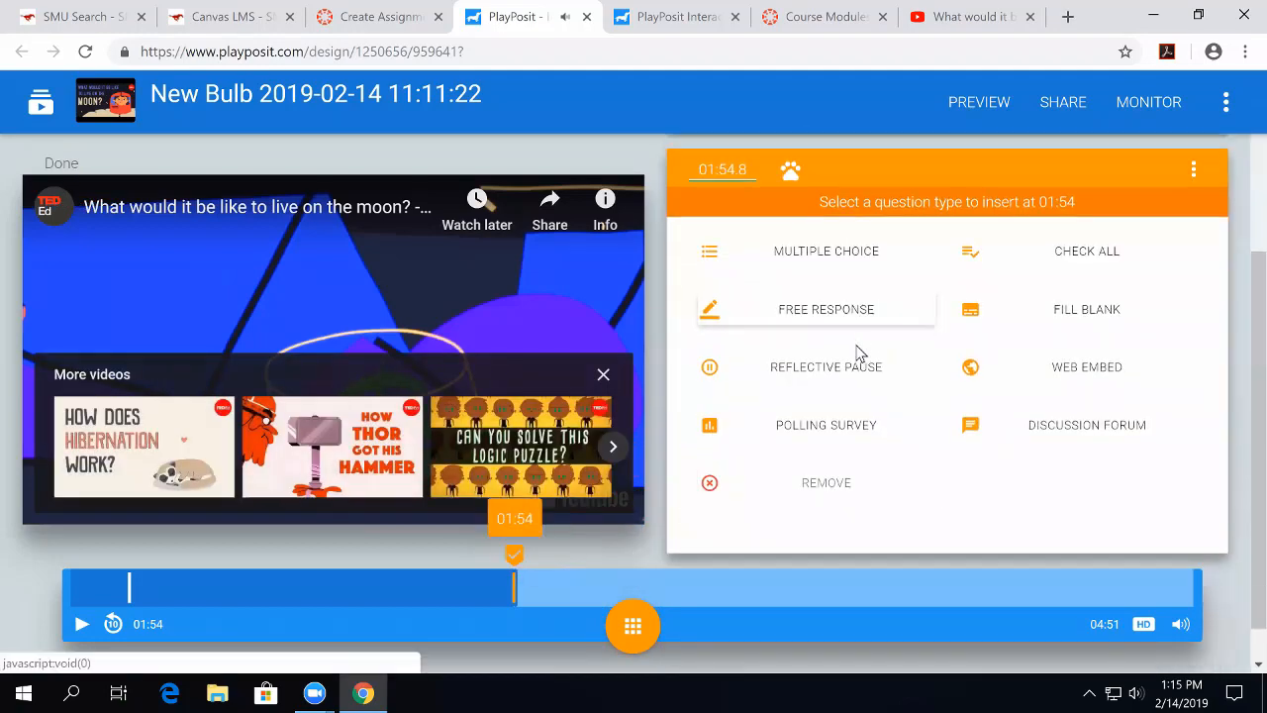
pyautogui.click(825, 366)
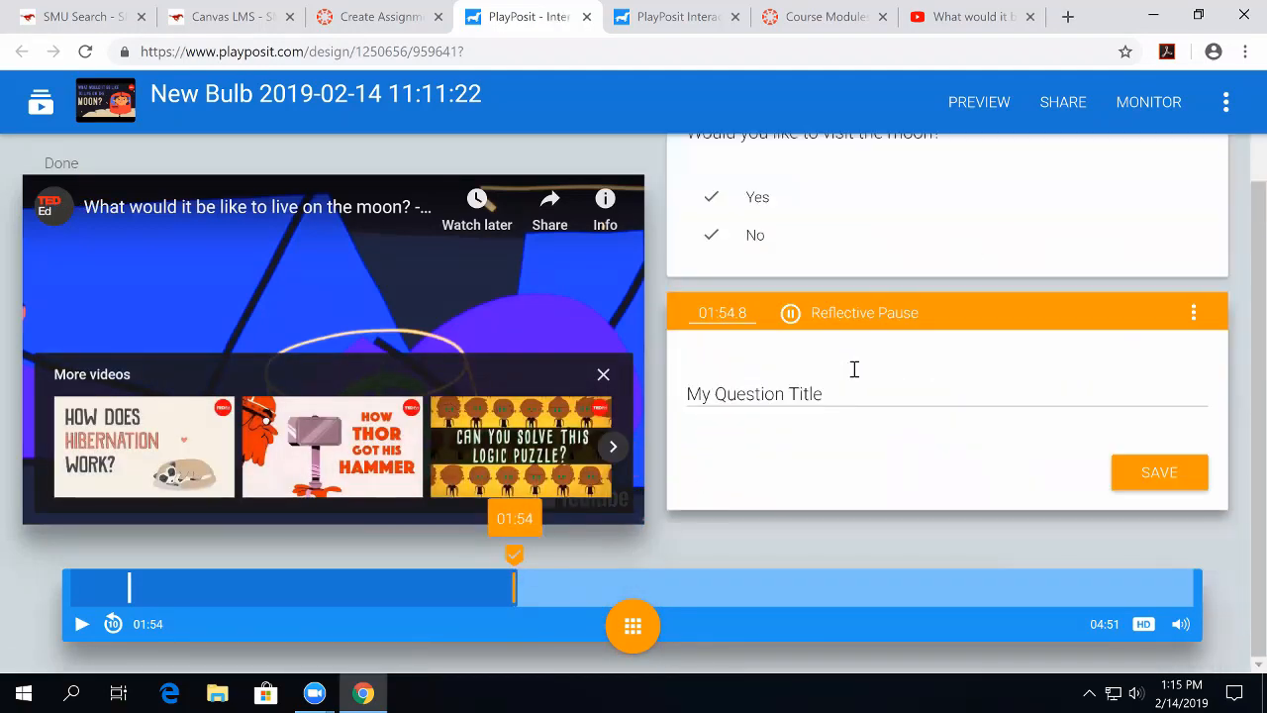
pyautogui.click(841, 392)
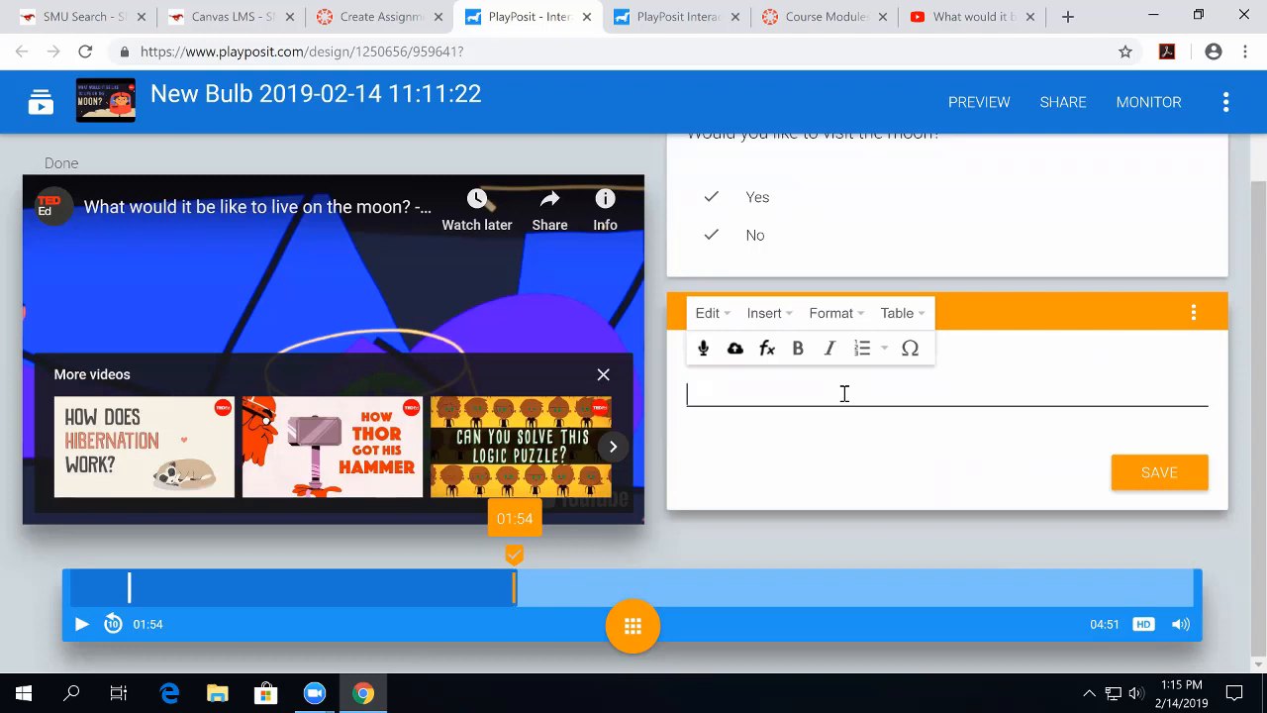
pyautogui.write('Notice th')
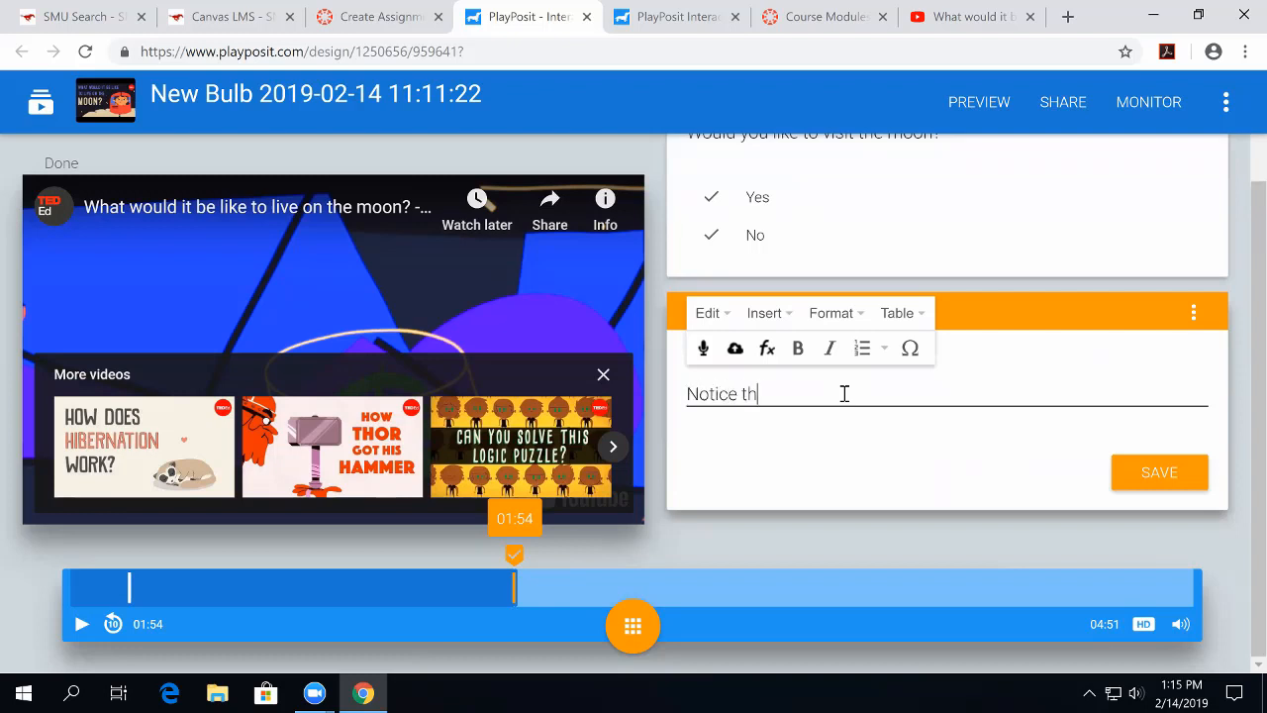
pyautogui.write('e use of')
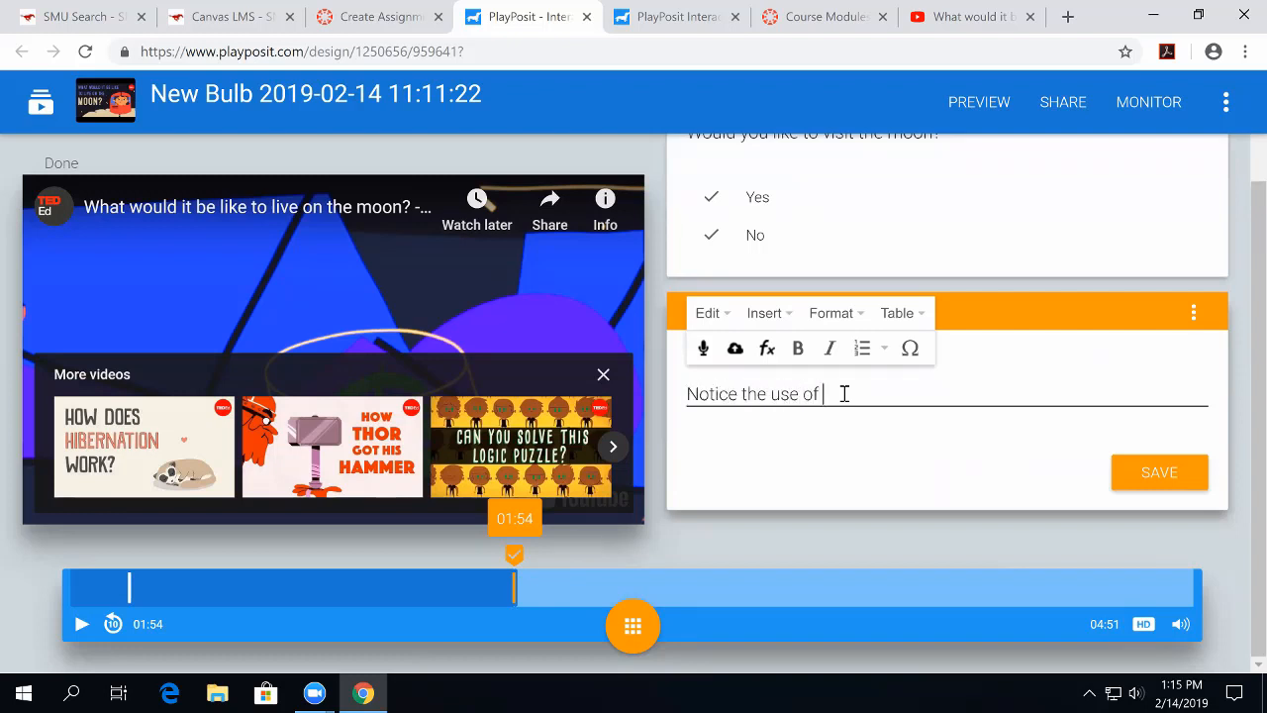
pyautogui.write('color.')
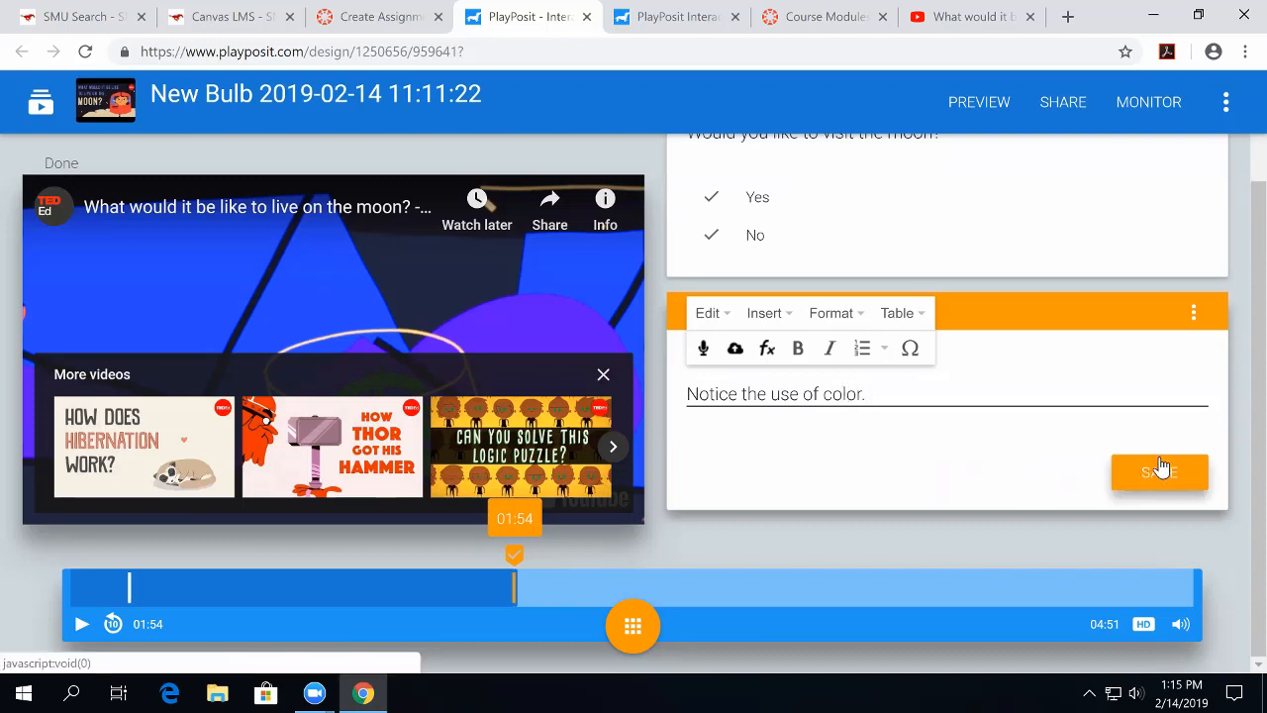
pyautogui.click(1159, 472)
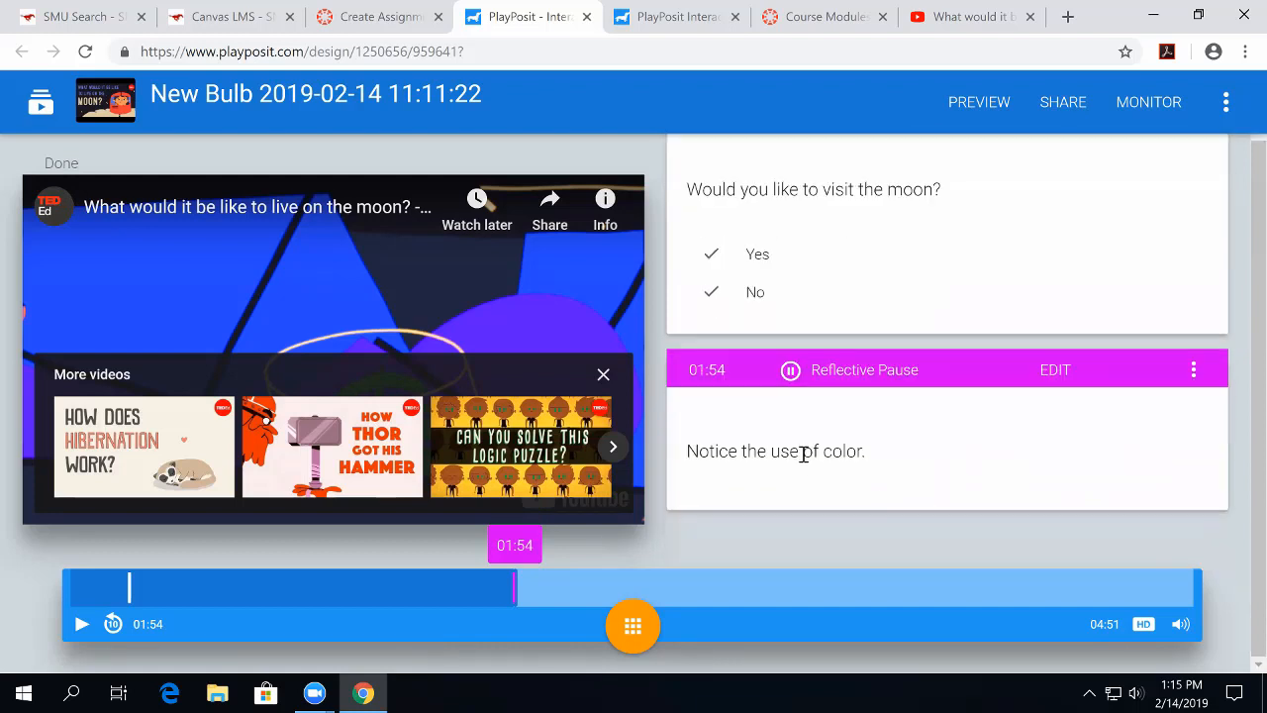
pyautogui.moveTo(514, 582)
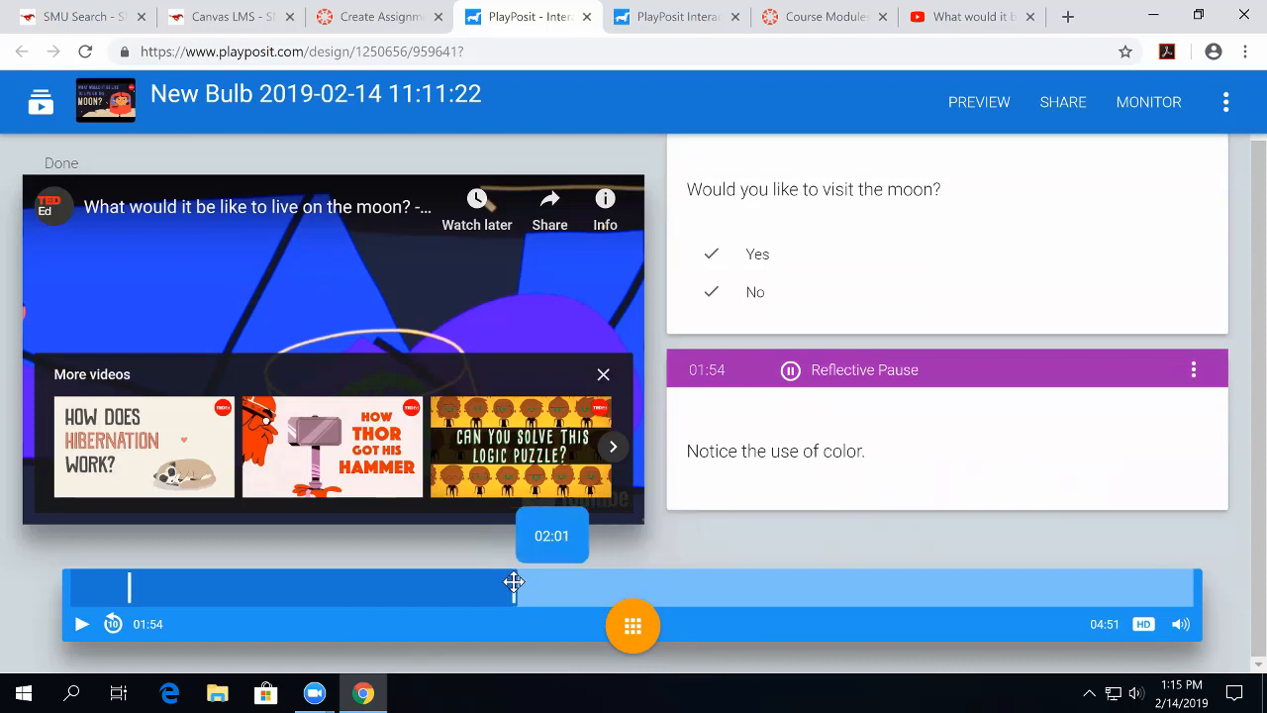
pyautogui.moveTo(77, 623)
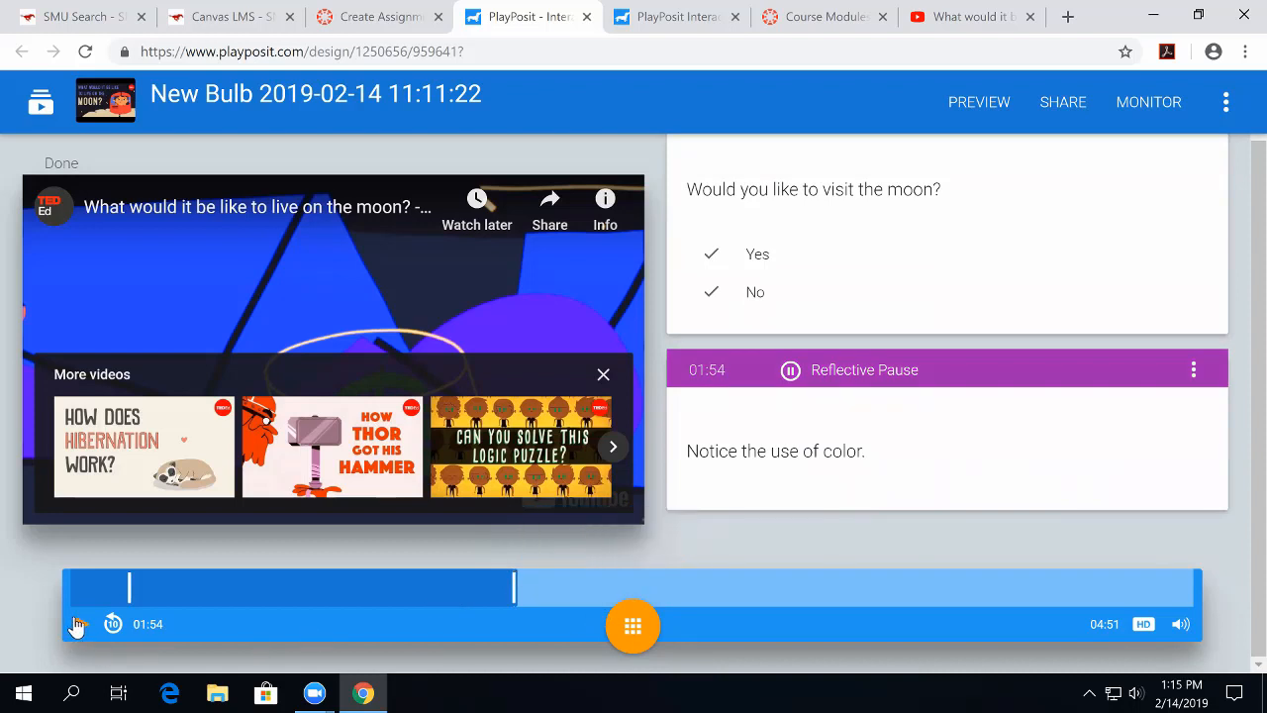
pyautogui.click(79, 624)
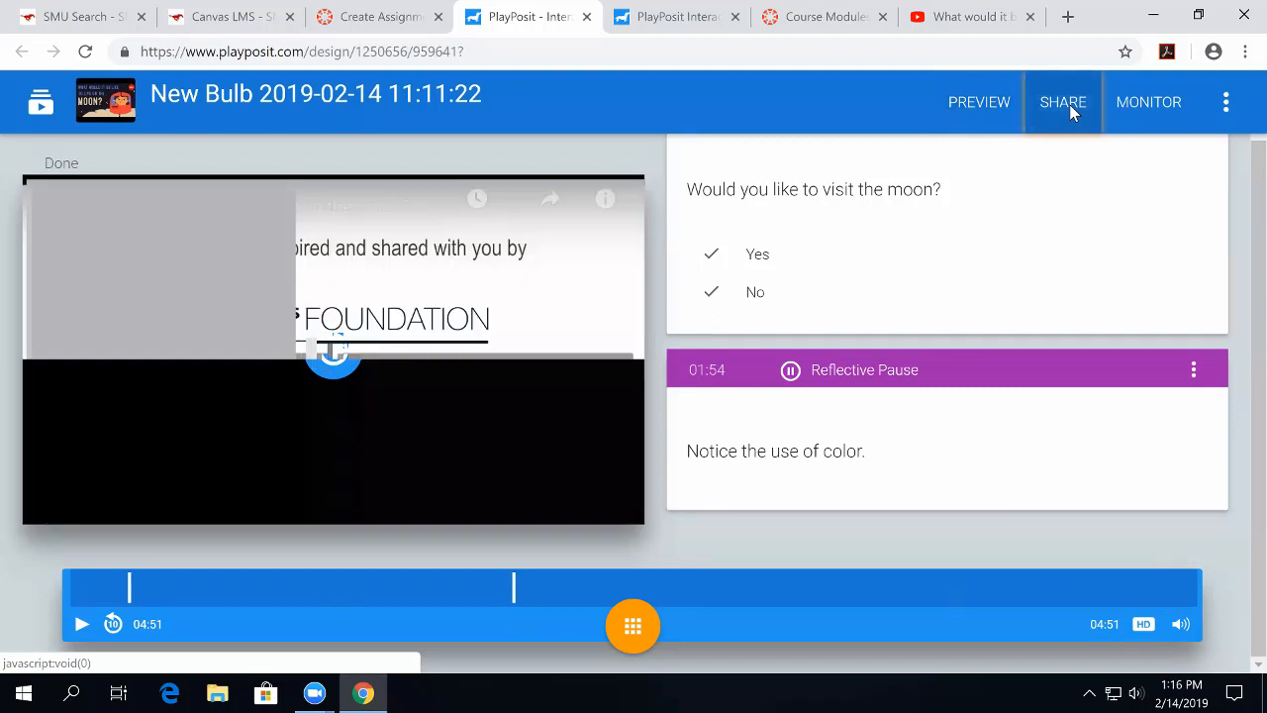
# Change the bulb's sharing from colleagues, ungraded to professional learning, graded, then close sharing.
pyautogui.click(1061, 102)
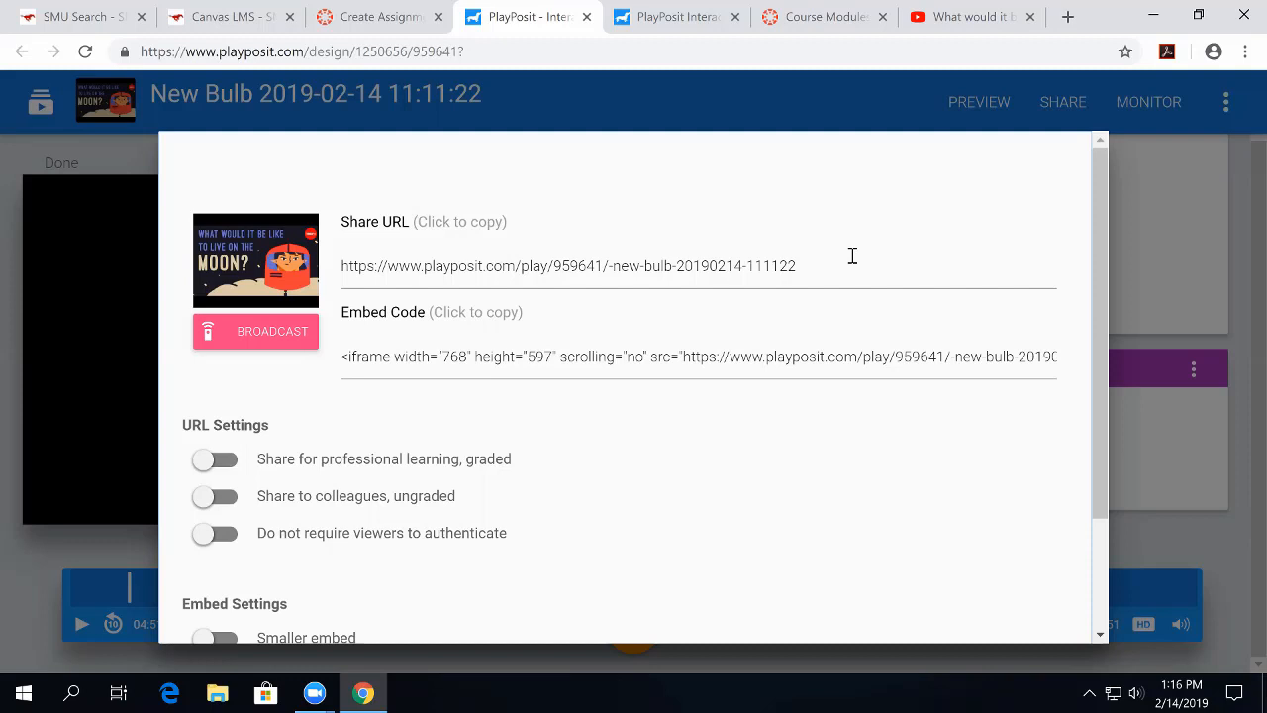
pyautogui.moveTo(755, 275)
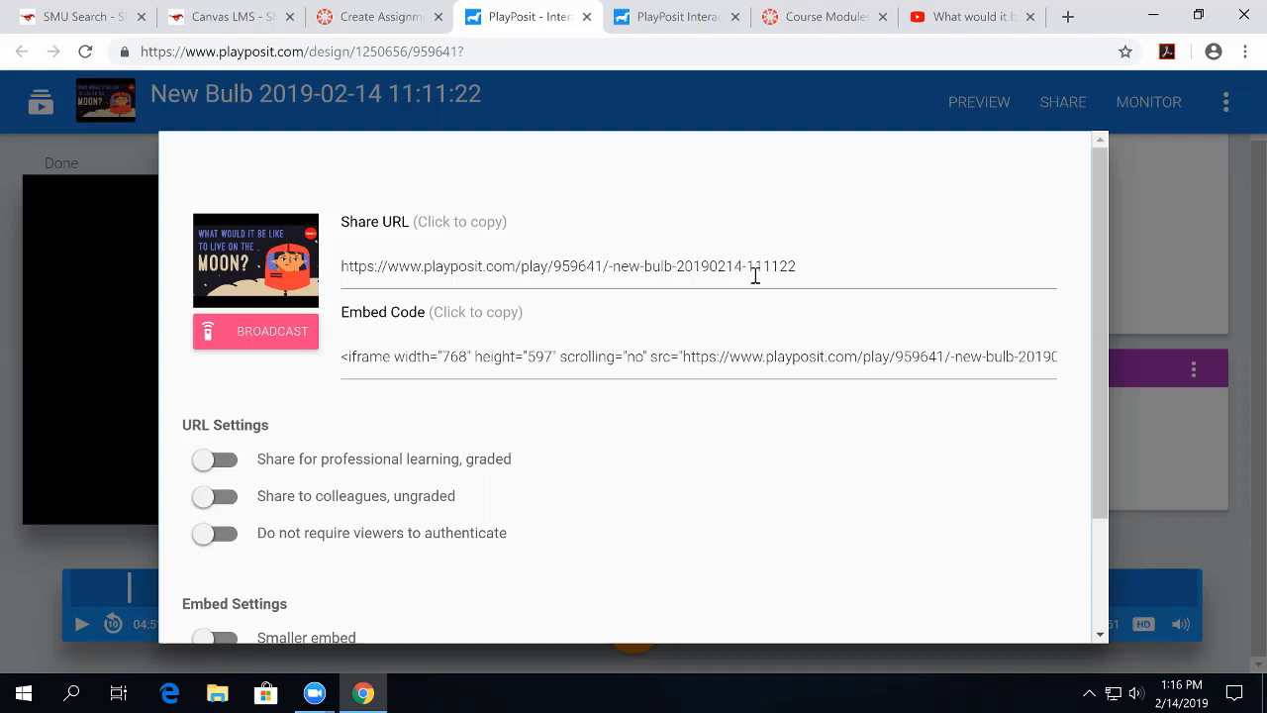
pyautogui.scroll(-3)
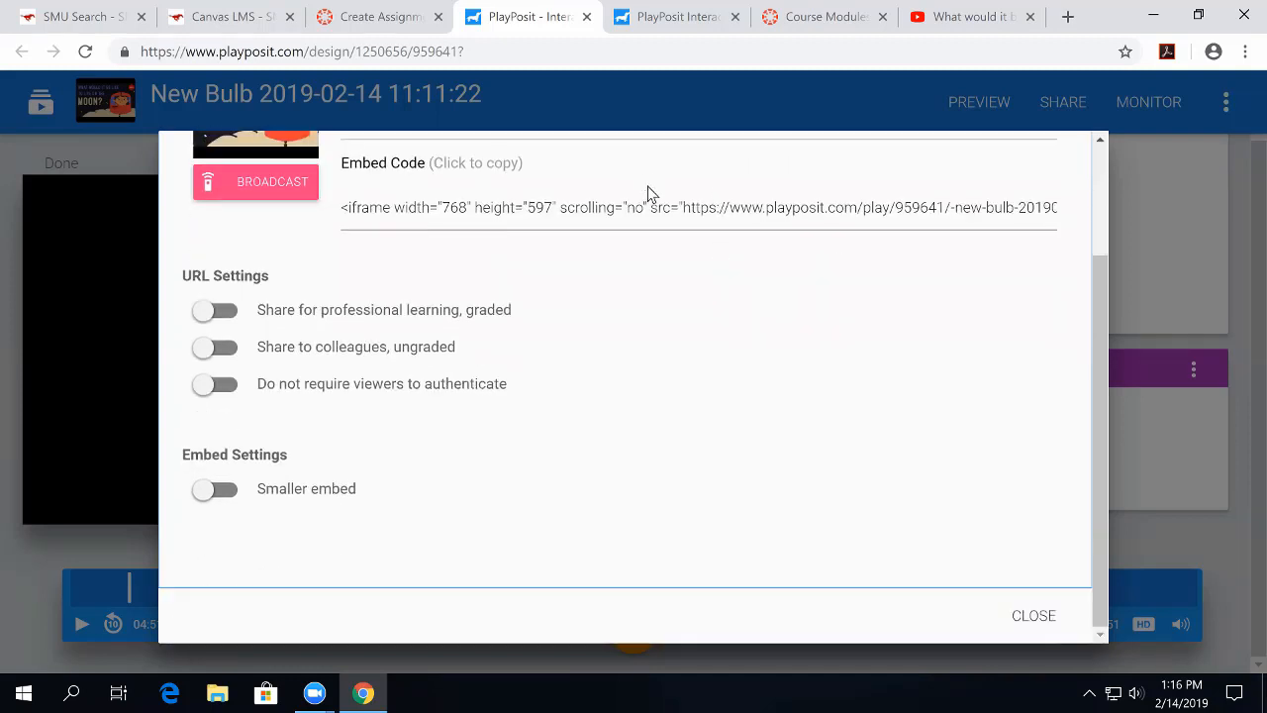
pyautogui.moveTo(315, 315)
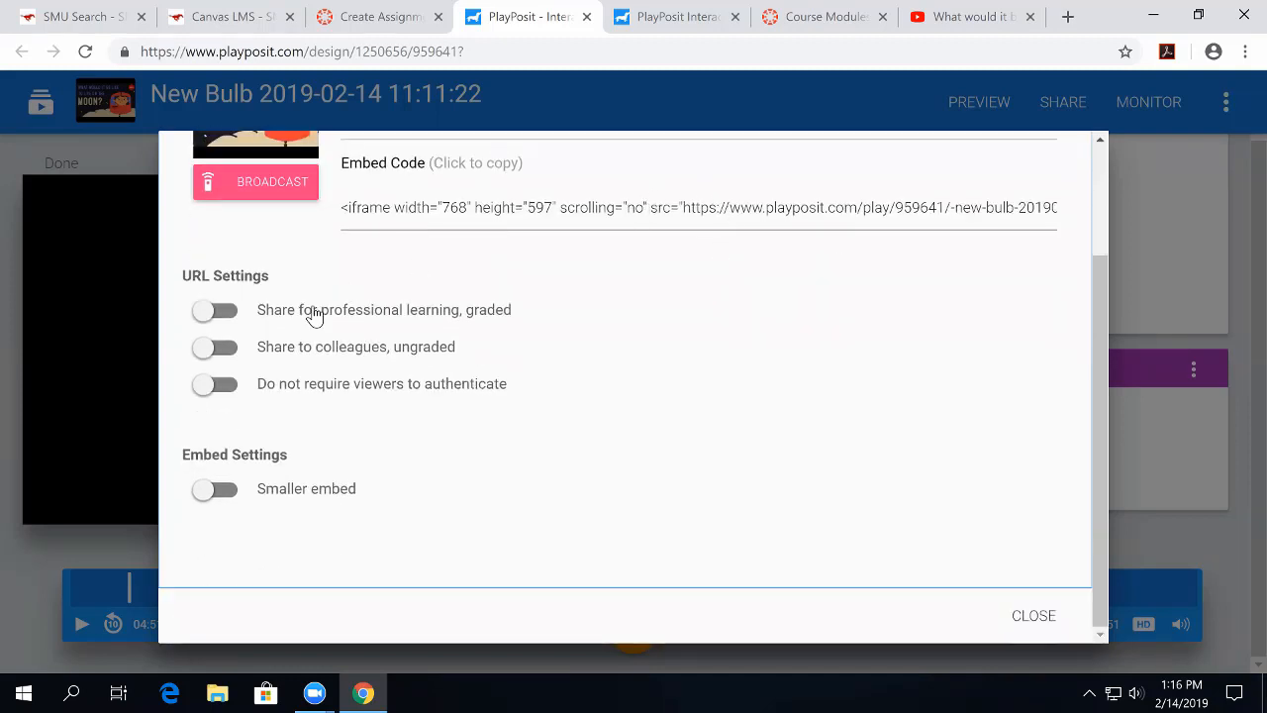
pyautogui.moveTo(292, 337)
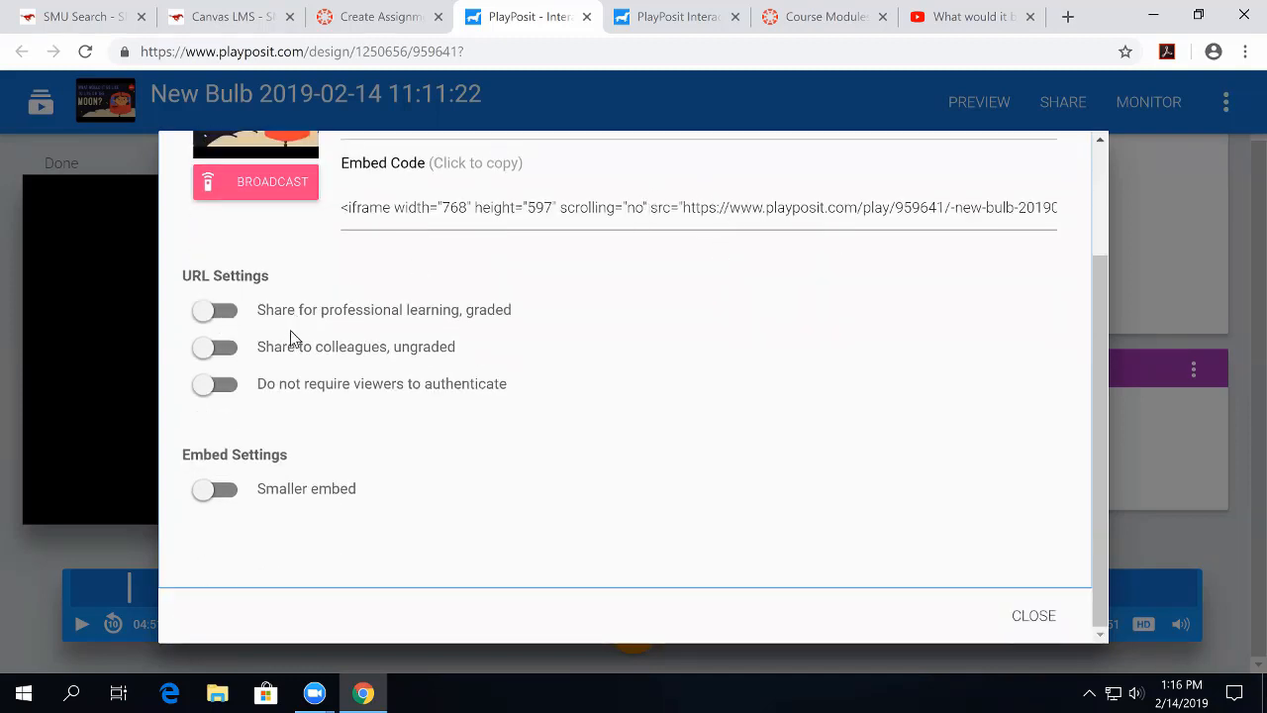
pyautogui.scroll(3)
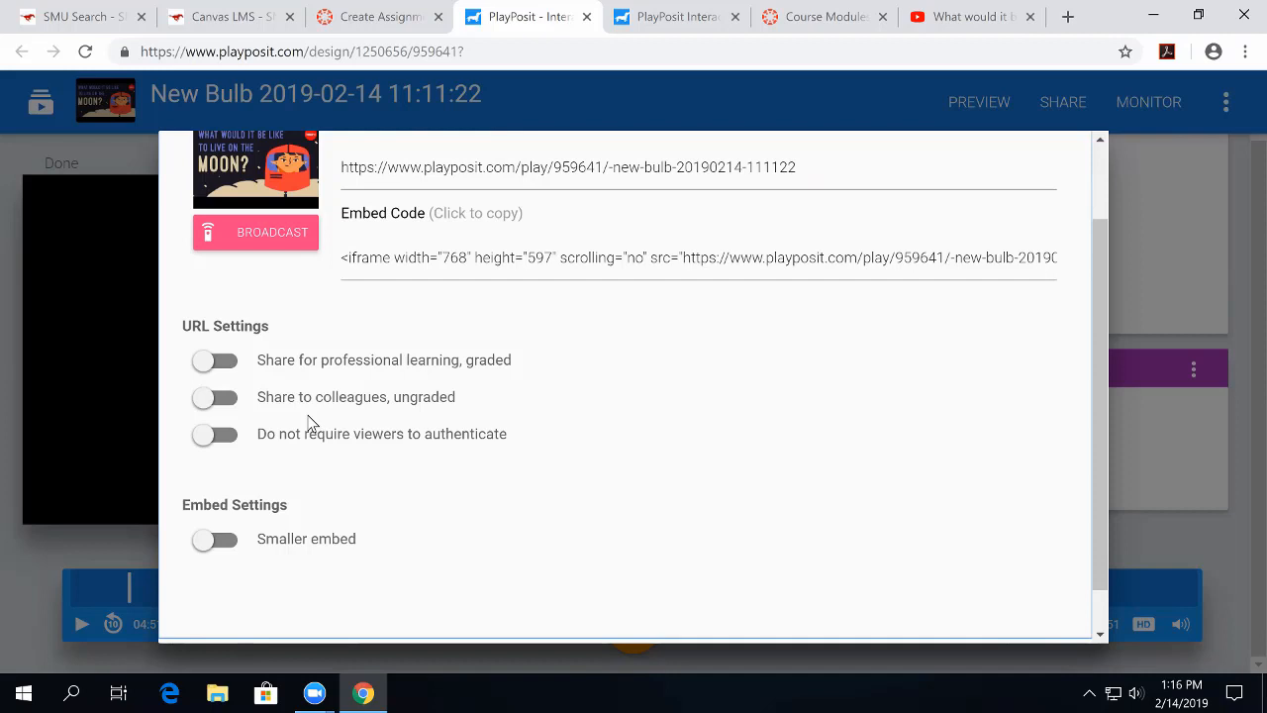
pyautogui.moveTo(214, 397)
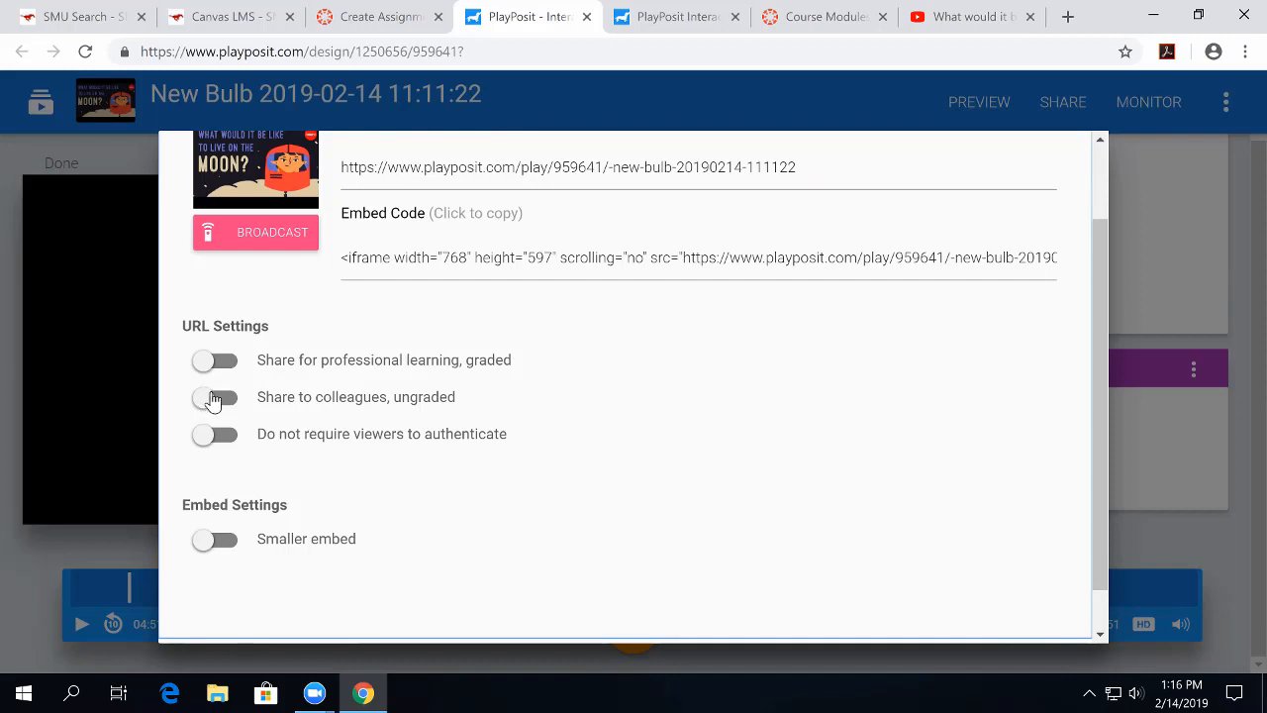
pyautogui.click(214, 397)
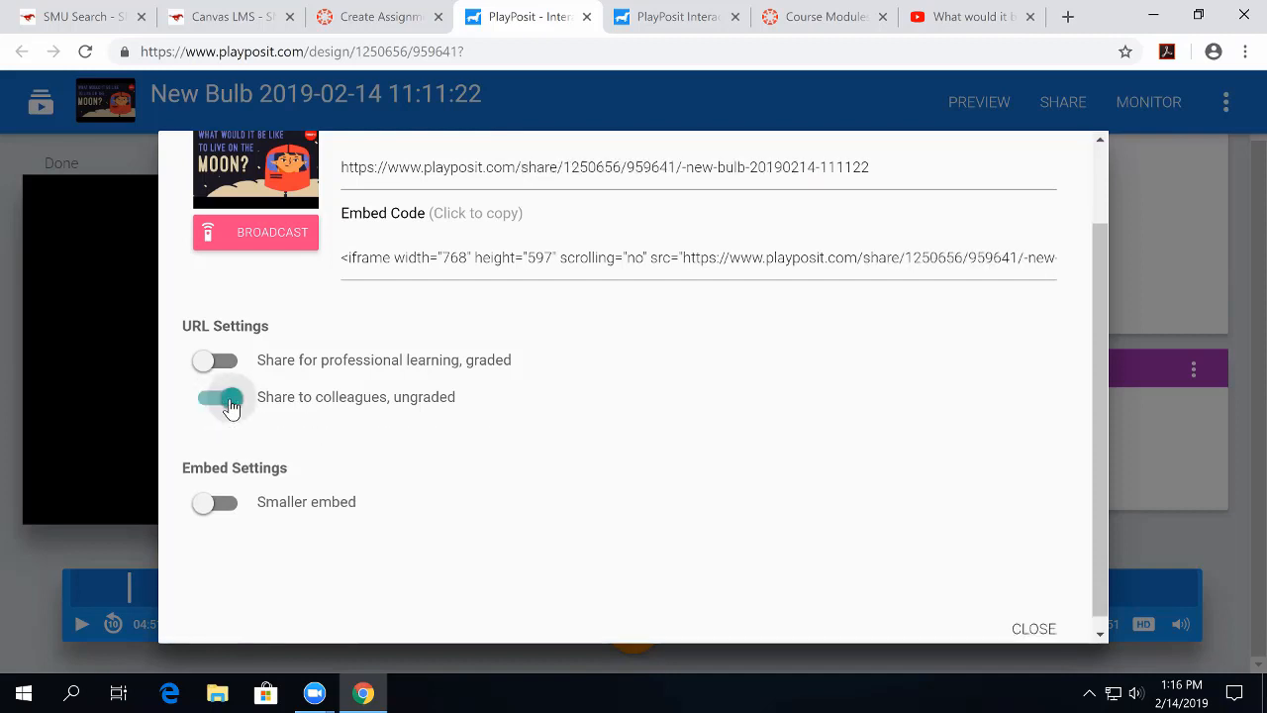
pyautogui.moveTo(456, 430)
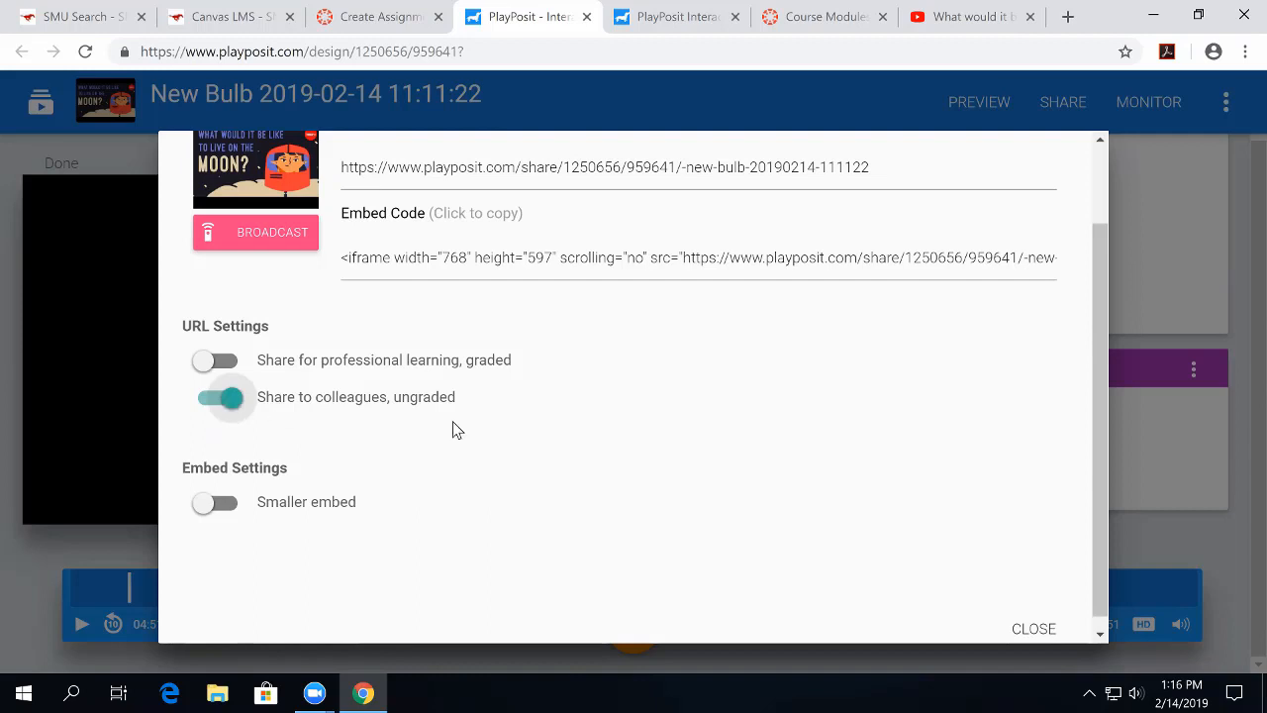
pyautogui.moveTo(227, 376)
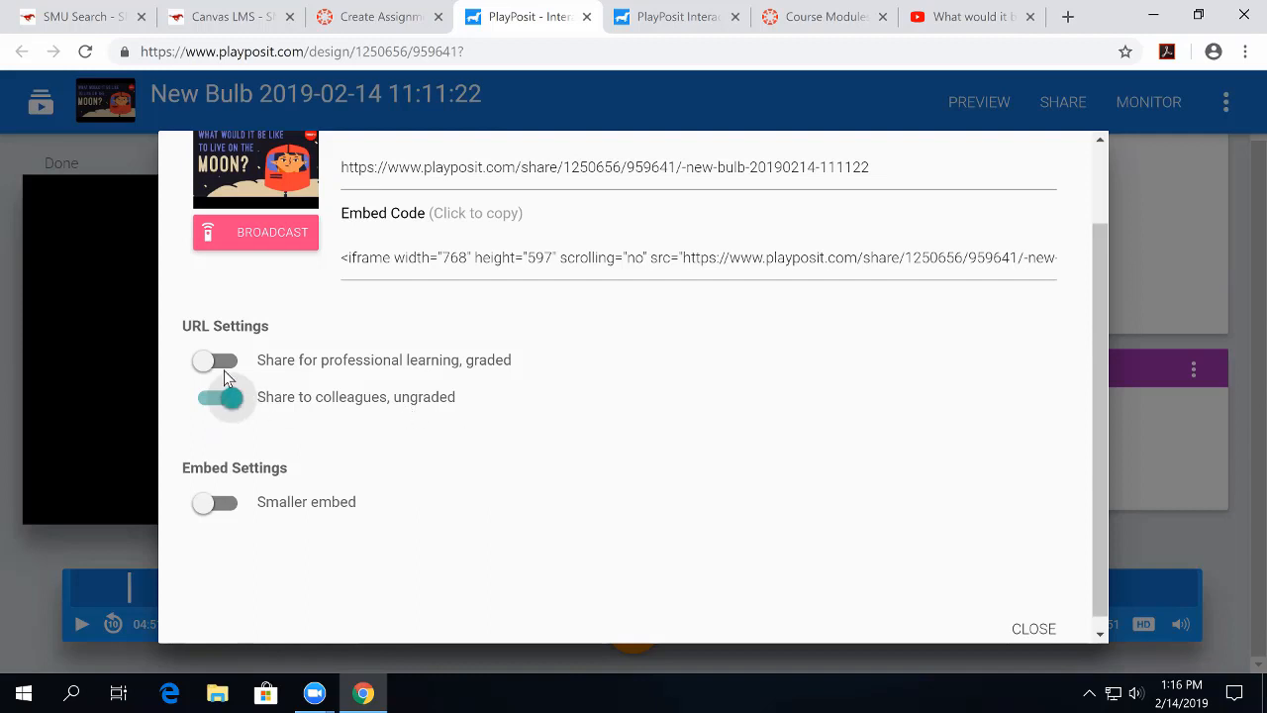
pyautogui.click(215, 359)
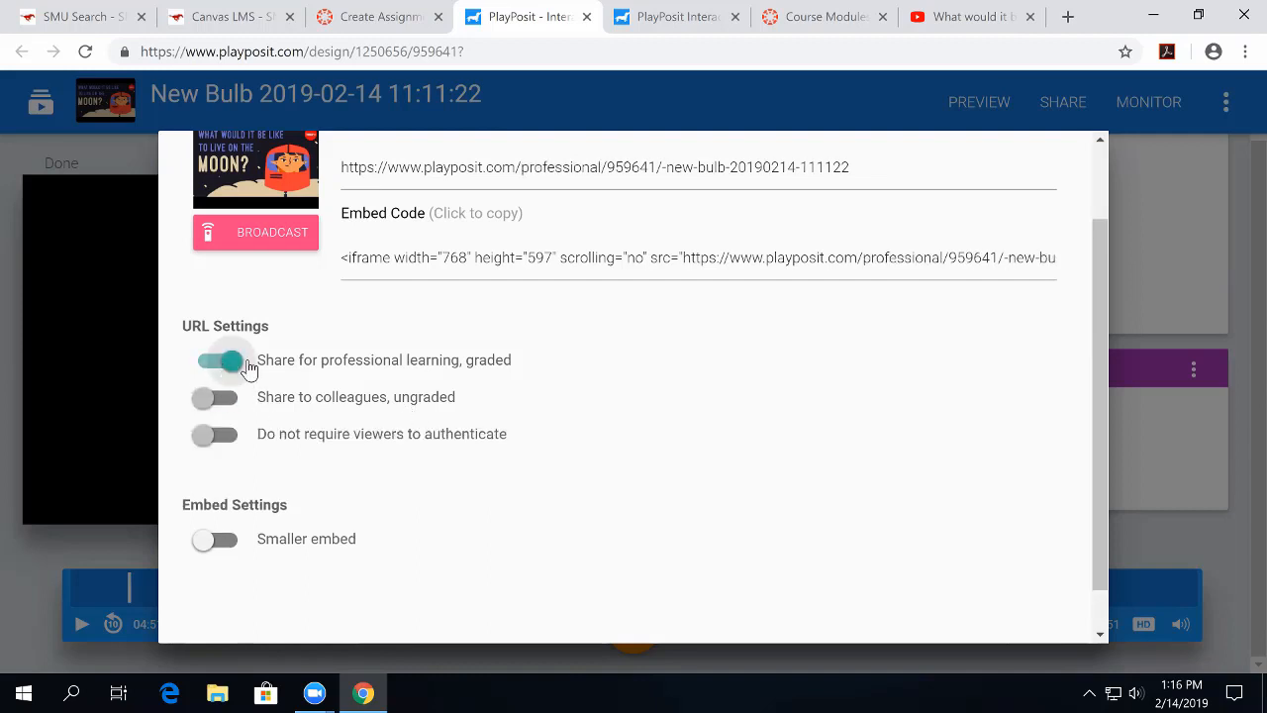
pyautogui.moveTo(749, 397)
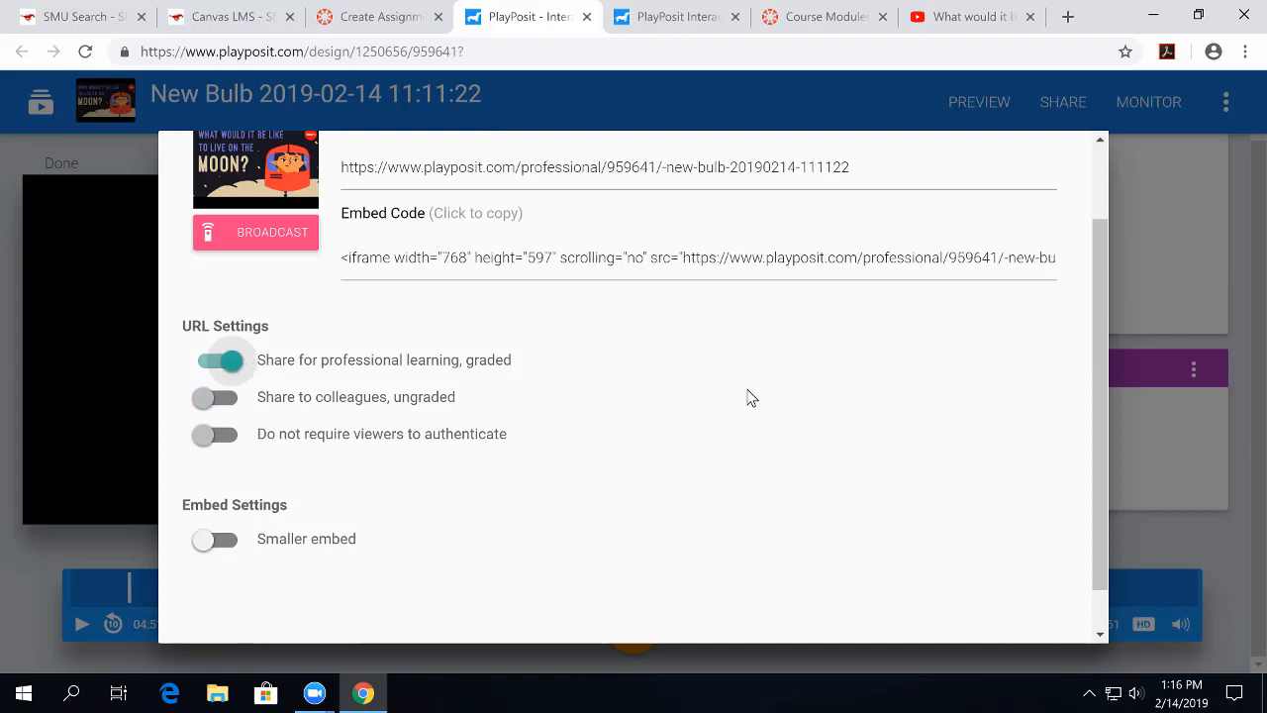
pyautogui.scroll(3)
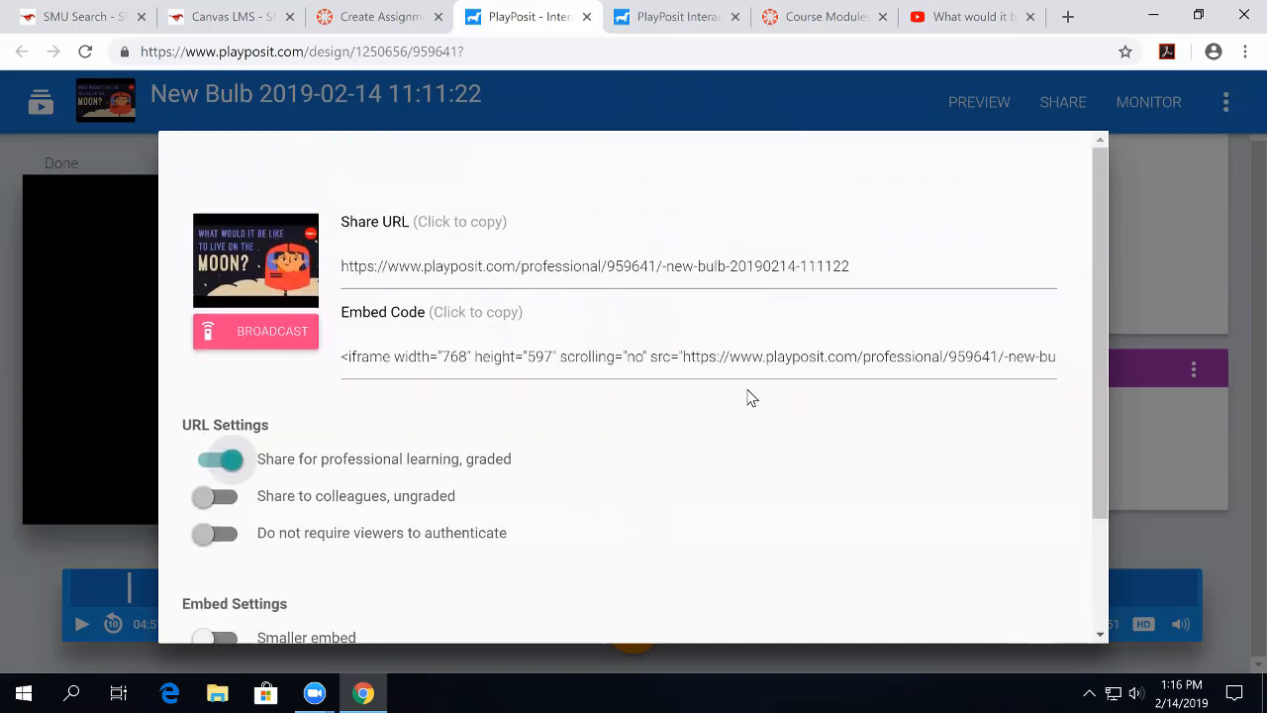
pyautogui.scroll(-3)
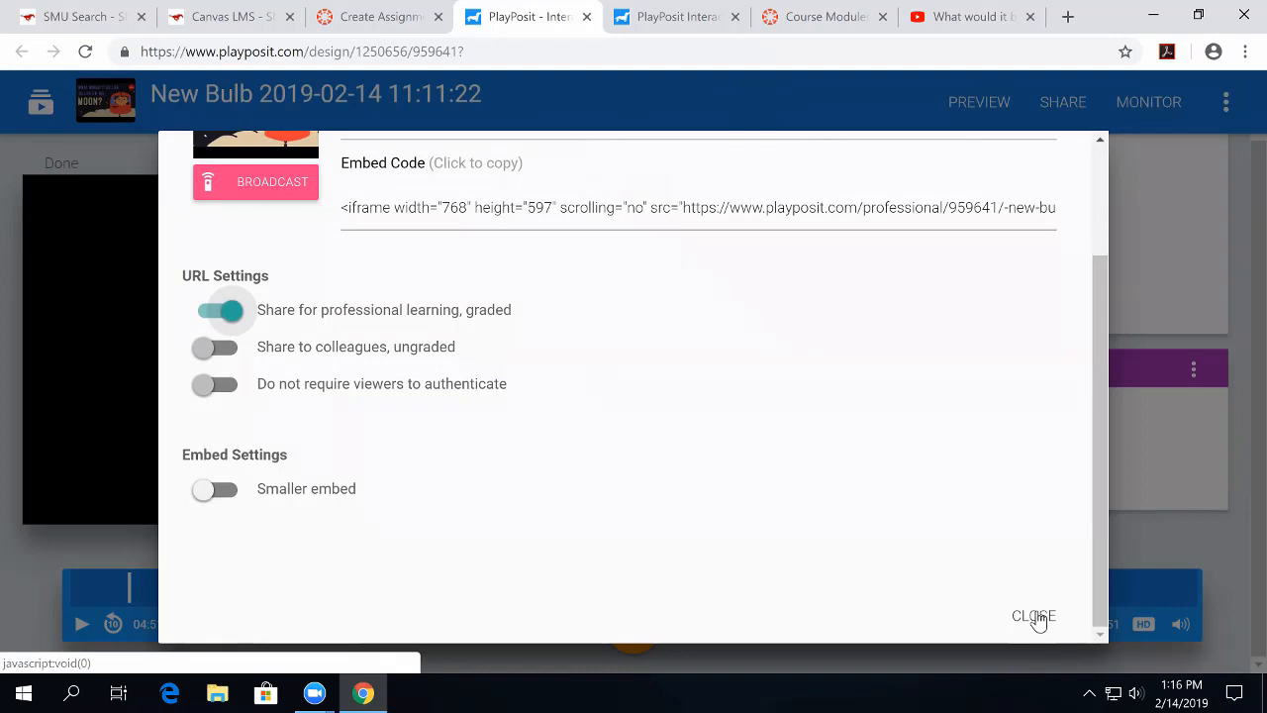
pyautogui.click(1033, 615)
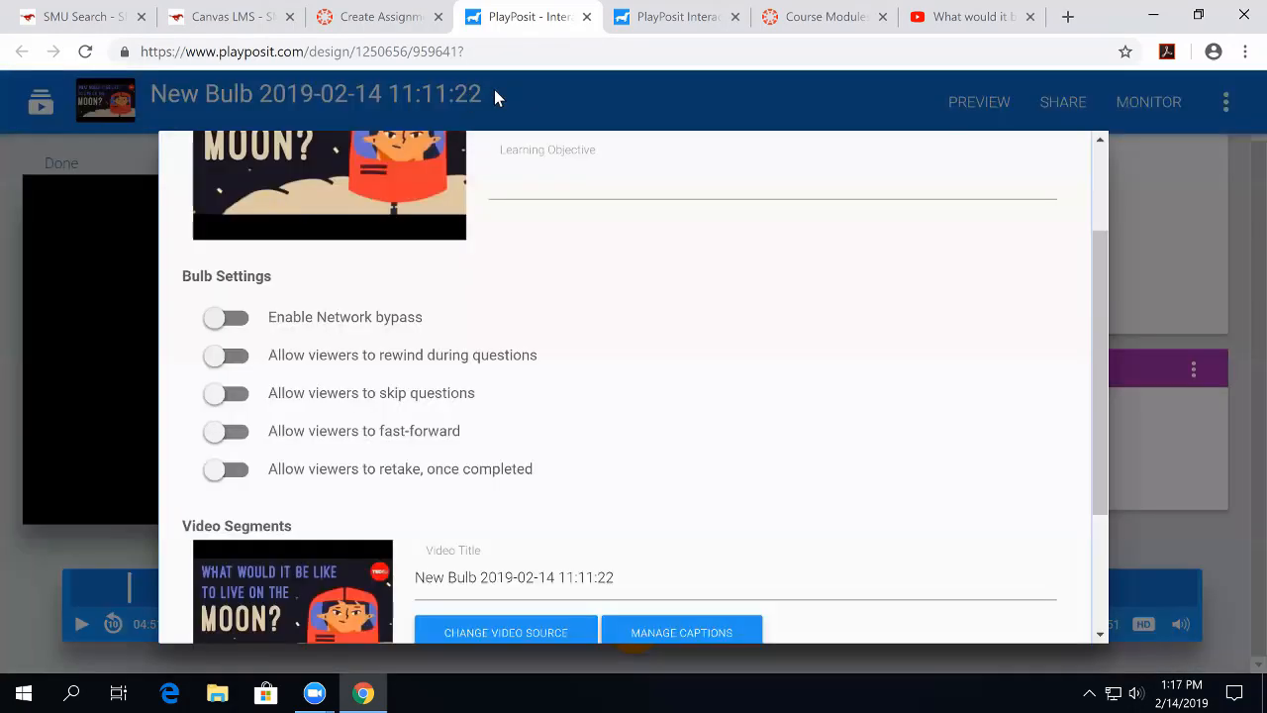
pyautogui.moveTo(552, 211)
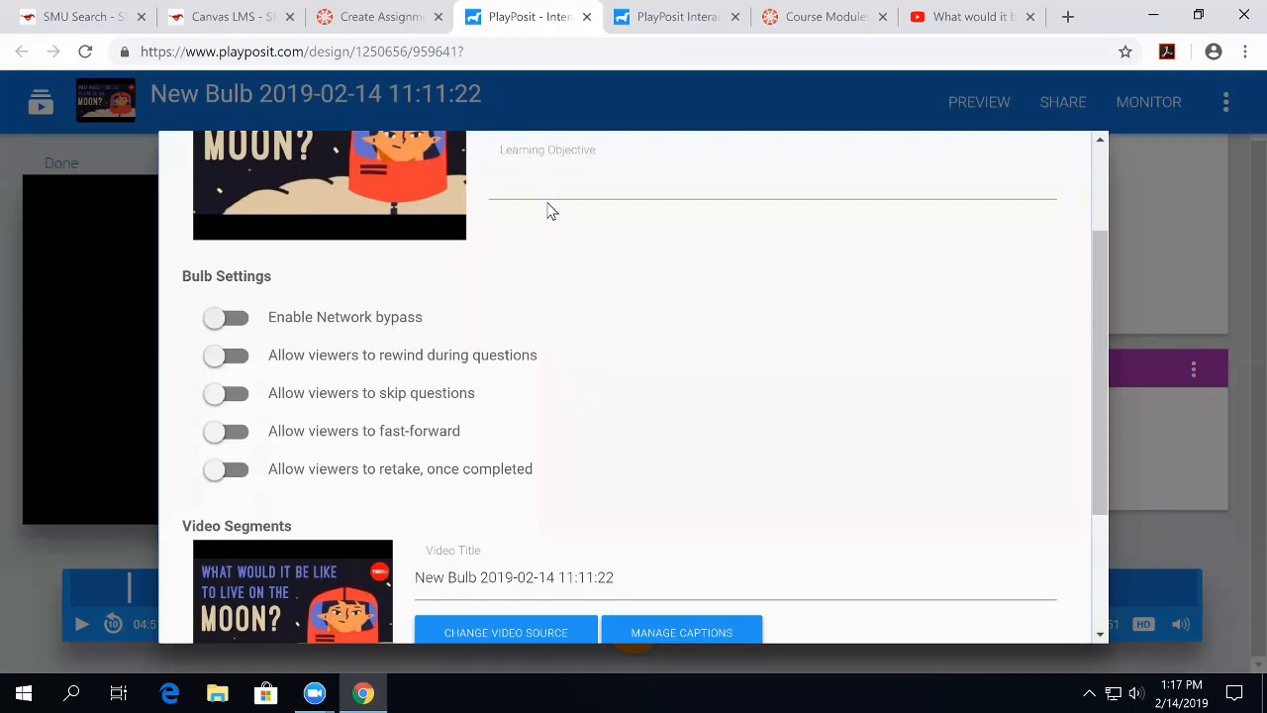
# Set learning objective 'TED Moon Video', enable rewinding during questions and retakes, then close settings.
pyautogui.click(772, 183)
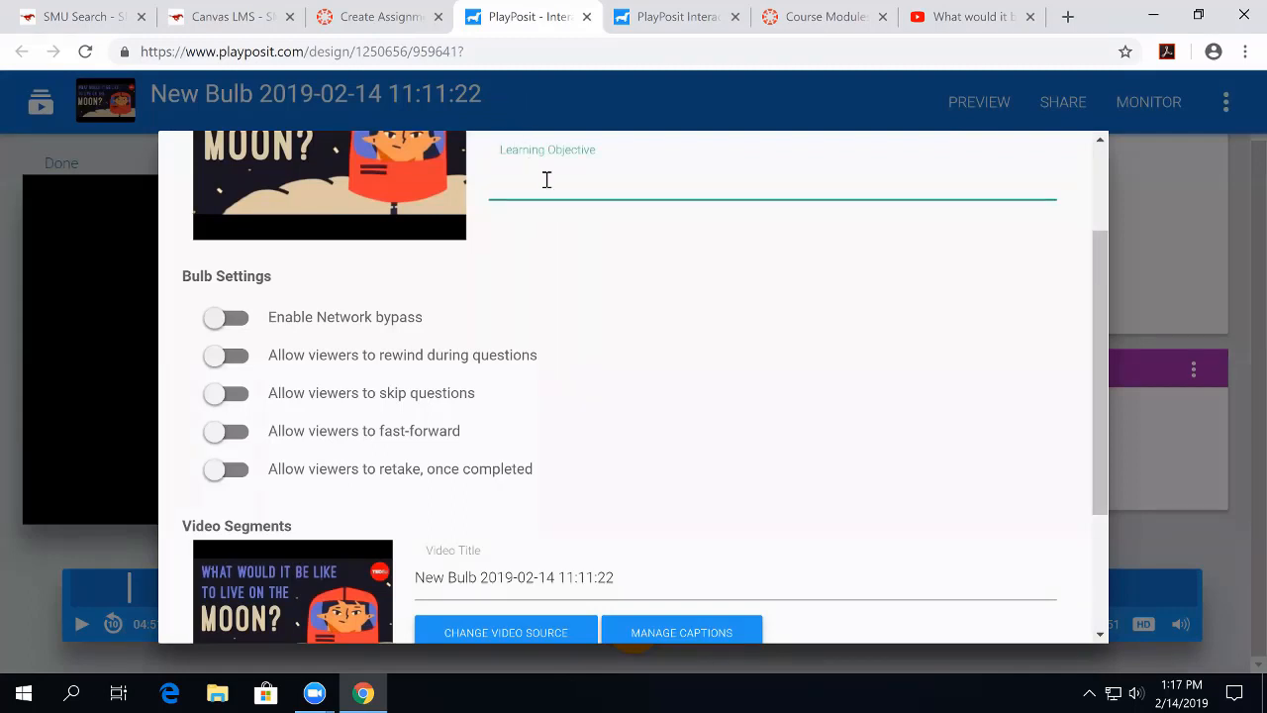
pyautogui.write('TED Moon Video')
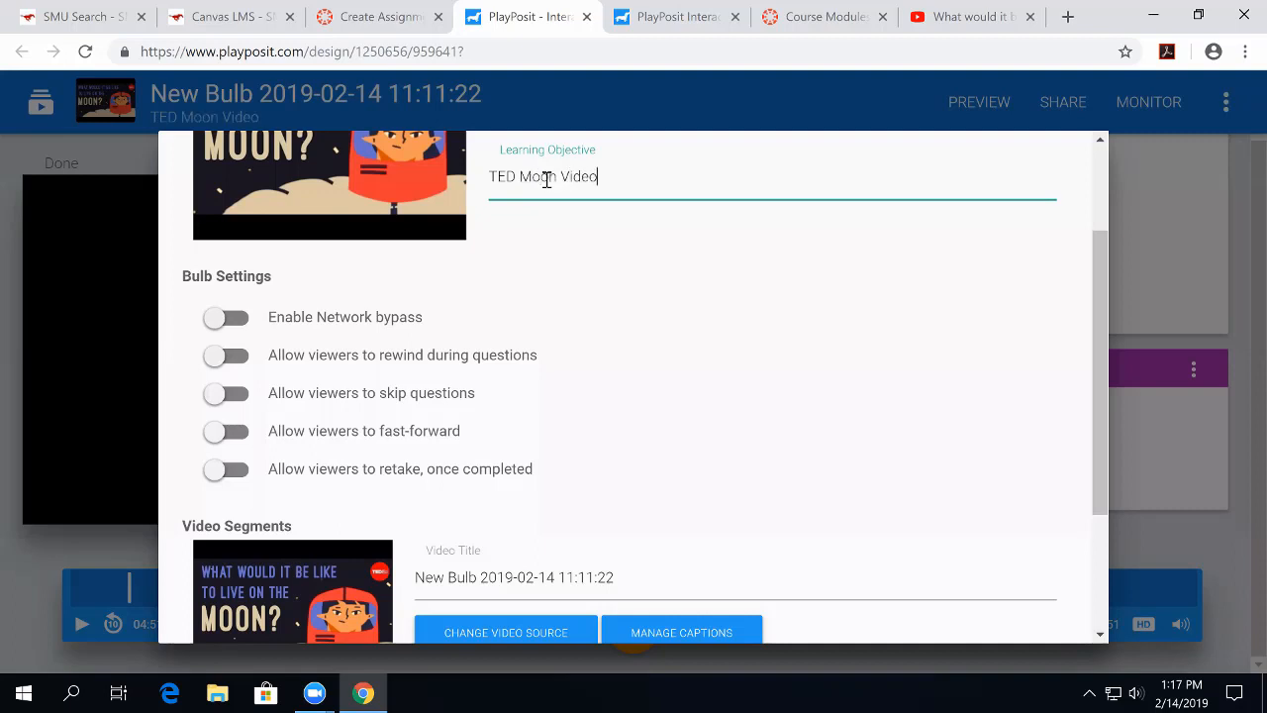
pyautogui.moveTo(744, 381)
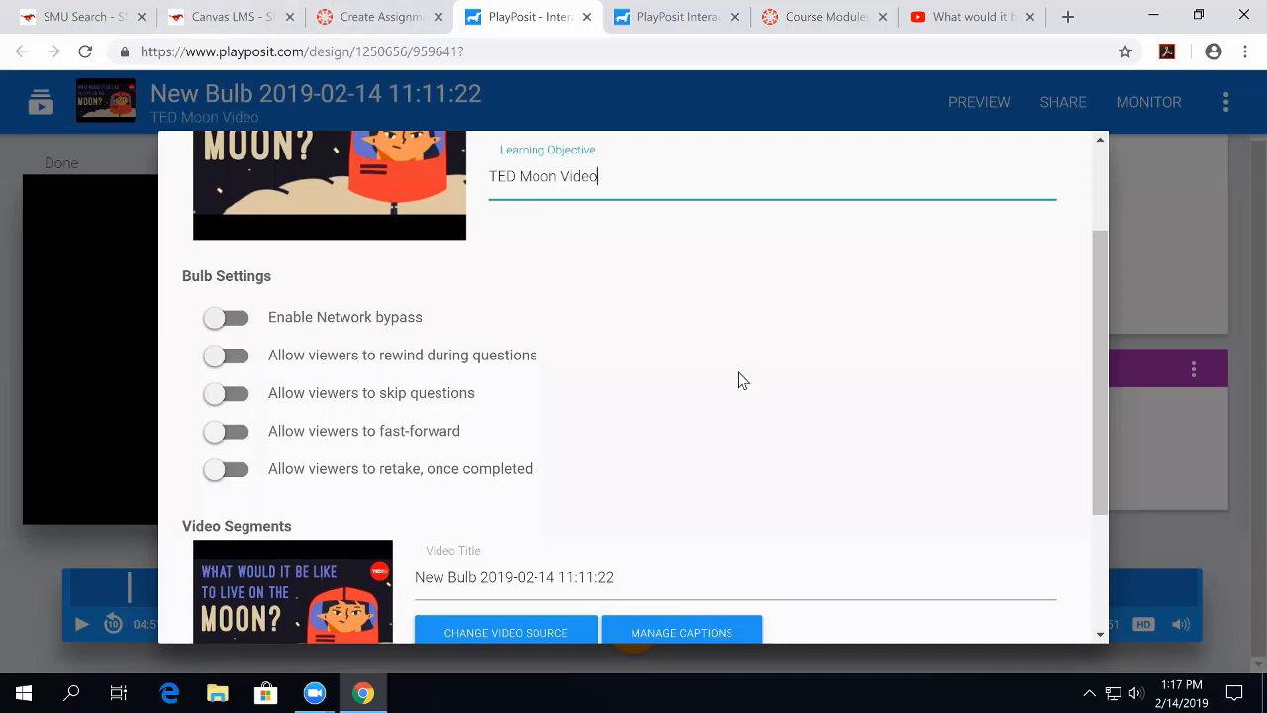
pyautogui.moveTo(750, 396)
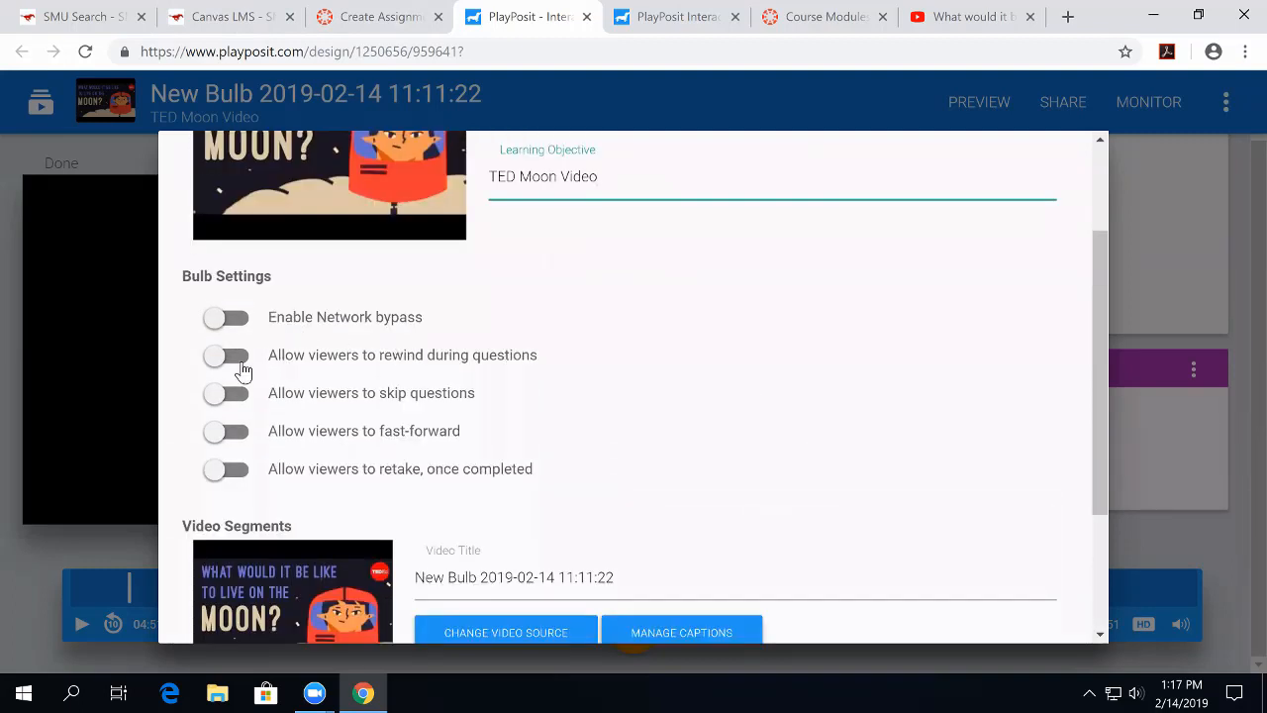
pyautogui.click(225, 355)
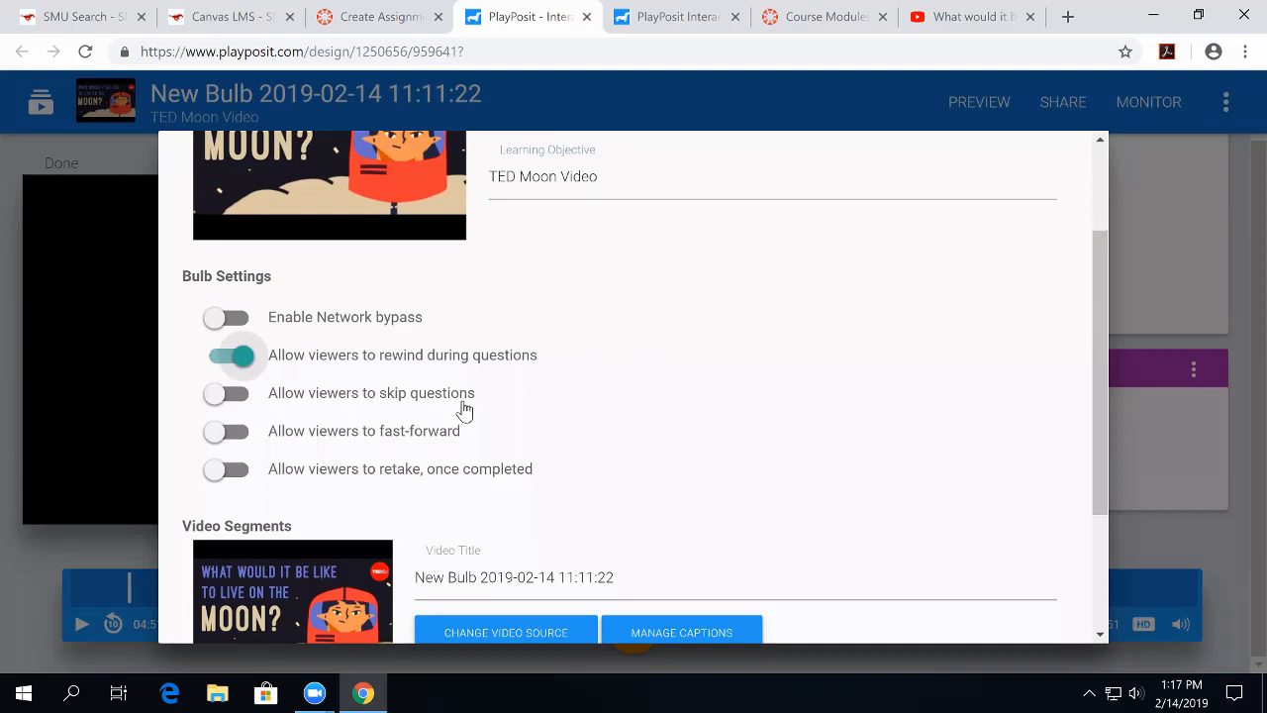
pyautogui.moveTo(522, 375)
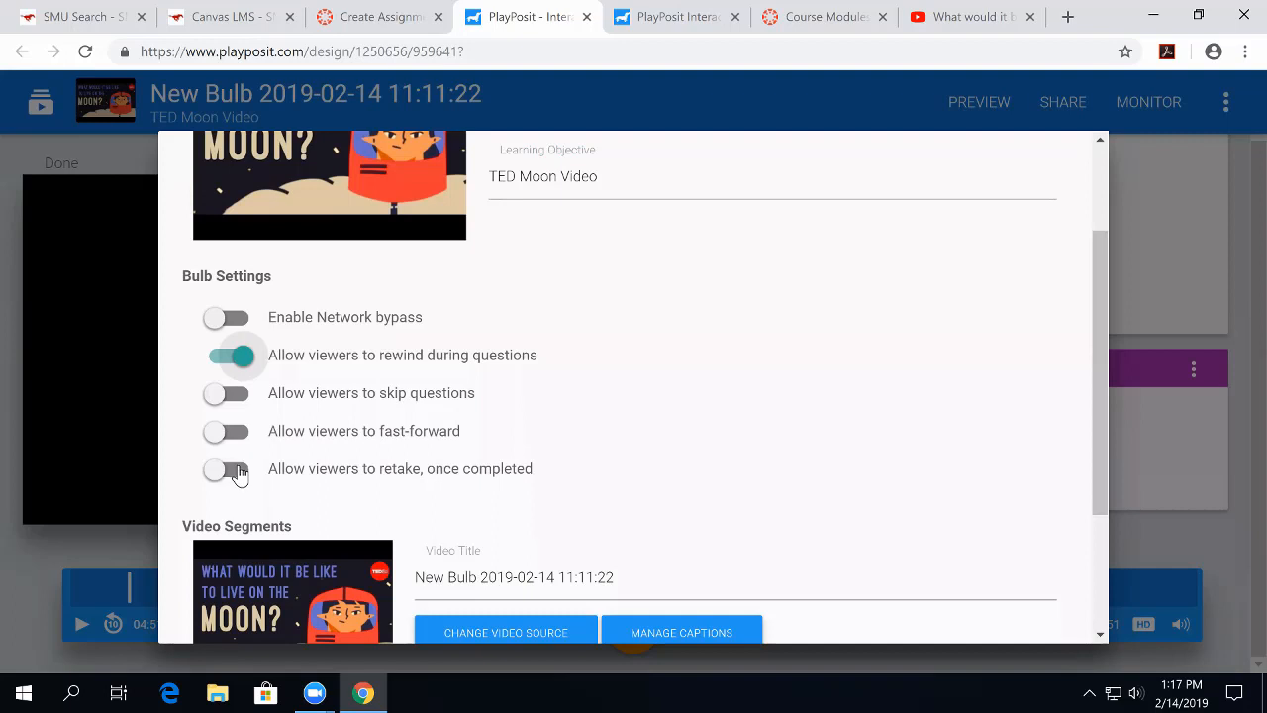
pyautogui.click(225, 468)
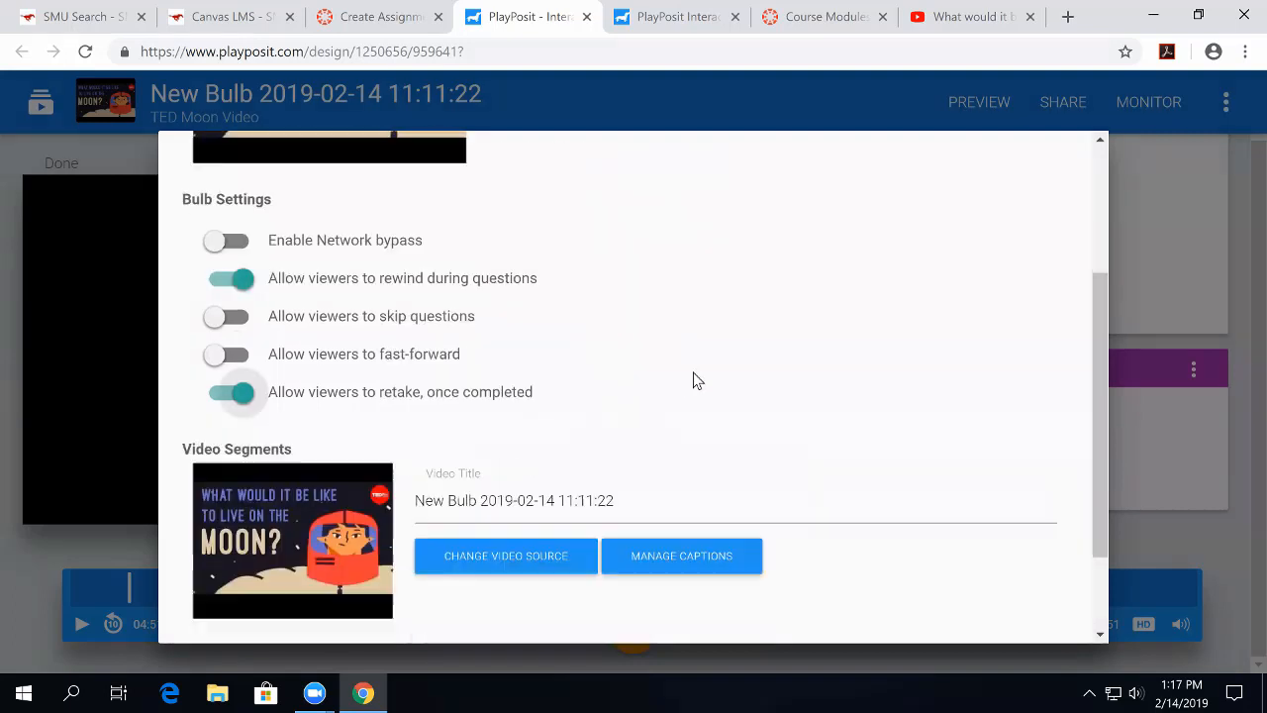
pyautogui.scroll(-3)
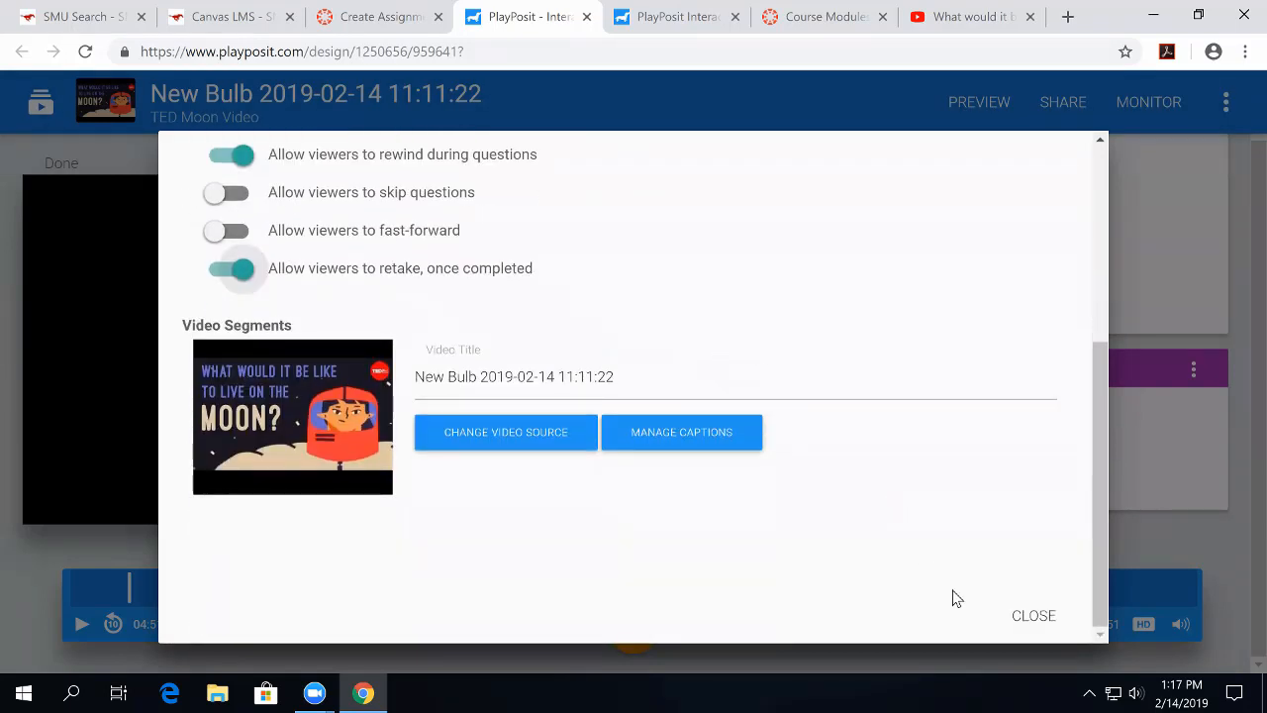
pyautogui.moveTo(1033, 615)
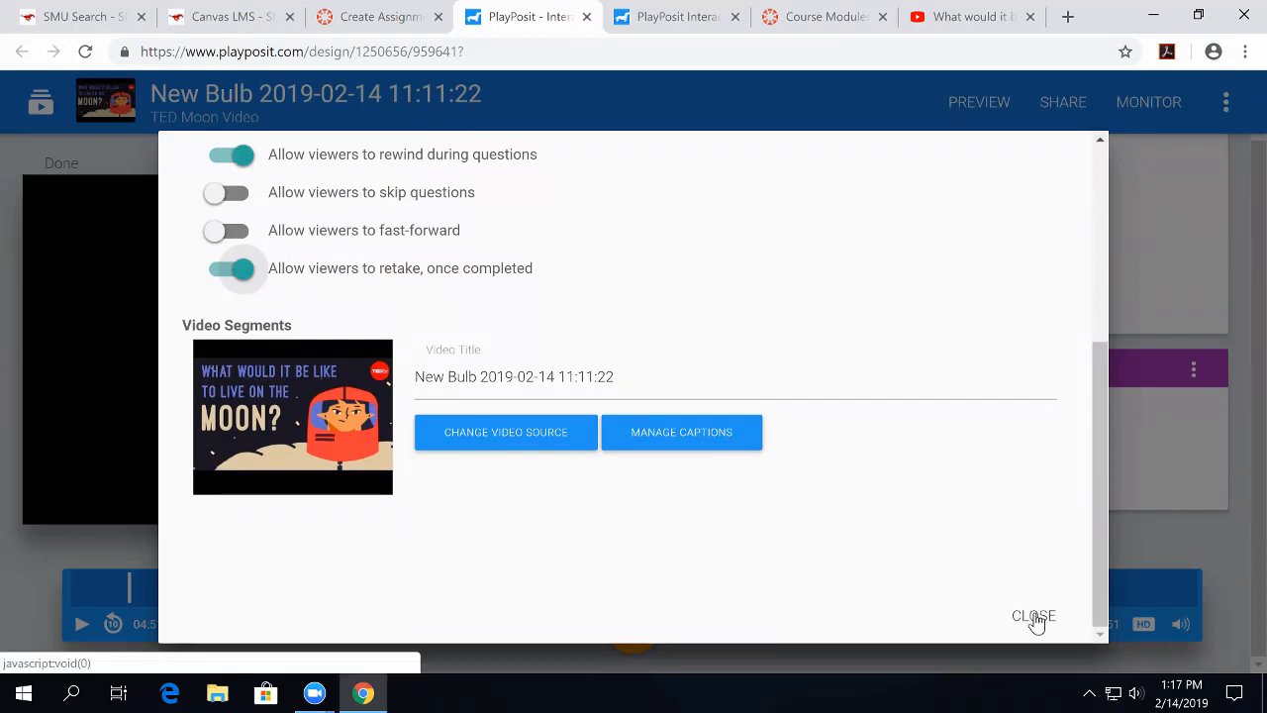
pyautogui.click(1033, 615)
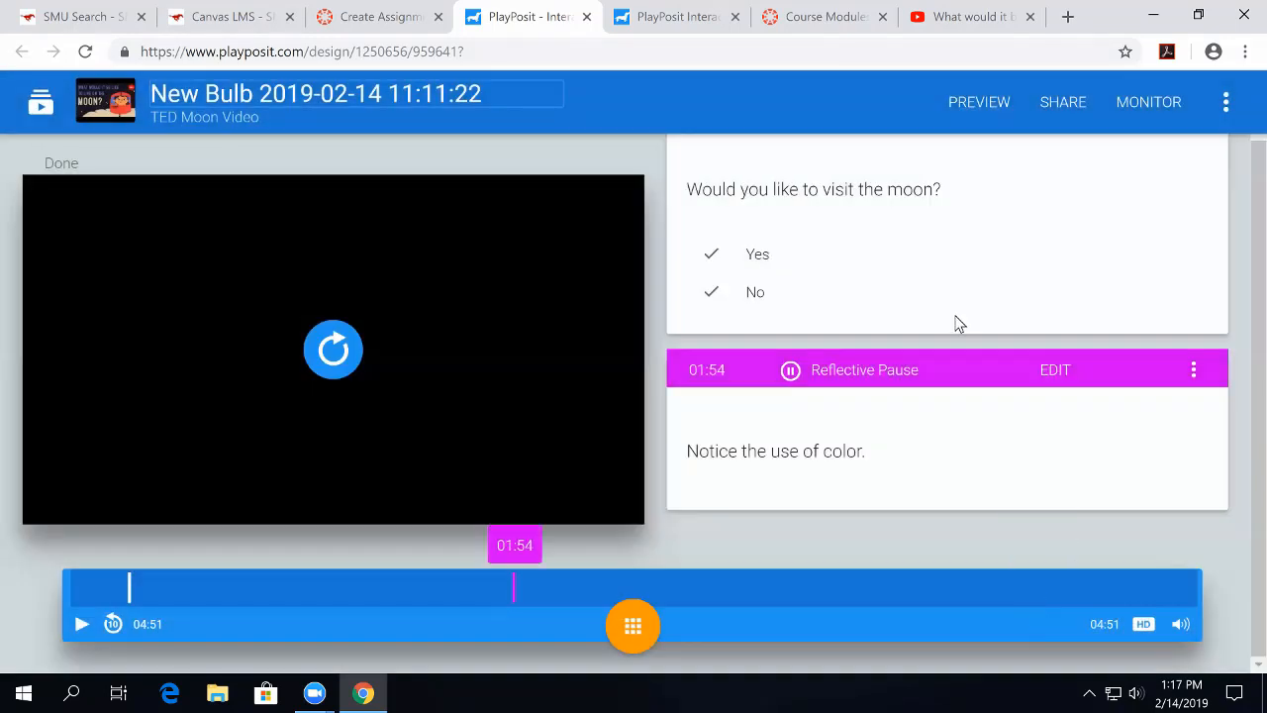
pyautogui.moveTo(894, 108)
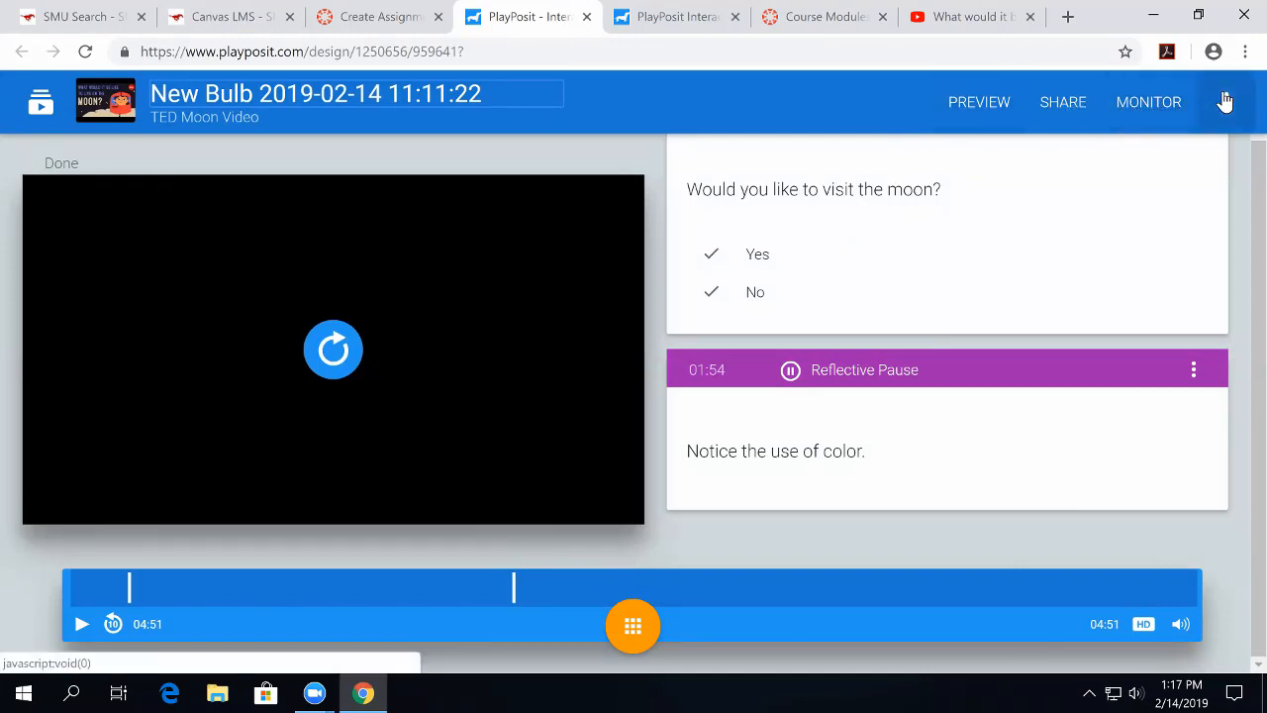
# Choose Save and Finish from the bulb editor's three-dot menu.
pyautogui.click(1205, 101)
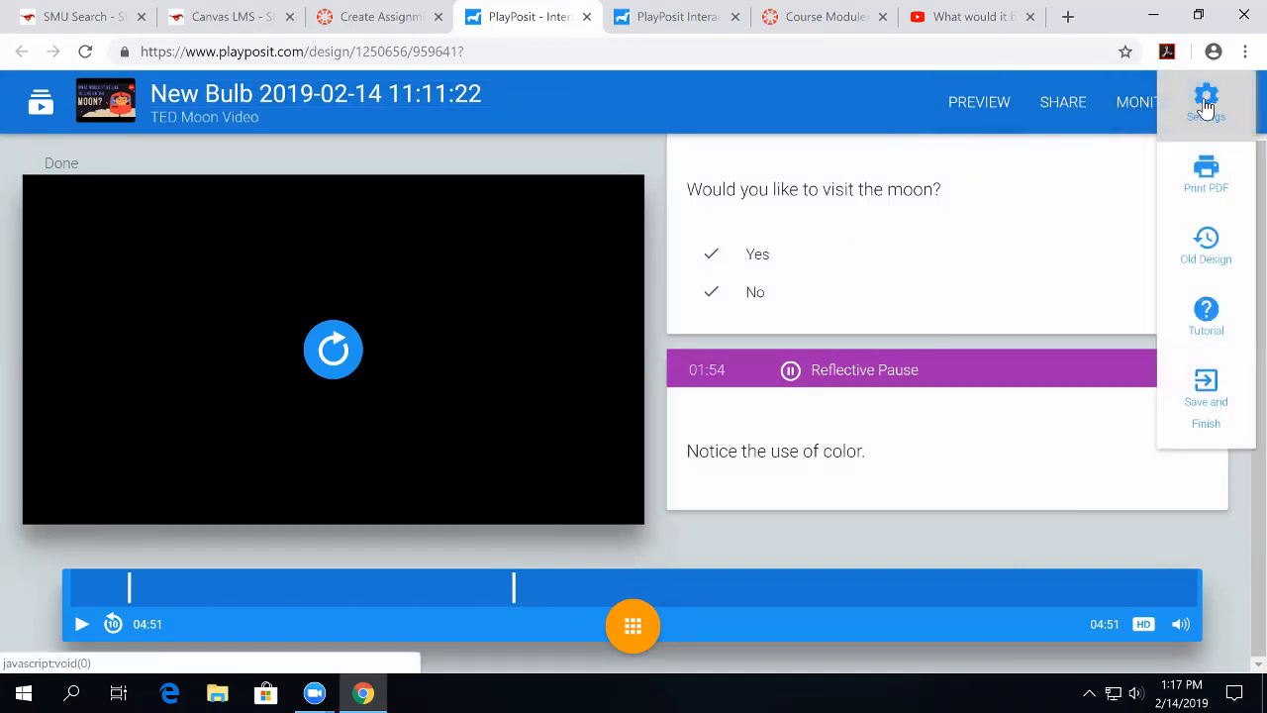
pyautogui.moveTo(1205, 386)
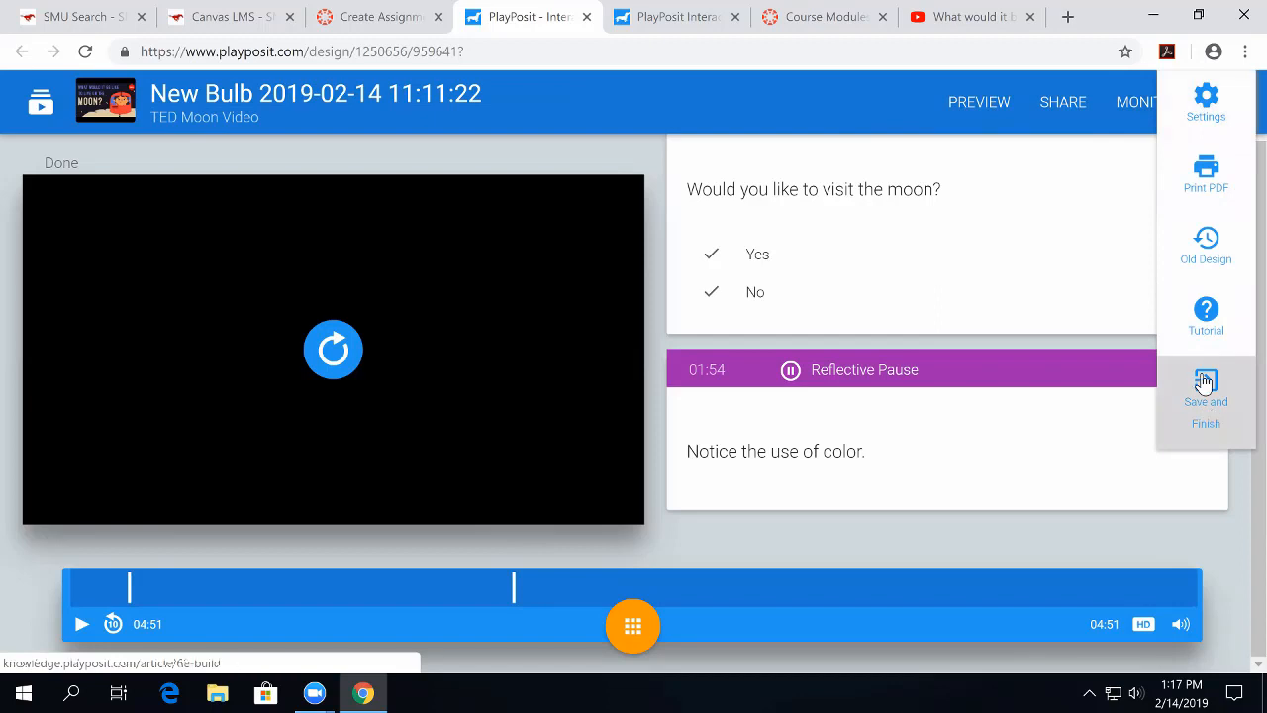
pyautogui.click(1205, 401)
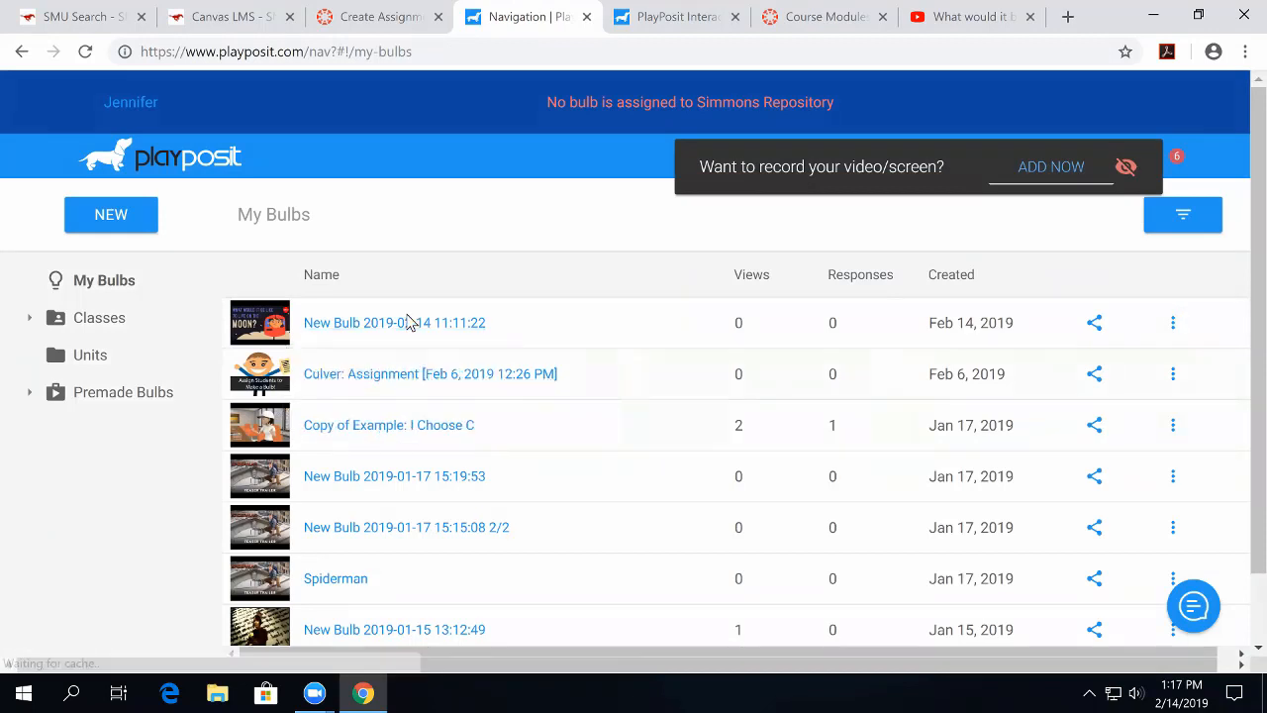
pyautogui.moveTo(395, 323)
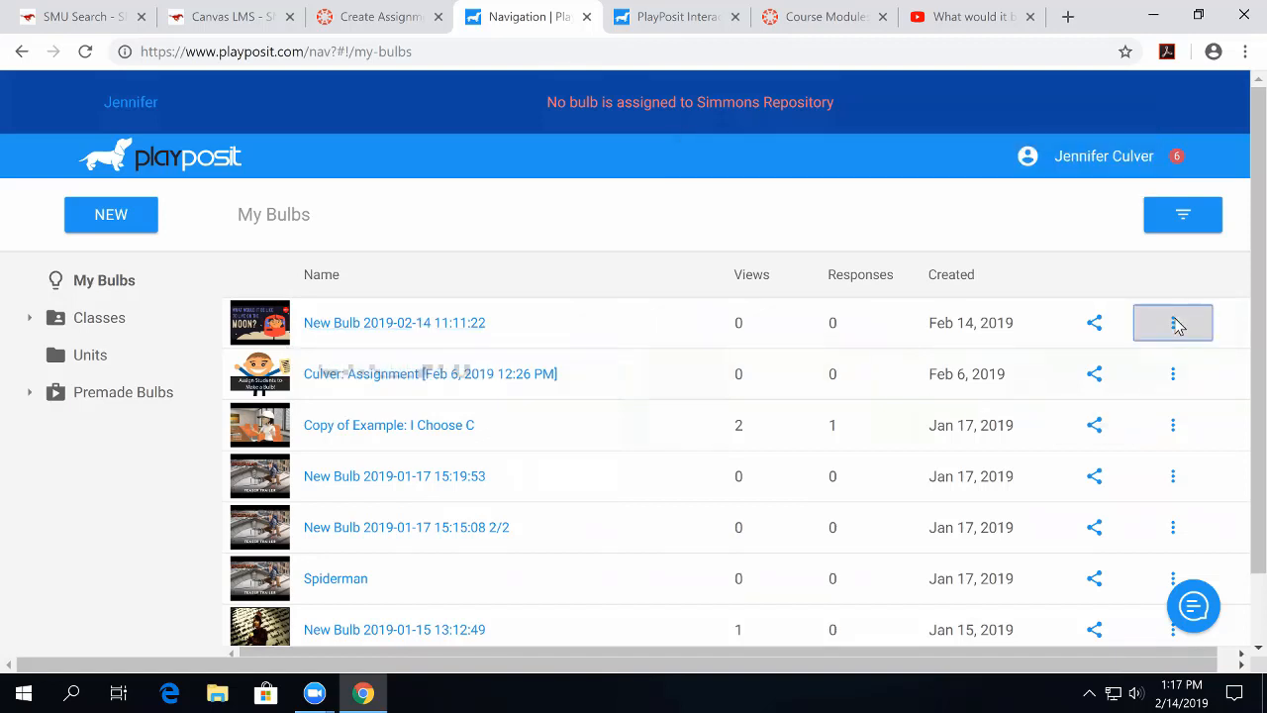
pyautogui.click(1172, 322)
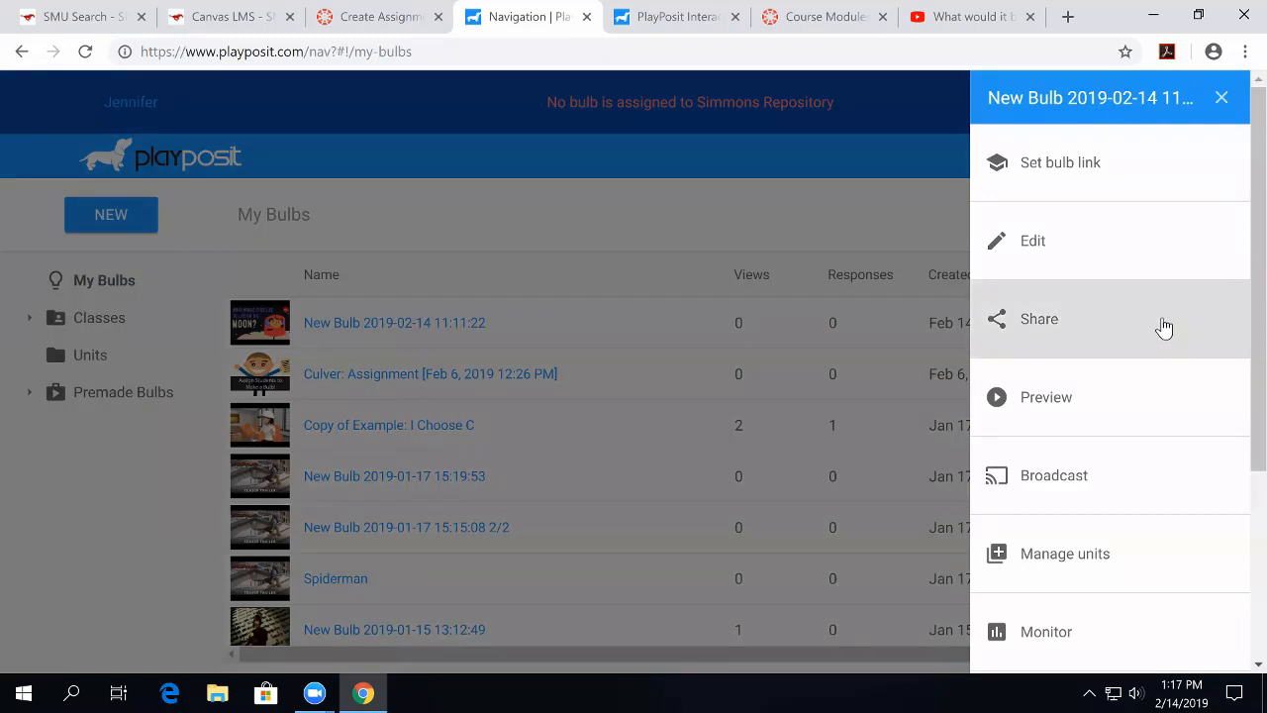
pyautogui.moveTo(1094, 241)
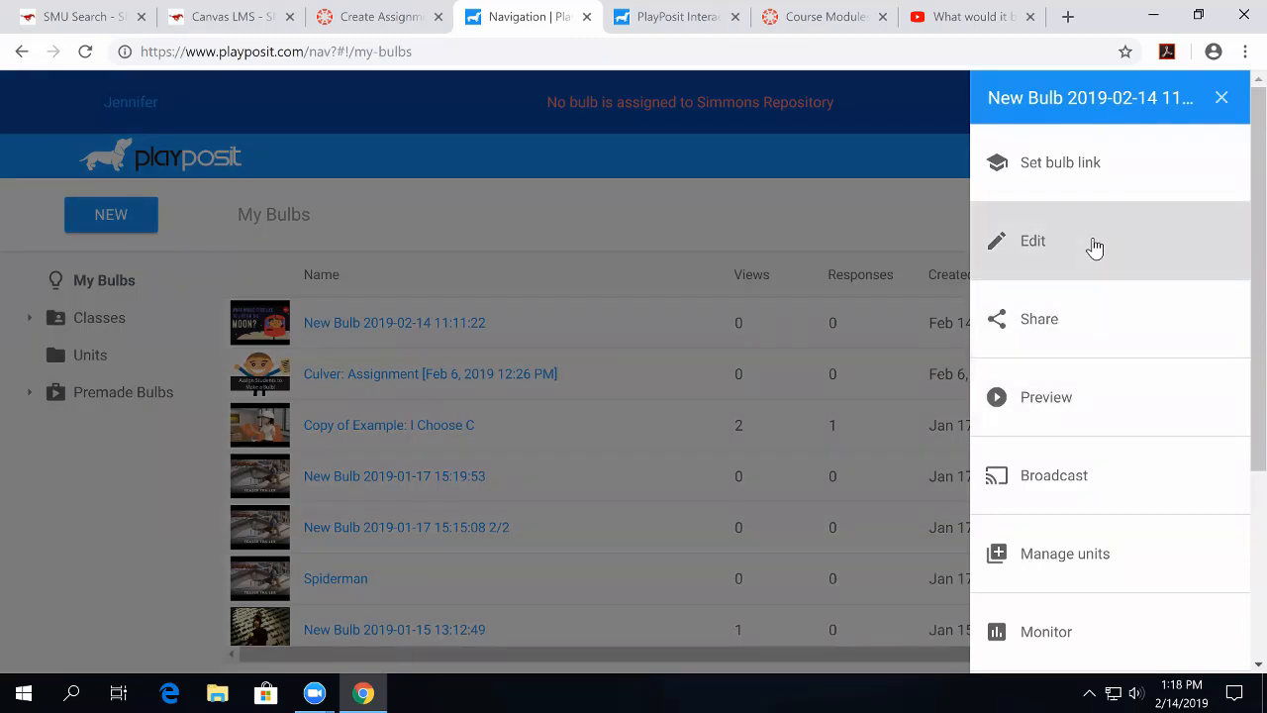
pyautogui.moveTo(1060, 162)
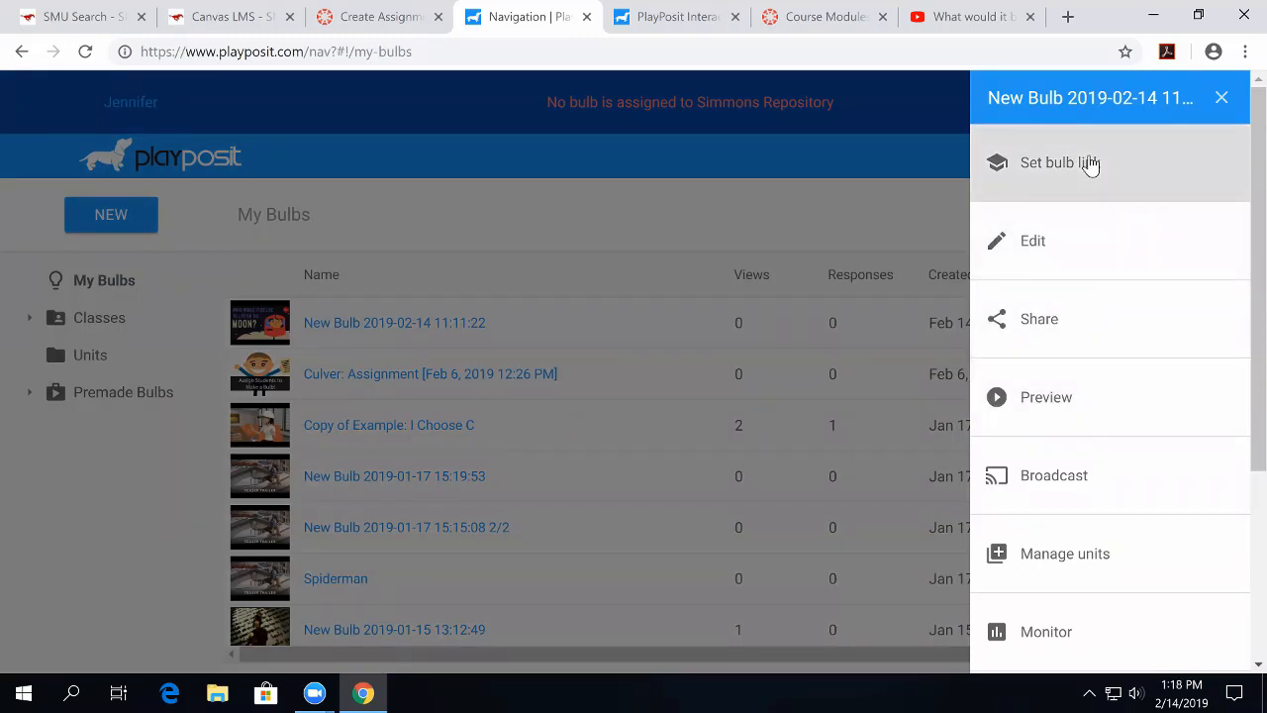
pyautogui.moveTo(1059, 162)
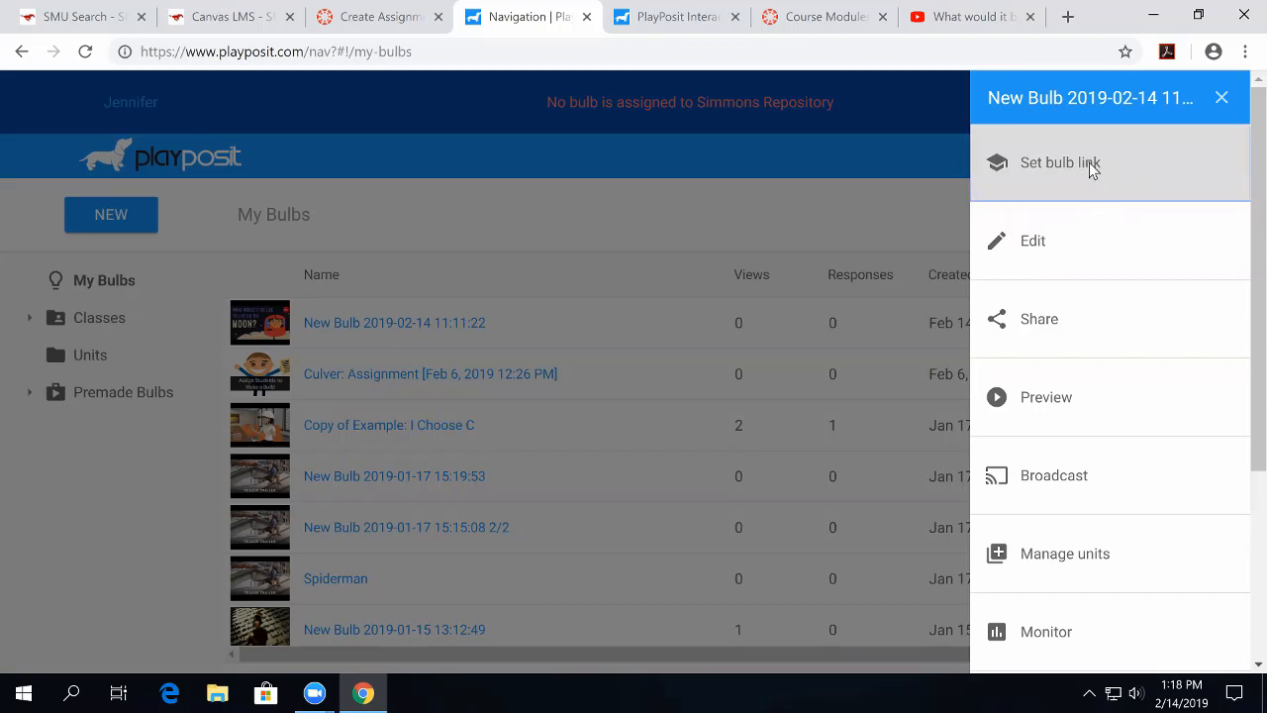
pyautogui.click(1059, 162)
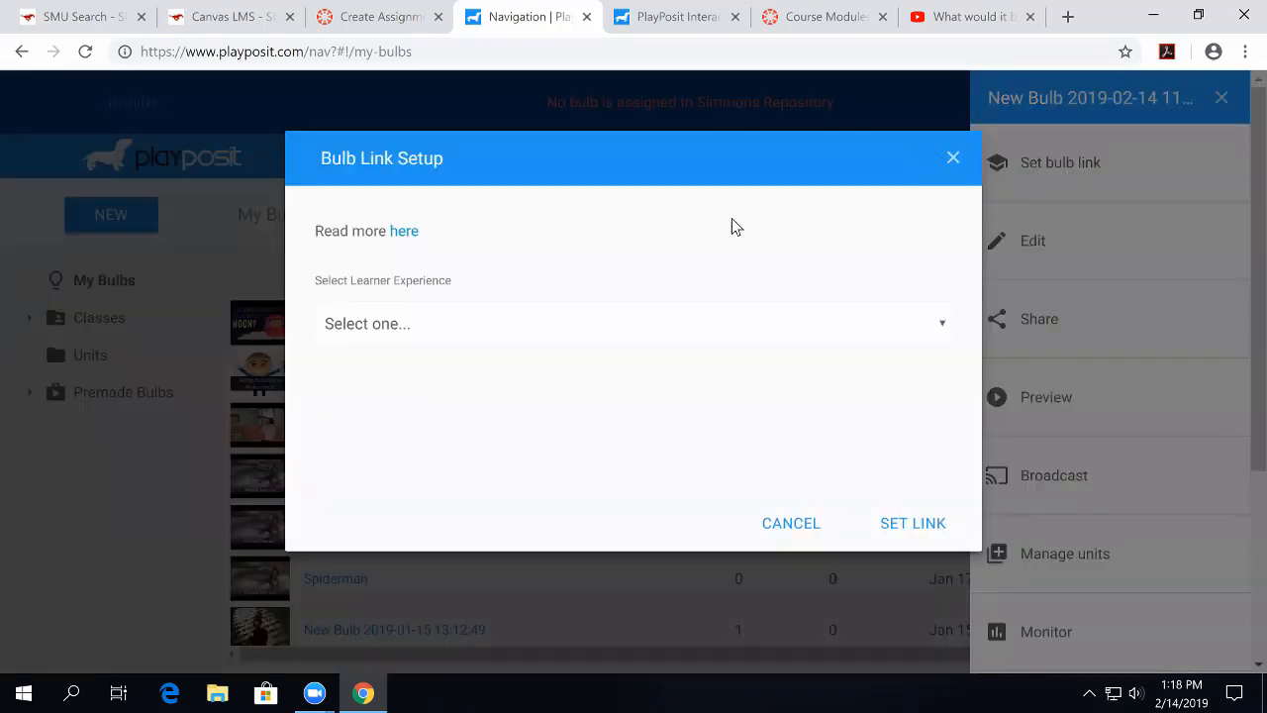
pyautogui.moveTo(629, 344)
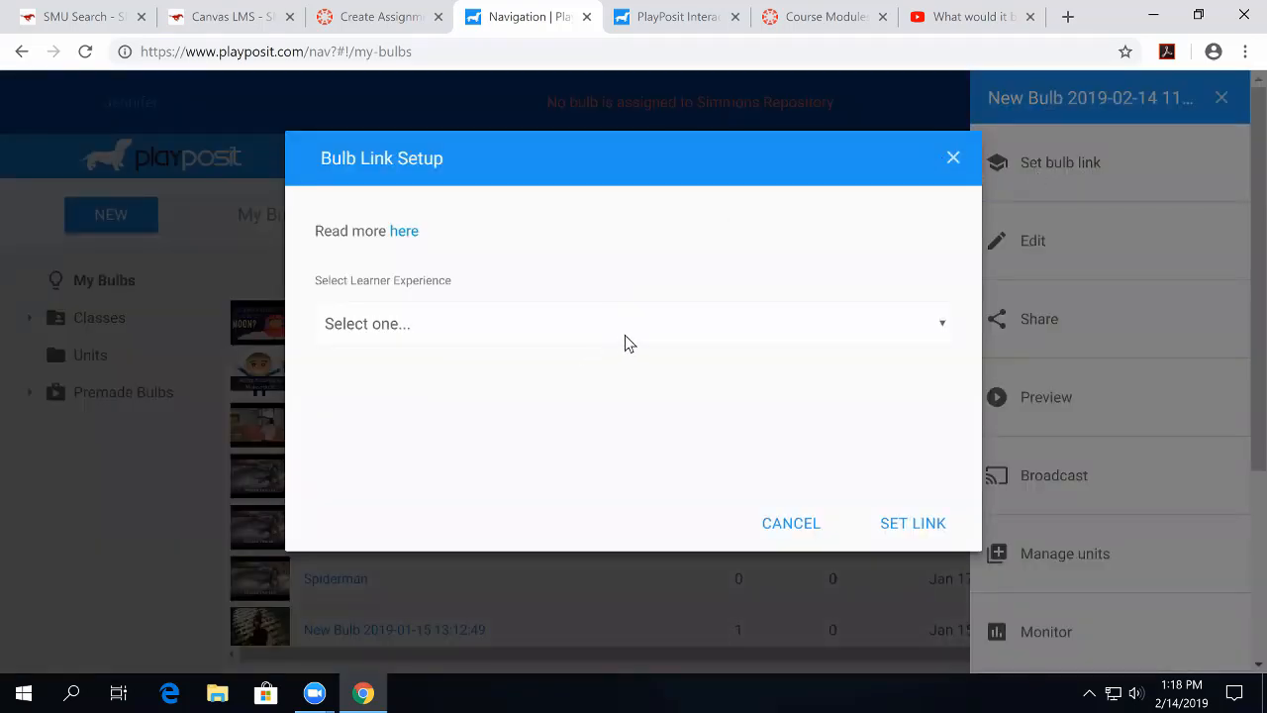
pyautogui.click(628, 323)
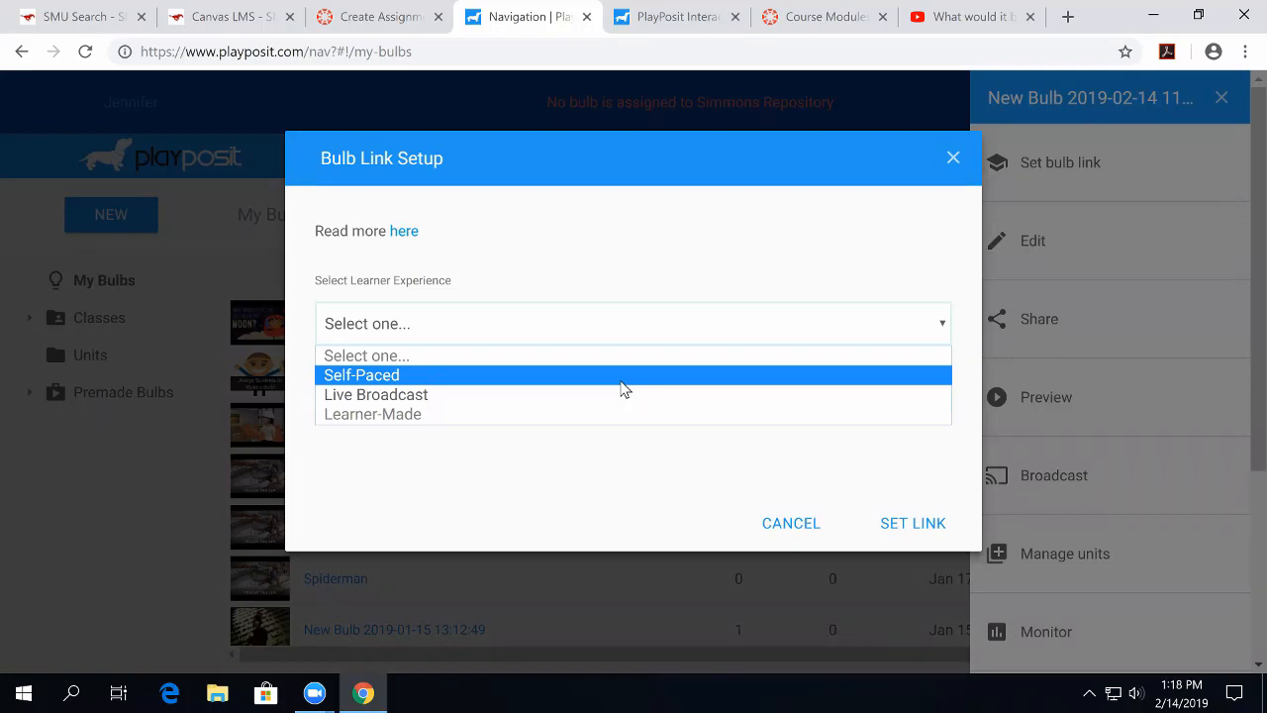
pyautogui.click(361, 374)
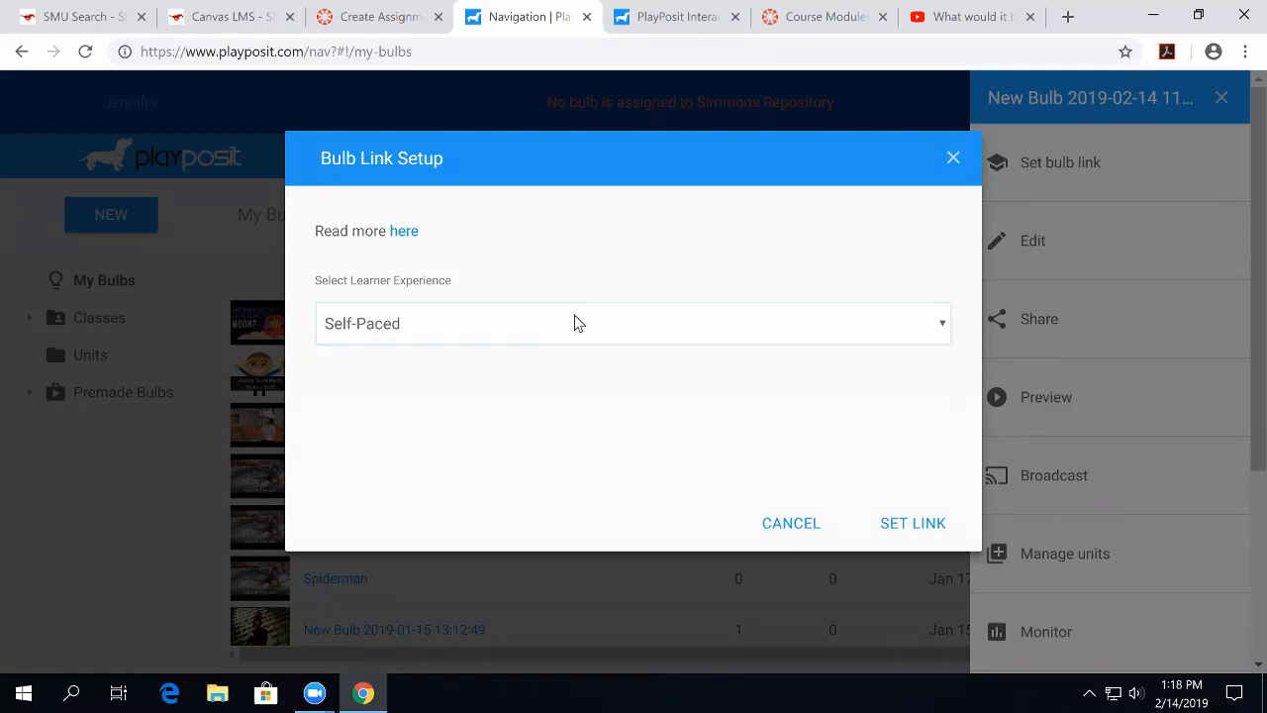
pyautogui.click(633, 323)
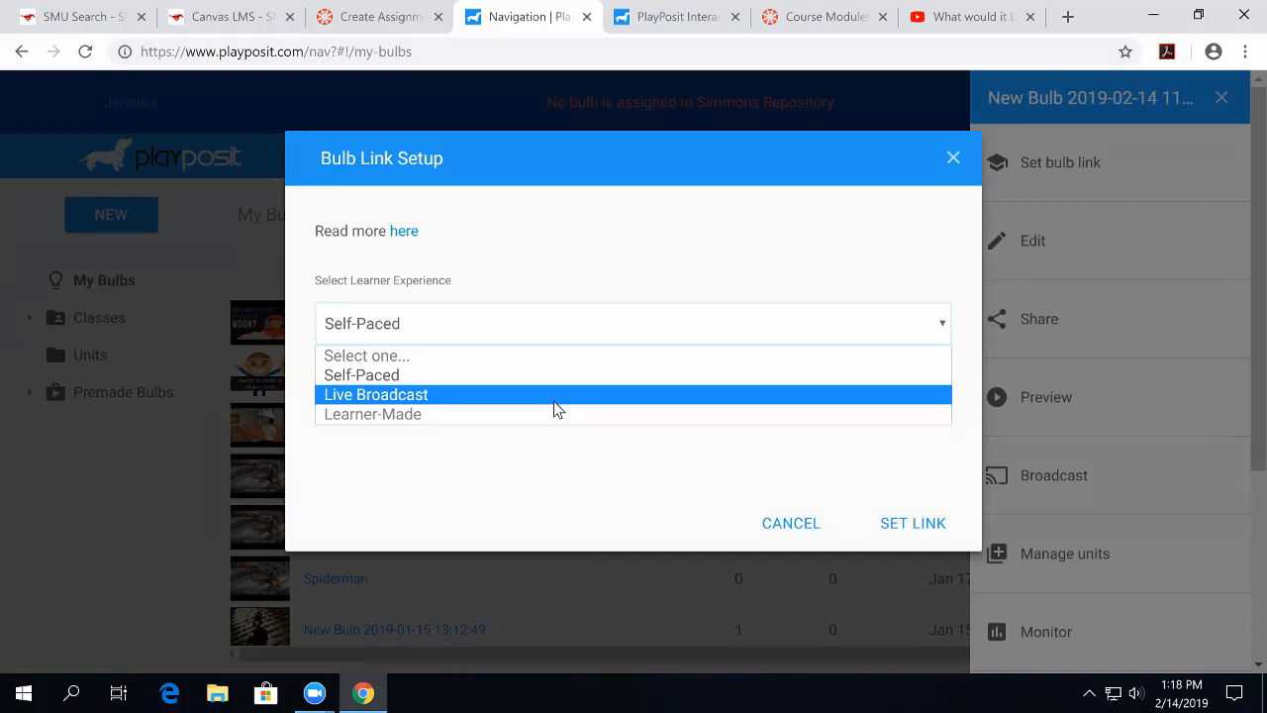
pyautogui.moveTo(560, 374)
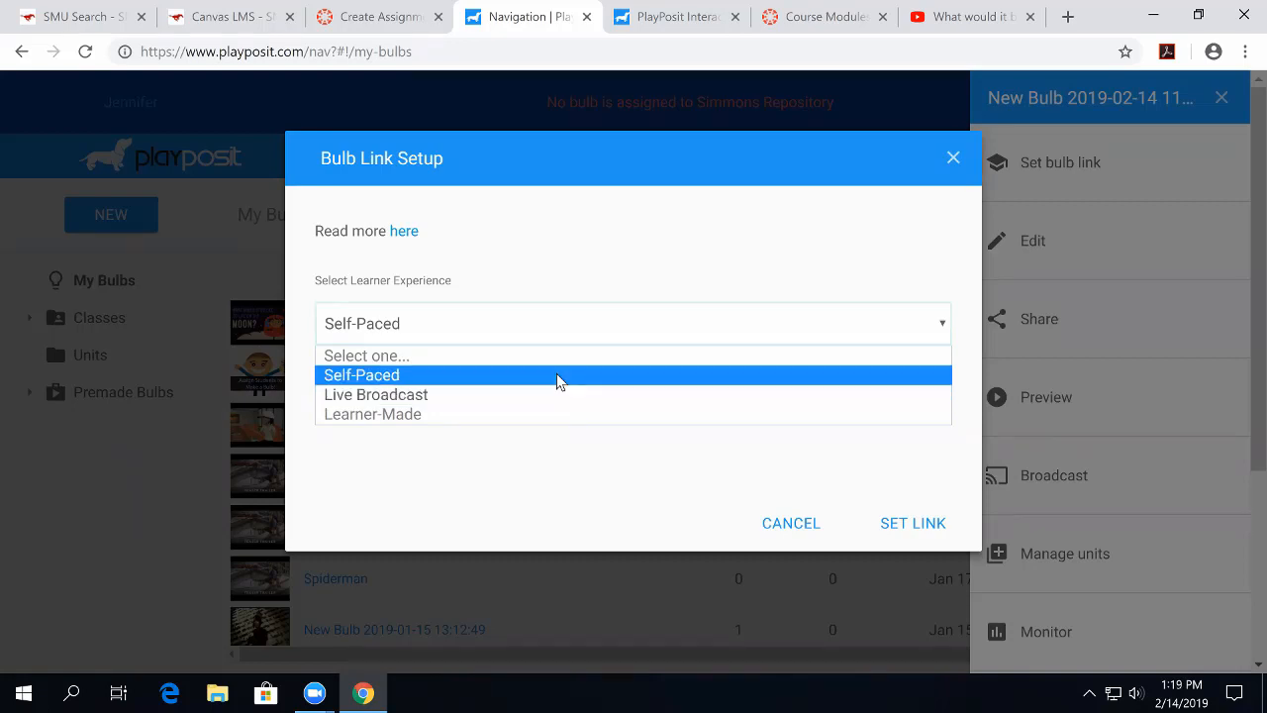
pyautogui.click(361, 374)
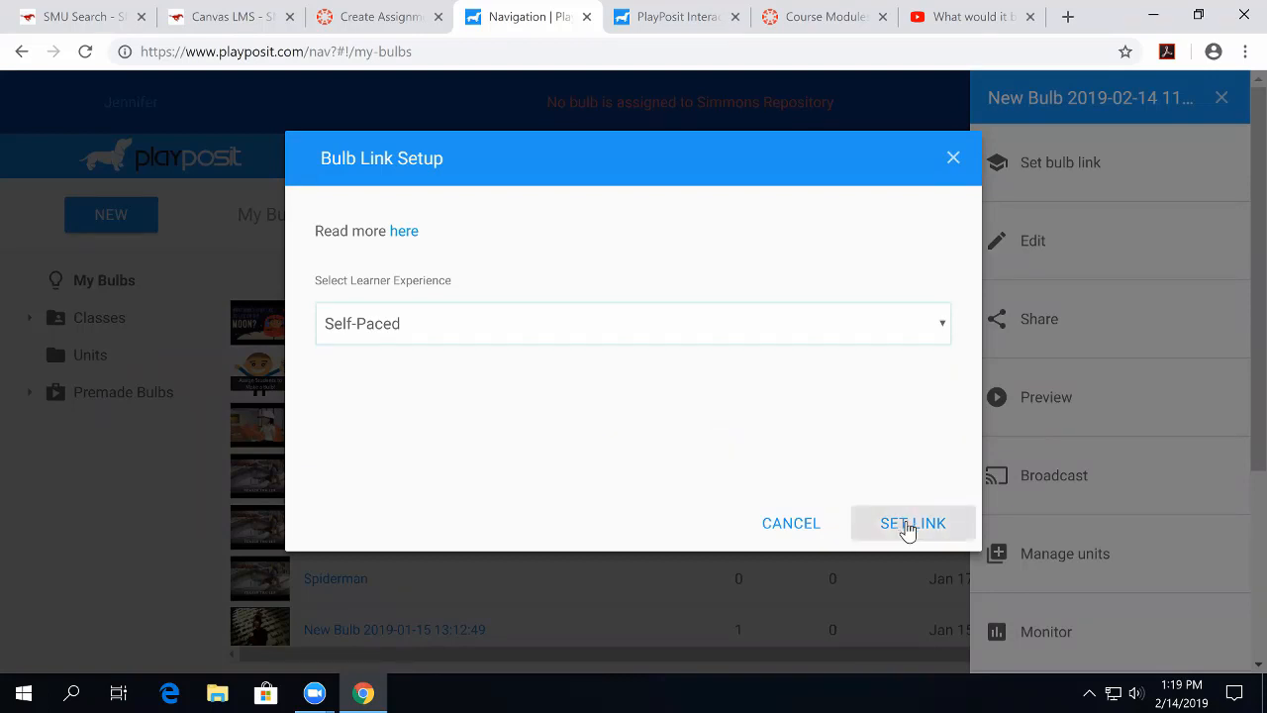
pyautogui.click(911, 523)
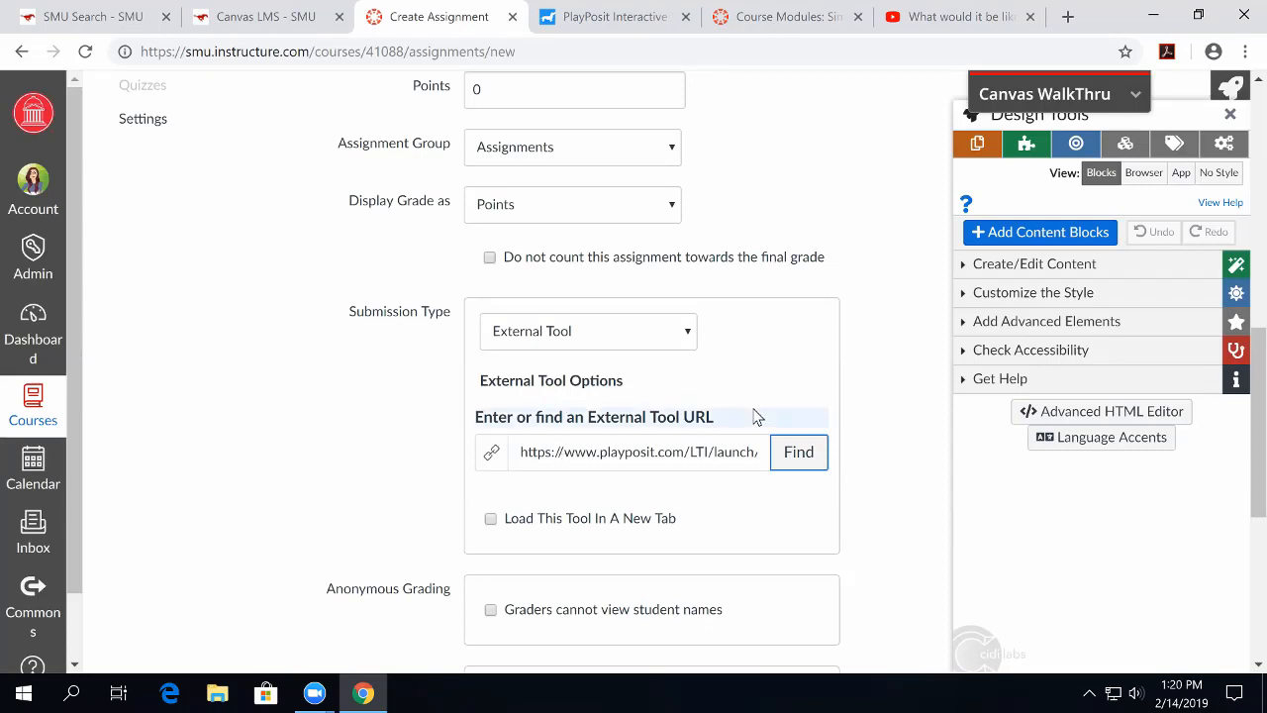
pyautogui.moveTo(683, 419)
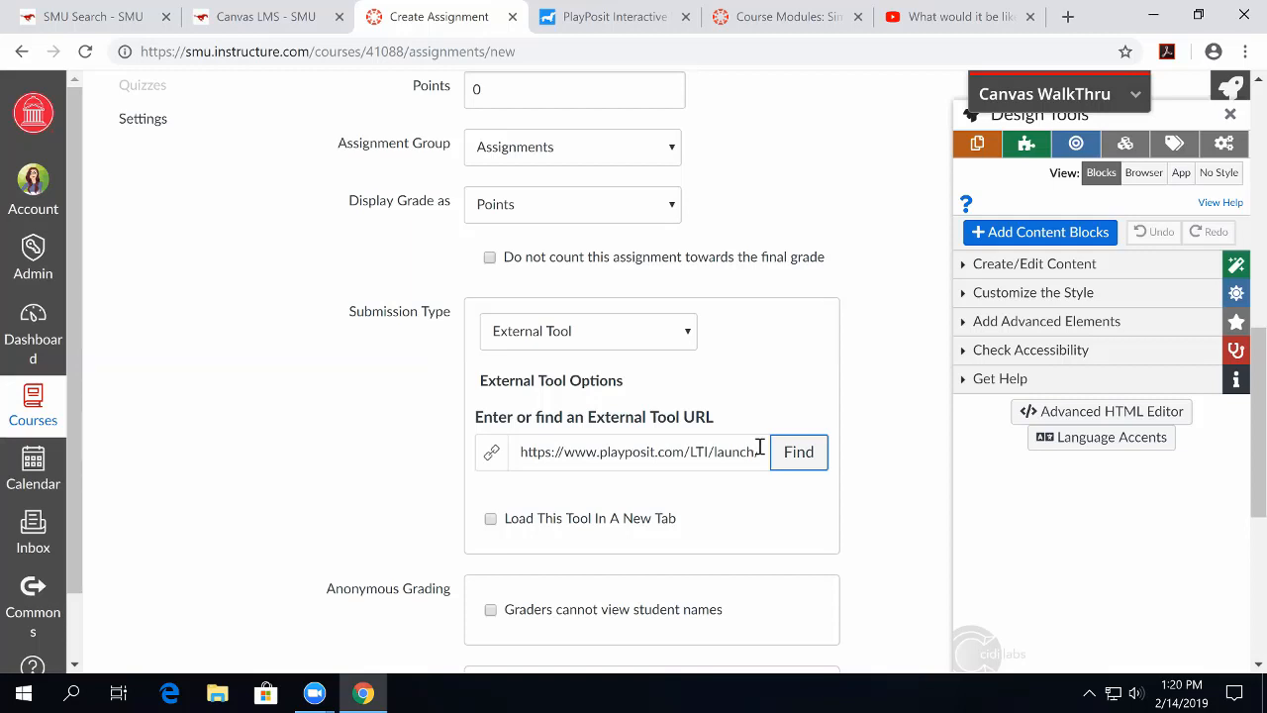
# Save the Canvas 'Test' assignment with the linked PlayPosit bulb.
pyautogui.scroll(-3)
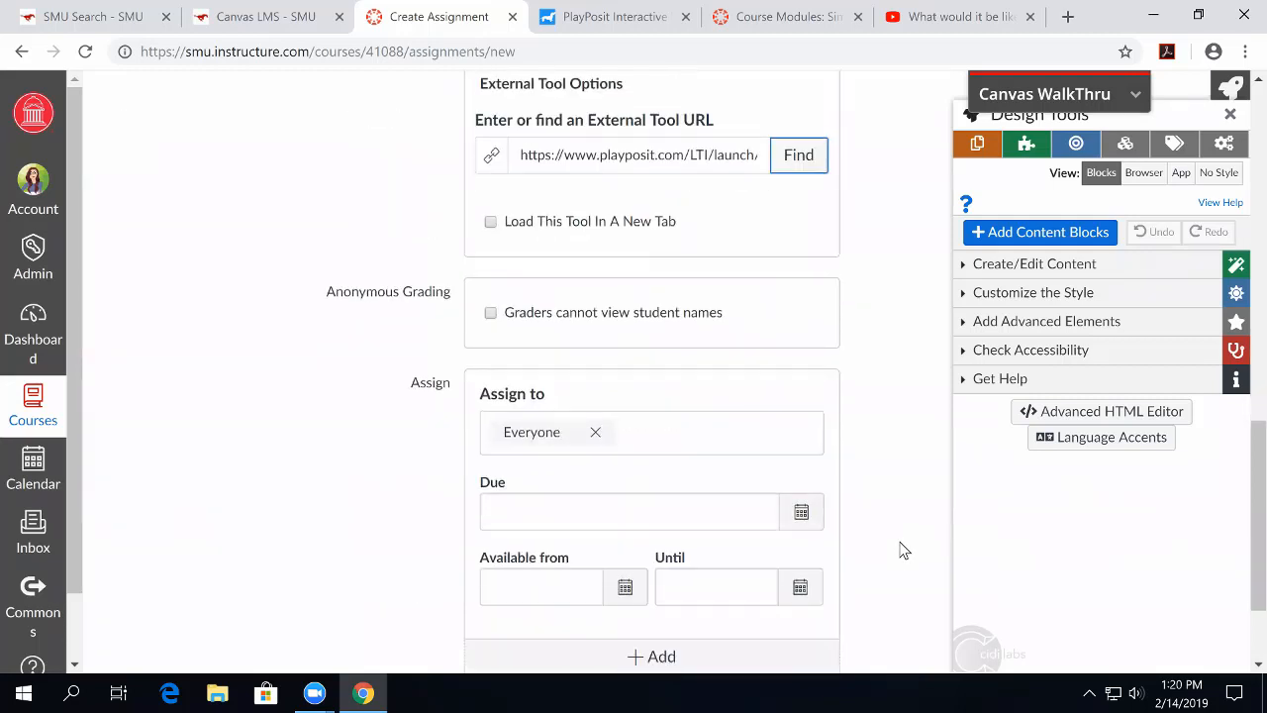
pyautogui.scroll(-3)
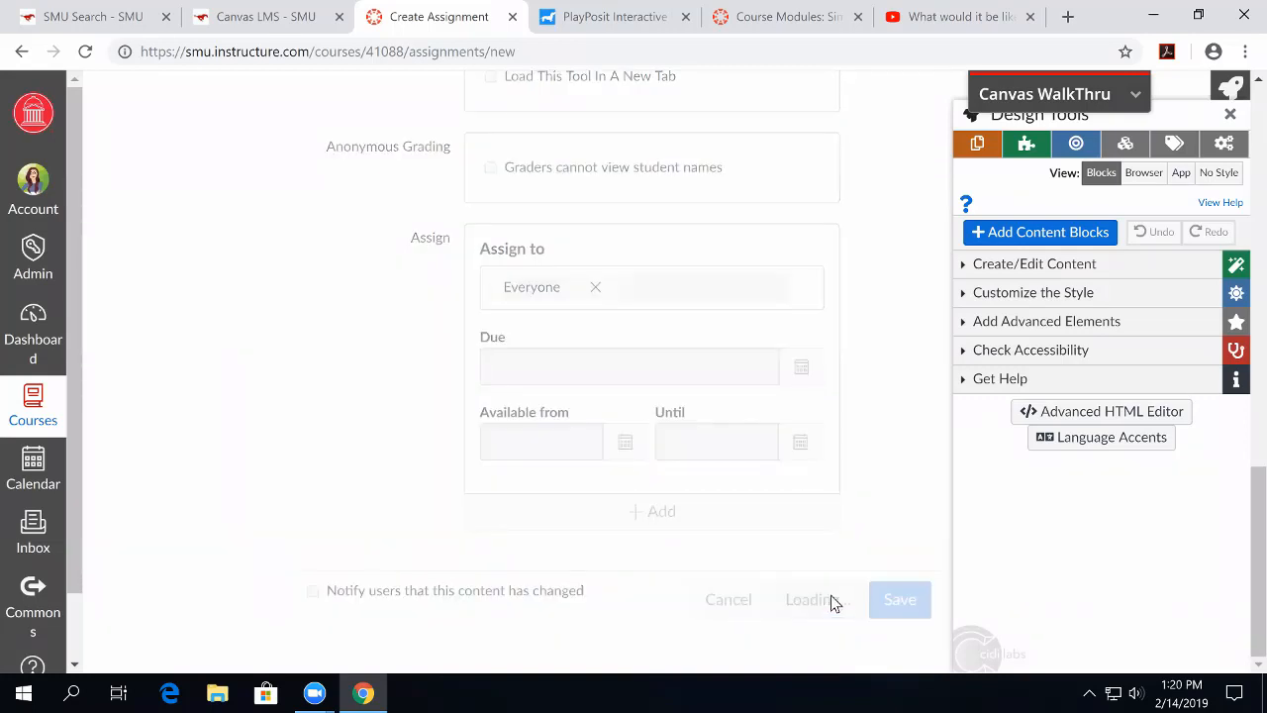
pyautogui.click(899, 599)
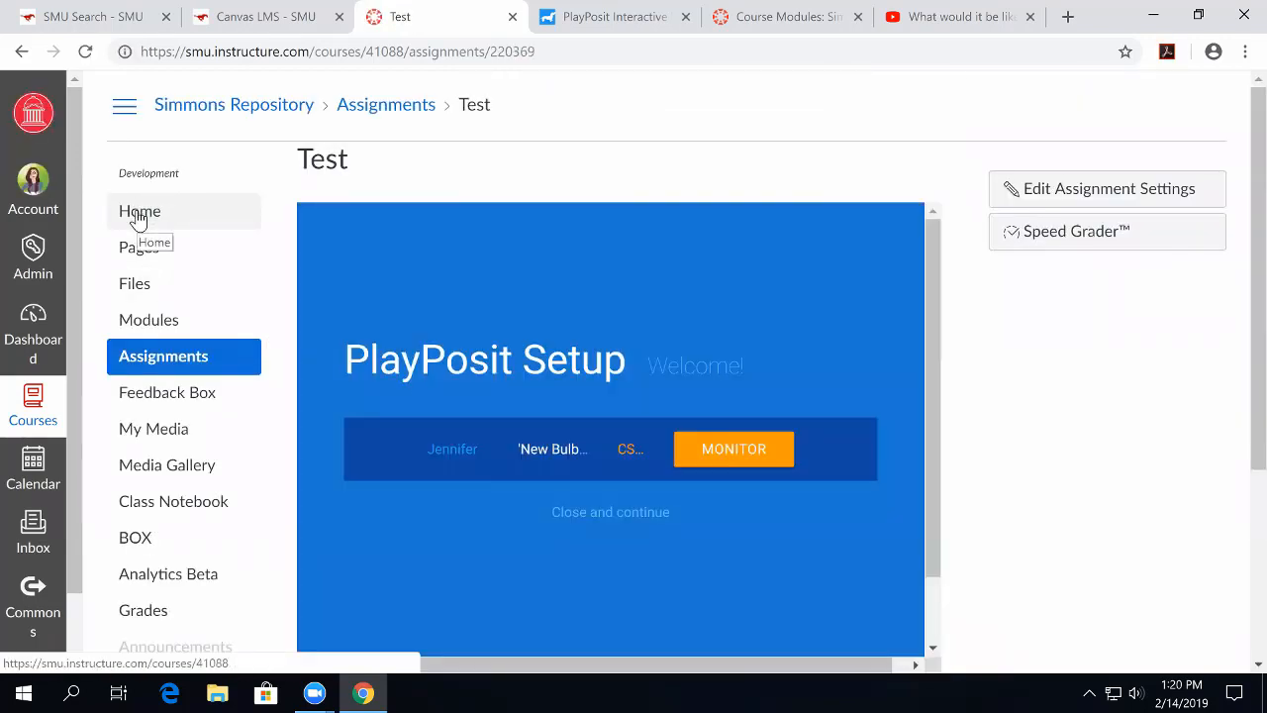
# Enter Student View from the course home and open the Test assignment from Assignments.
pyautogui.click(139, 211)
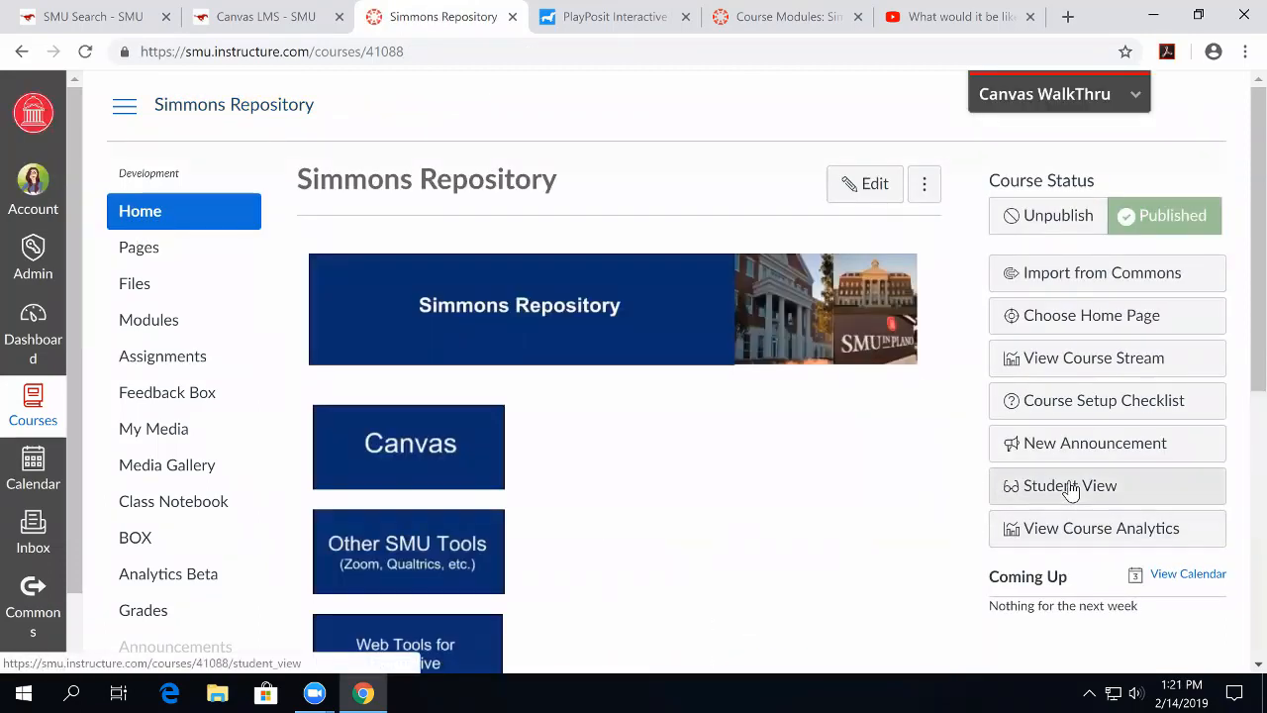
pyautogui.click(1069, 485)
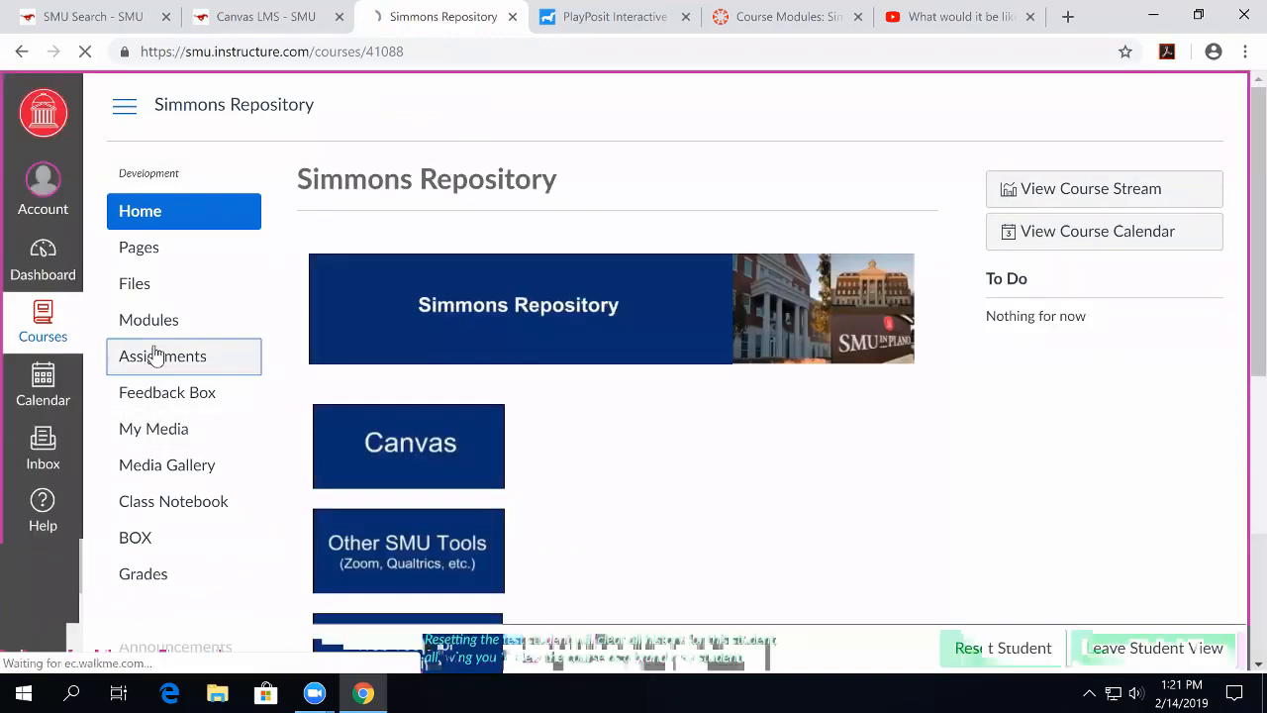
pyautogui.click(163, 356)
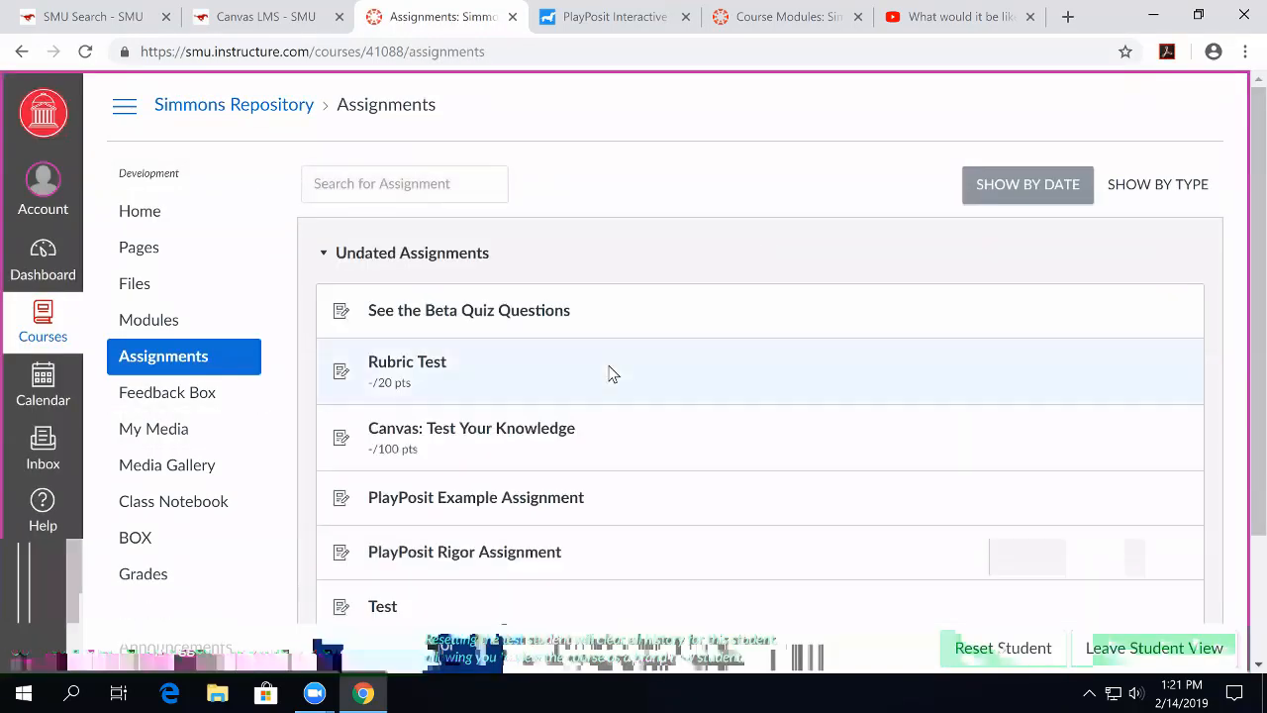
pyautogui.scroll(-3)
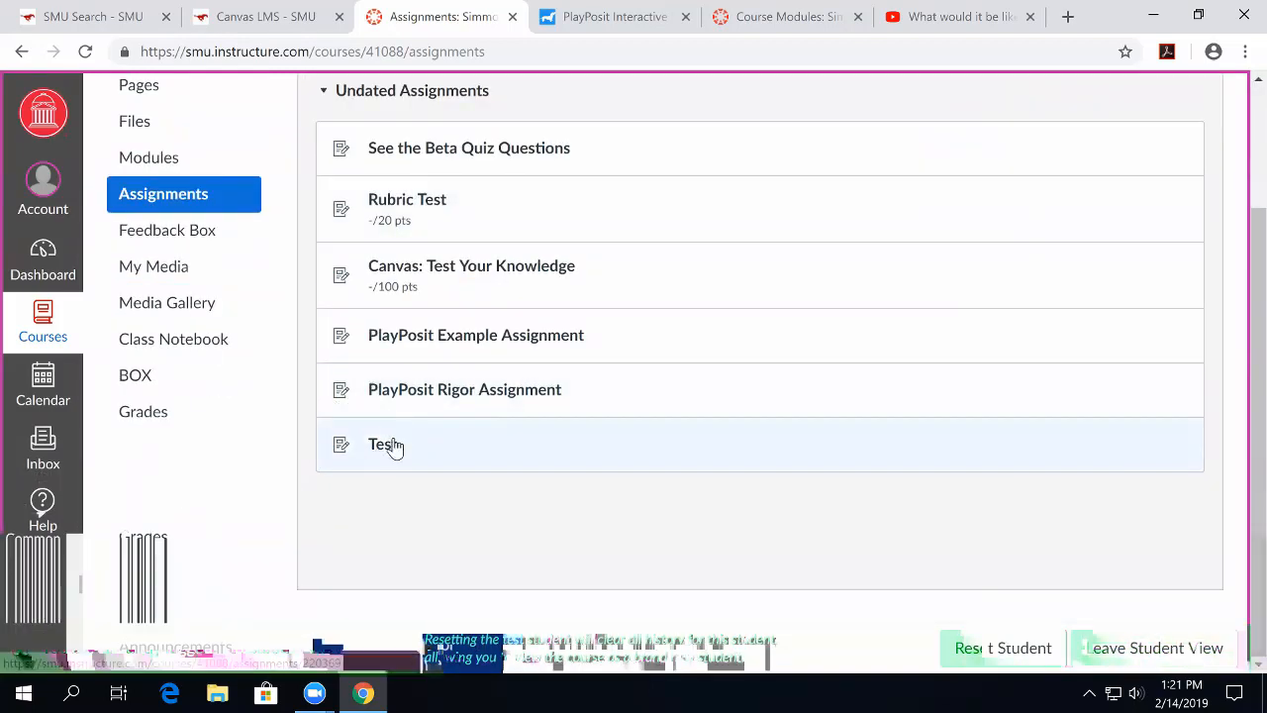
pyautogui.click(384, 443)
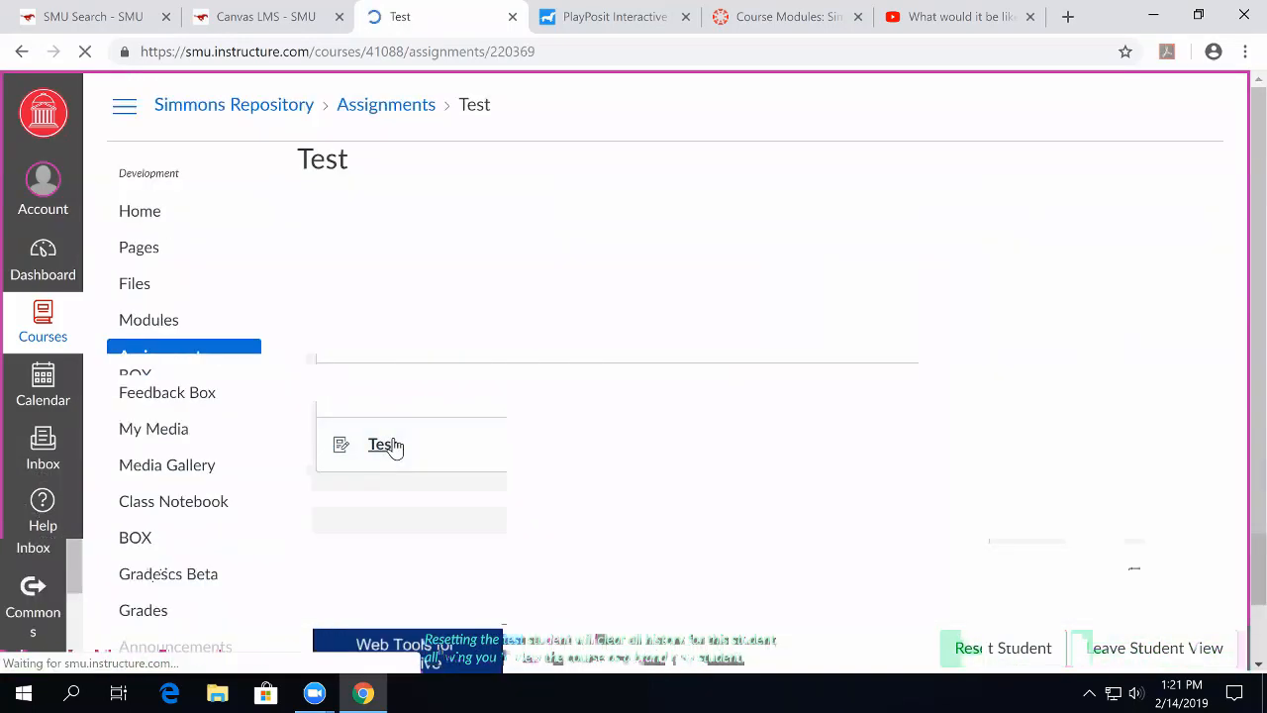
pyautogui.click(383, 444)
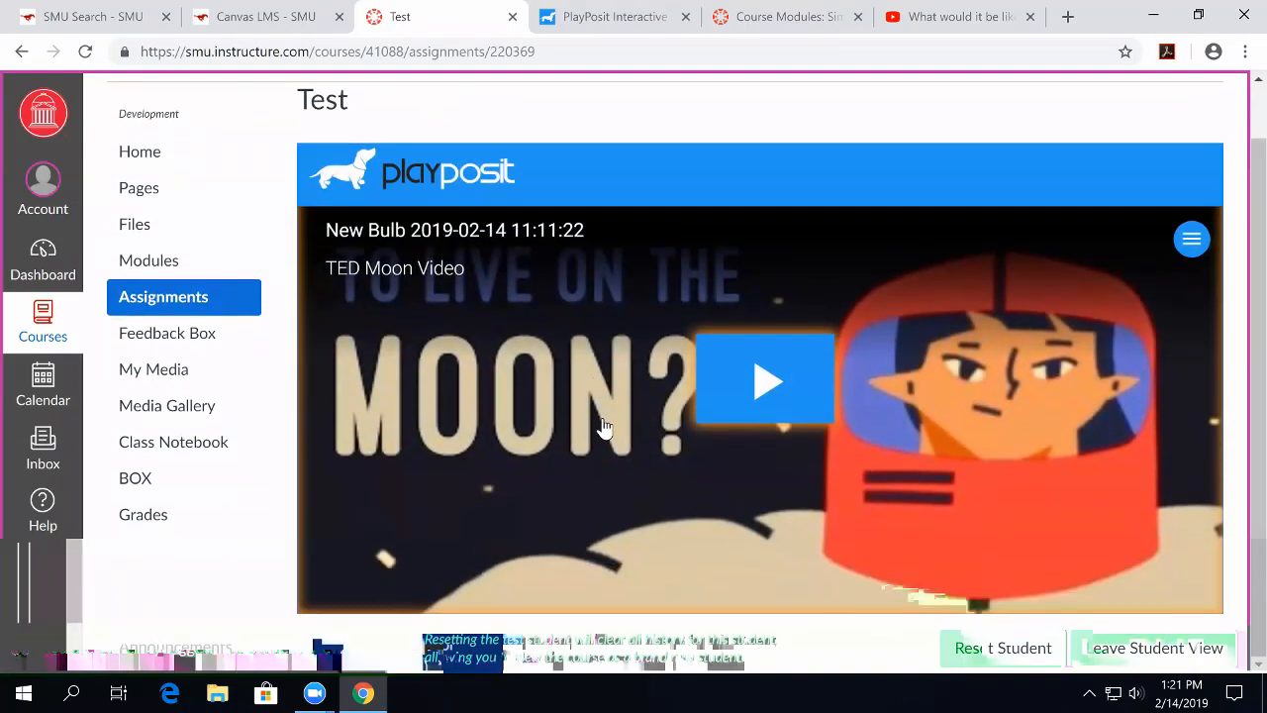
pyautogui.moveTo(773, 319)
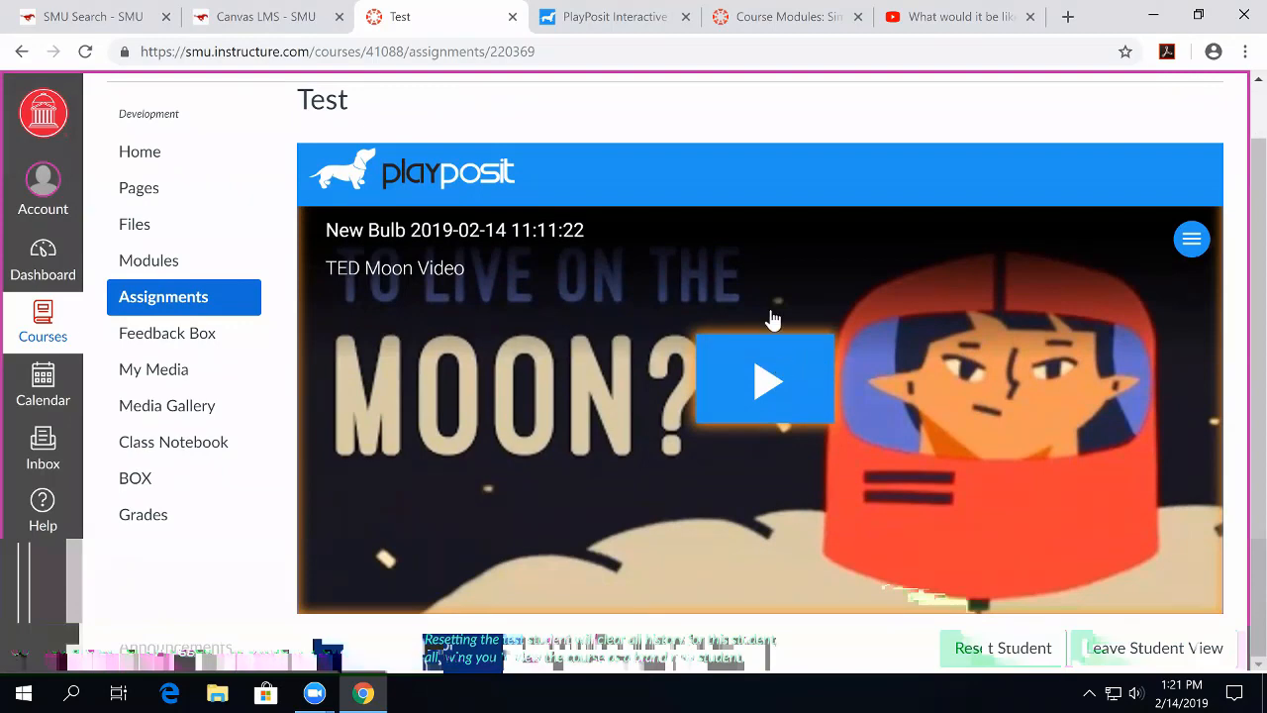
pyautogui.moveTo(779, 351)
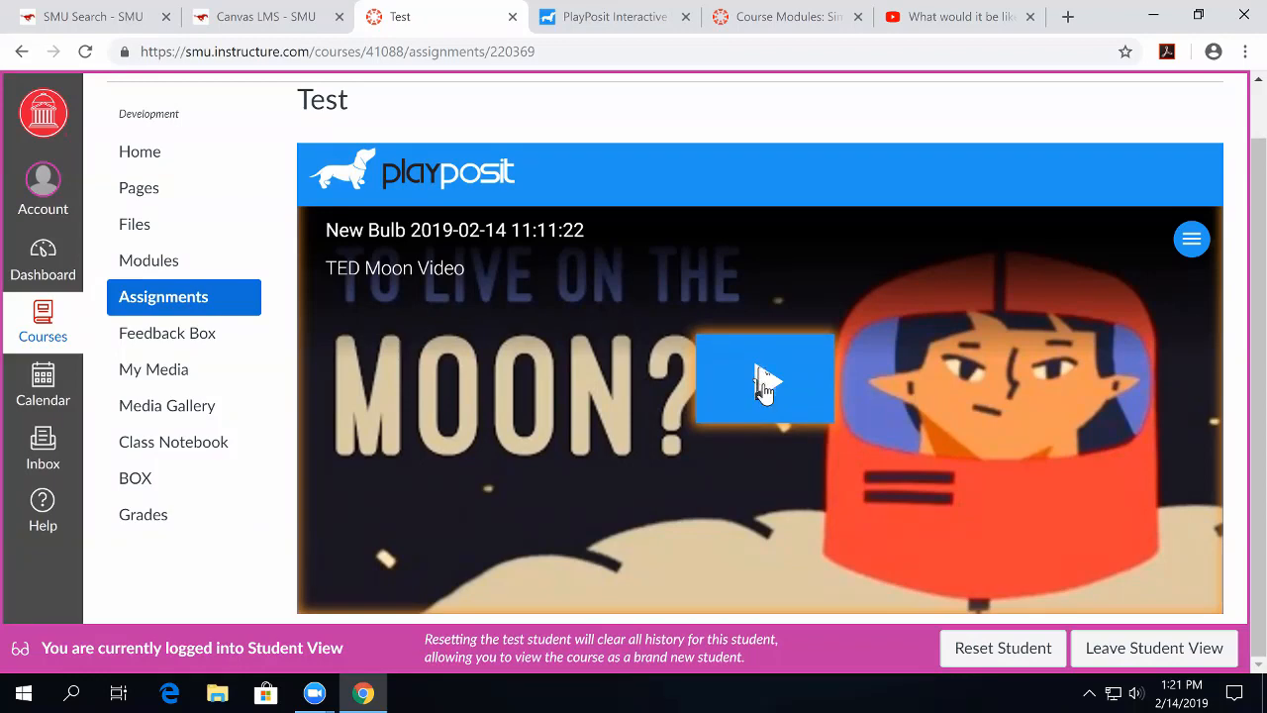
# Play the bulb, submit 'Yes' to the moon question, then leave Student View.
pyautogui.click(764, 379)
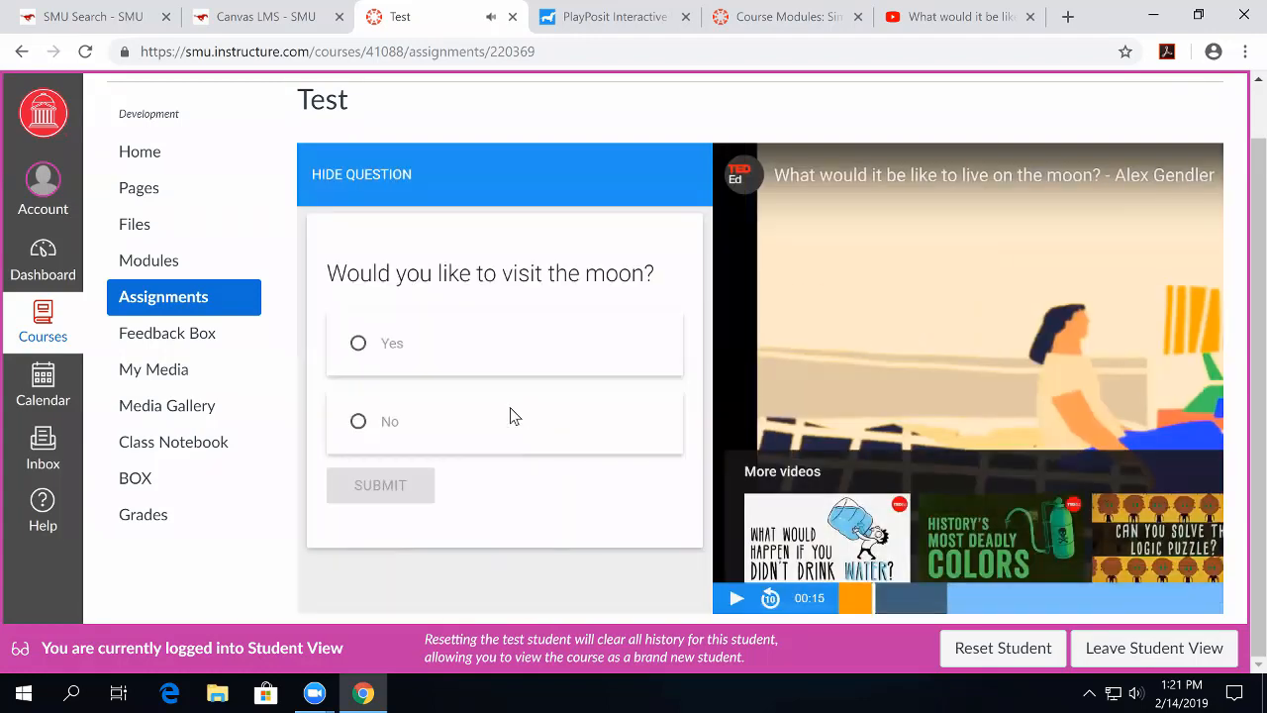
pyautogui.moveTo(661, 390)
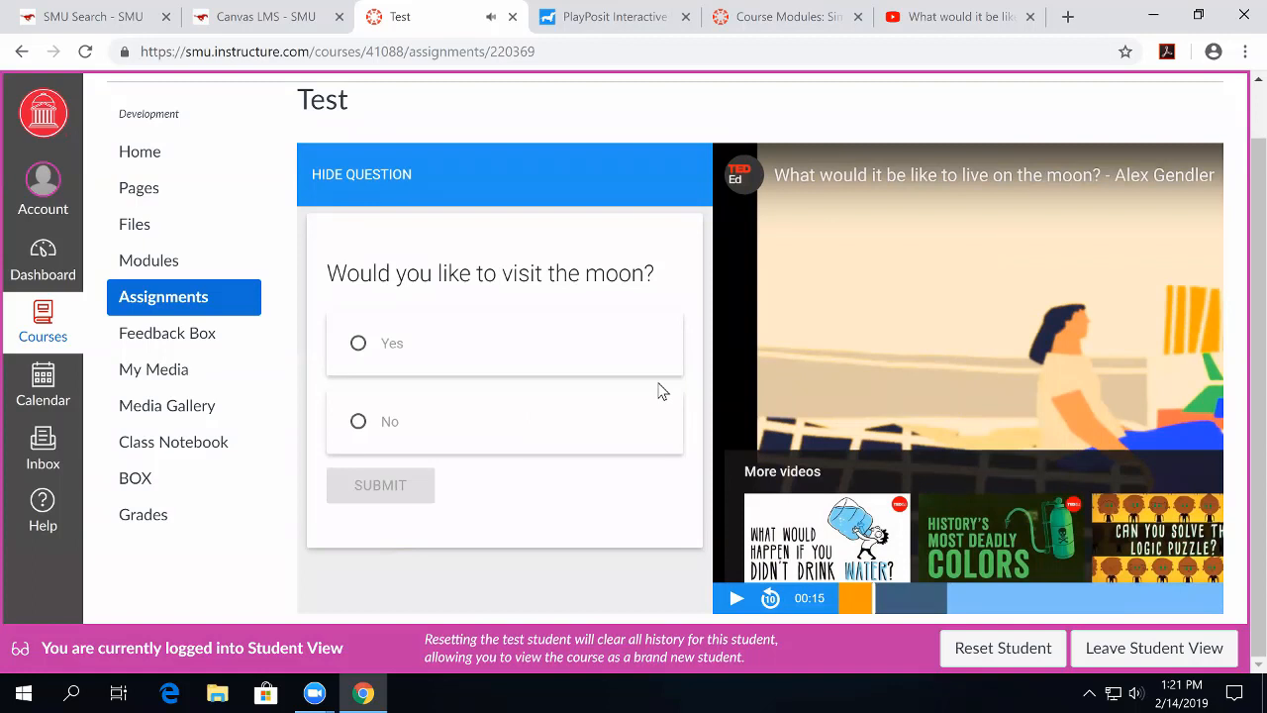
pyautogui.moveTo(333, 426)
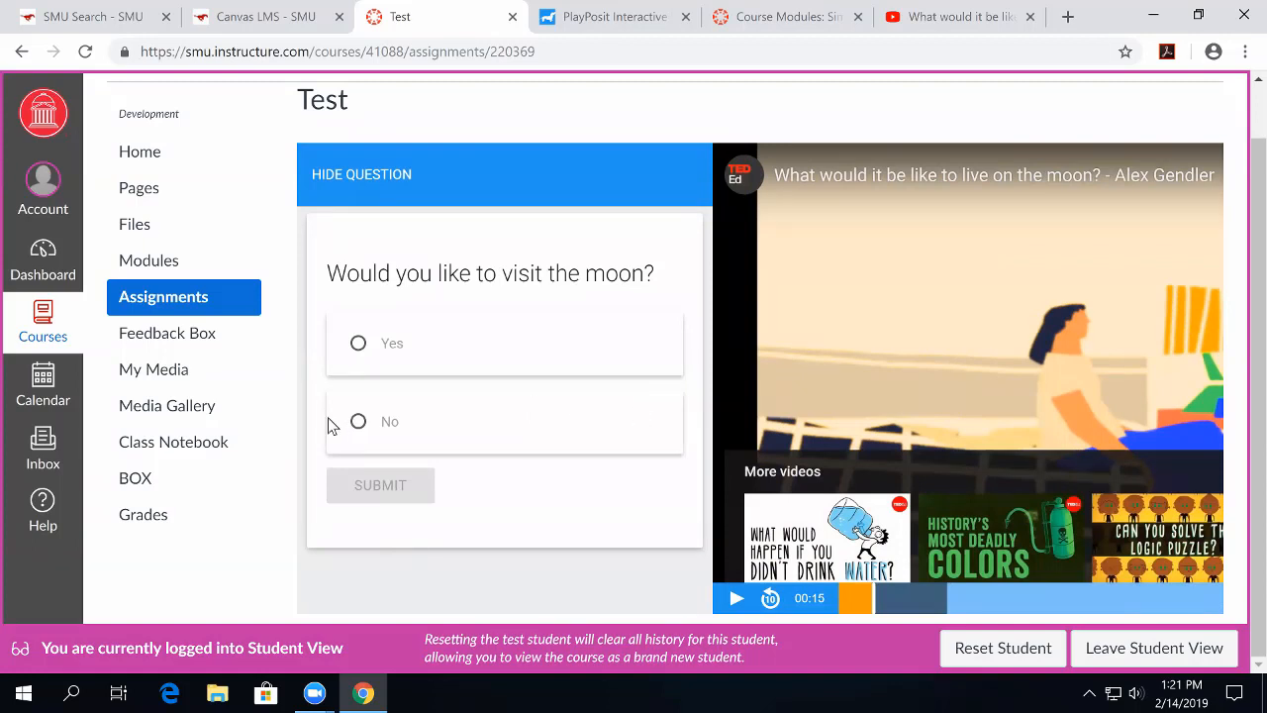
pyautogui.moveTo(357, 338)
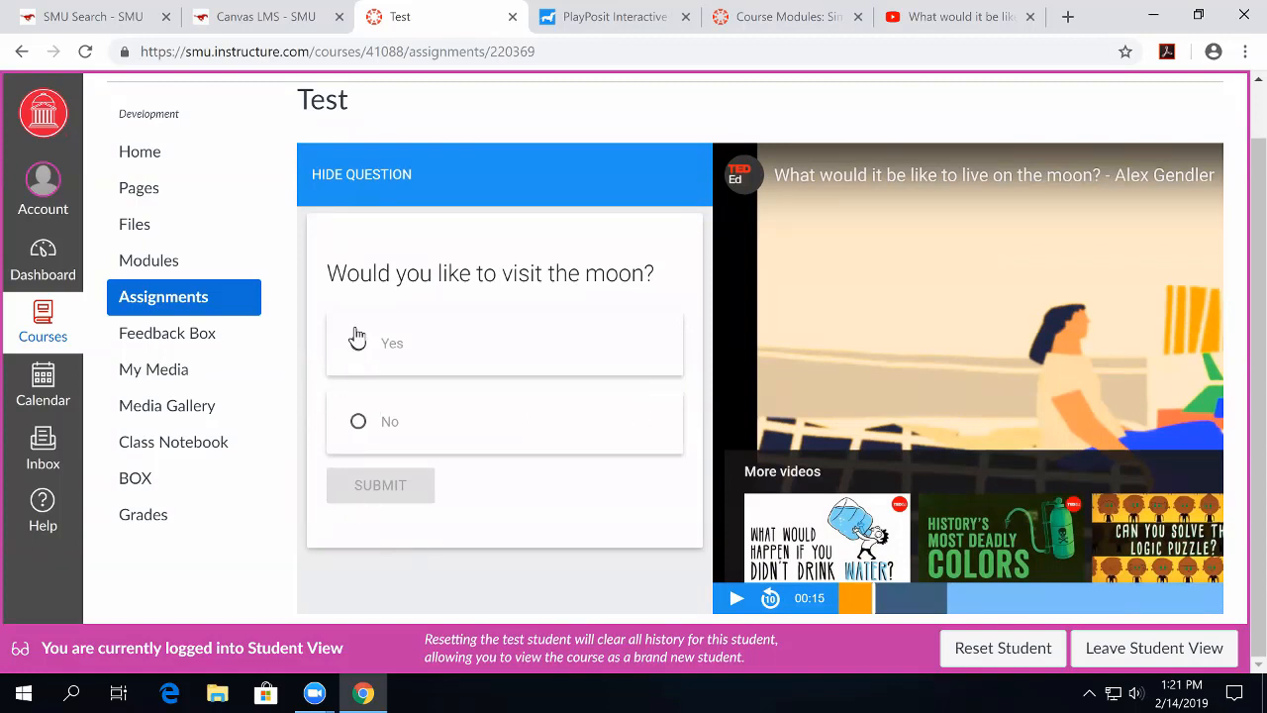
pyautogui.click(357, 342)
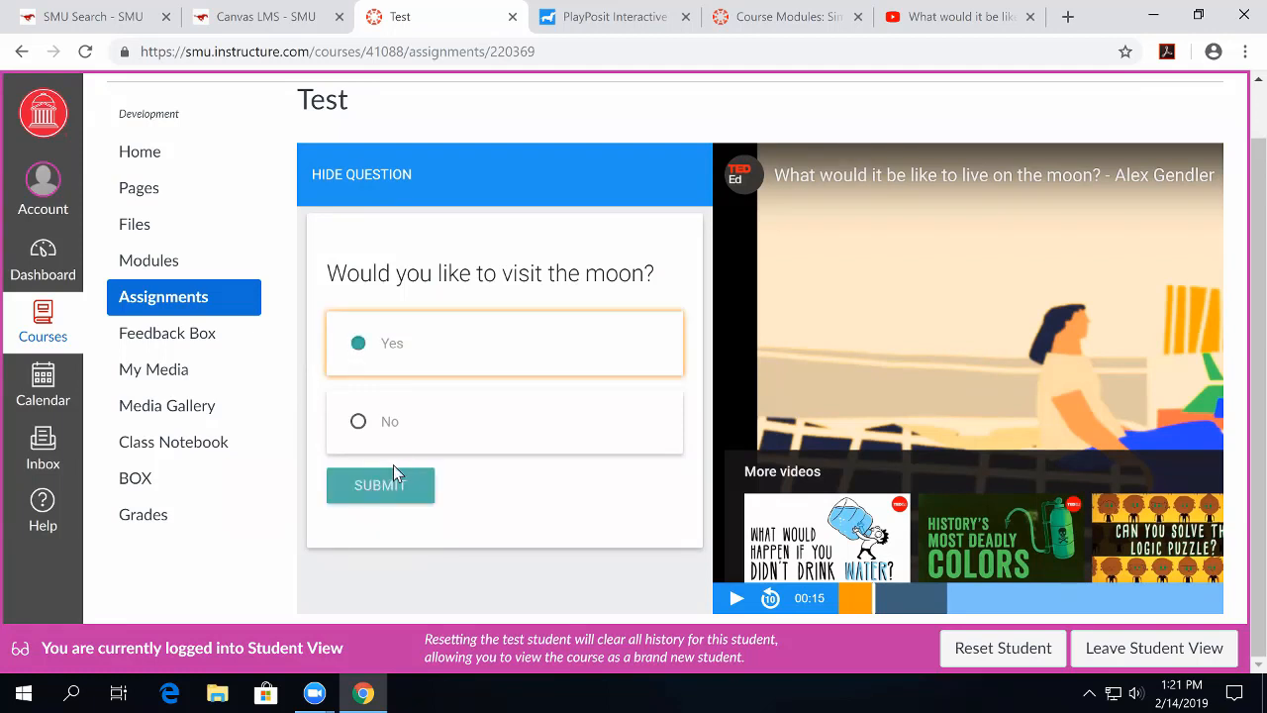
pyautogui.click(380, 485)
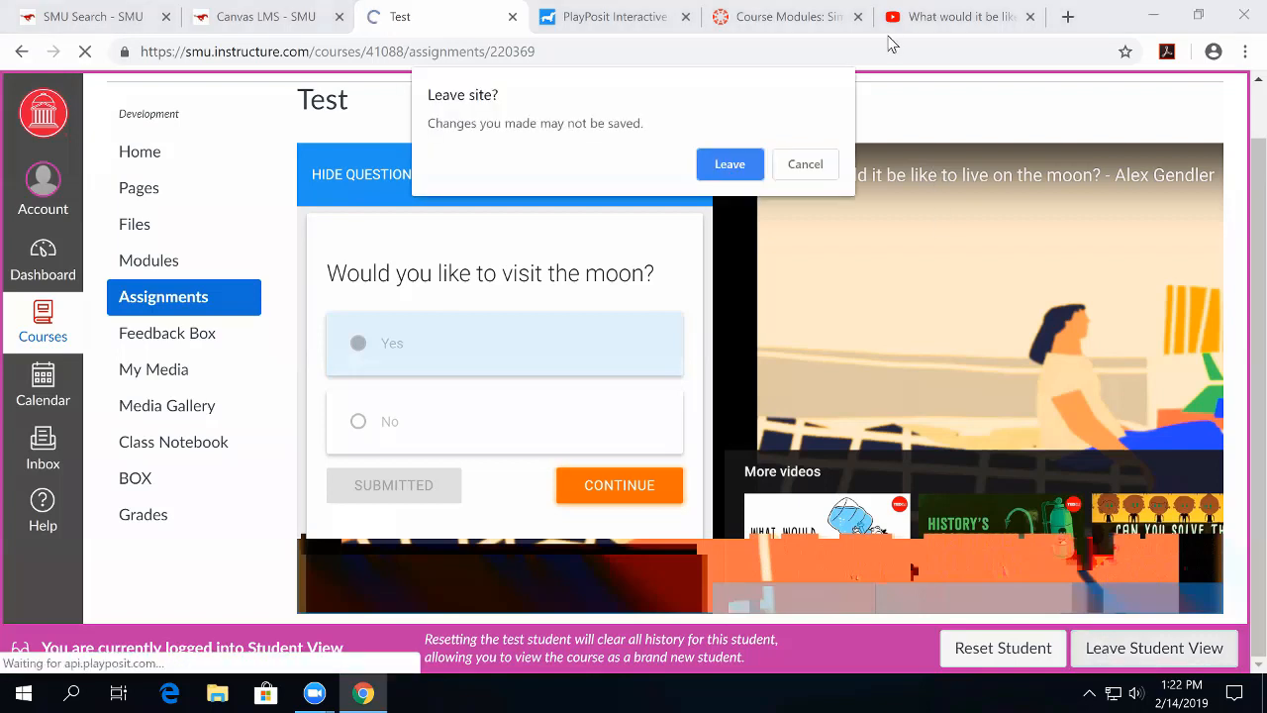
pyautogui.click(730, 164)
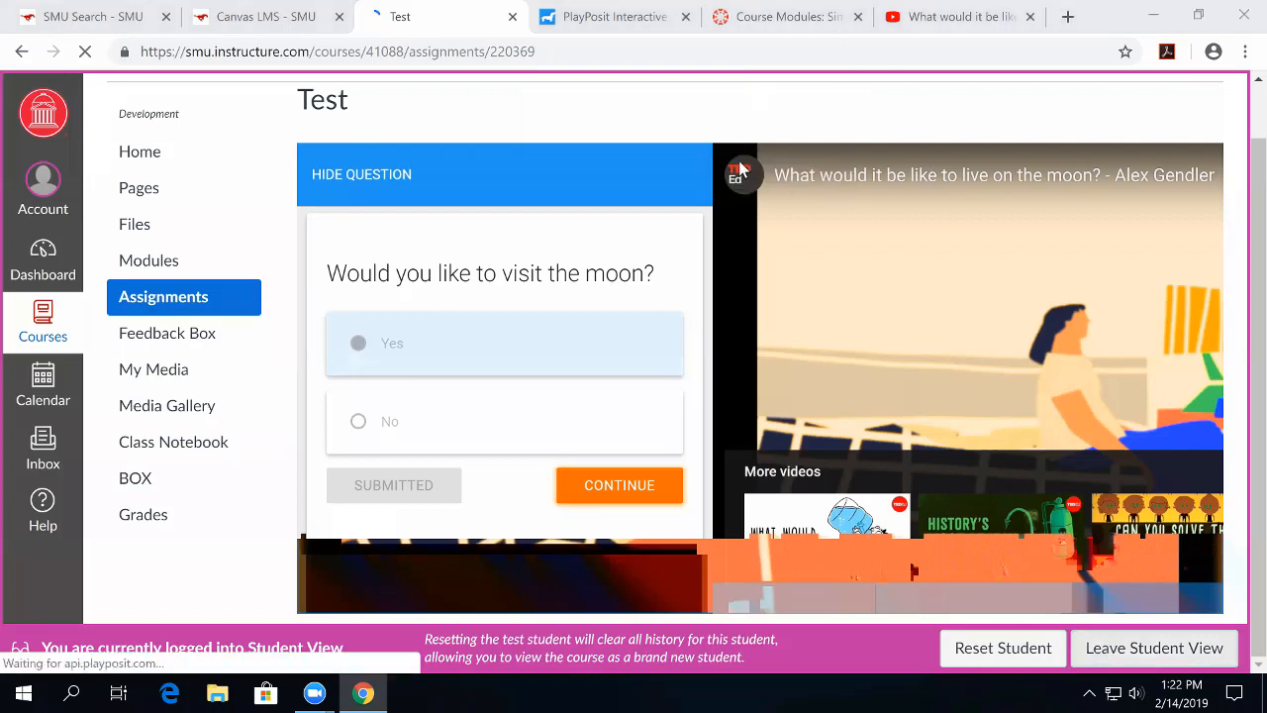
pyautogui.click(1154, 648)
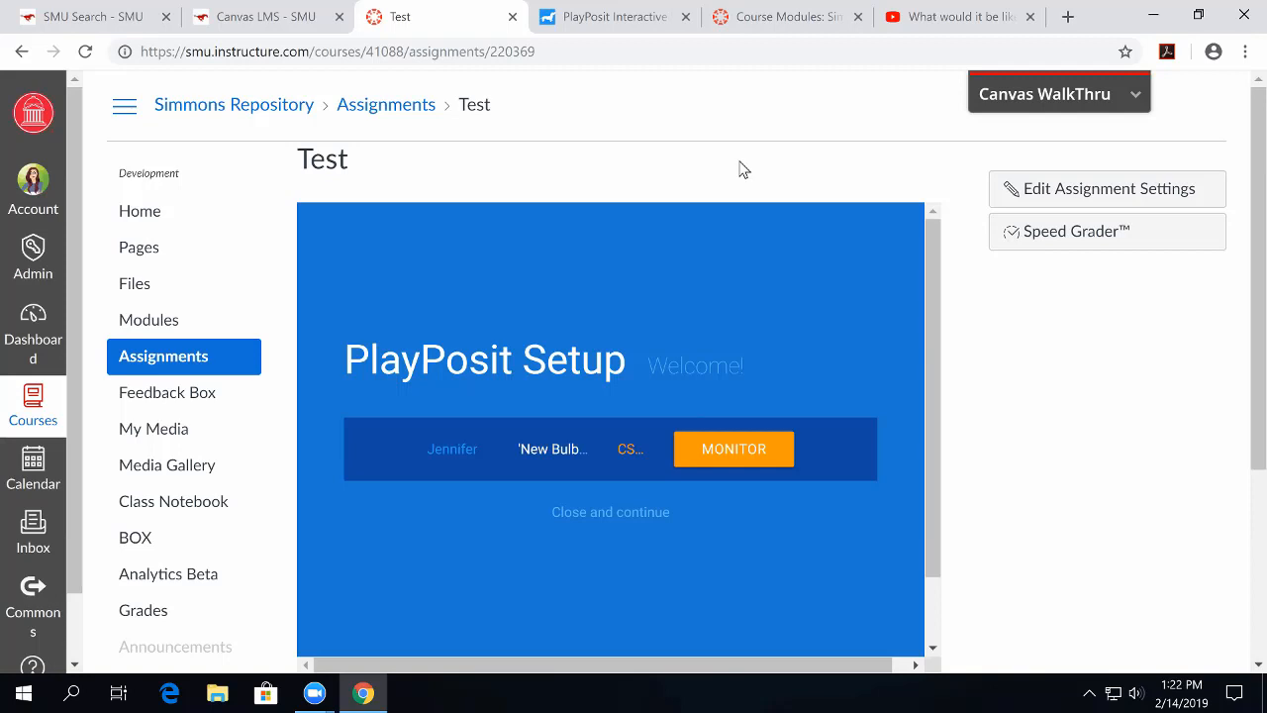
pyautogui.moveTo(553, 478)
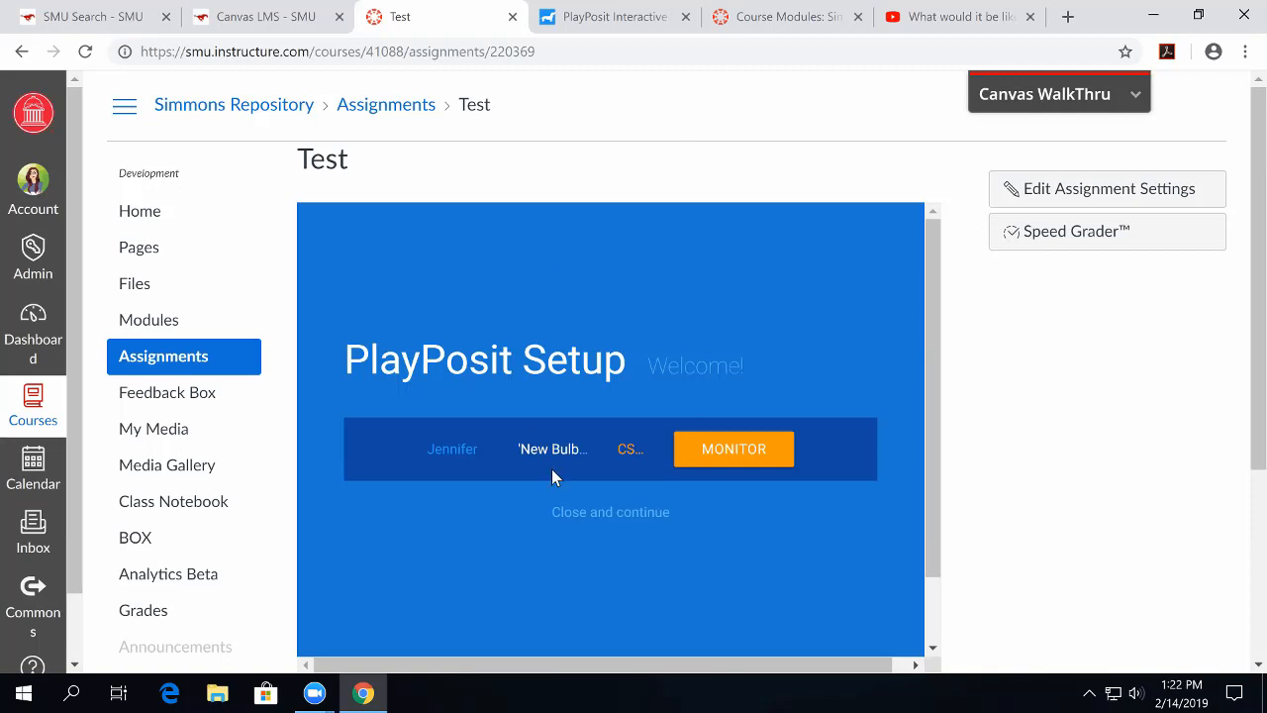
pyautogui.moveTo(421, 172)
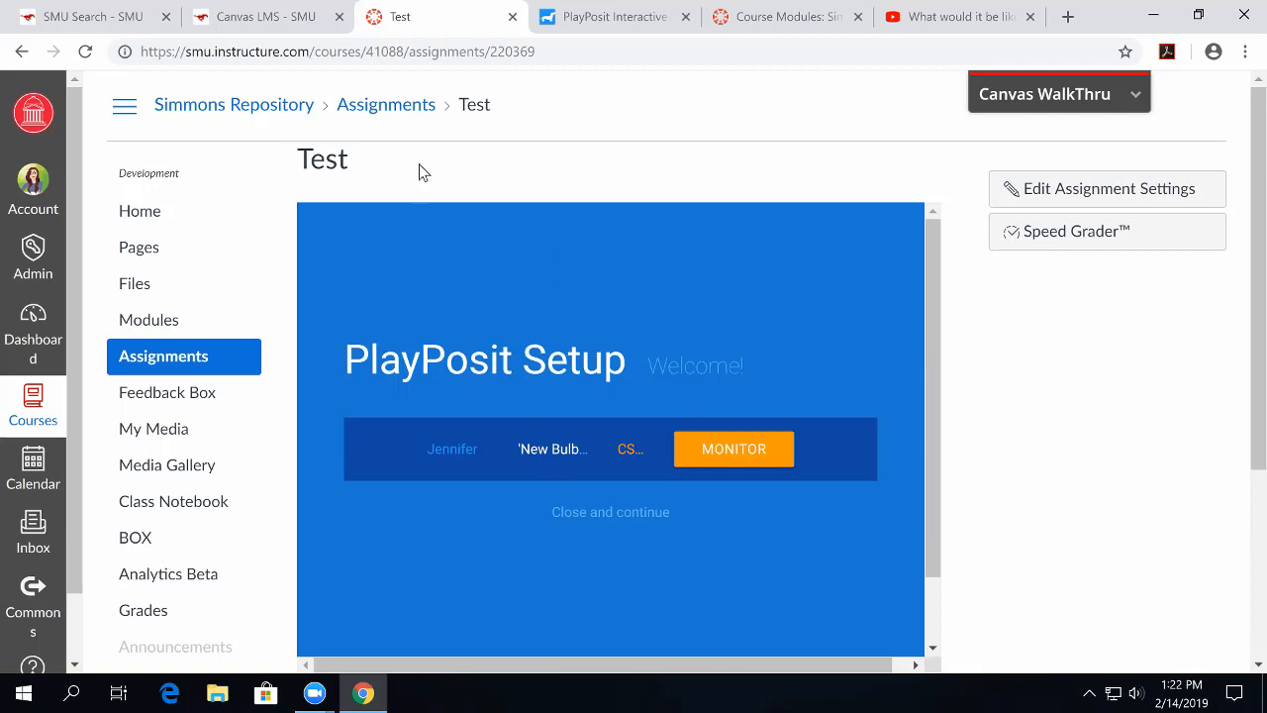
pyautogui.moveTo(406, 158)
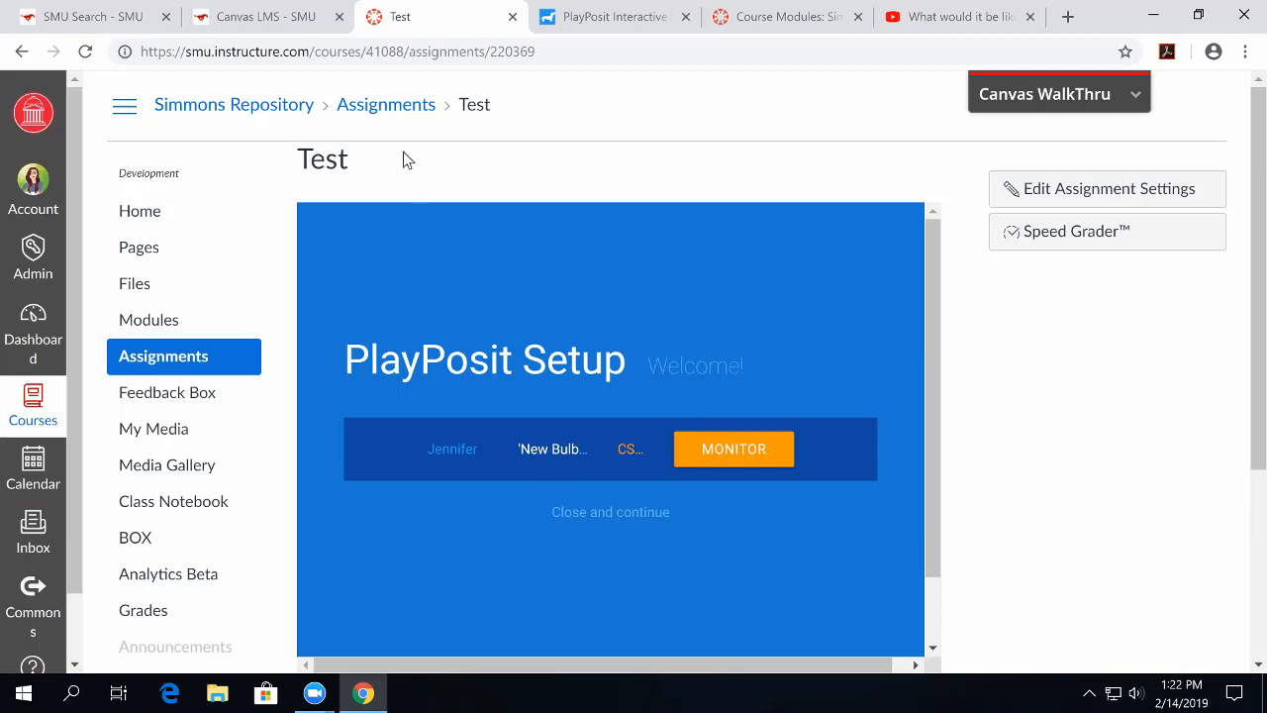
pyautogui.moveTo(836, 386)
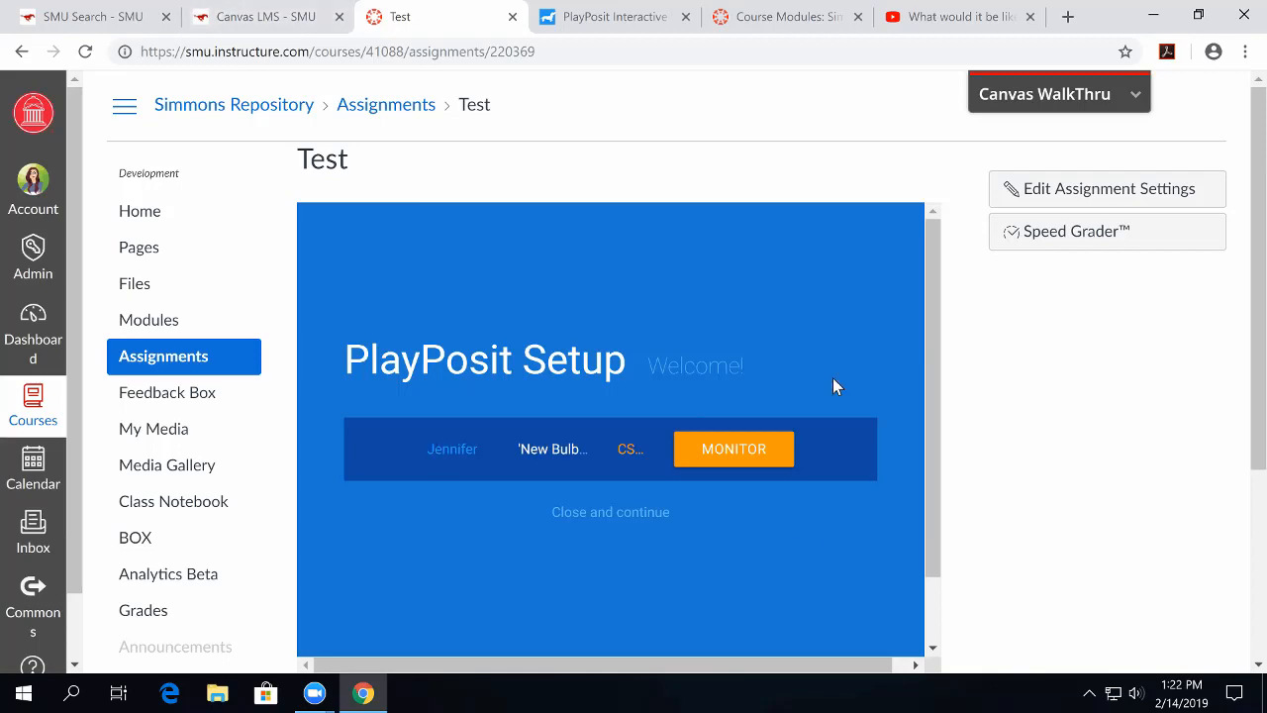
pyautogui.moveTo(1068, 440)
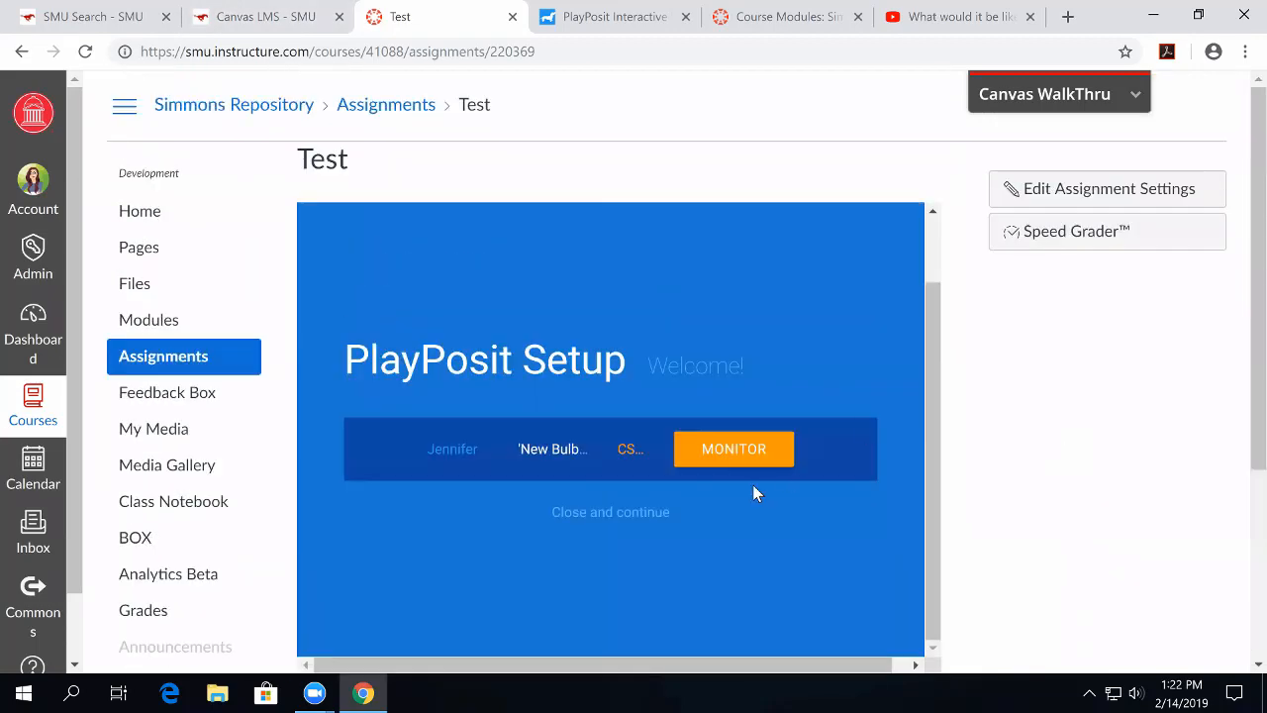
pyautogui.click(734, 449)
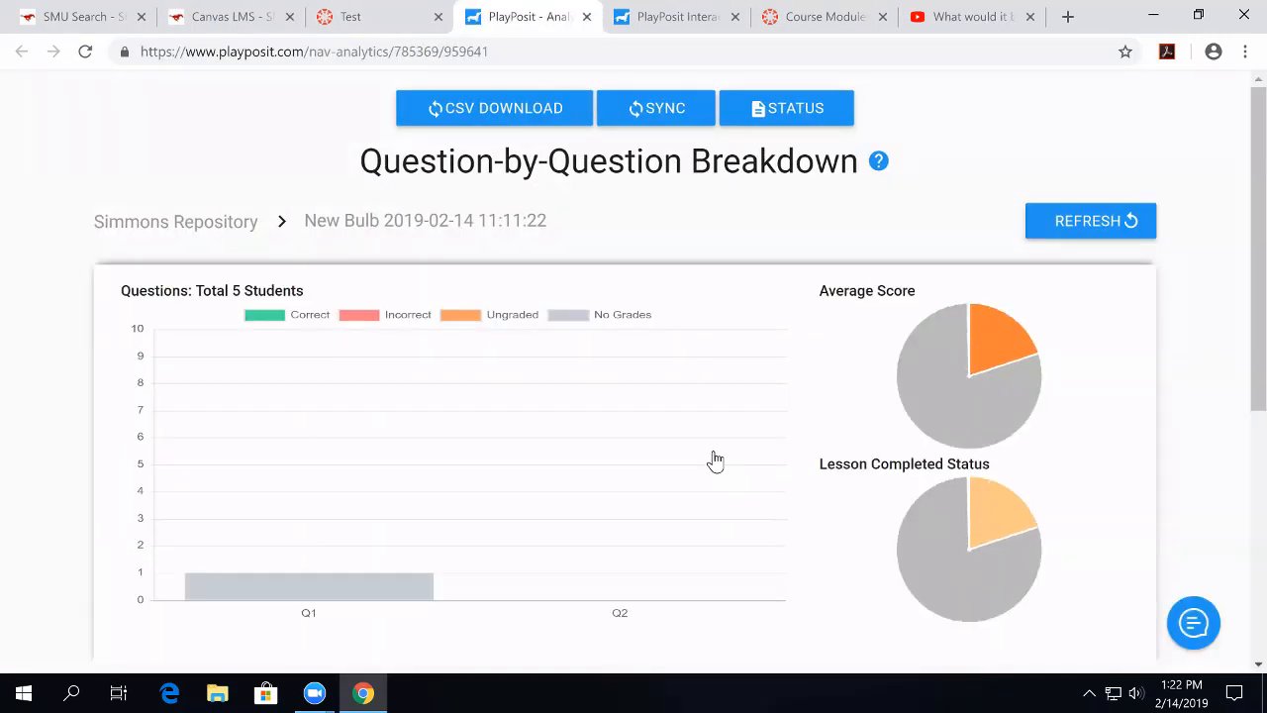
pyautogui.moveTo(335, 569)
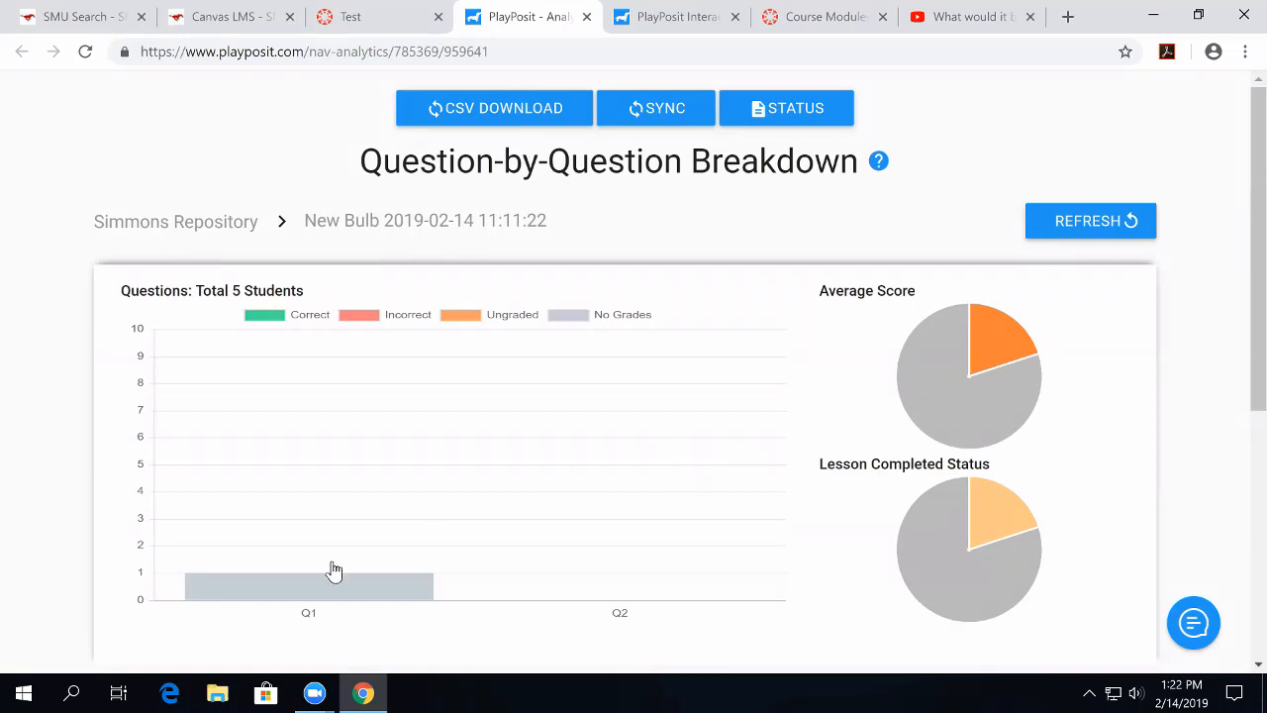
pyautogui.moveTo(501, 465)
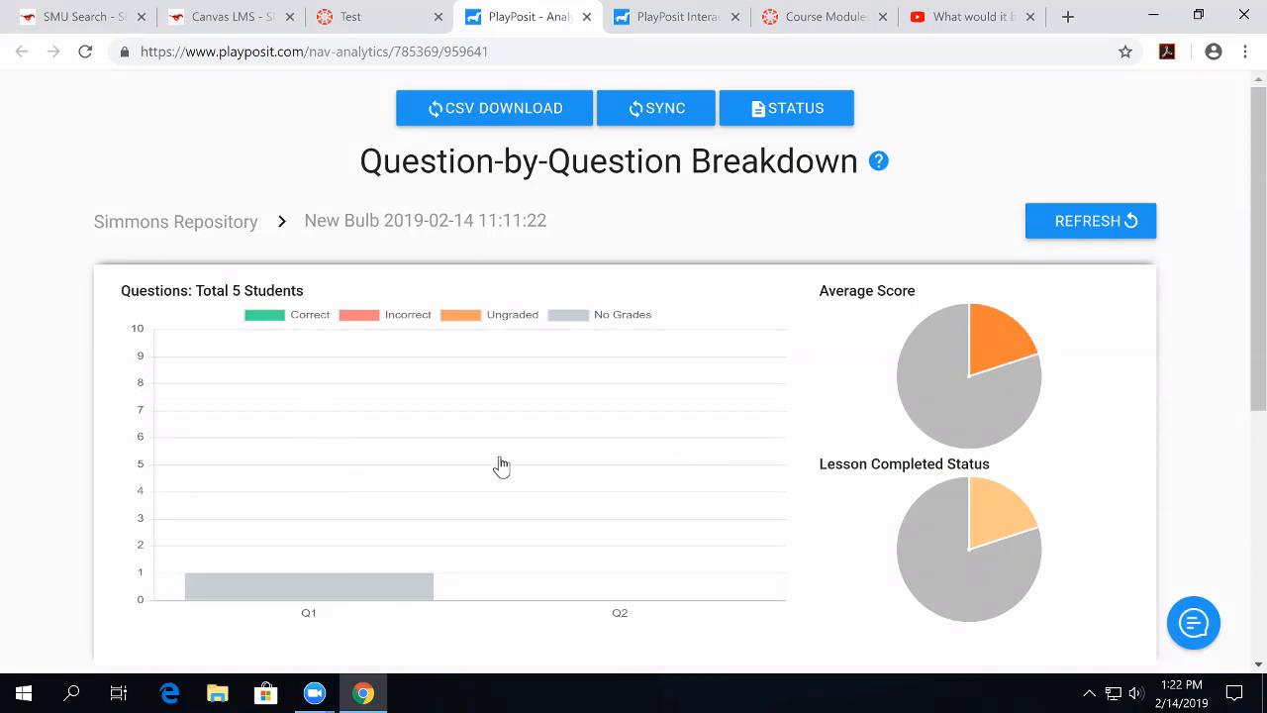
pyautogui.moveTo(737, 463)
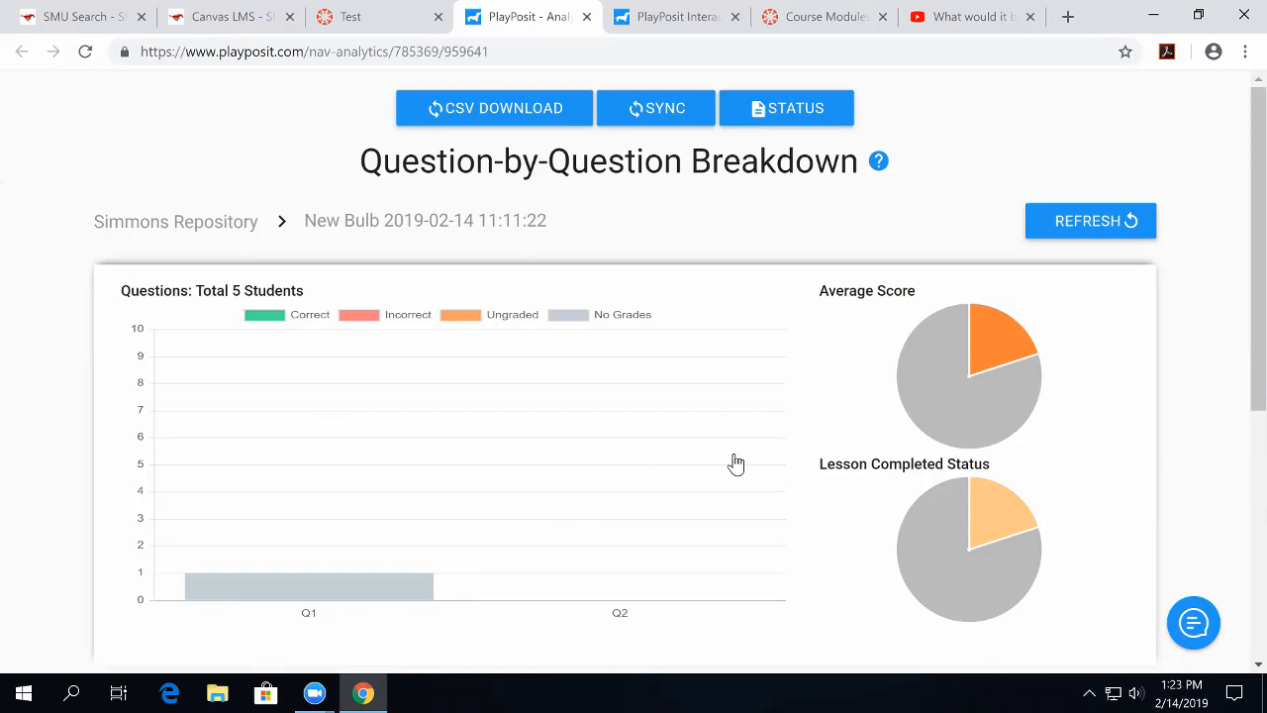
pyautogui.moveTo(696, 319)
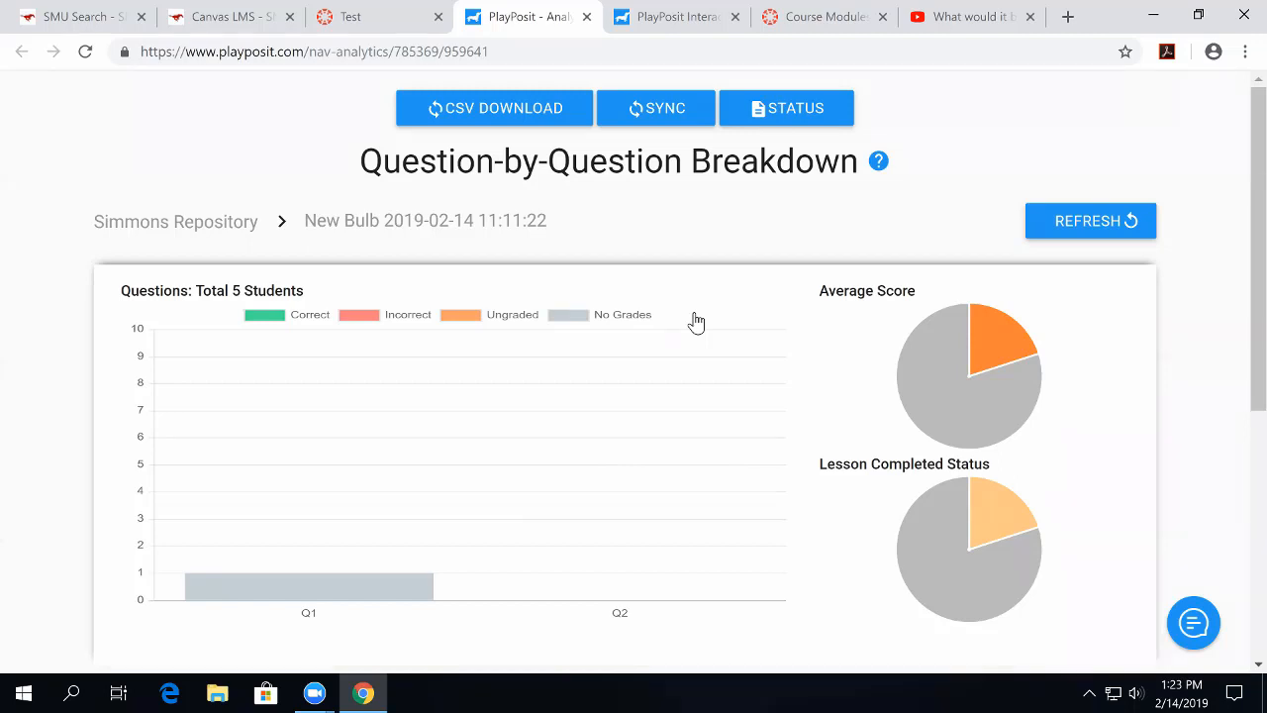
pyautogui.moveTo(255, 178)
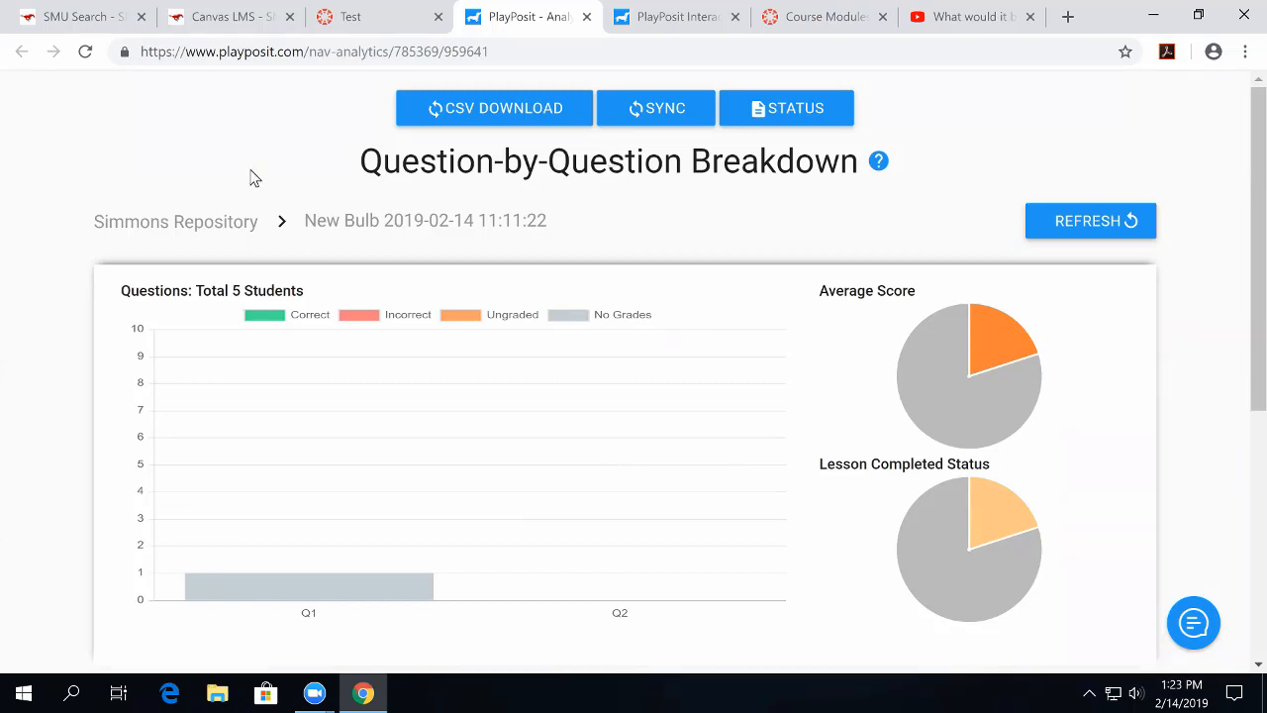